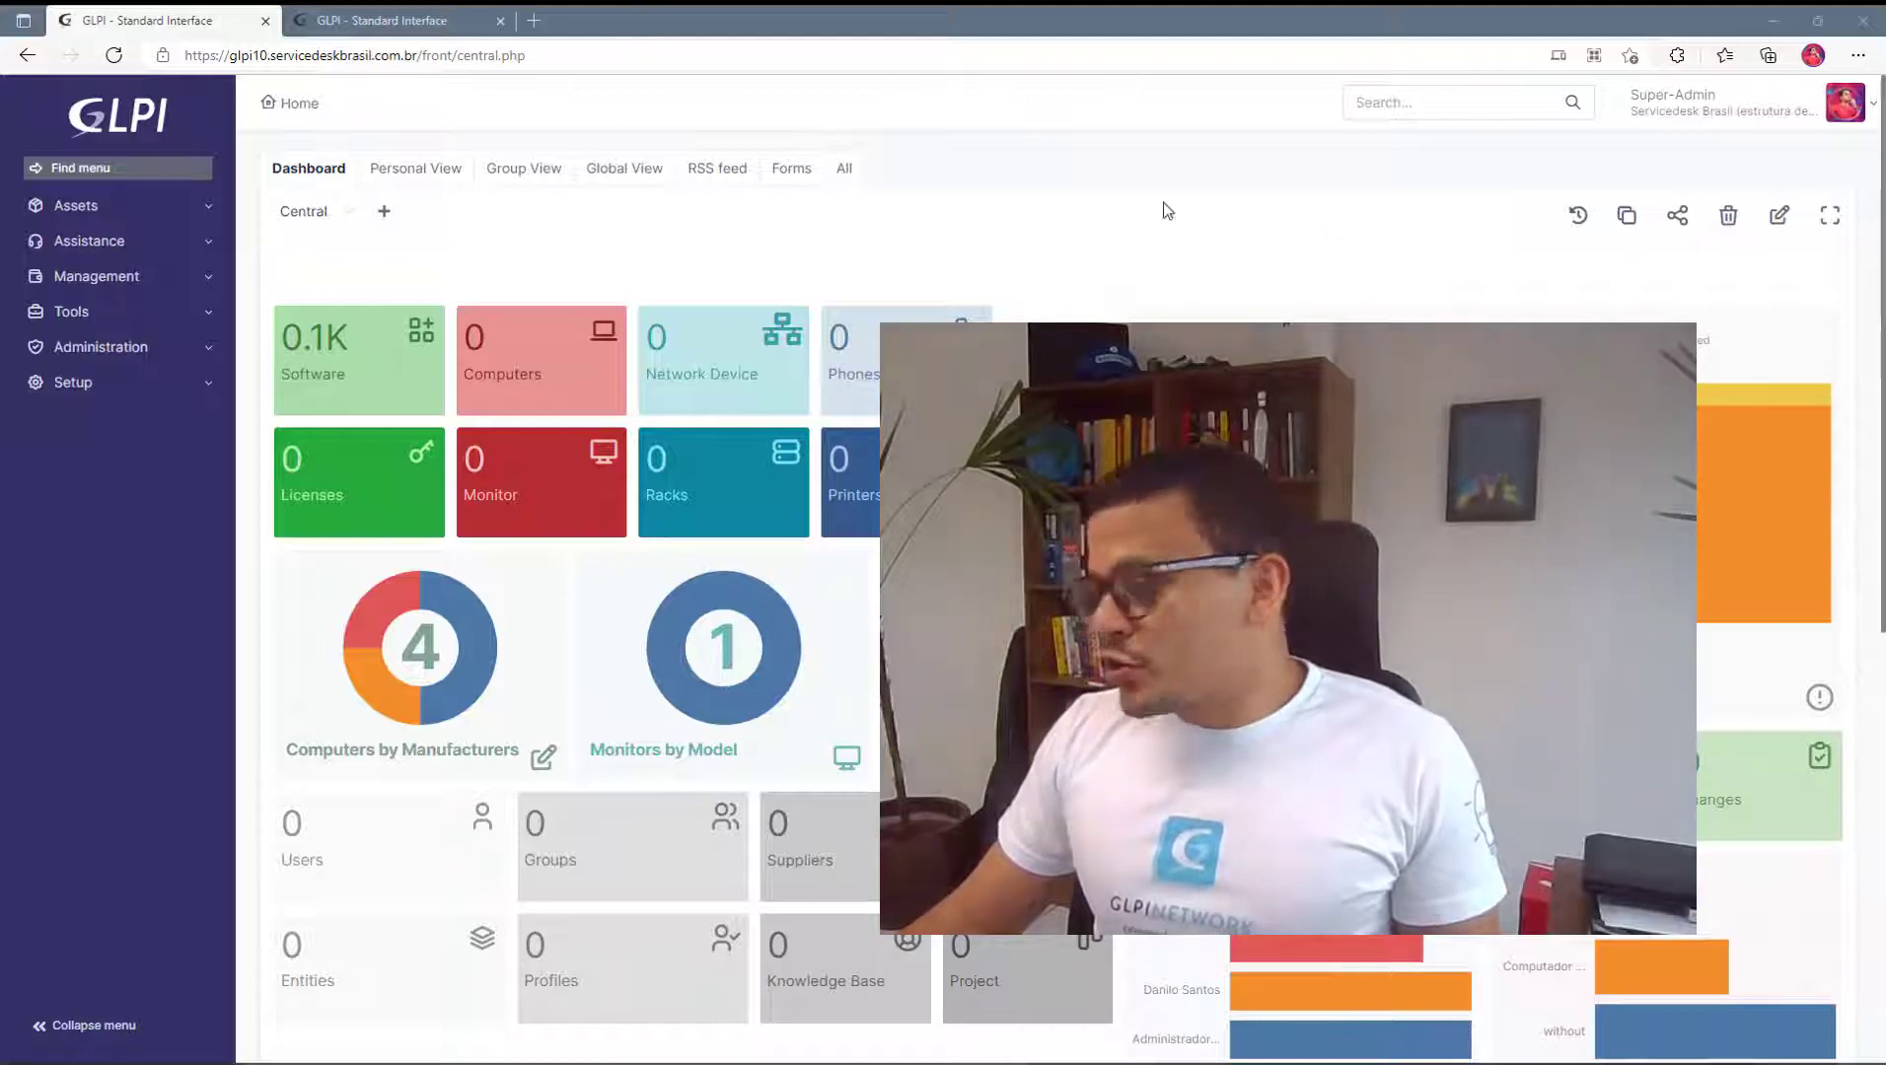
pyautogui.moveTo(677, 146)
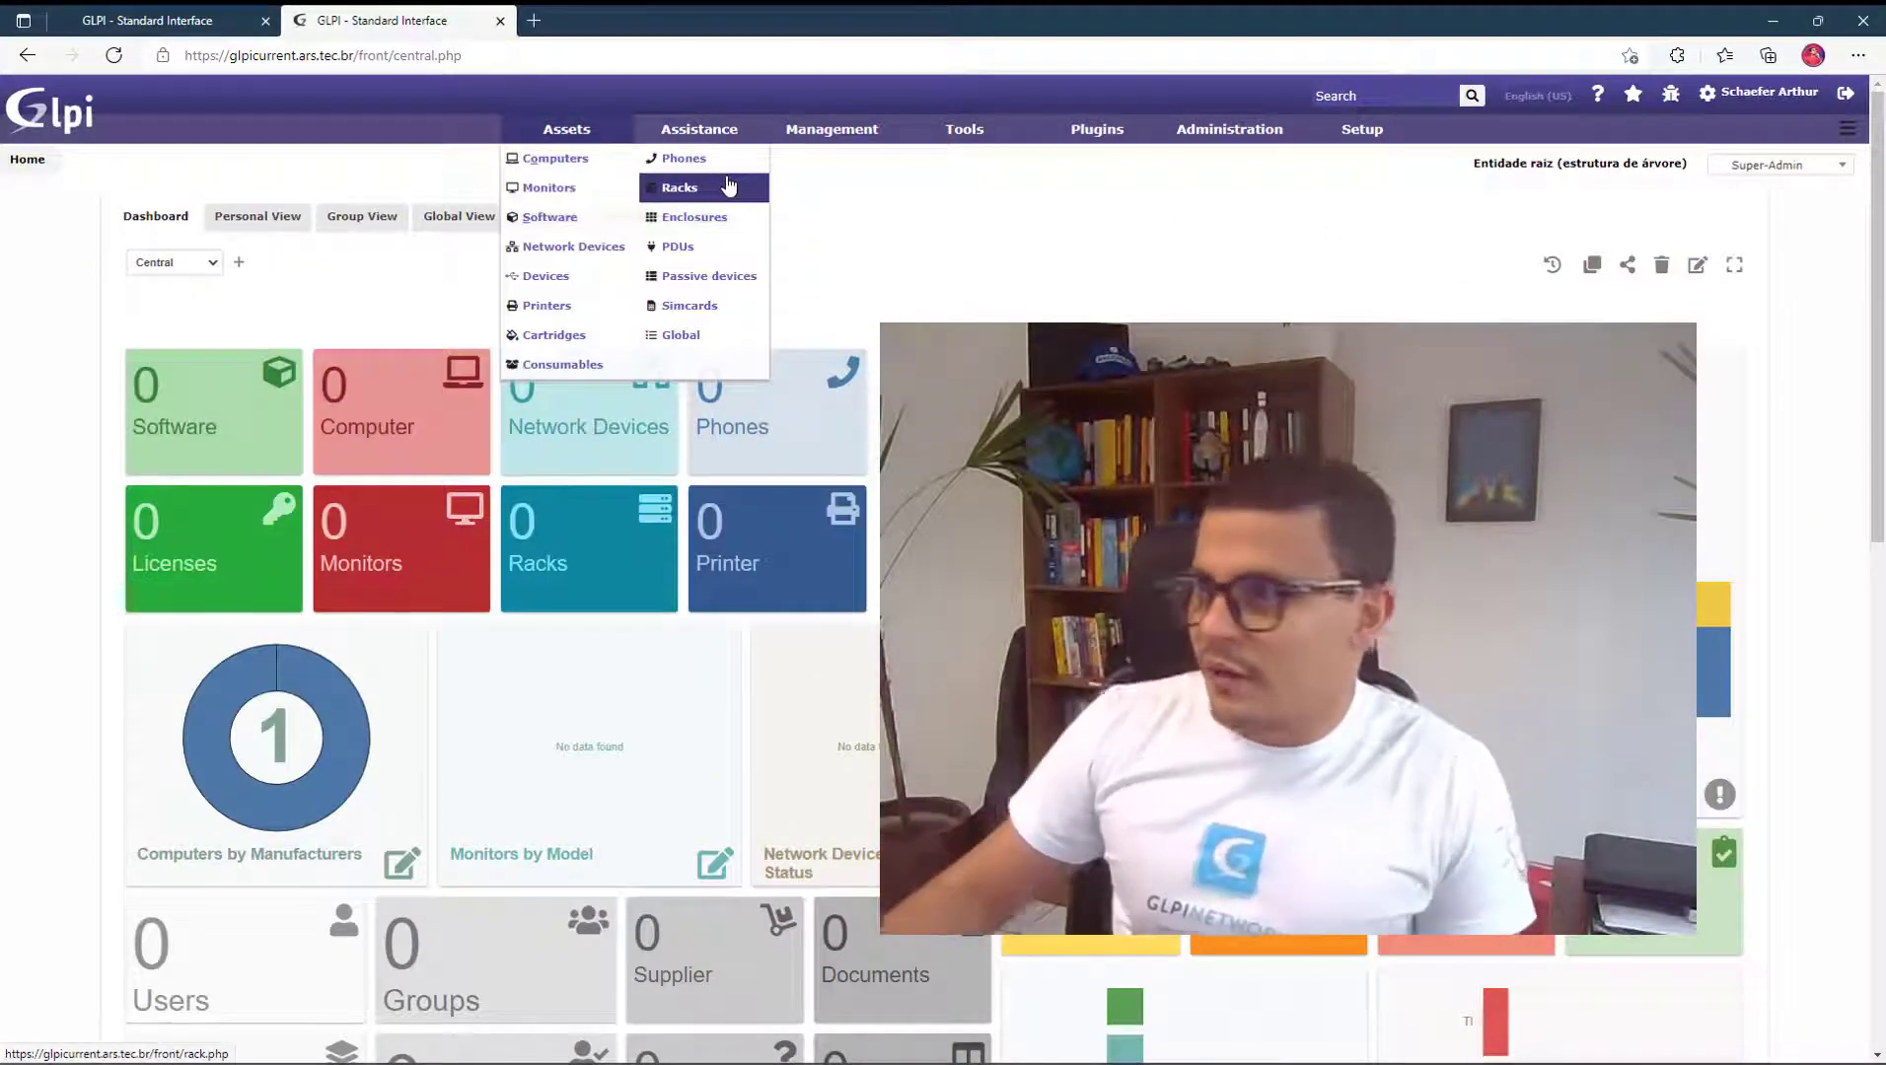
# Switch the home dashboard from Central to Ativos to show asset counts and charts.
pyautogui.scroll(-3)
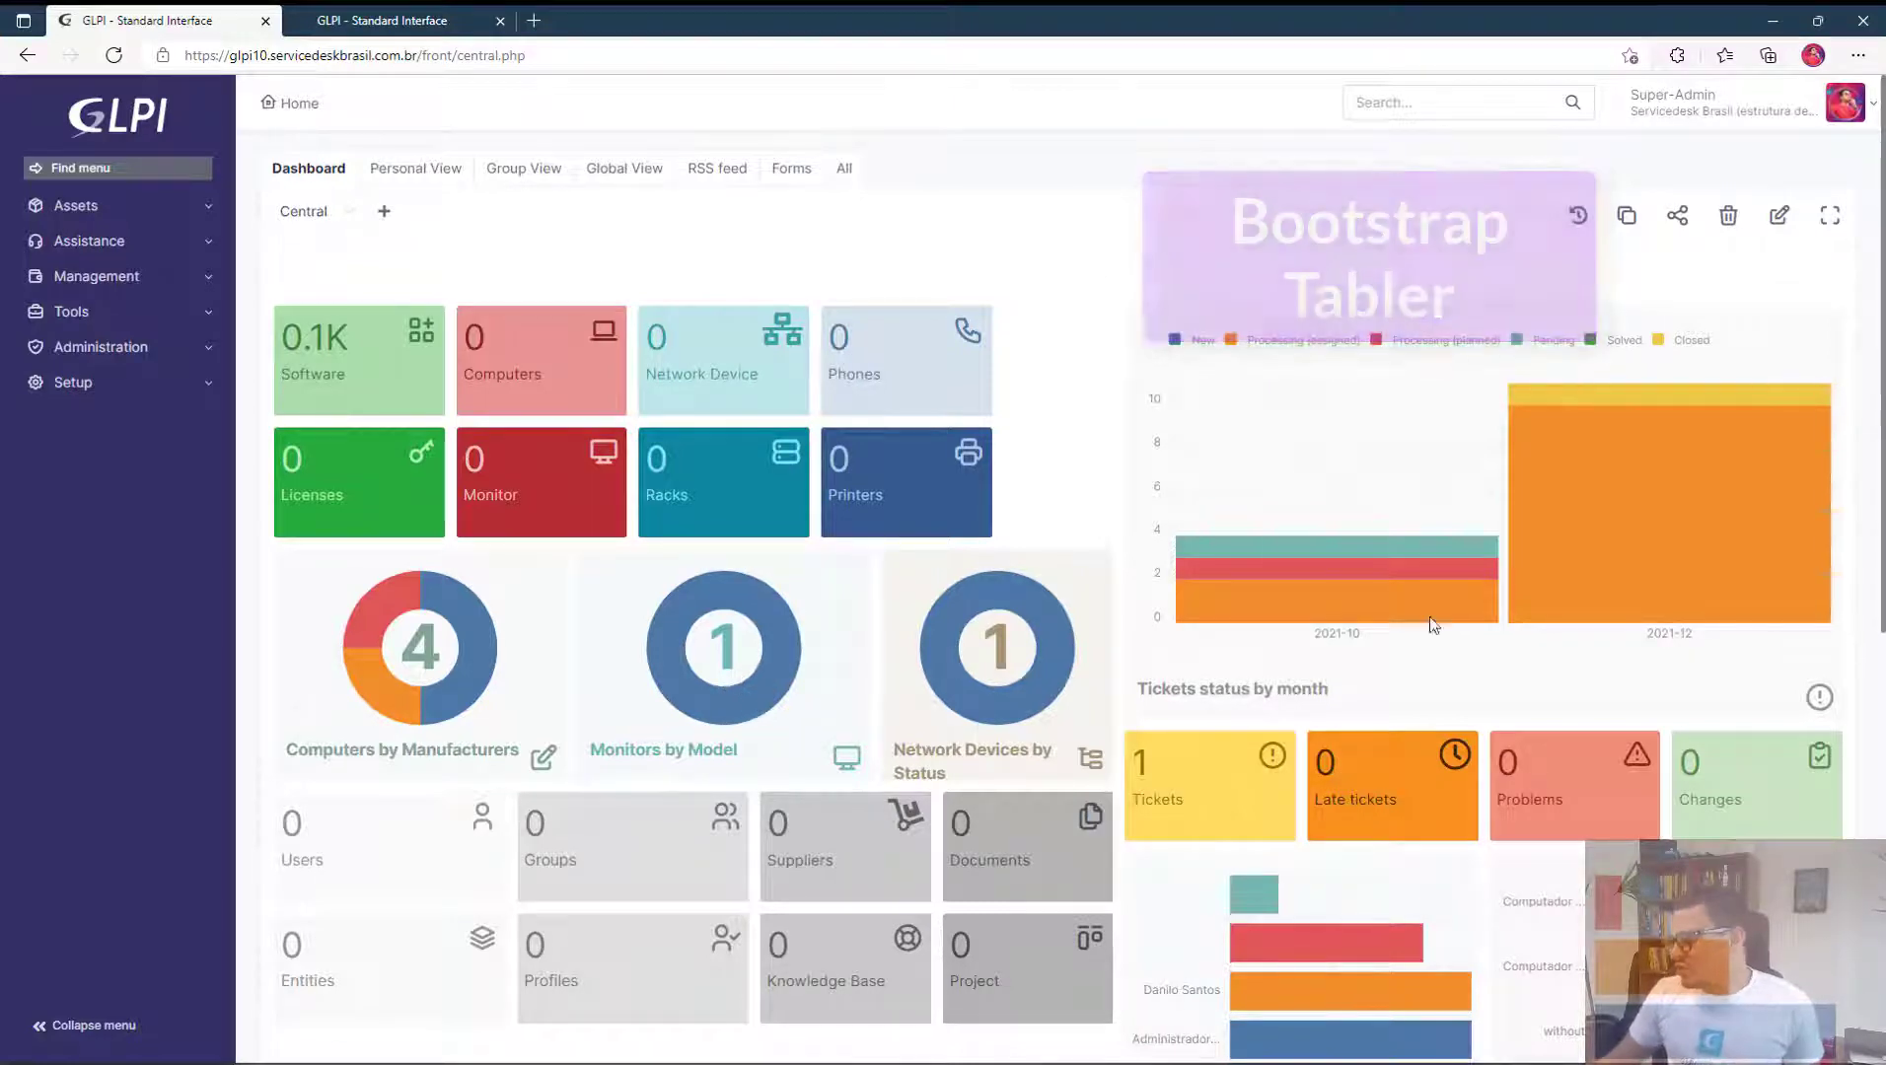
pyautogui.scroll(-3)
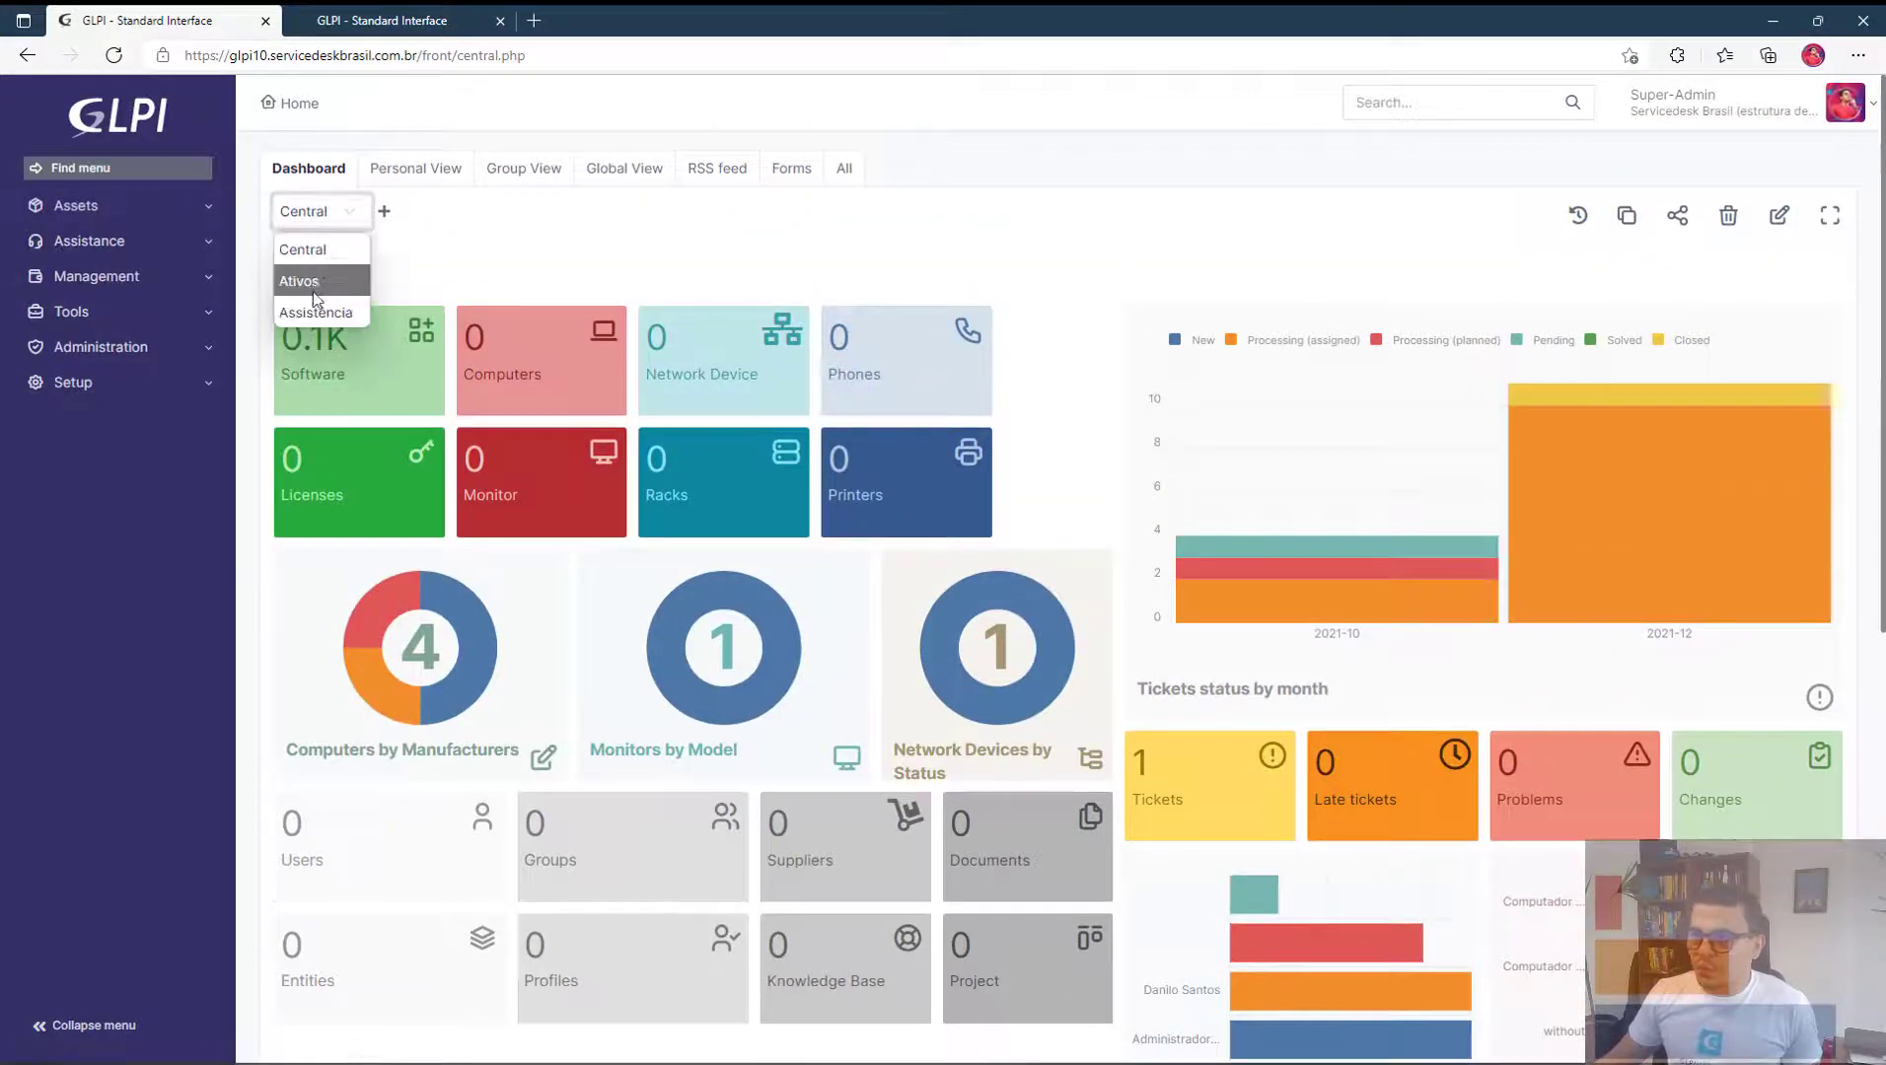
pyautogui.click(298, 280)
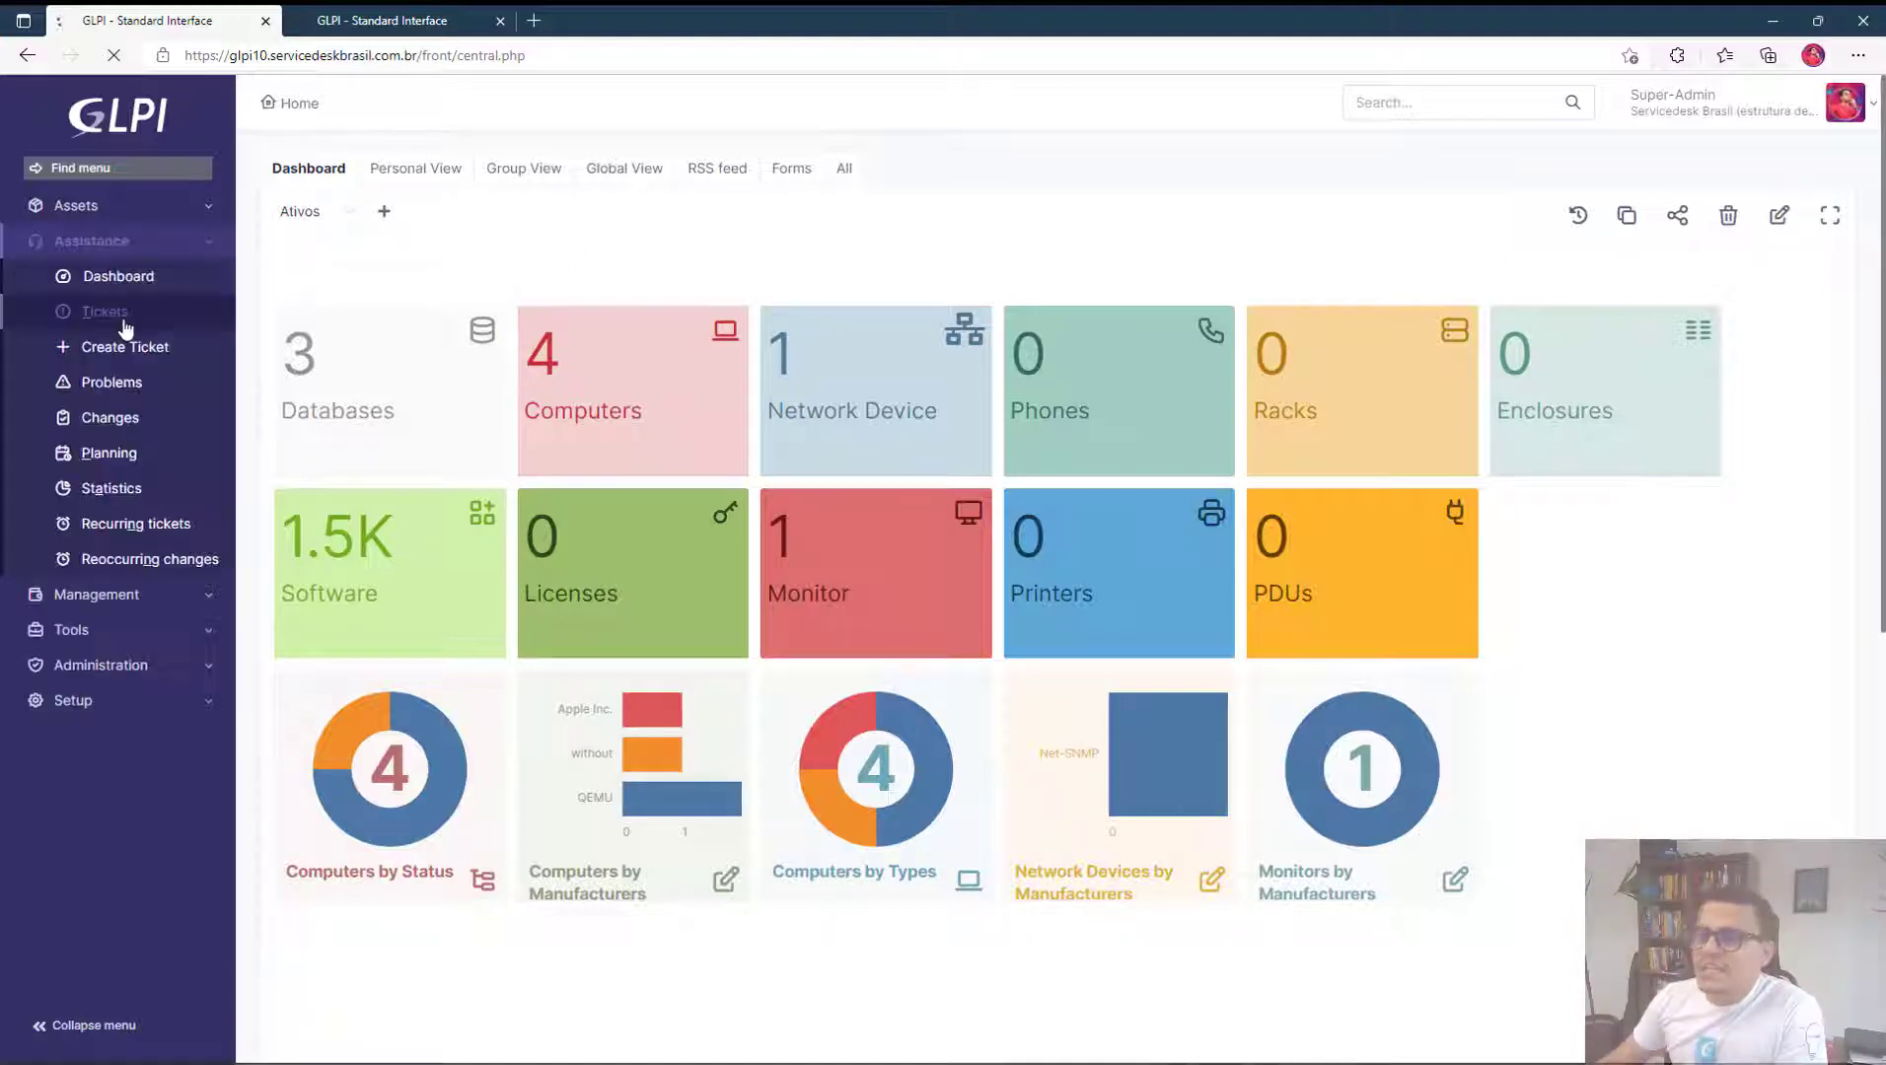
# Go to the tickets list, then bring up ticket 20 in the older GLPI installation.
pyautogui.click(107, 311)
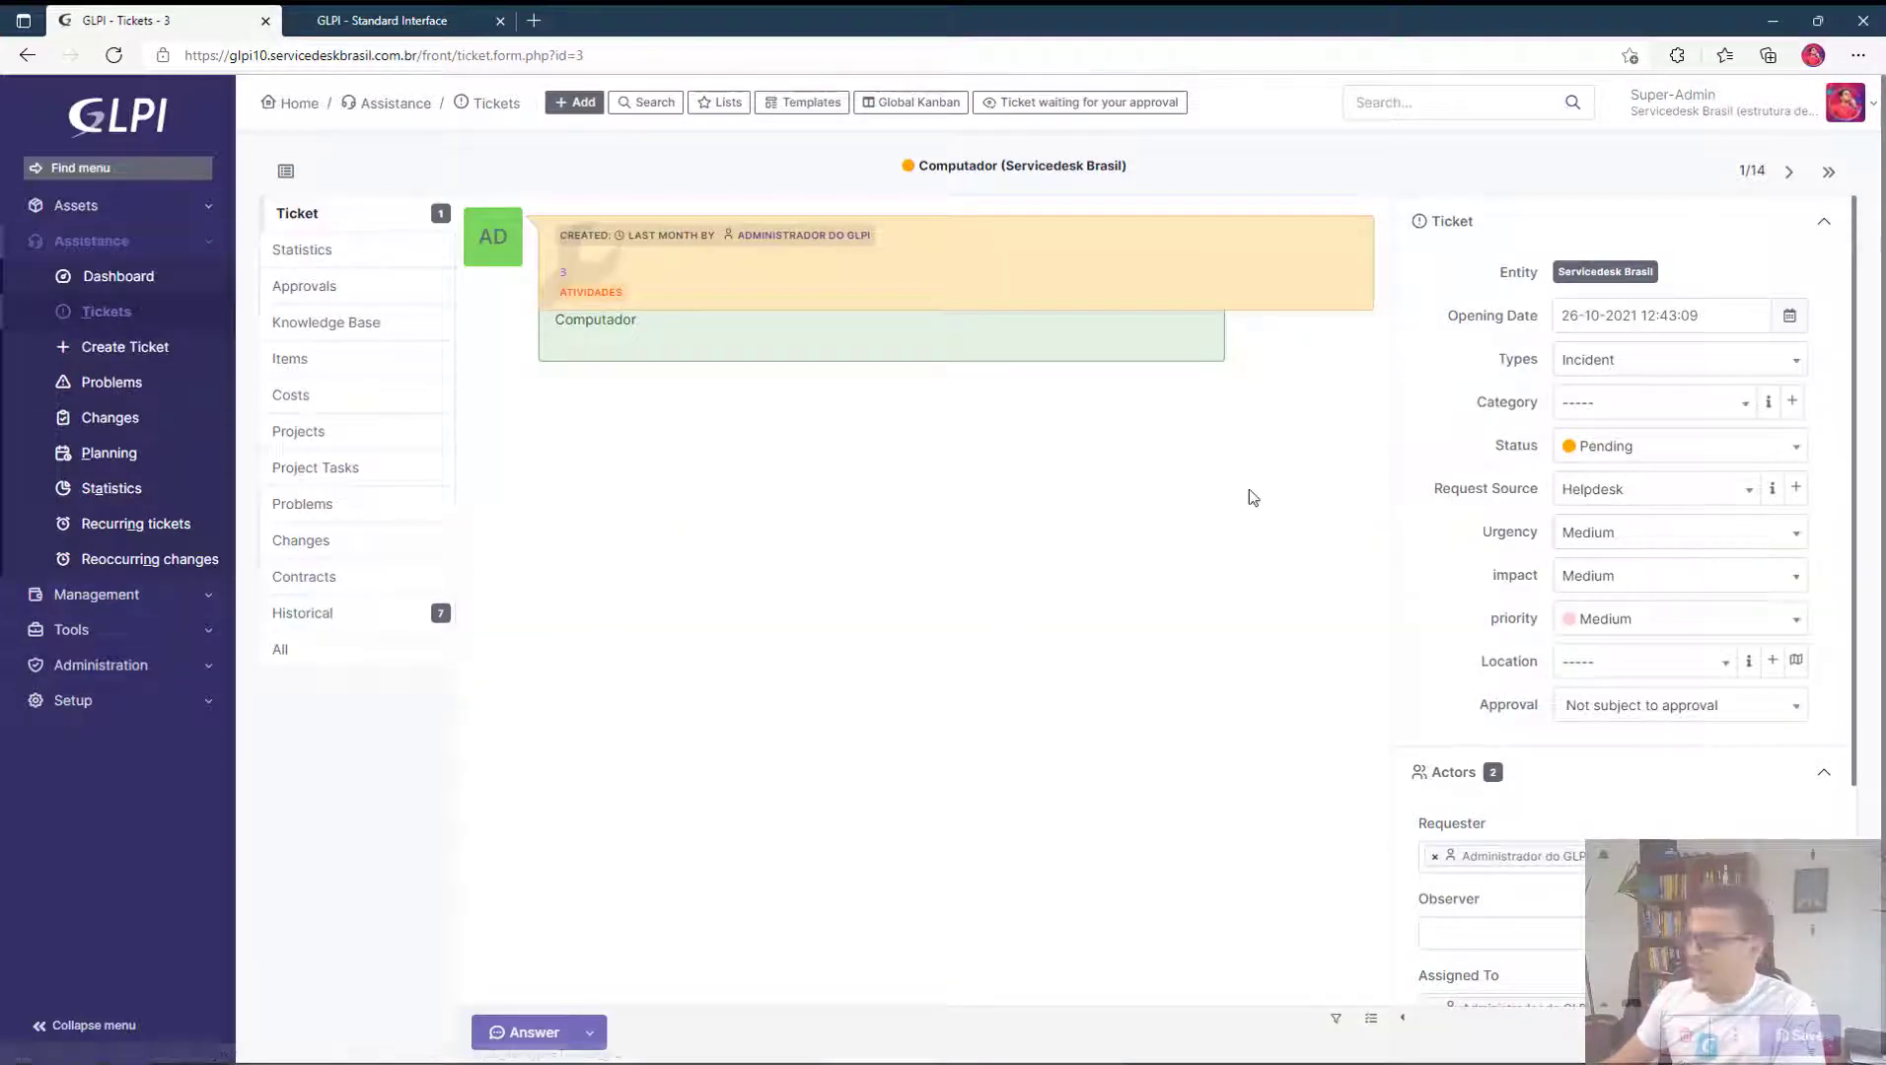
pyautogui.moveTo(1016, 513)
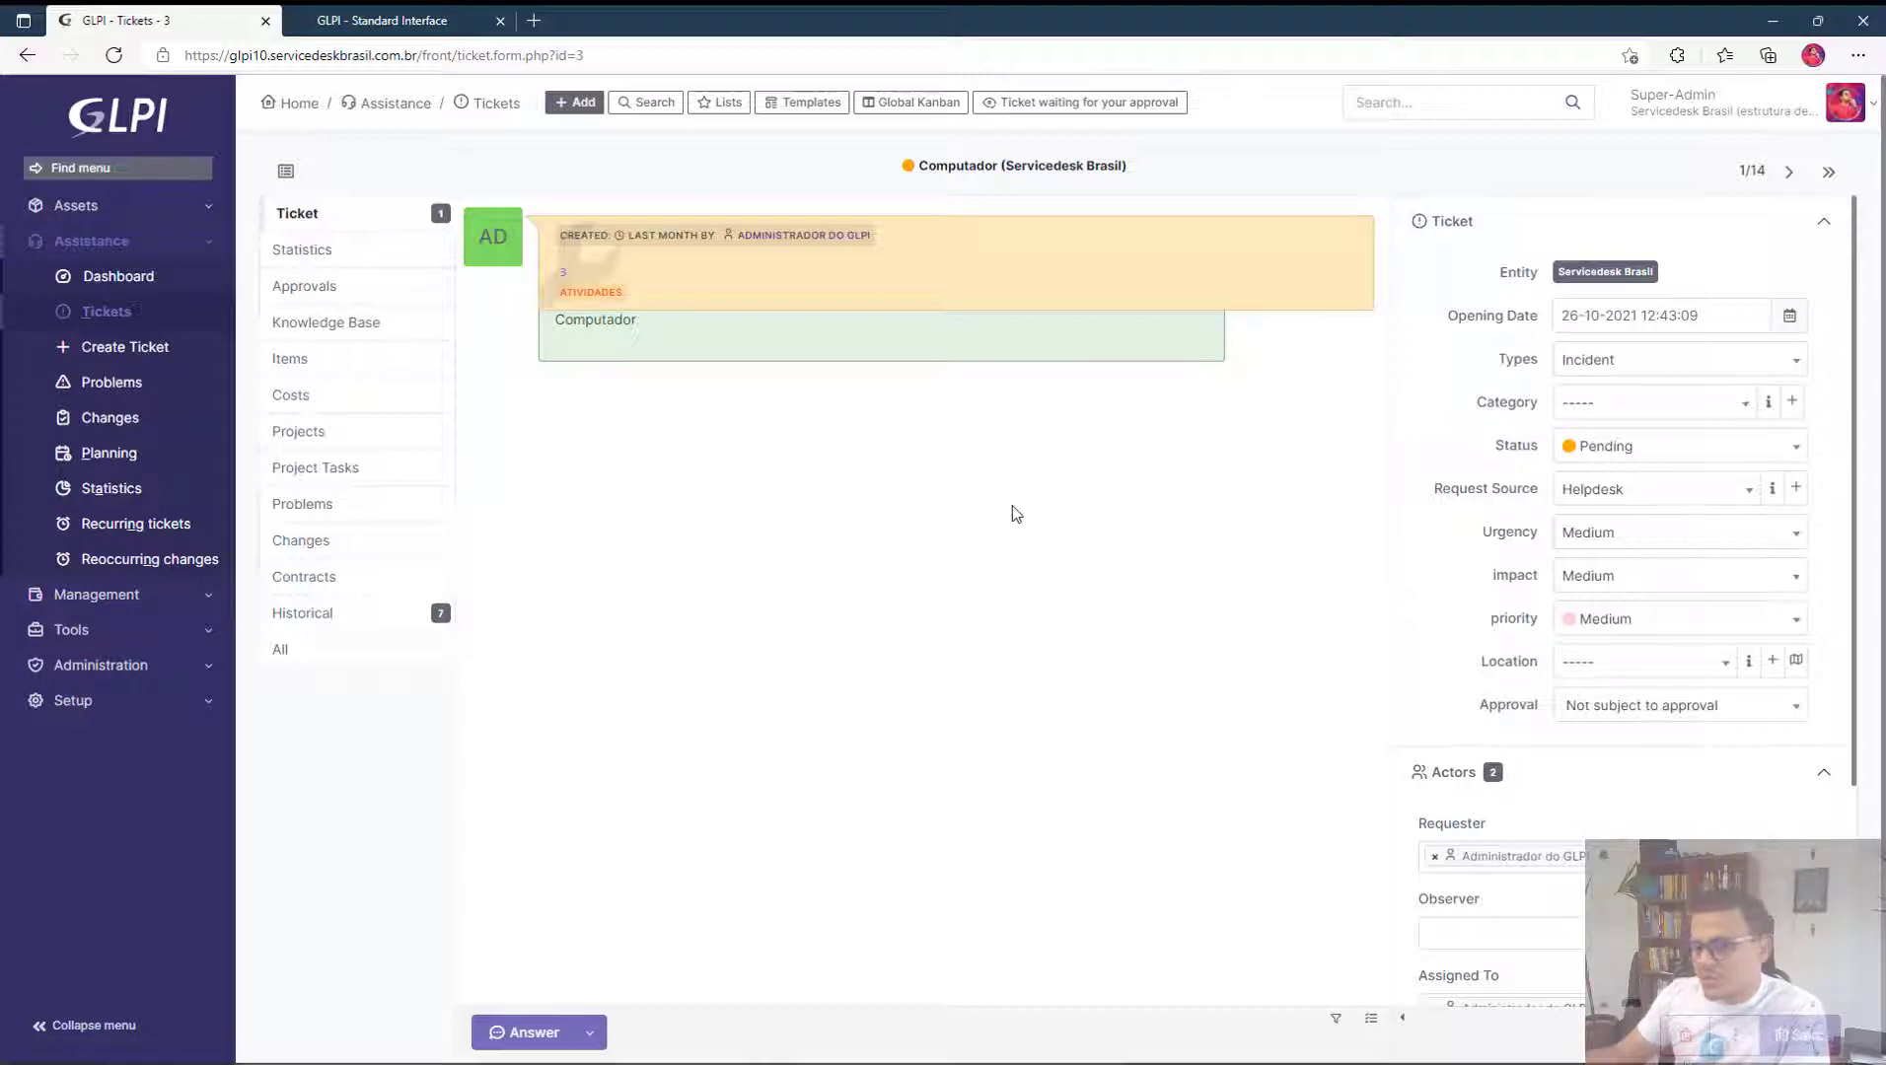
pyautogui.click(385, 20)
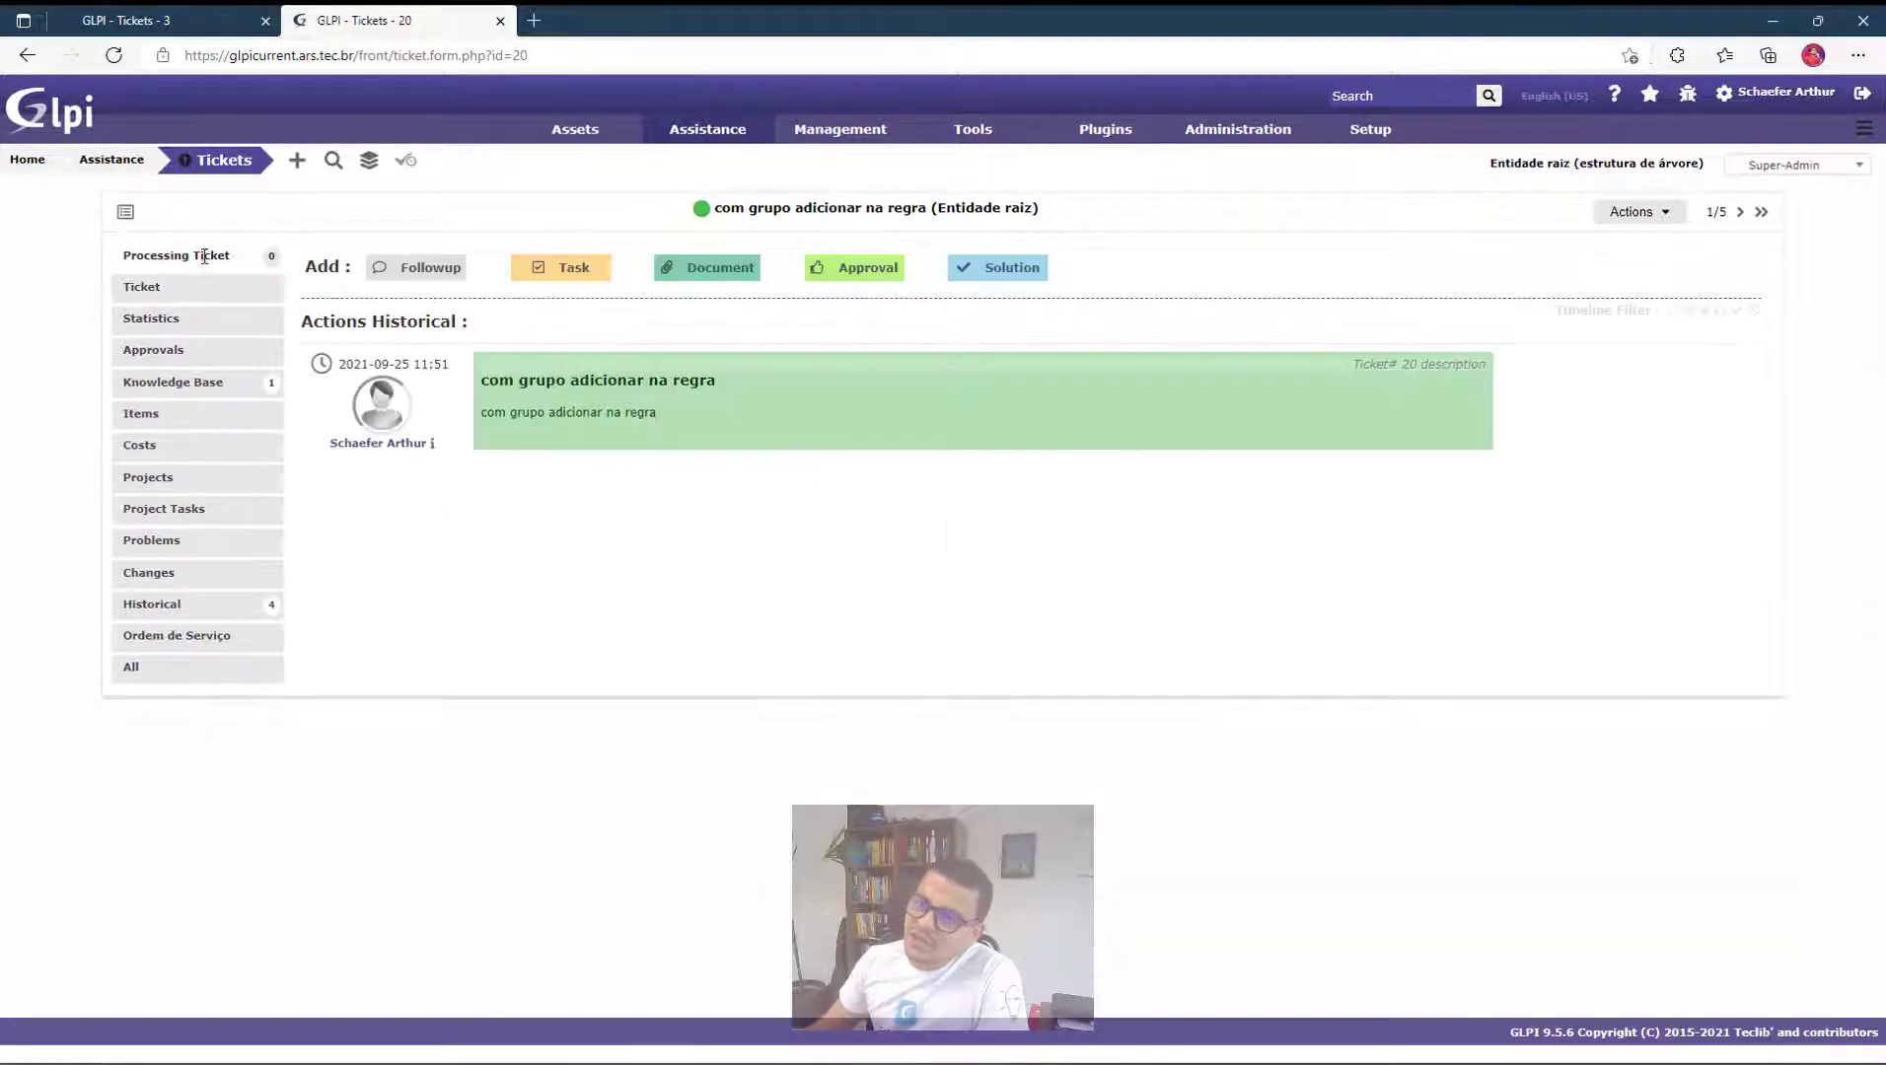
# Browse ticket 20's details, processing timeline and followup form, then return to GLPI 10's Computador ticket.
pyautogui.click(140, 286)
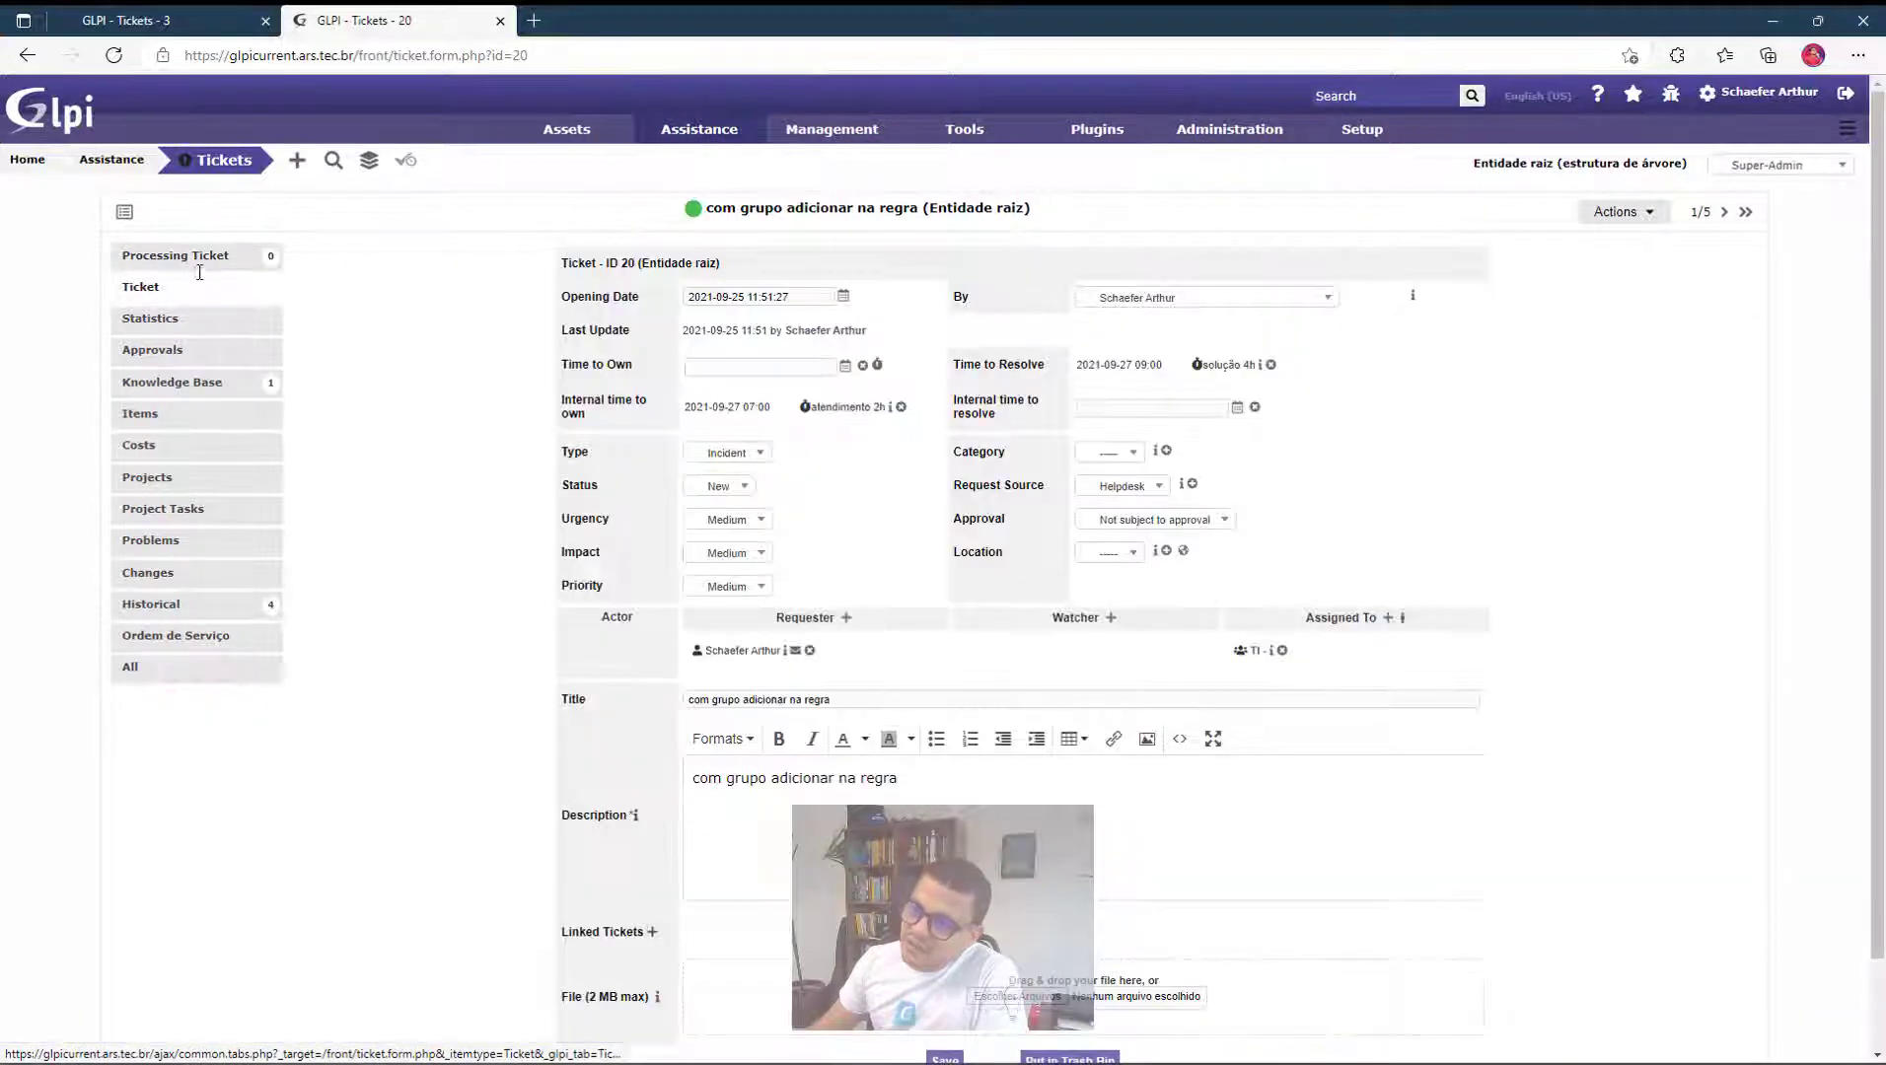
pyautogui.click(175, 254)
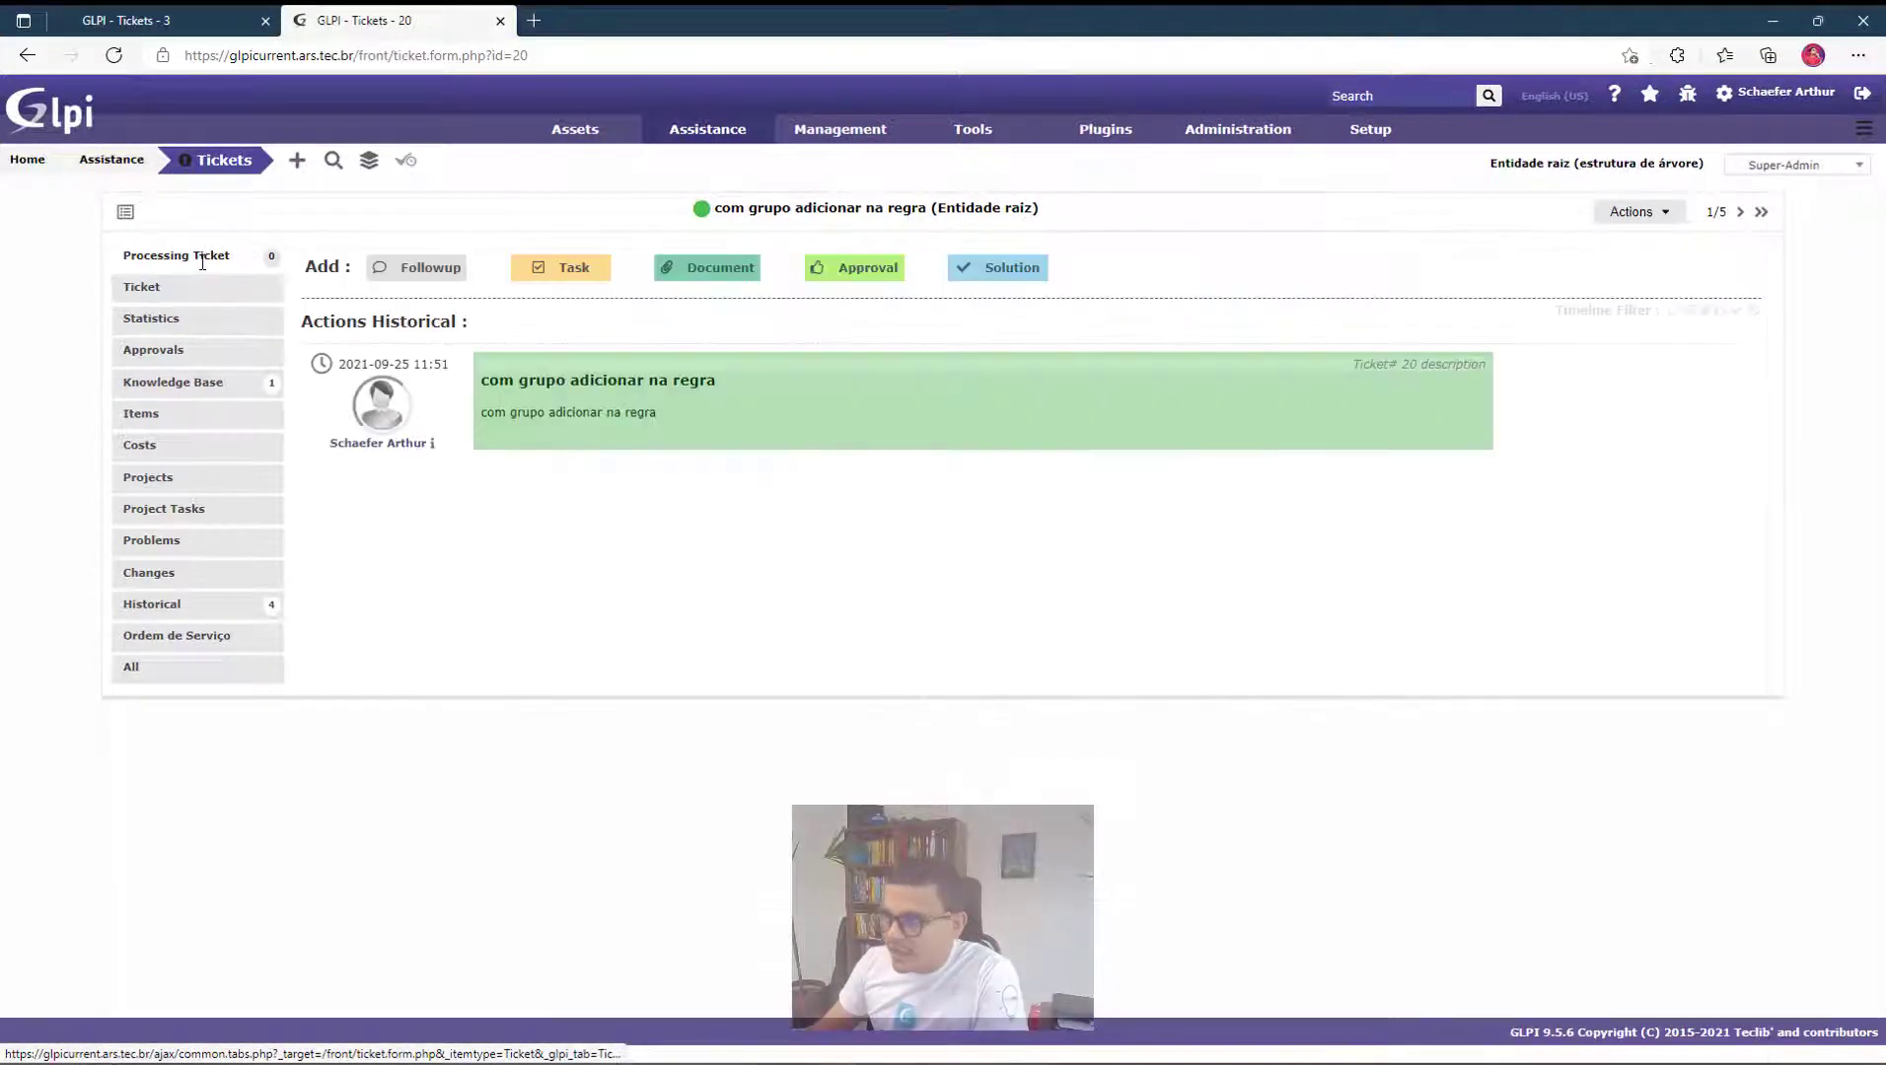
pyautogui.click(428, 266)
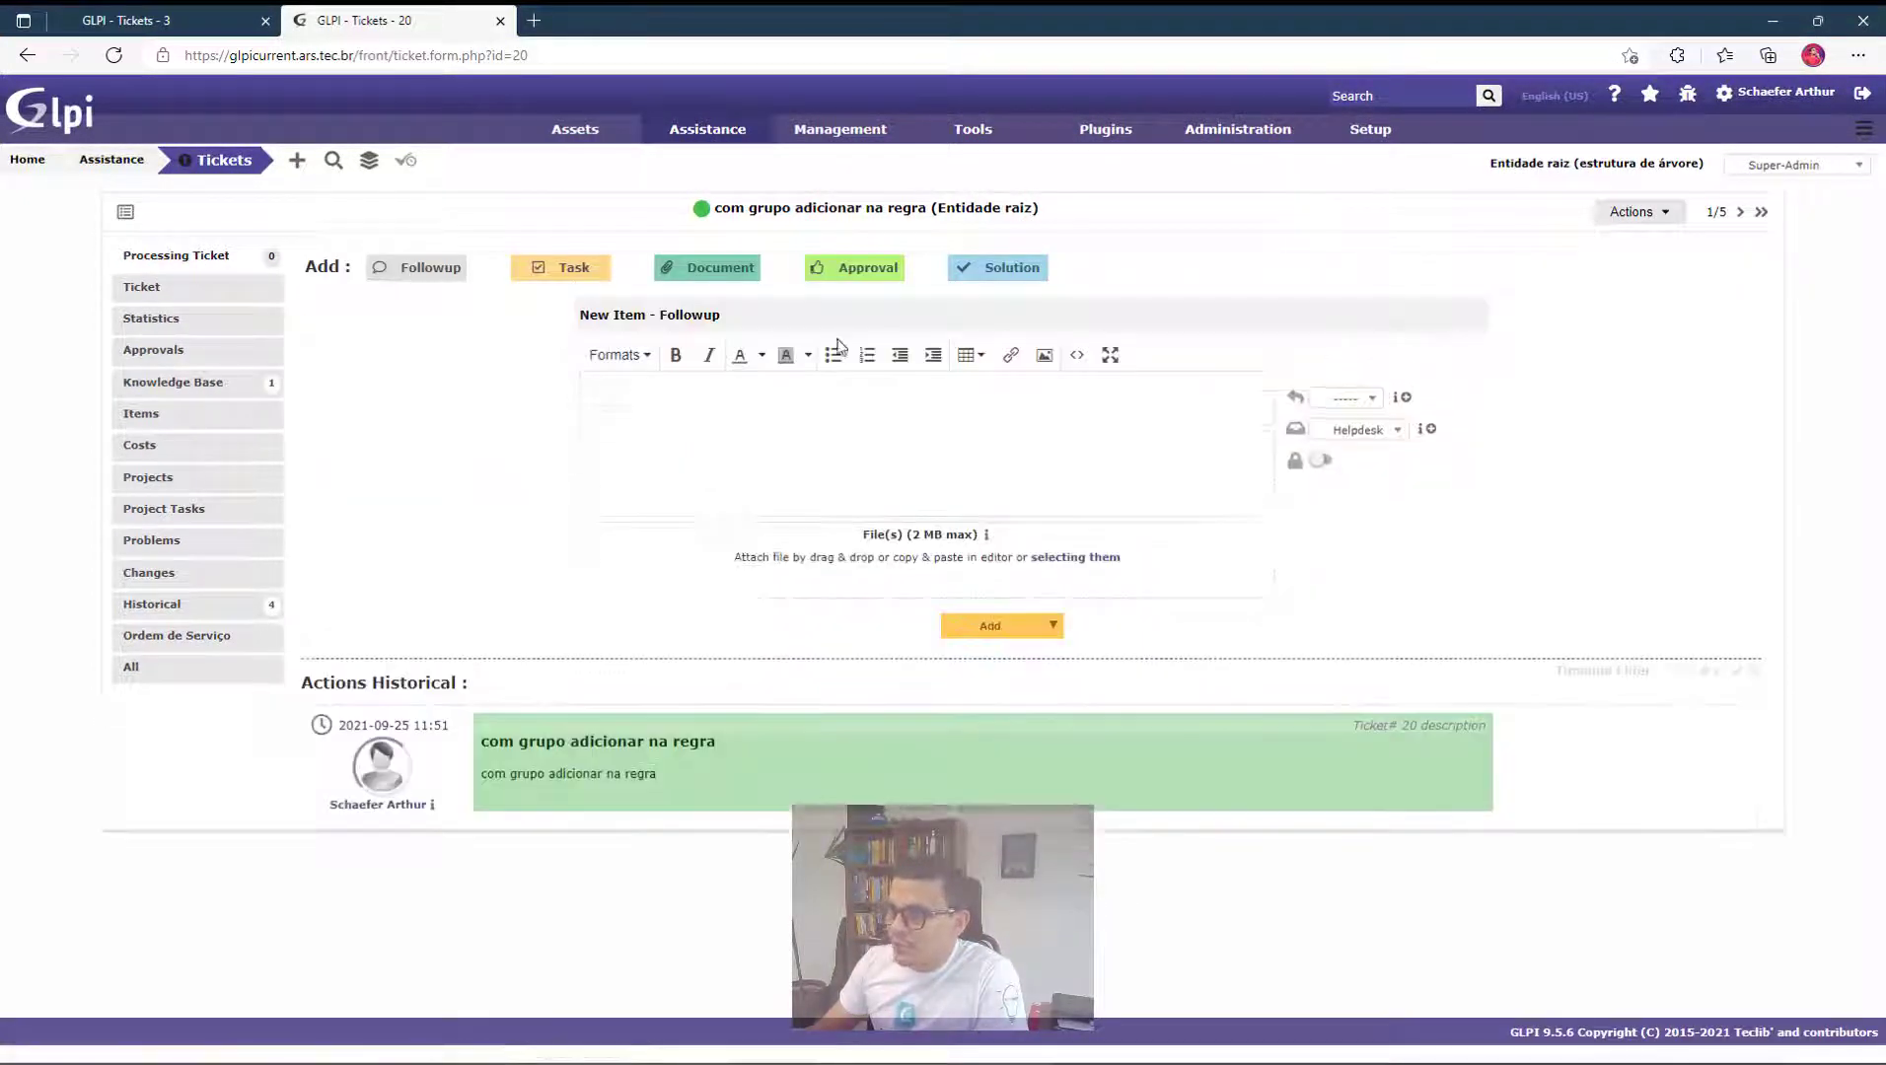
pyautogui.click(140, 286)
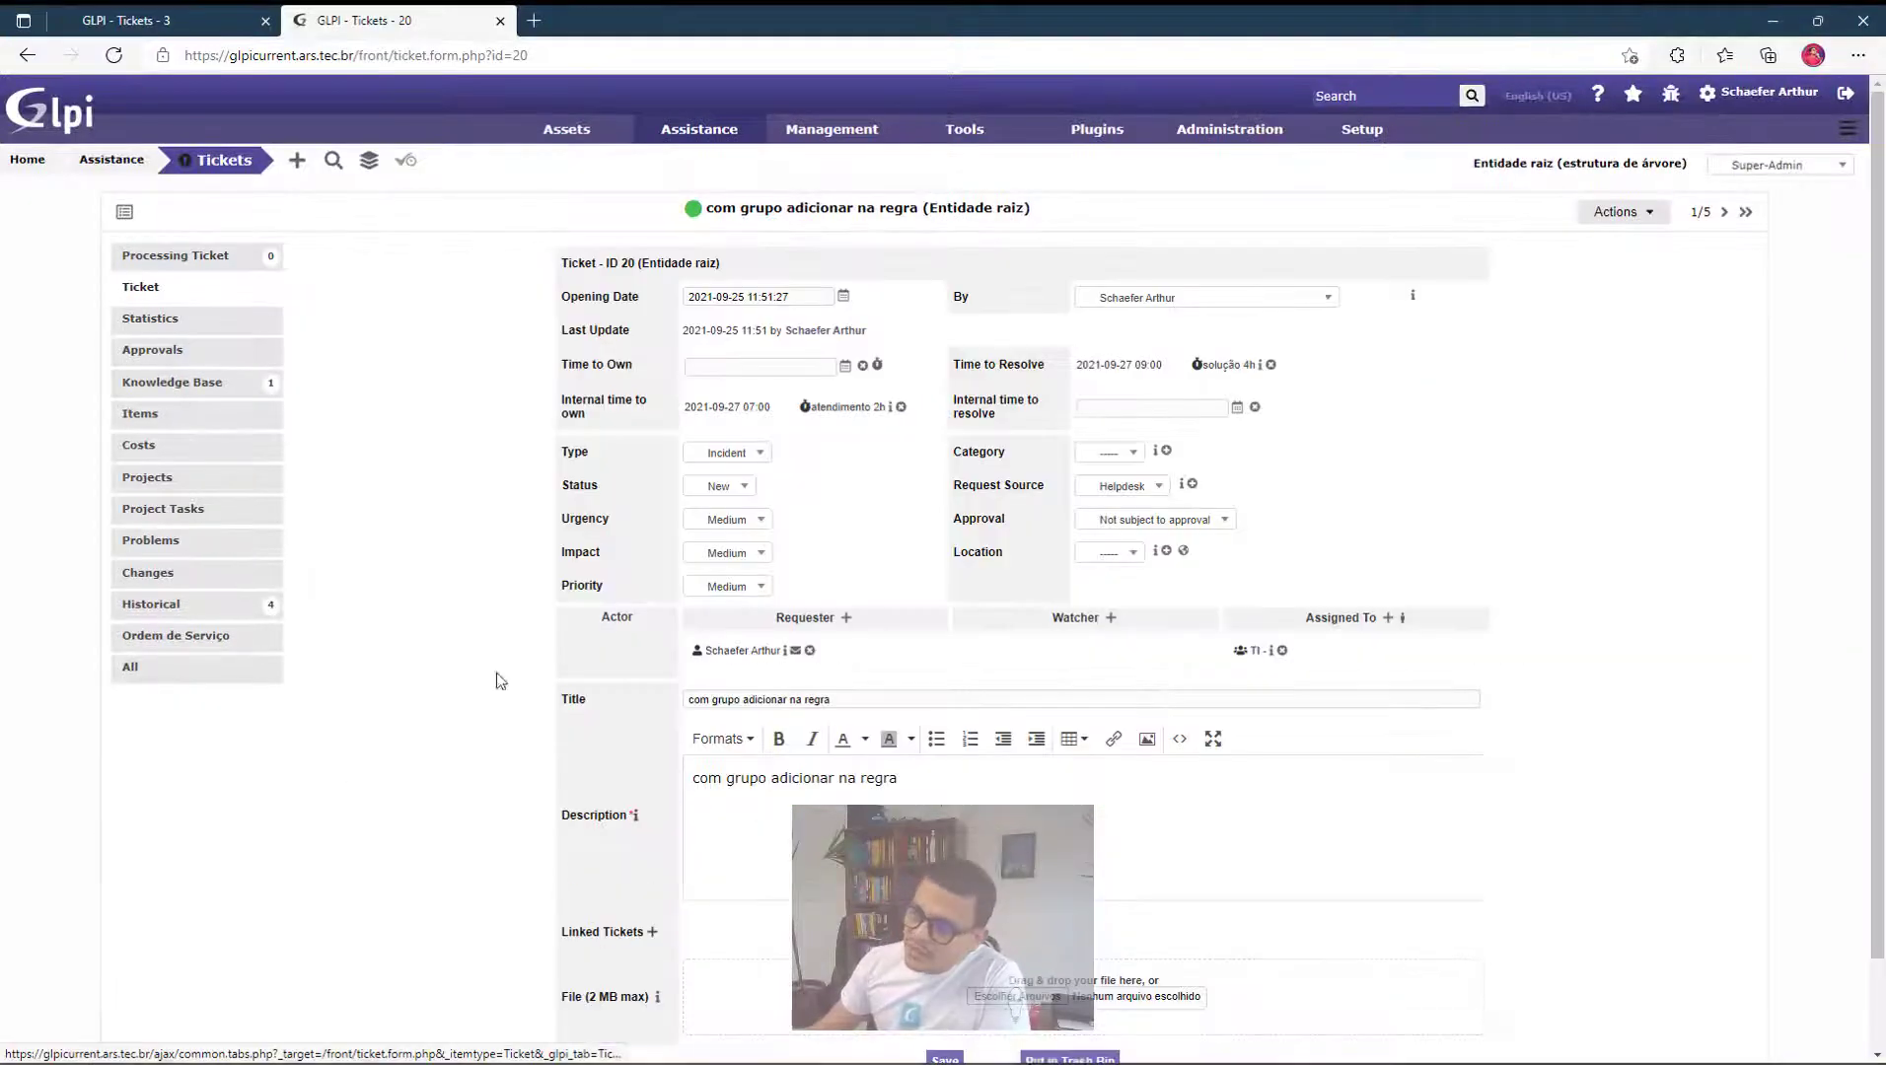
pyautogui.scroll(-3)
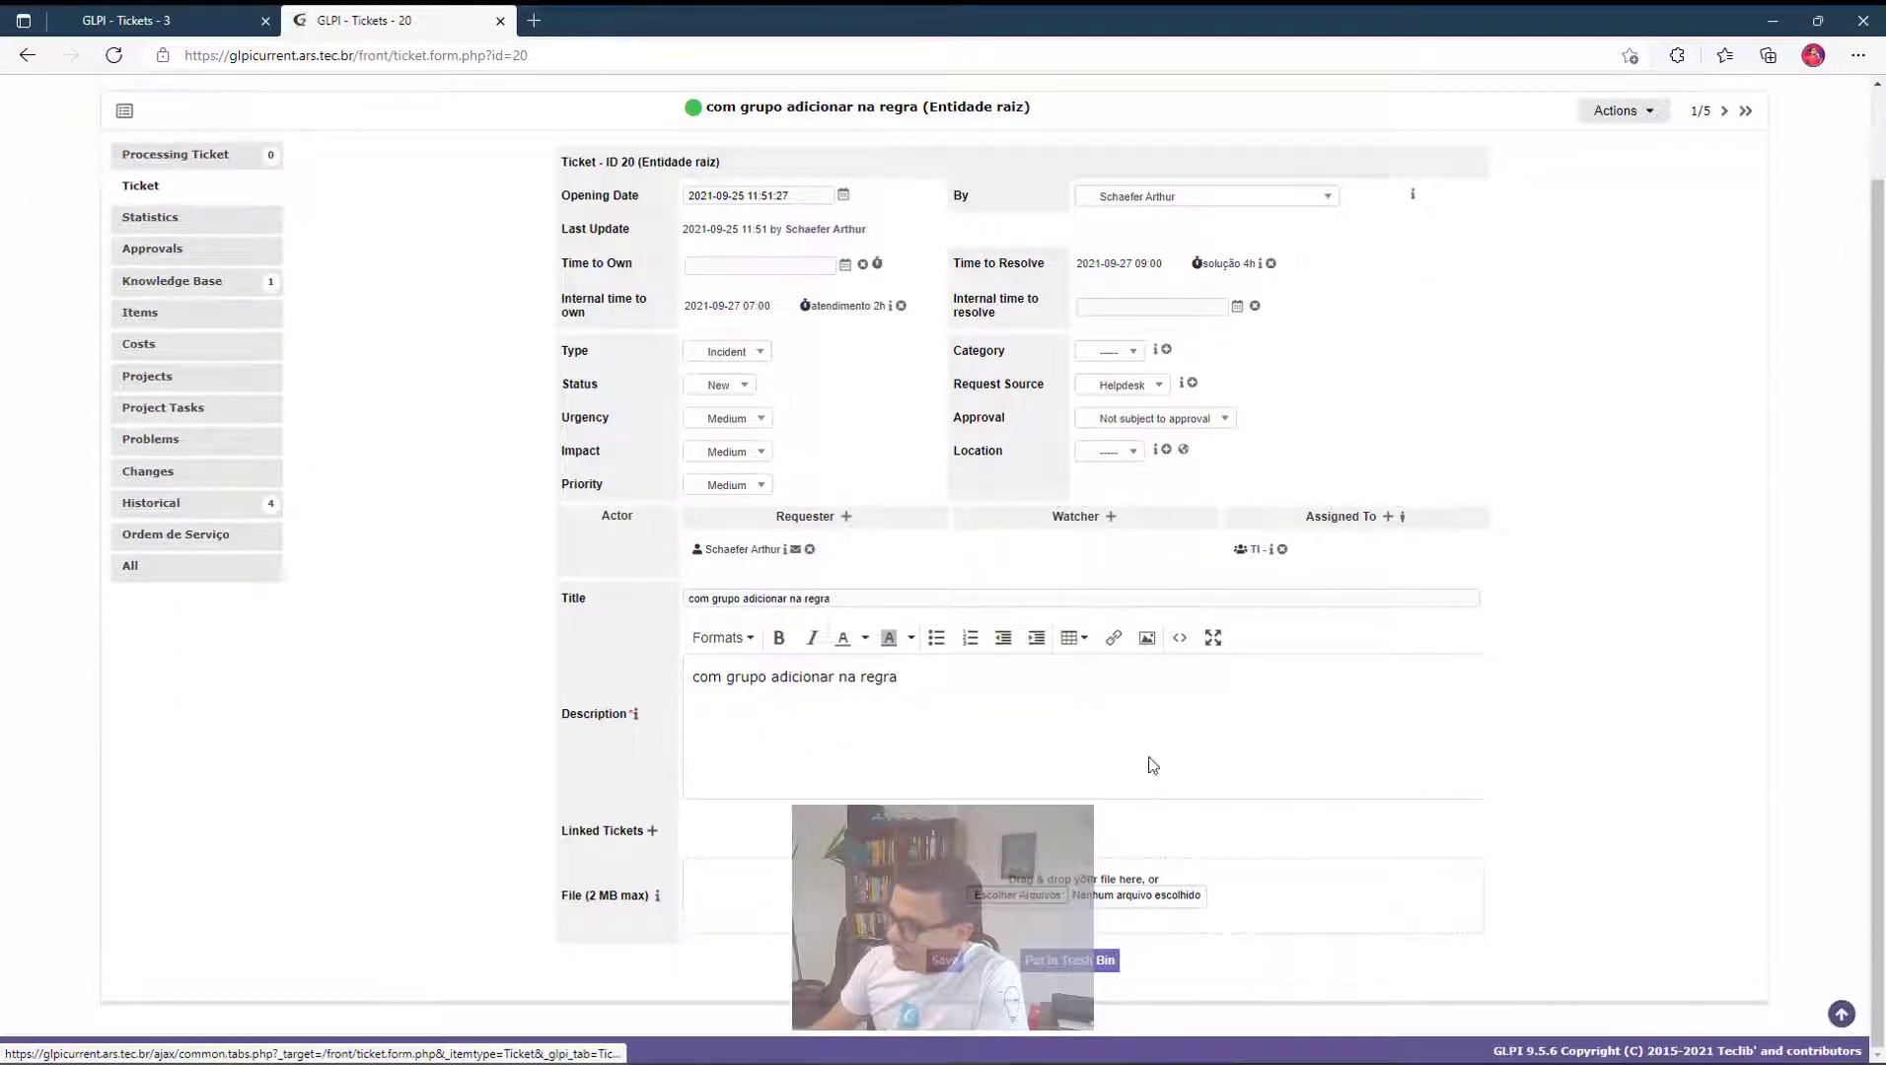
pyautogui.click(162, 20)
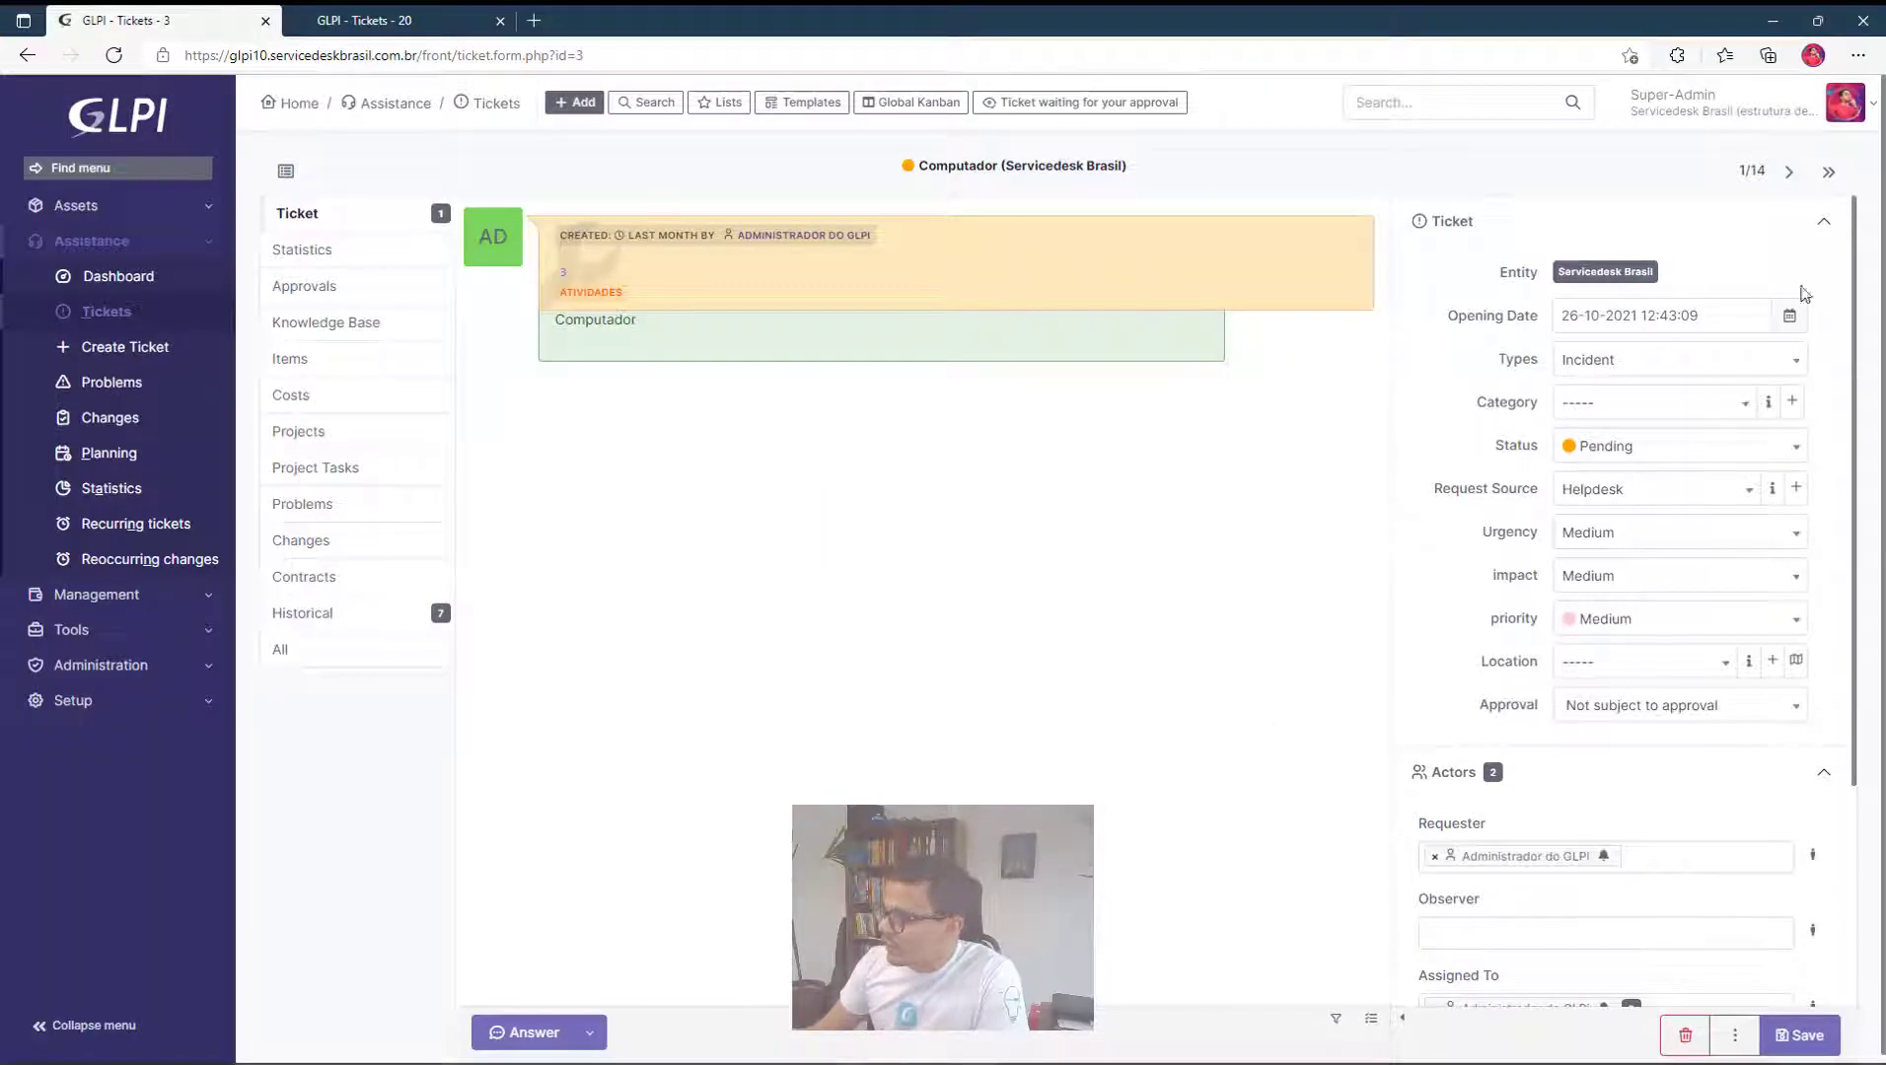
pyautogui.moveTo(1625, 426)
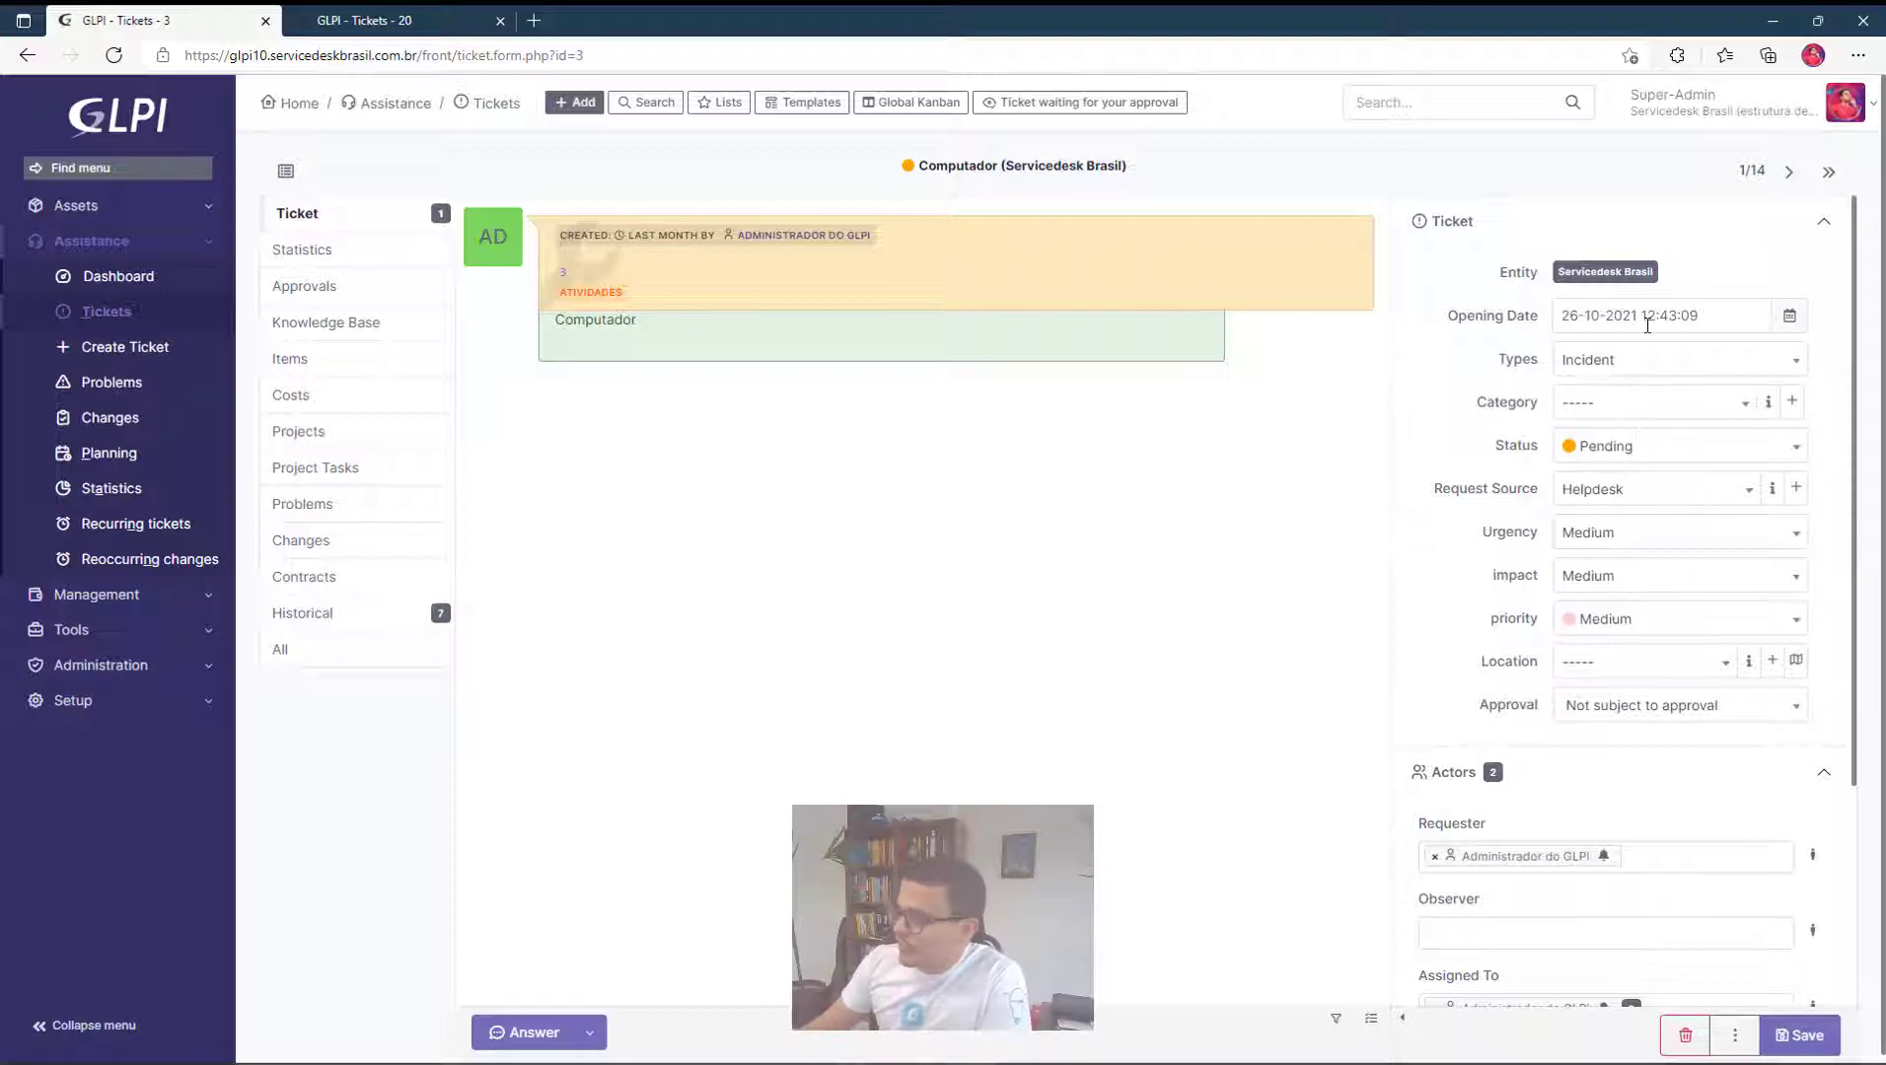
pyautogui.moveTo(706, 829)
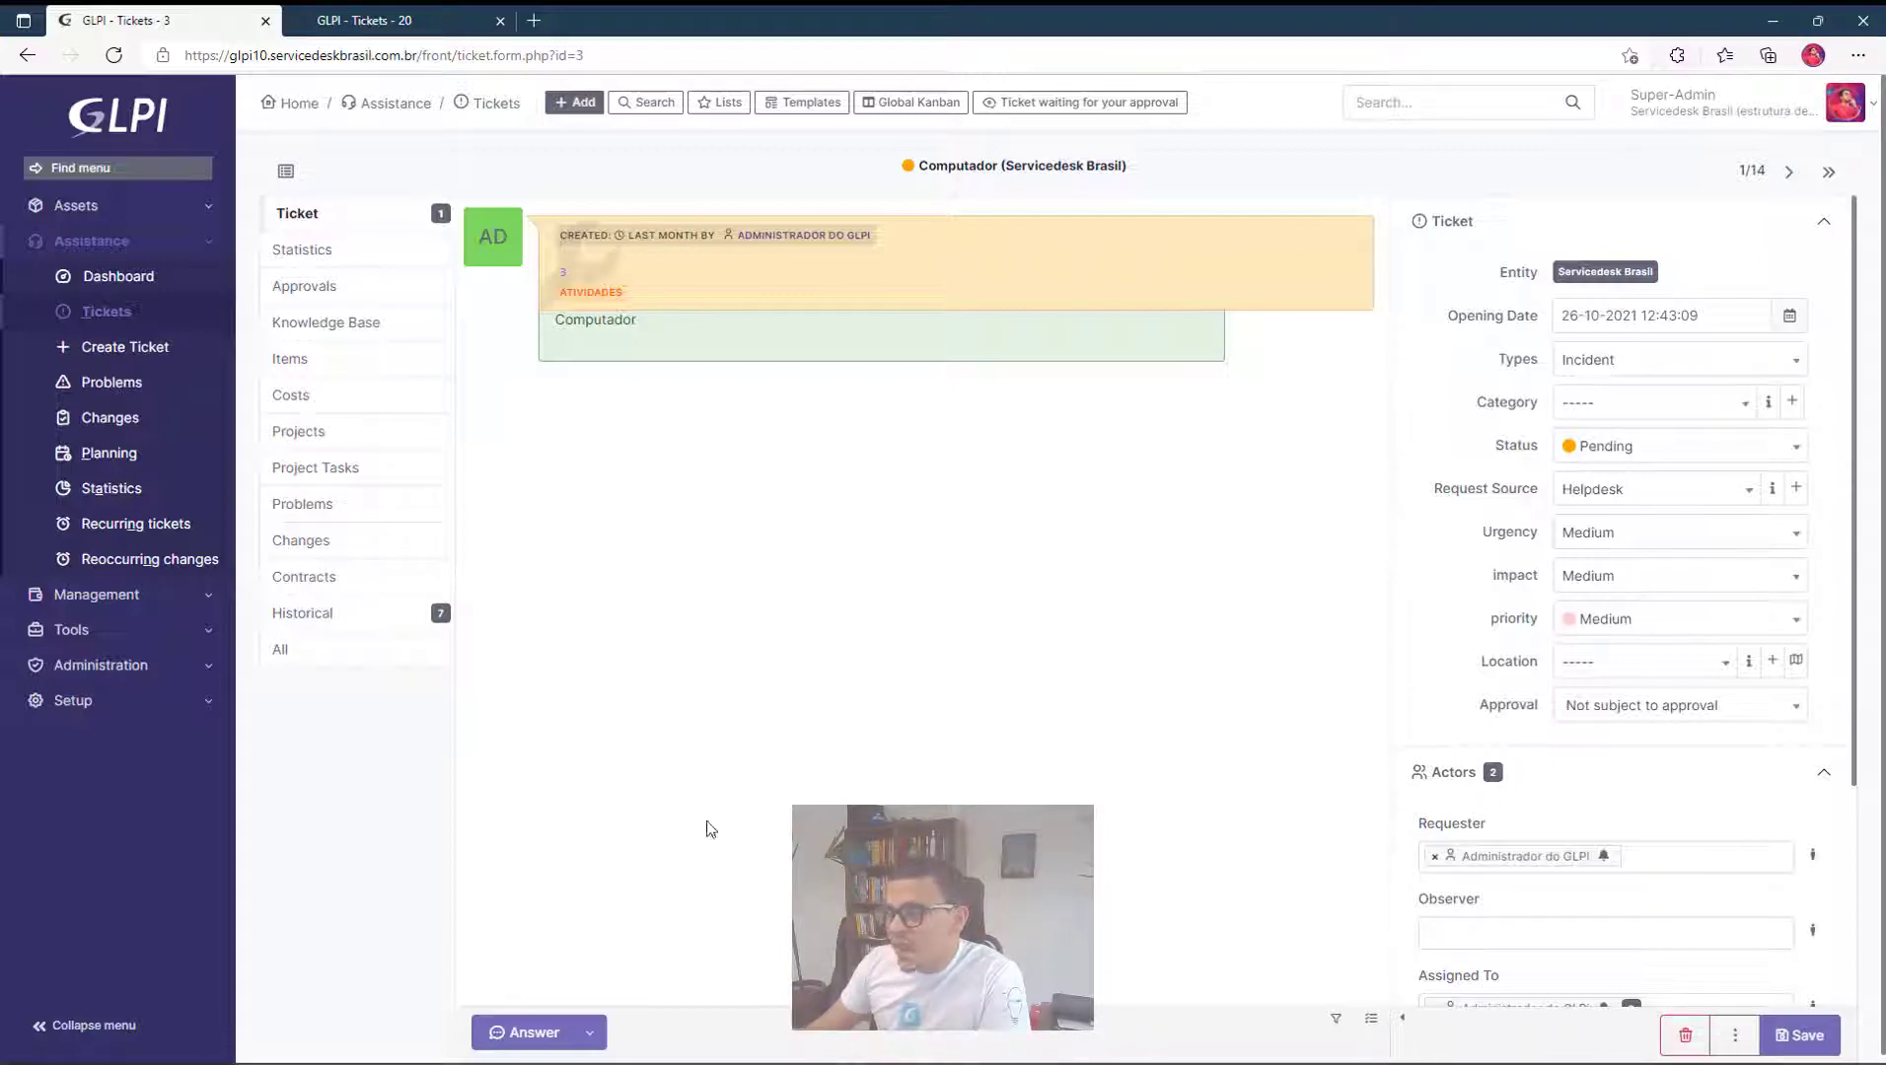
# Start an Ask for validation request on the Computador ticket with requester kingarthur and empty approver.
pyautogui.click(588, 1032)
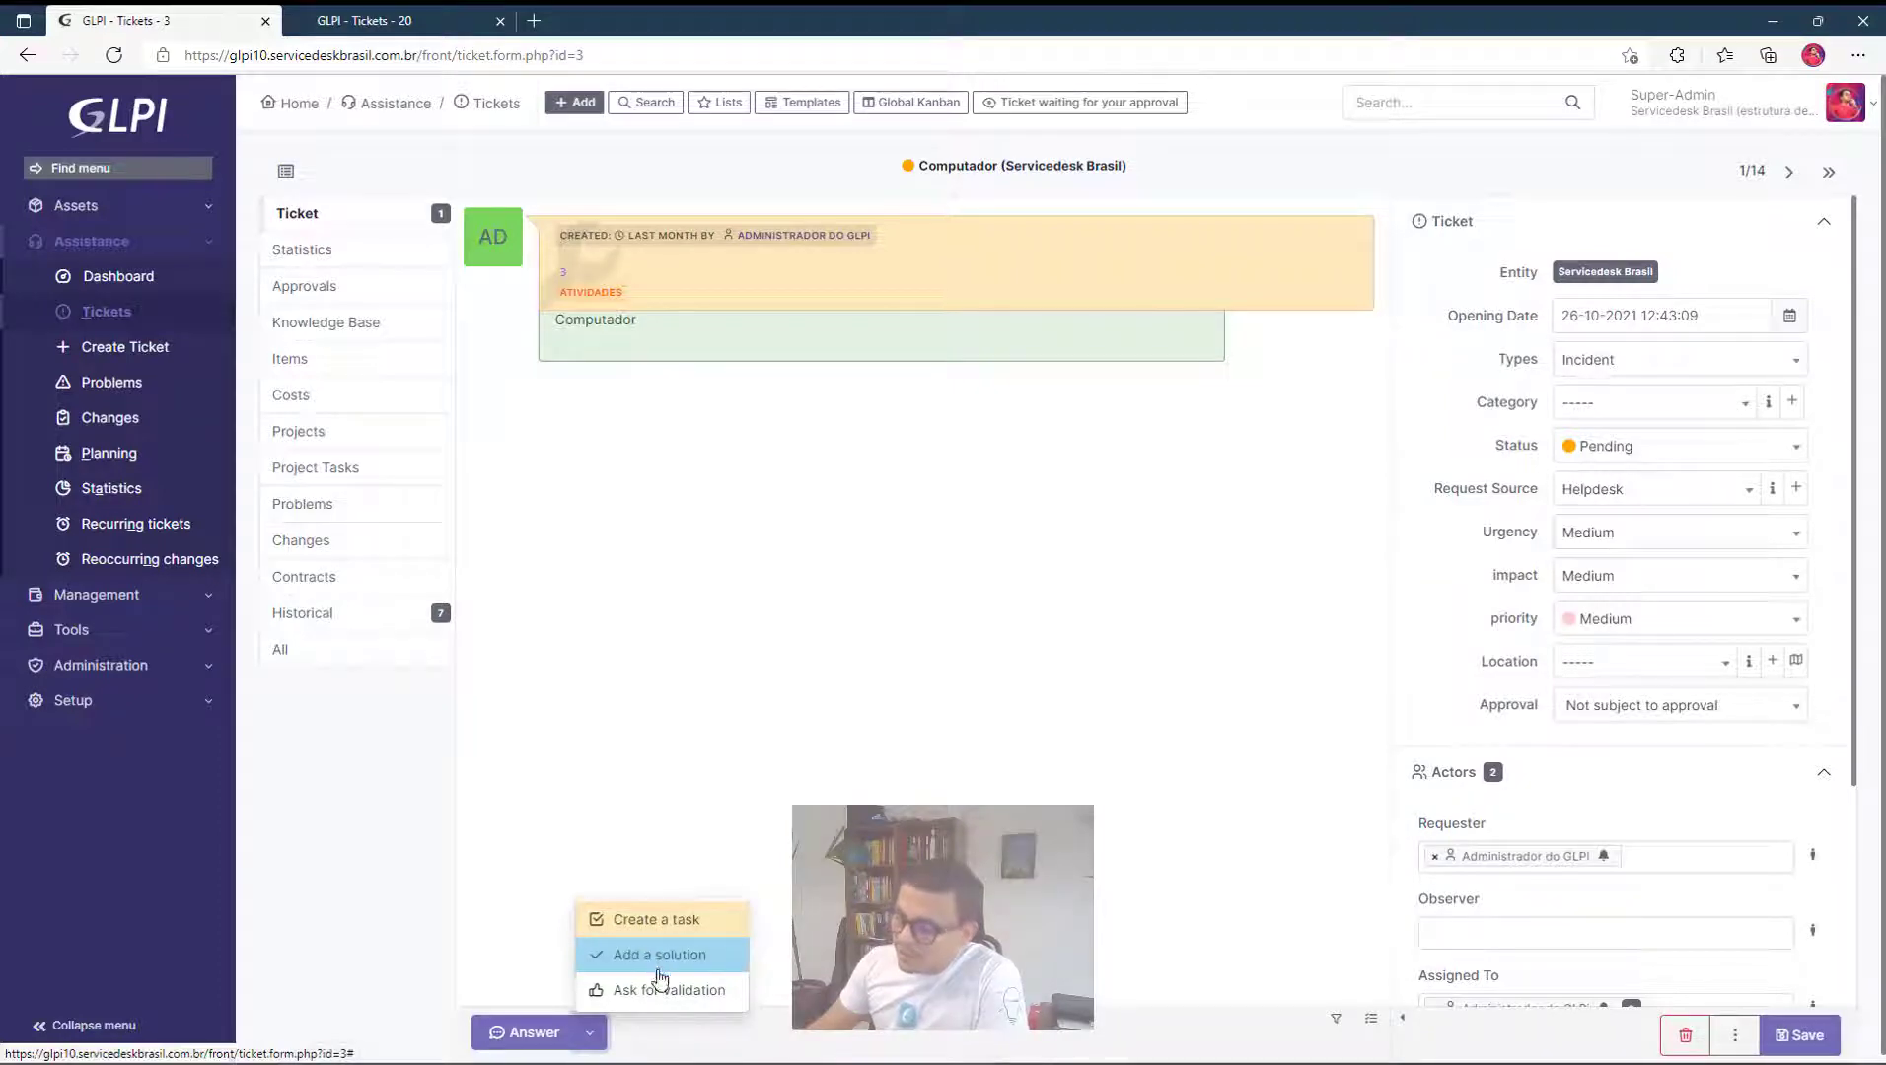
pyautogui.click(659, 990)
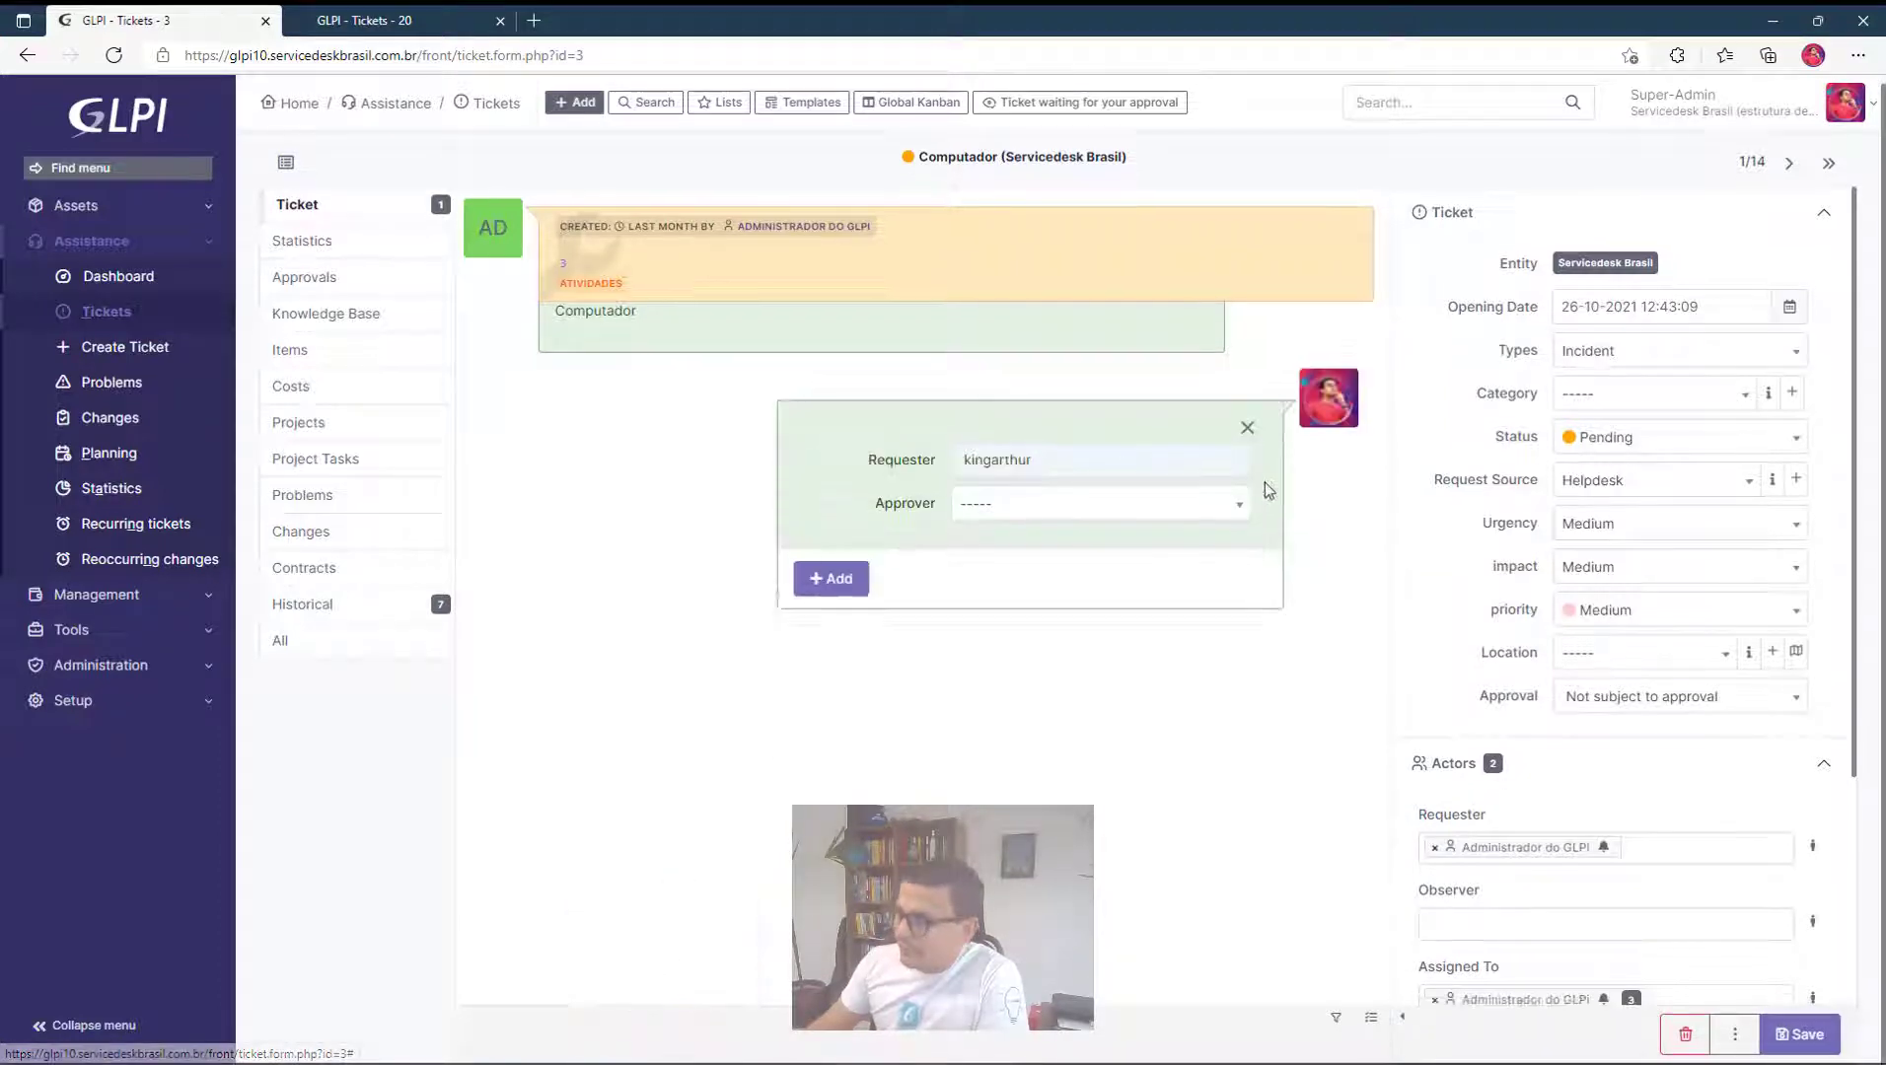
pyautogui.click(1095, 503)
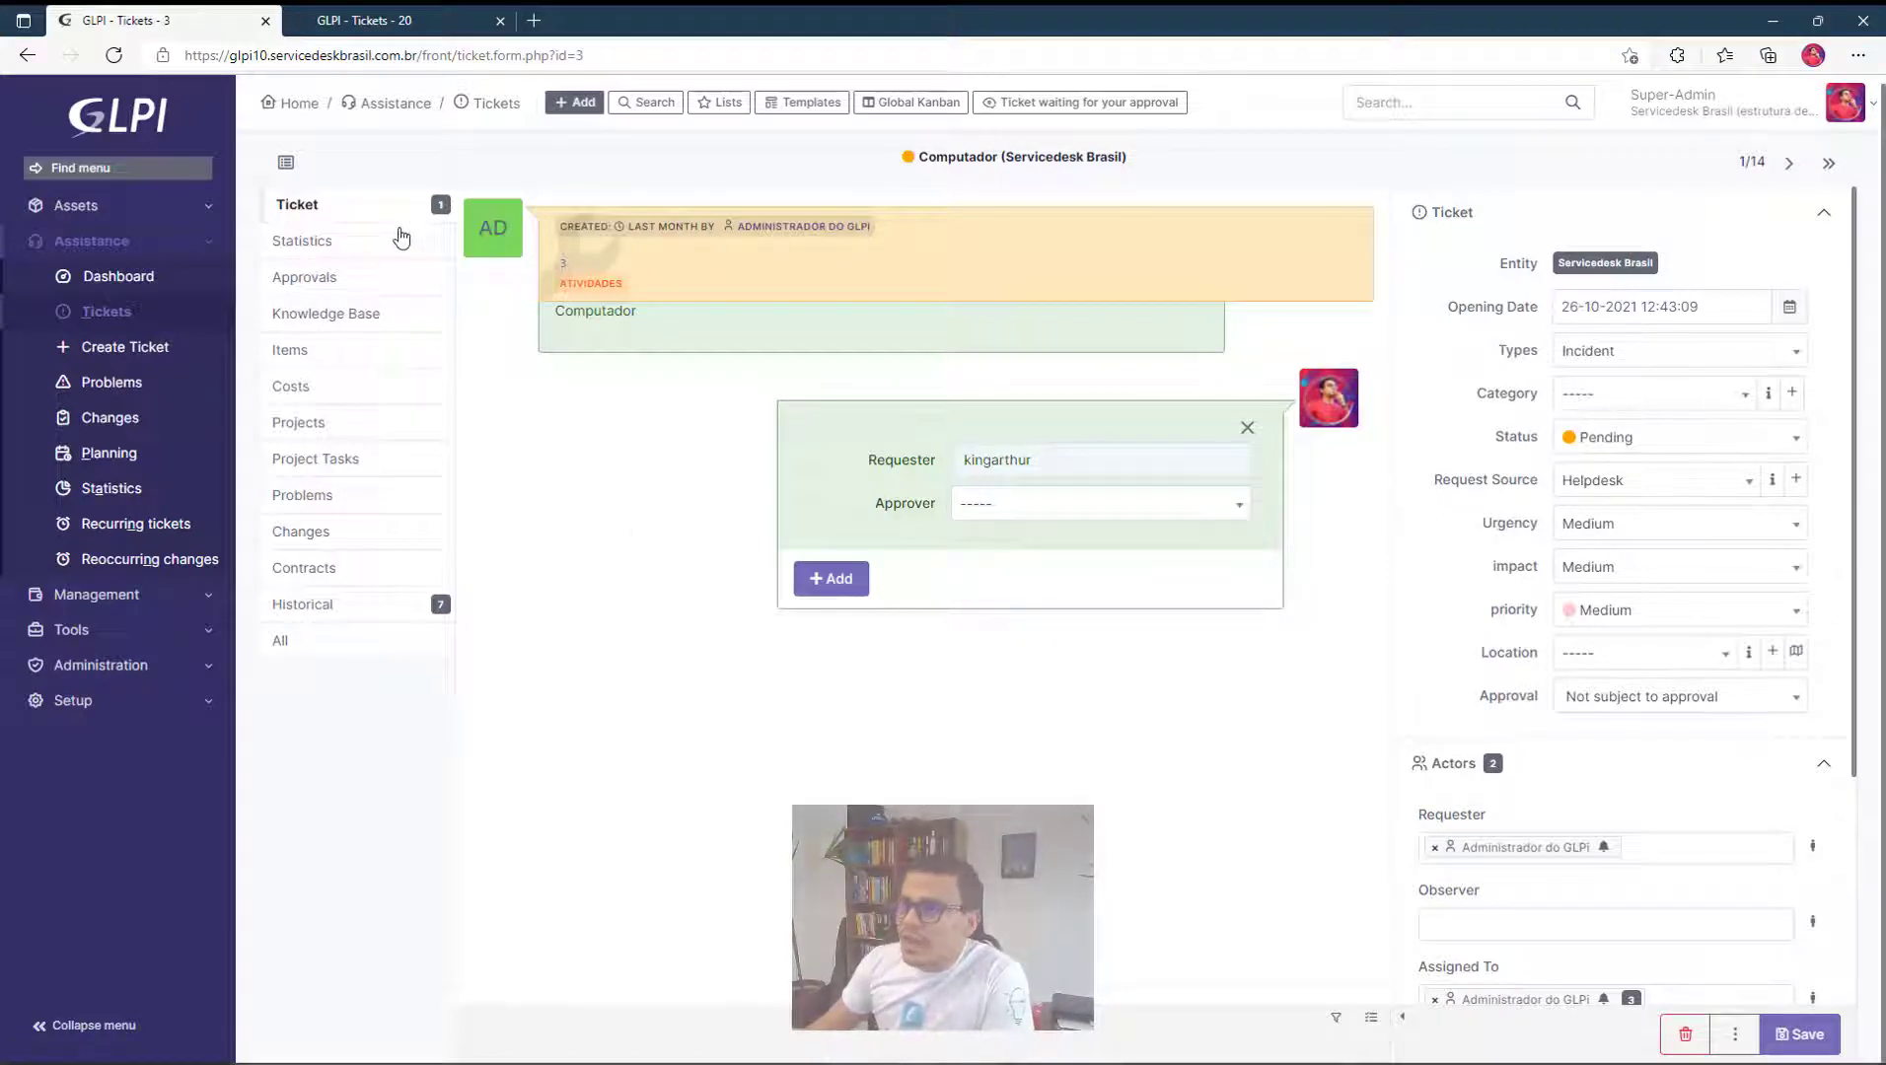
pyautogui.click(325, 313)
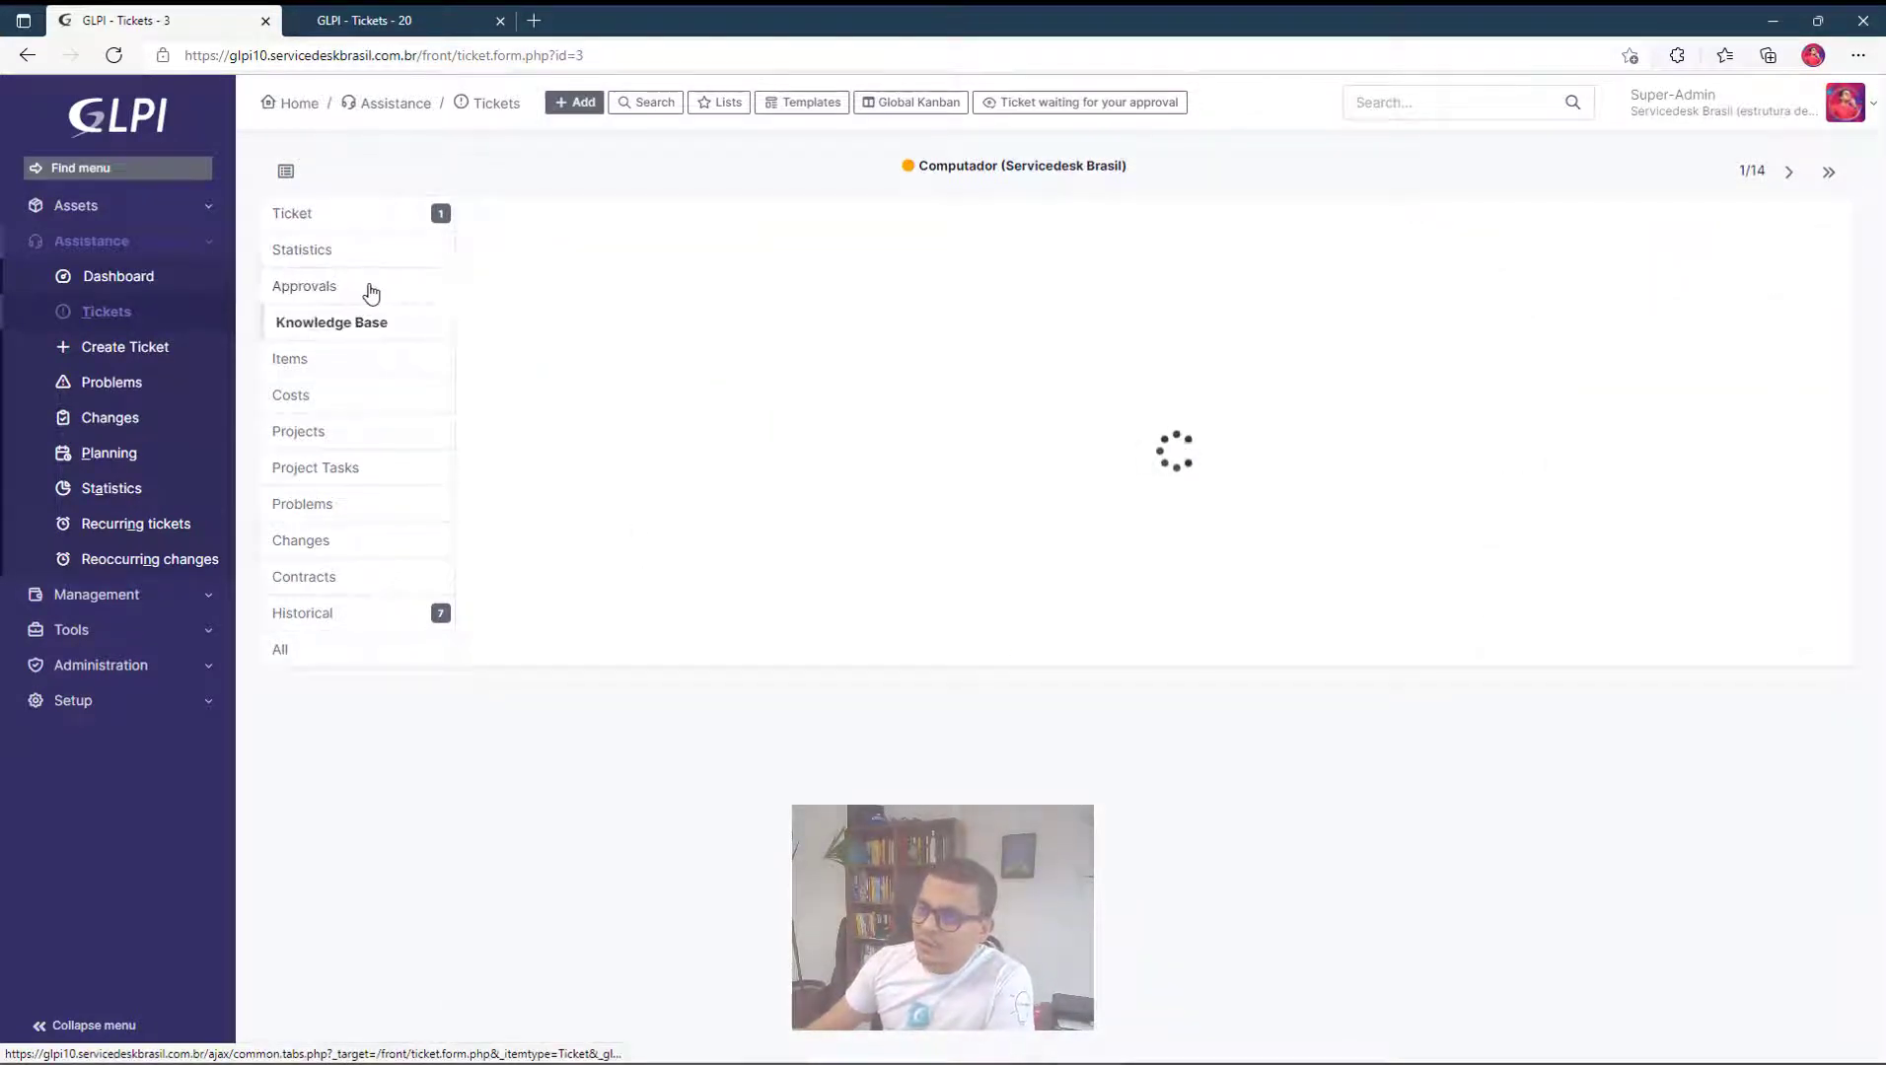
pyautogui.click(302, 249)
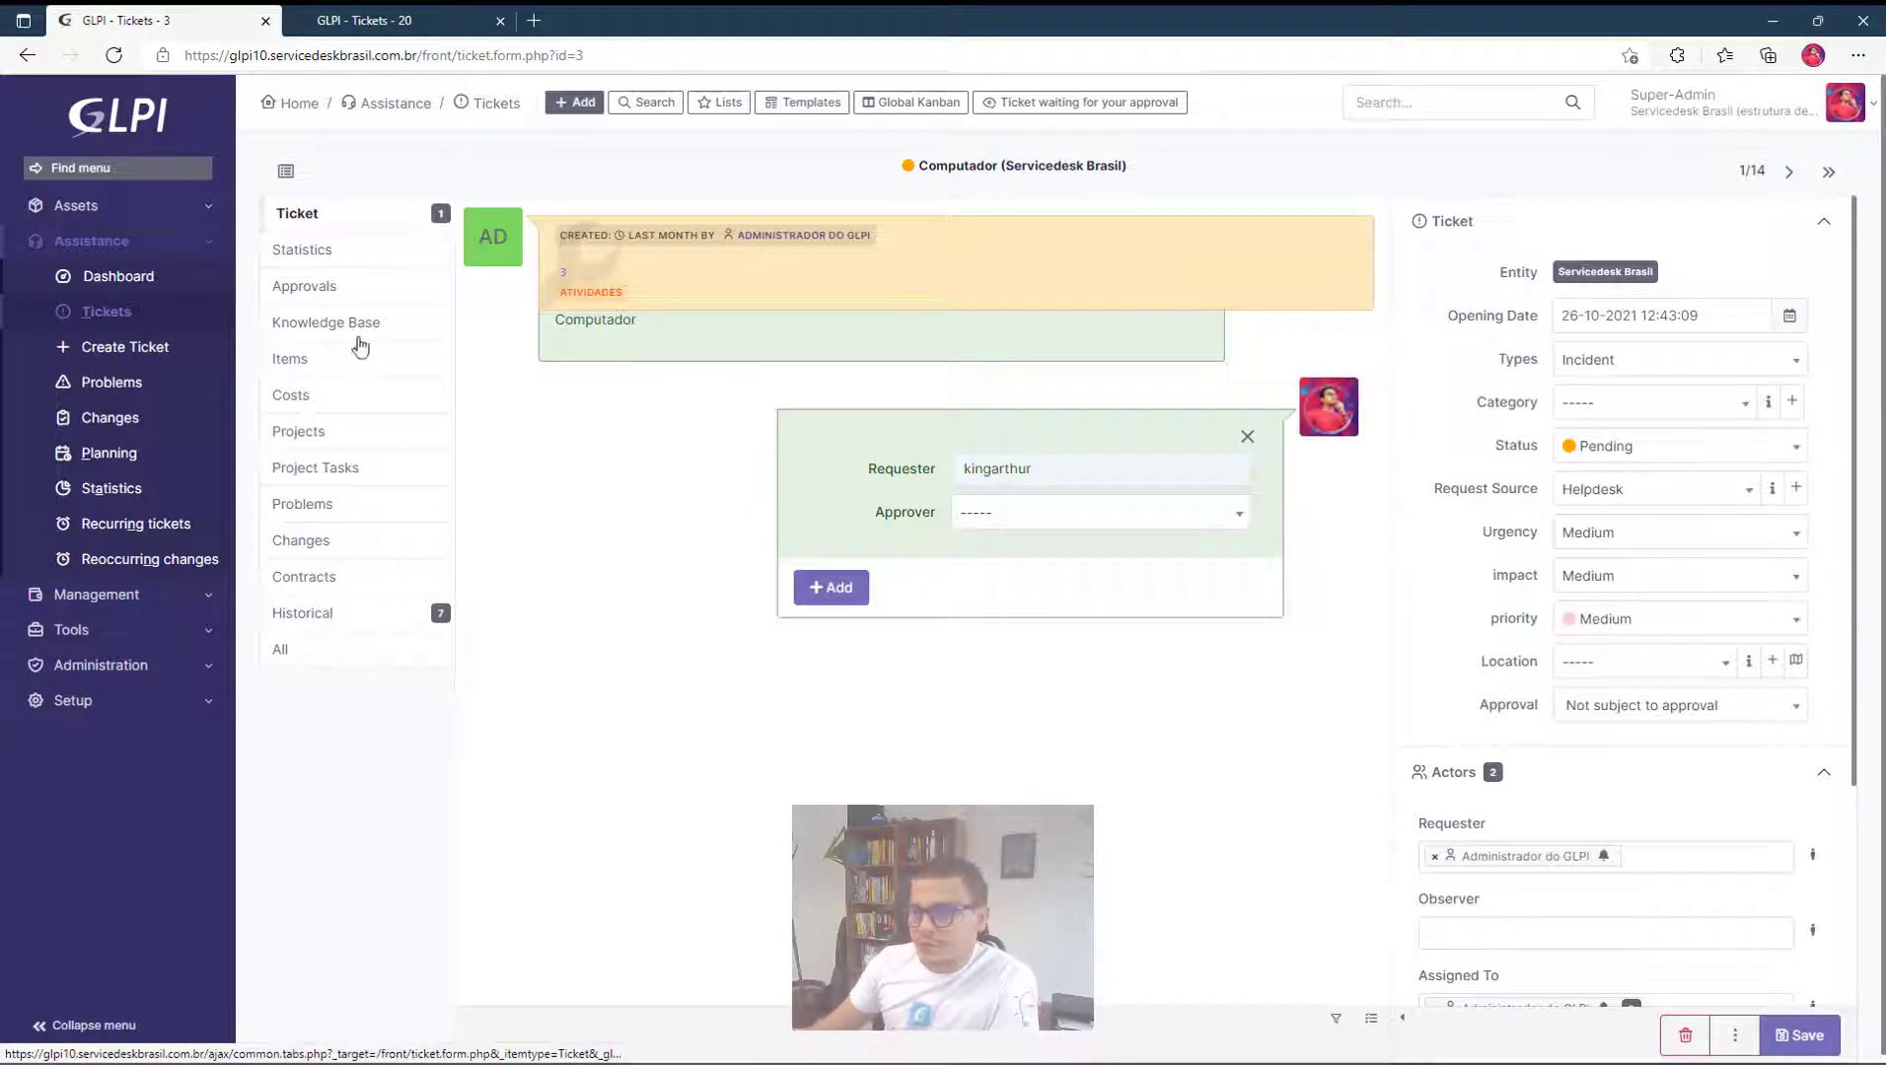
pyautogui.moveTo(303, 284)
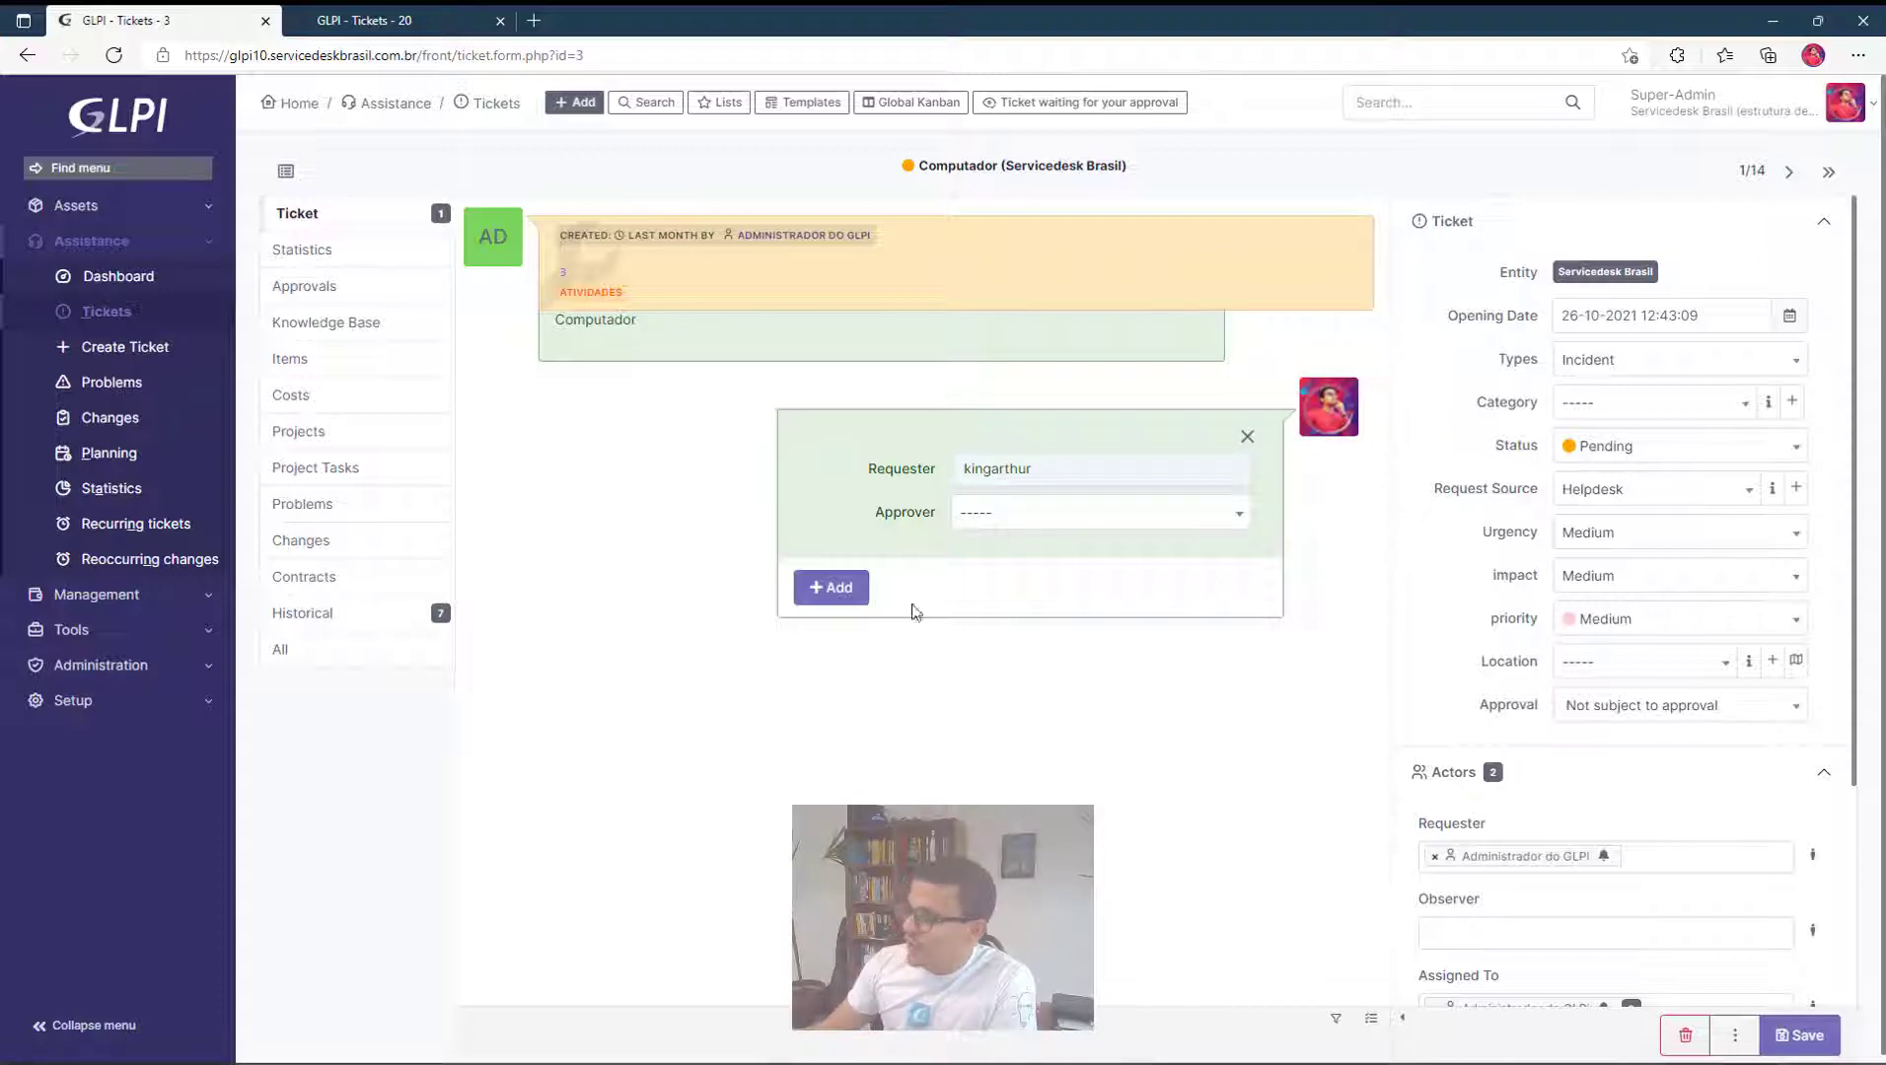
pyautogui.moveTo(608, 349)
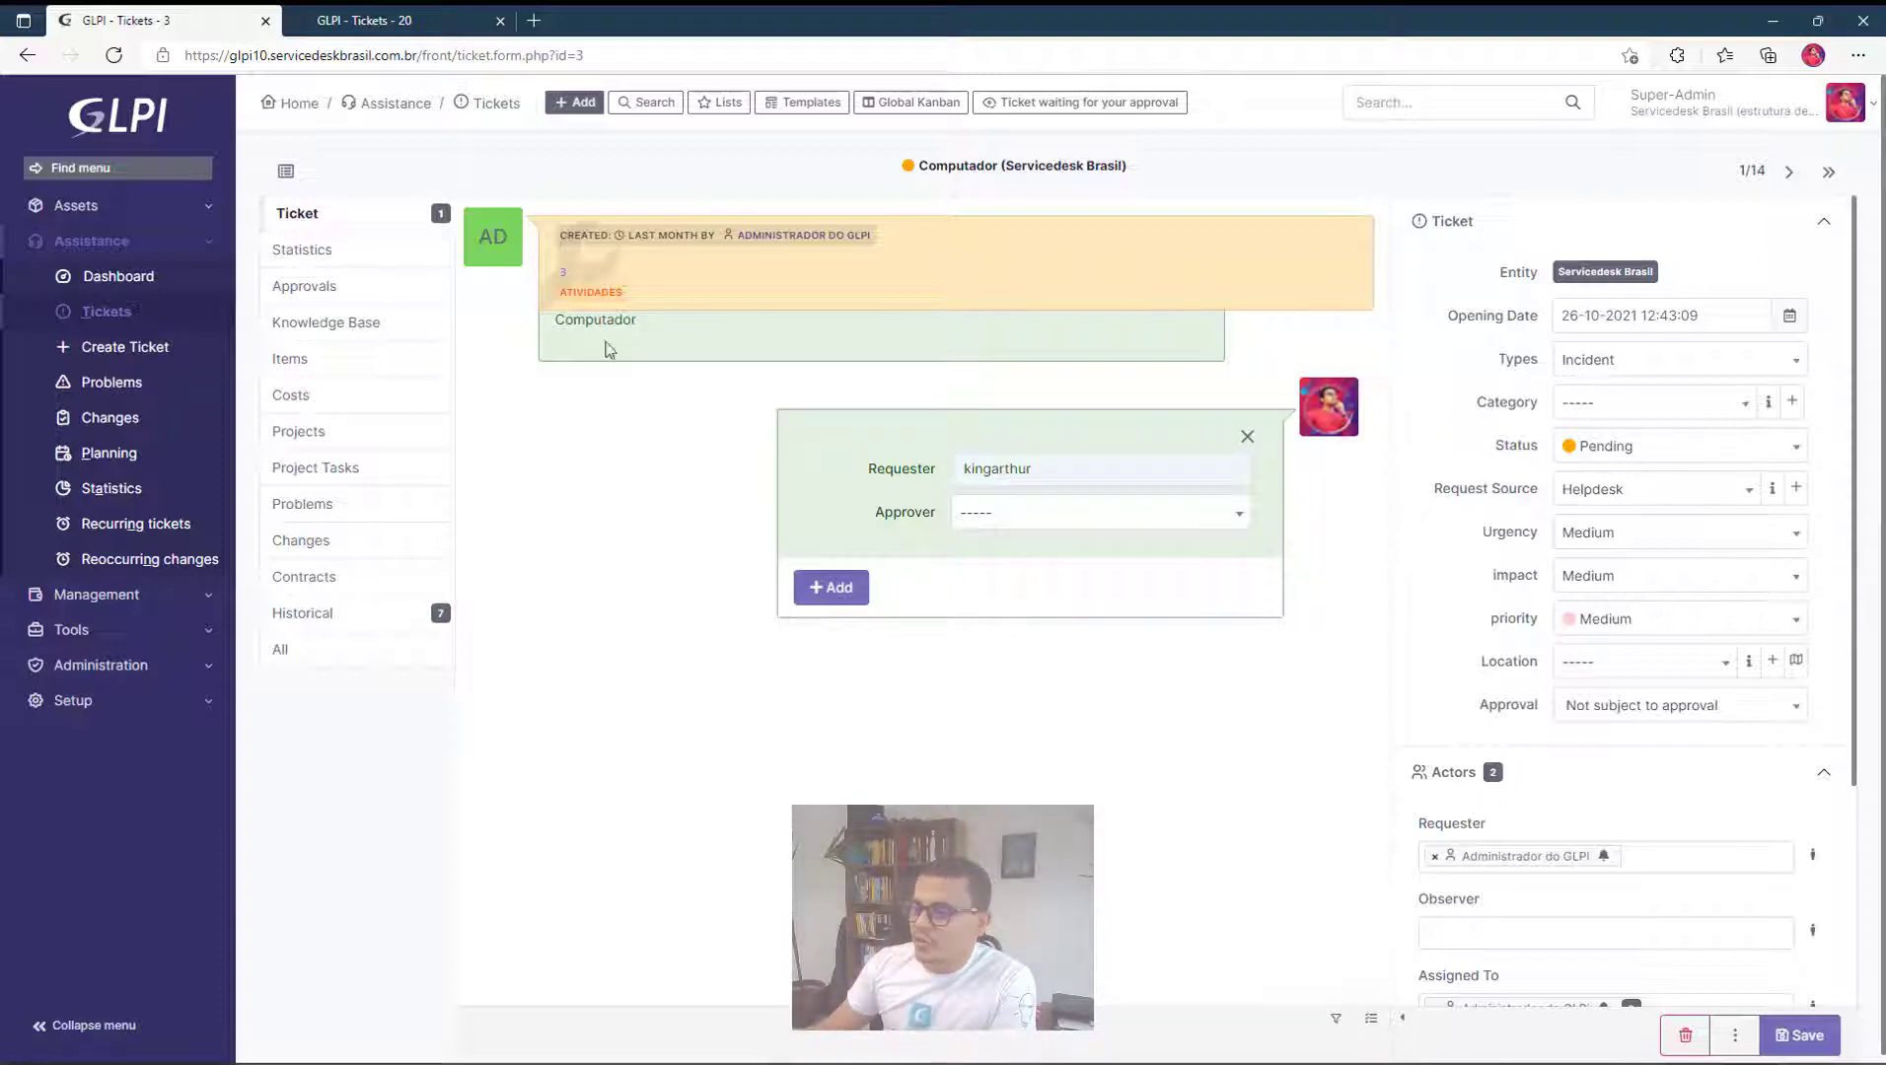
pyautogui.moveTo(722, 477)
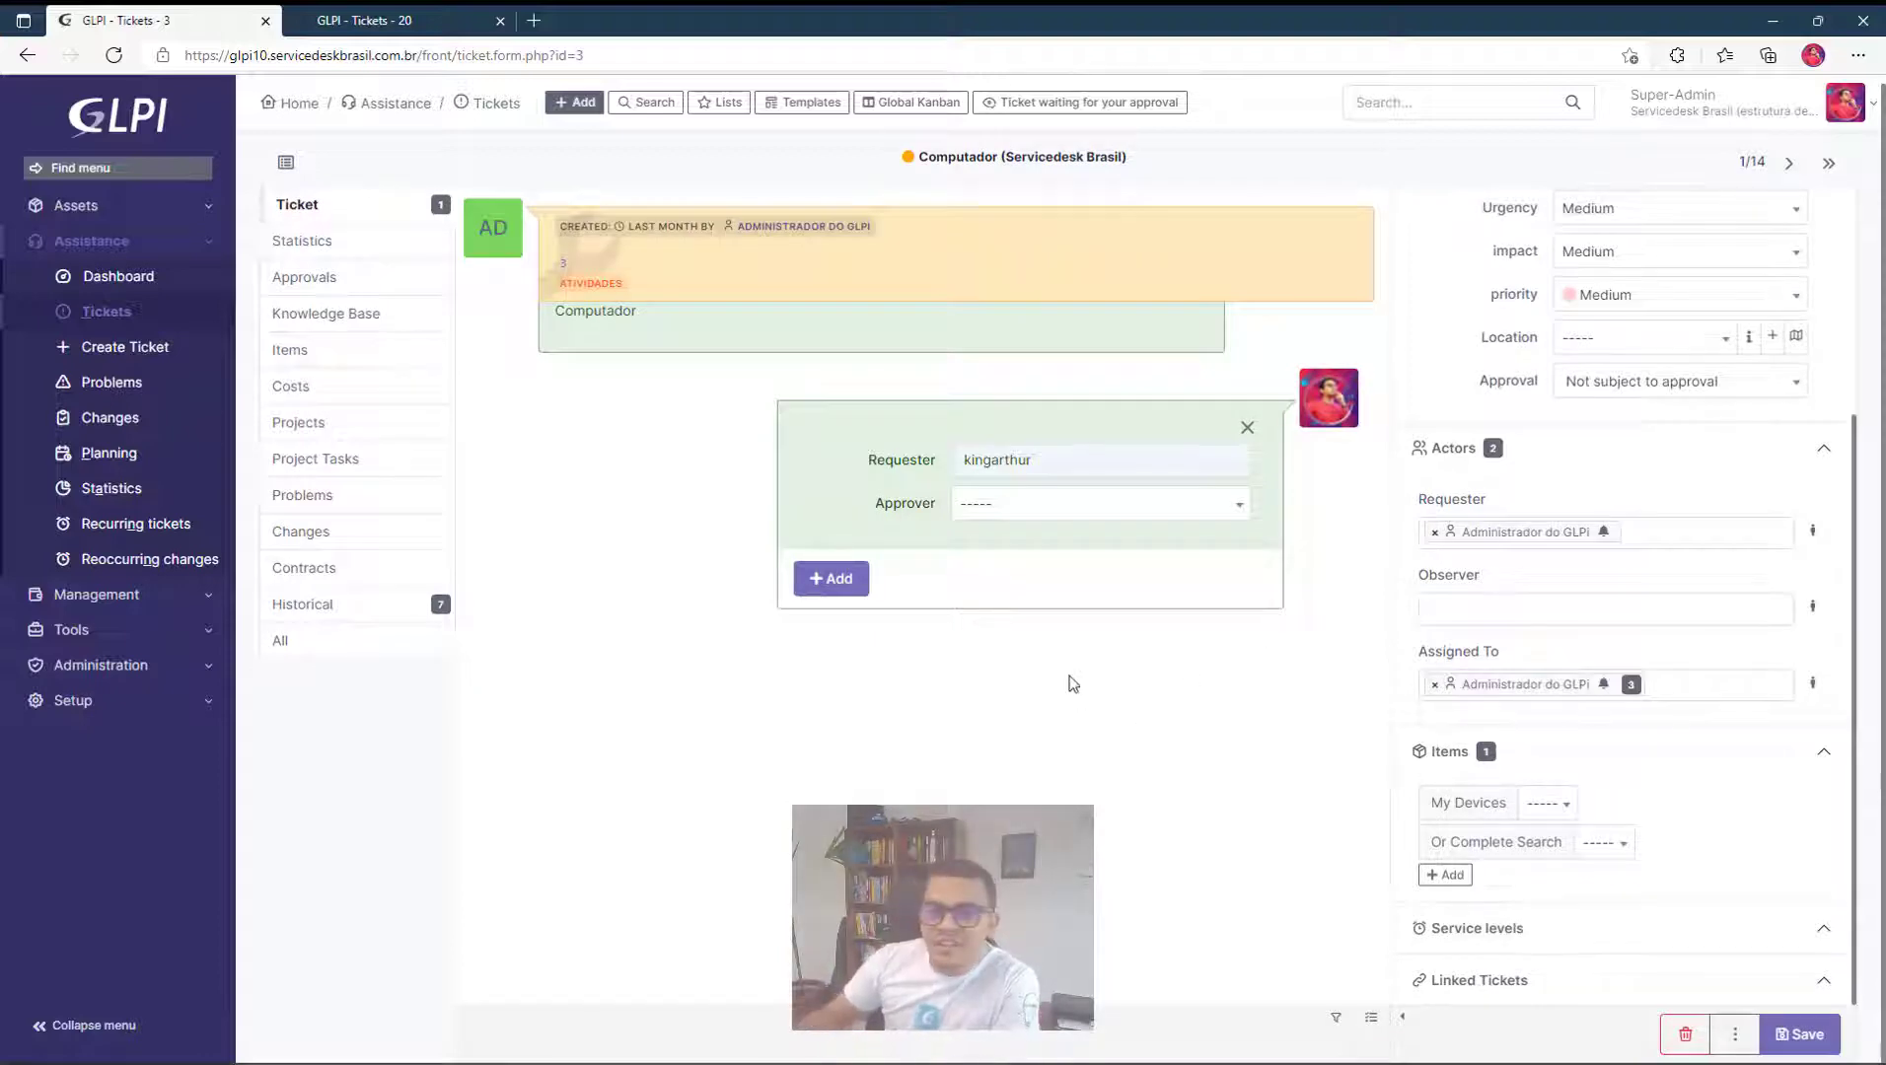
pyautogui.scroll(-3)
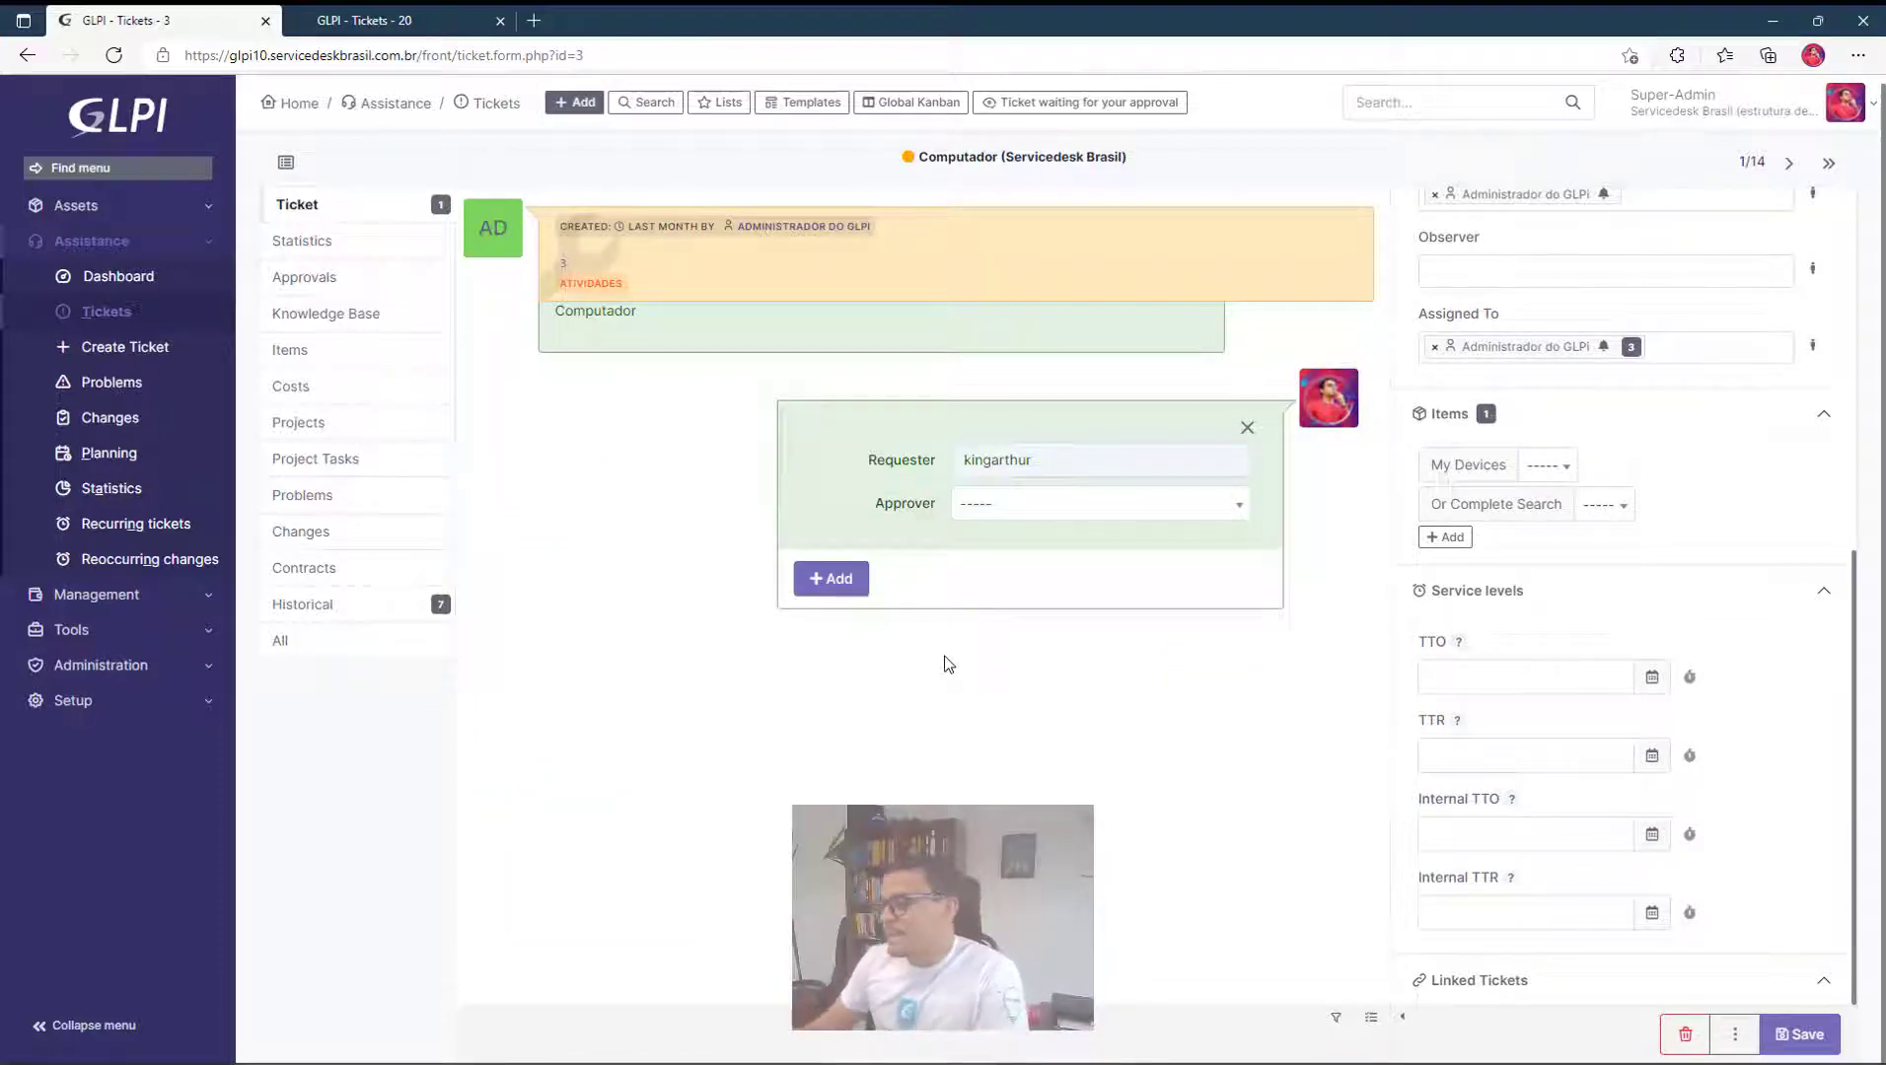
pyautogui.moveTo(1087, 705)
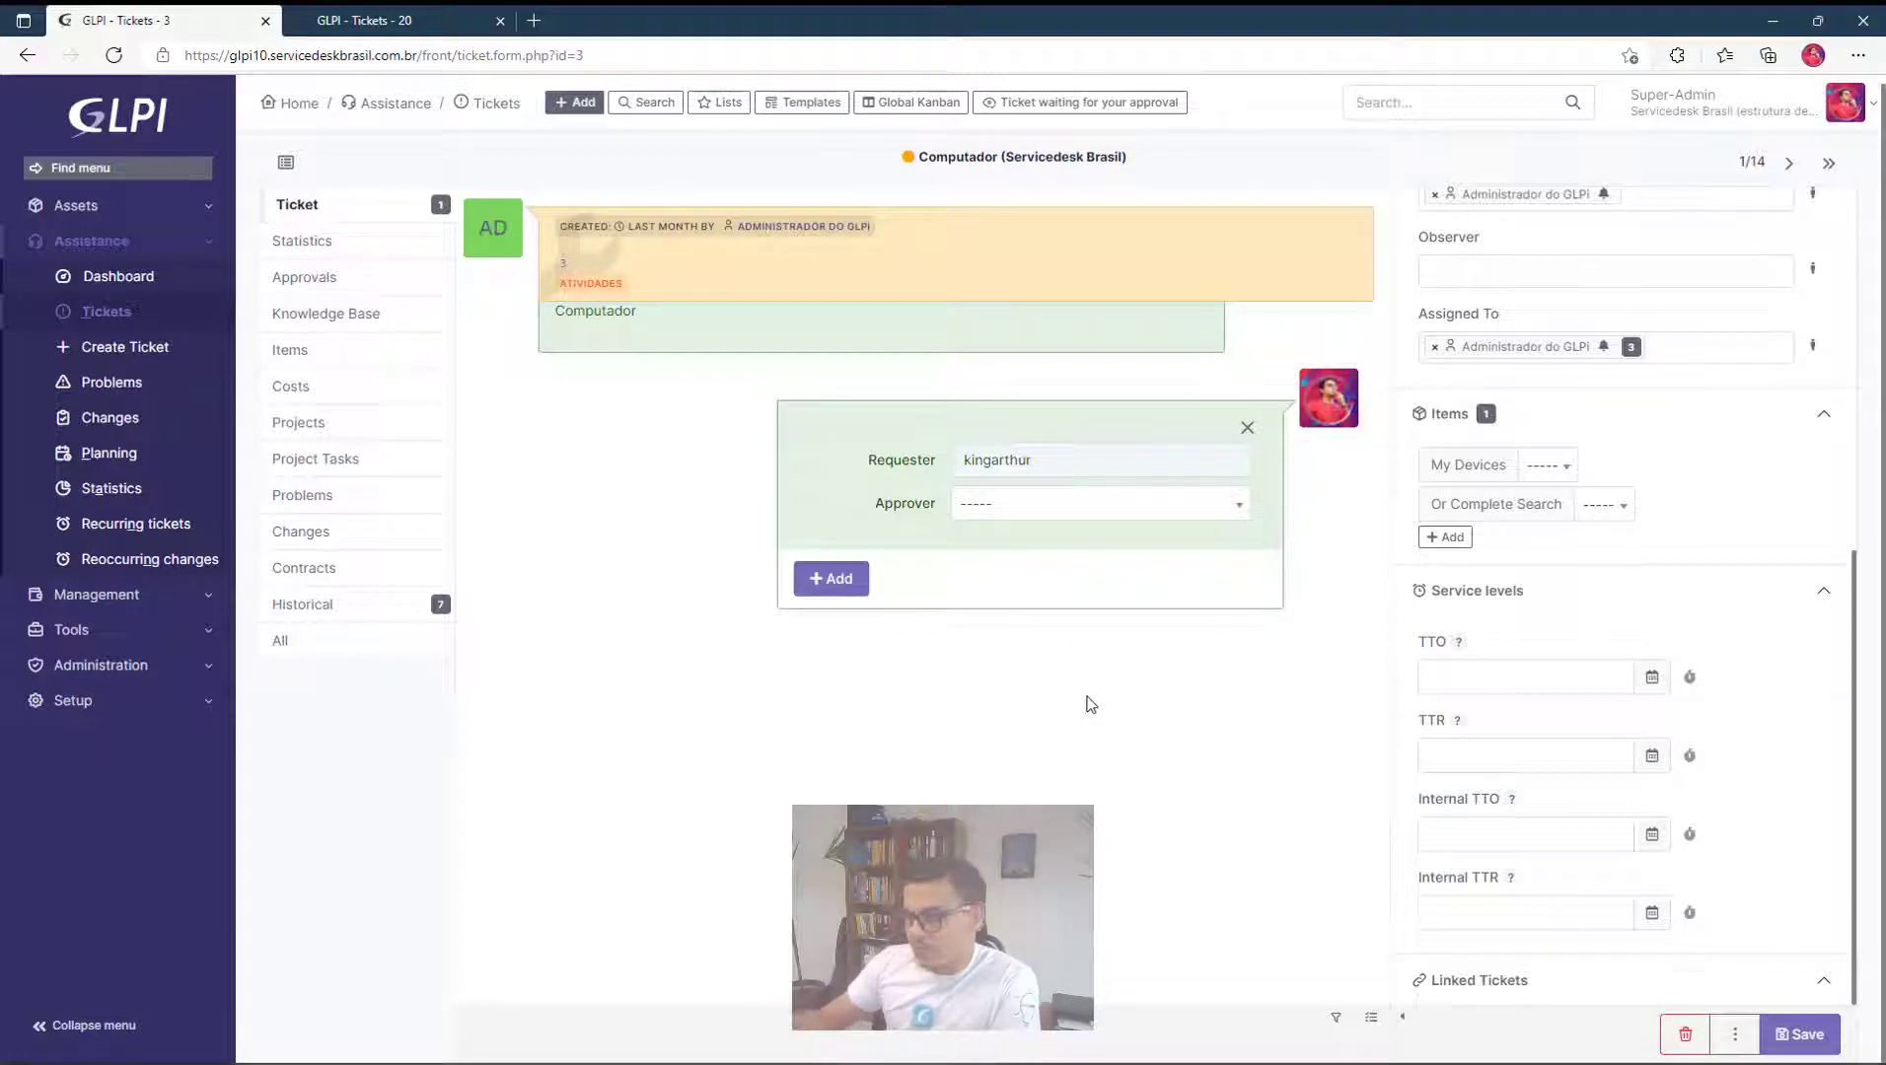
pyautogui.moveTo(698, 704)
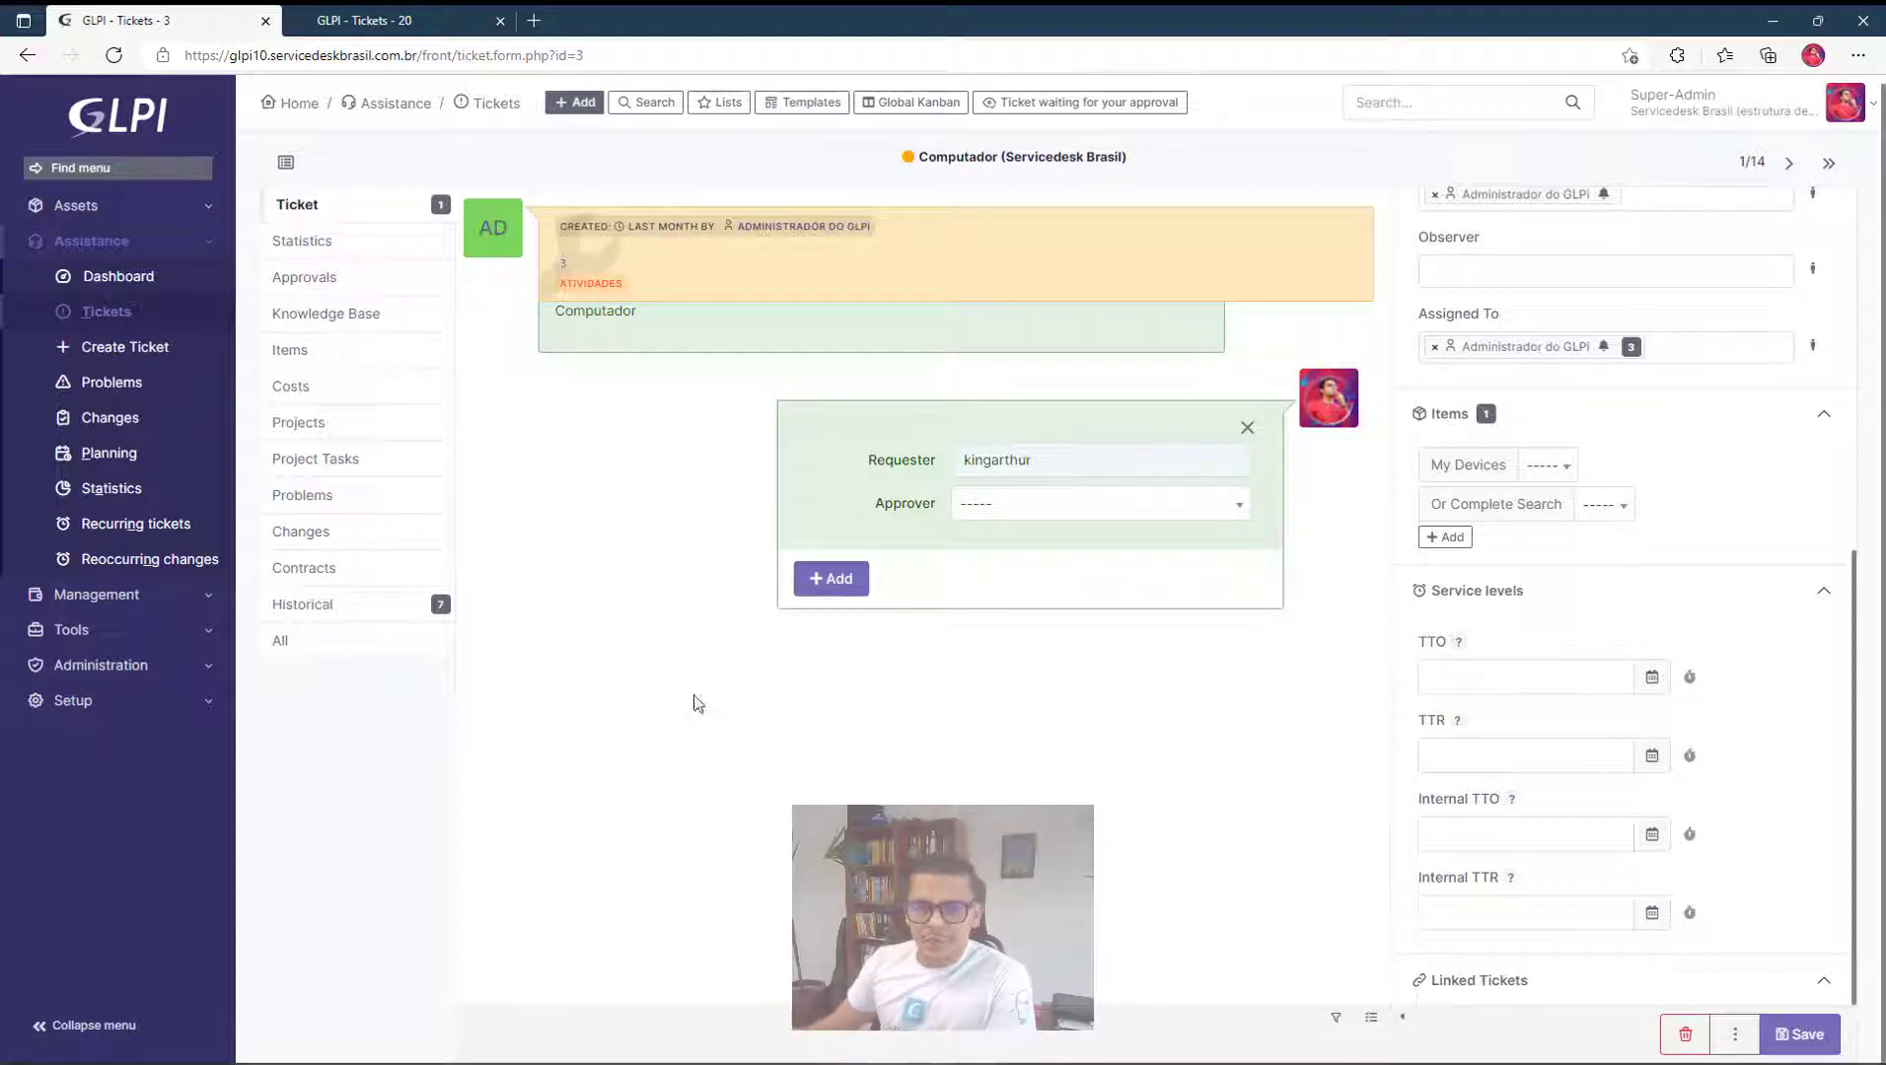
pyautogui.moveTo(538, 592)
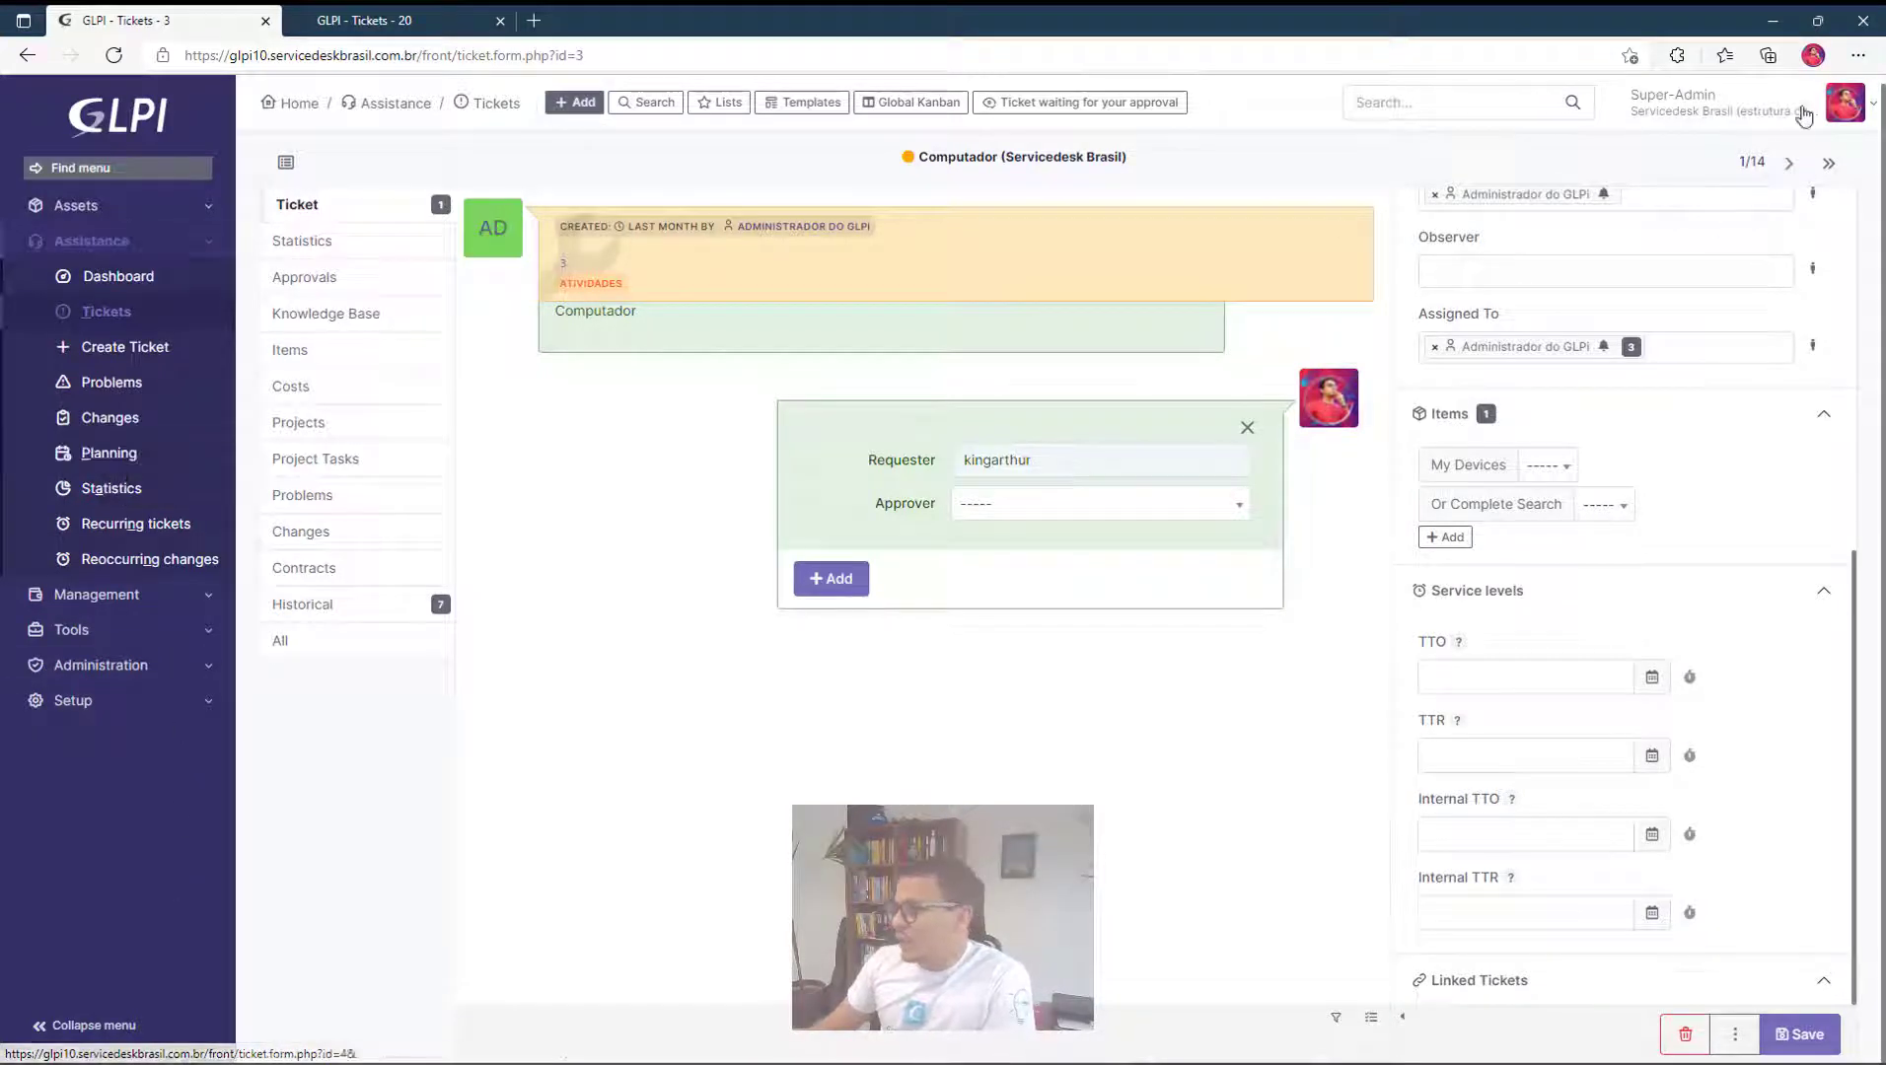
# In My Settings > Personalization, set Page layout to Horizontal (menu in header) and save.
pyautogui.click(1844, 103)
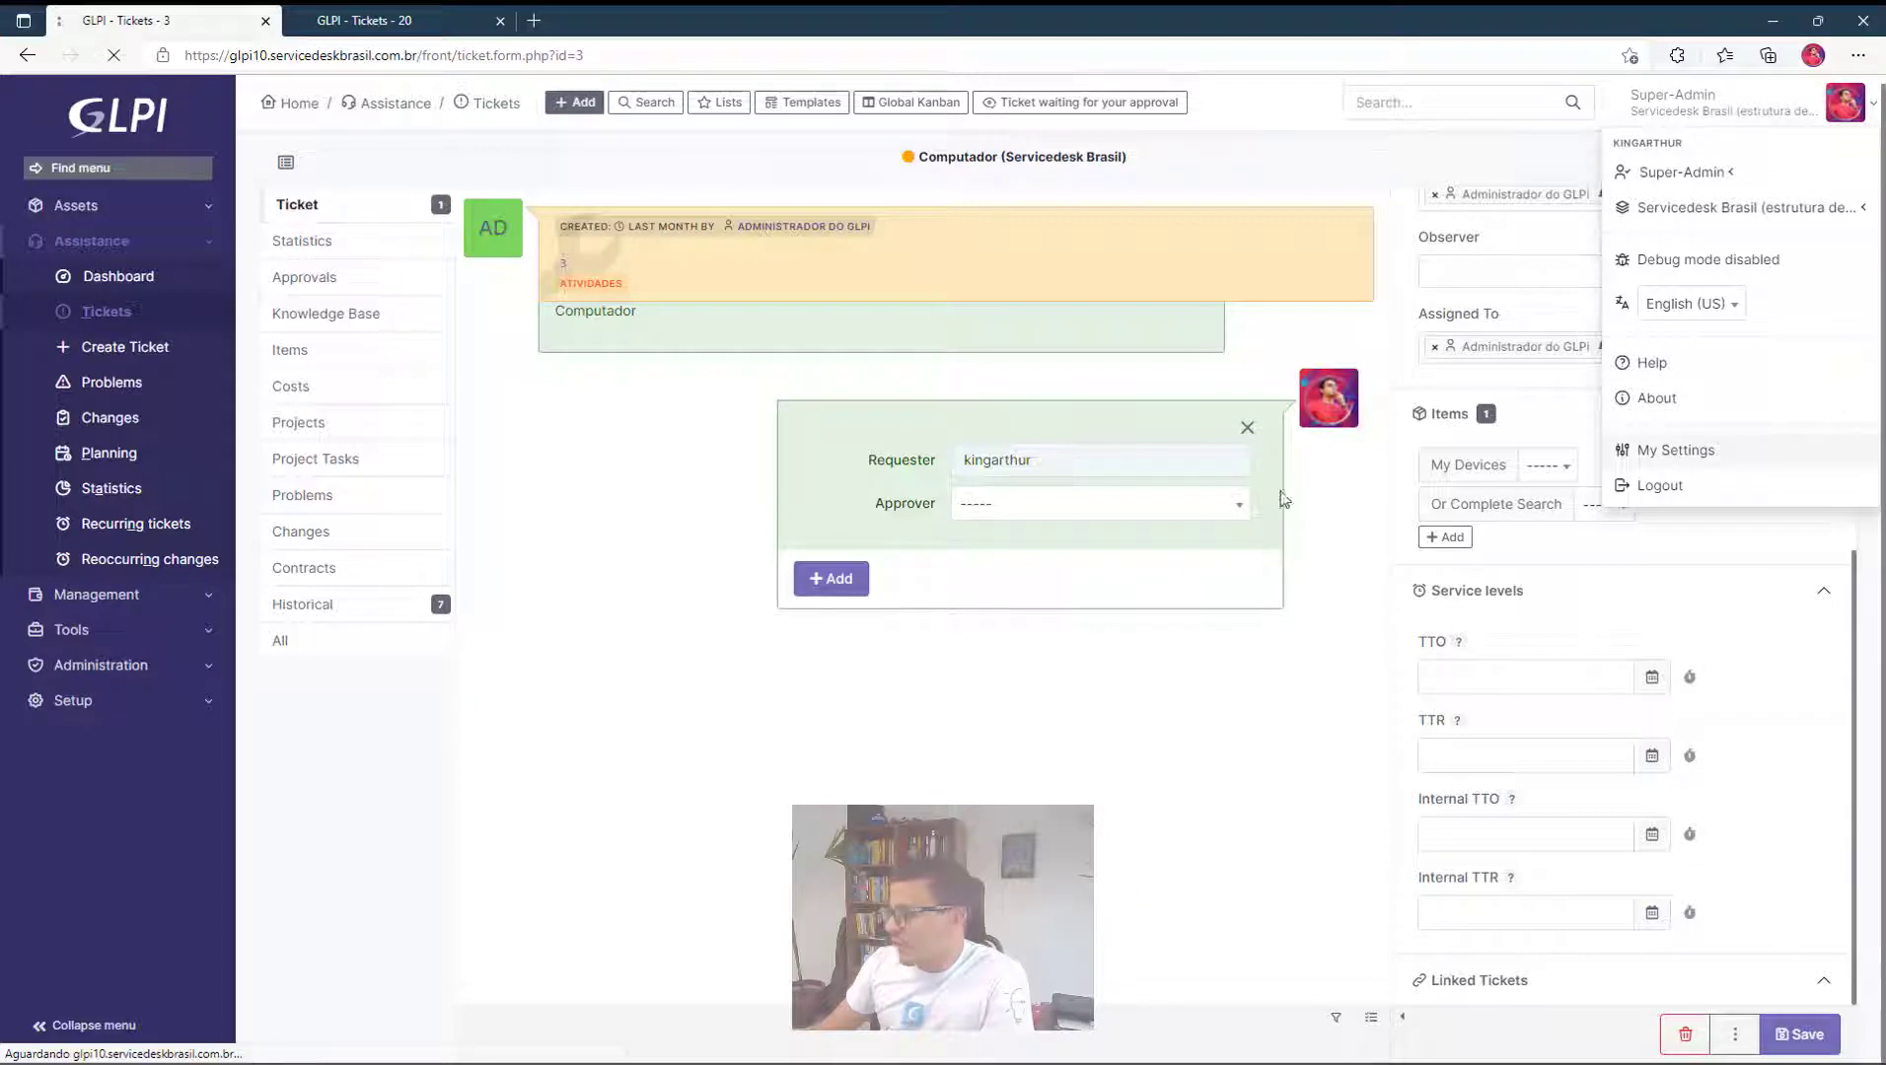
pyautogui.click(1675, 450)
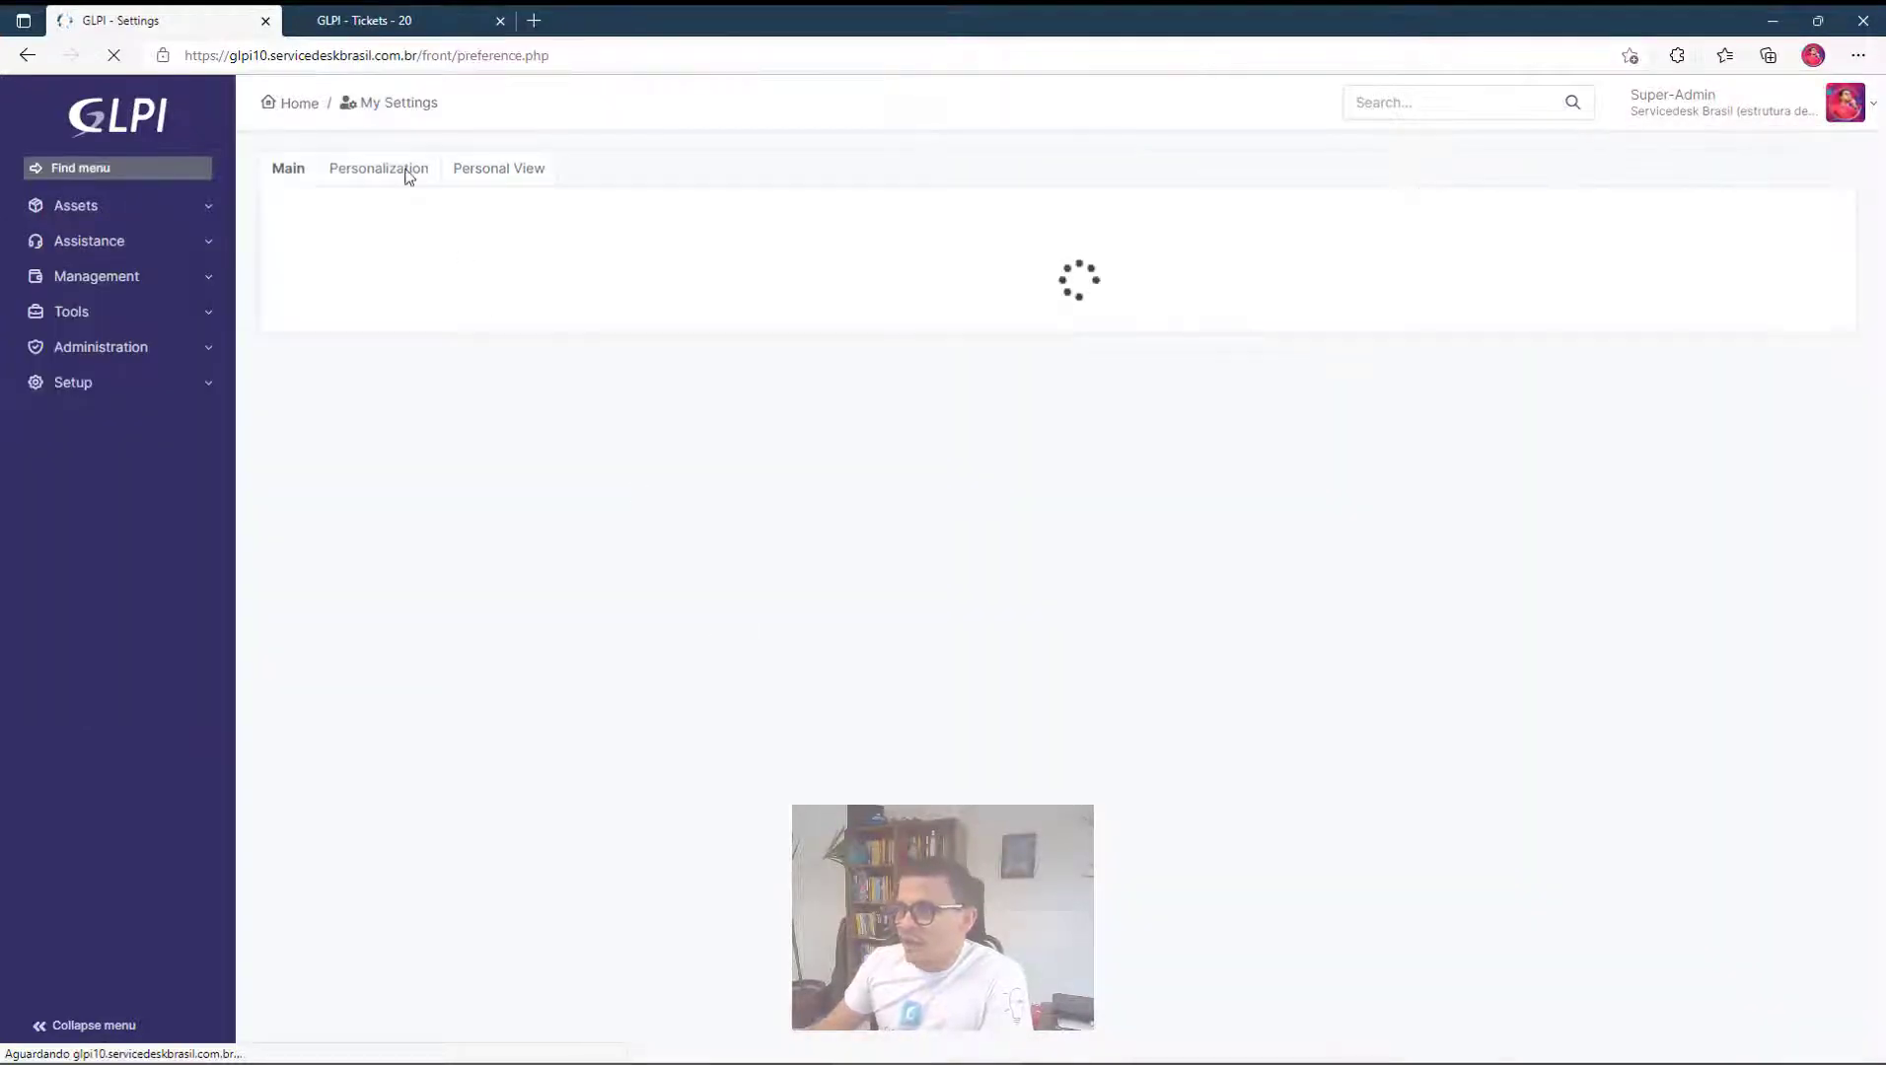
pyautogui.click(378, 167)
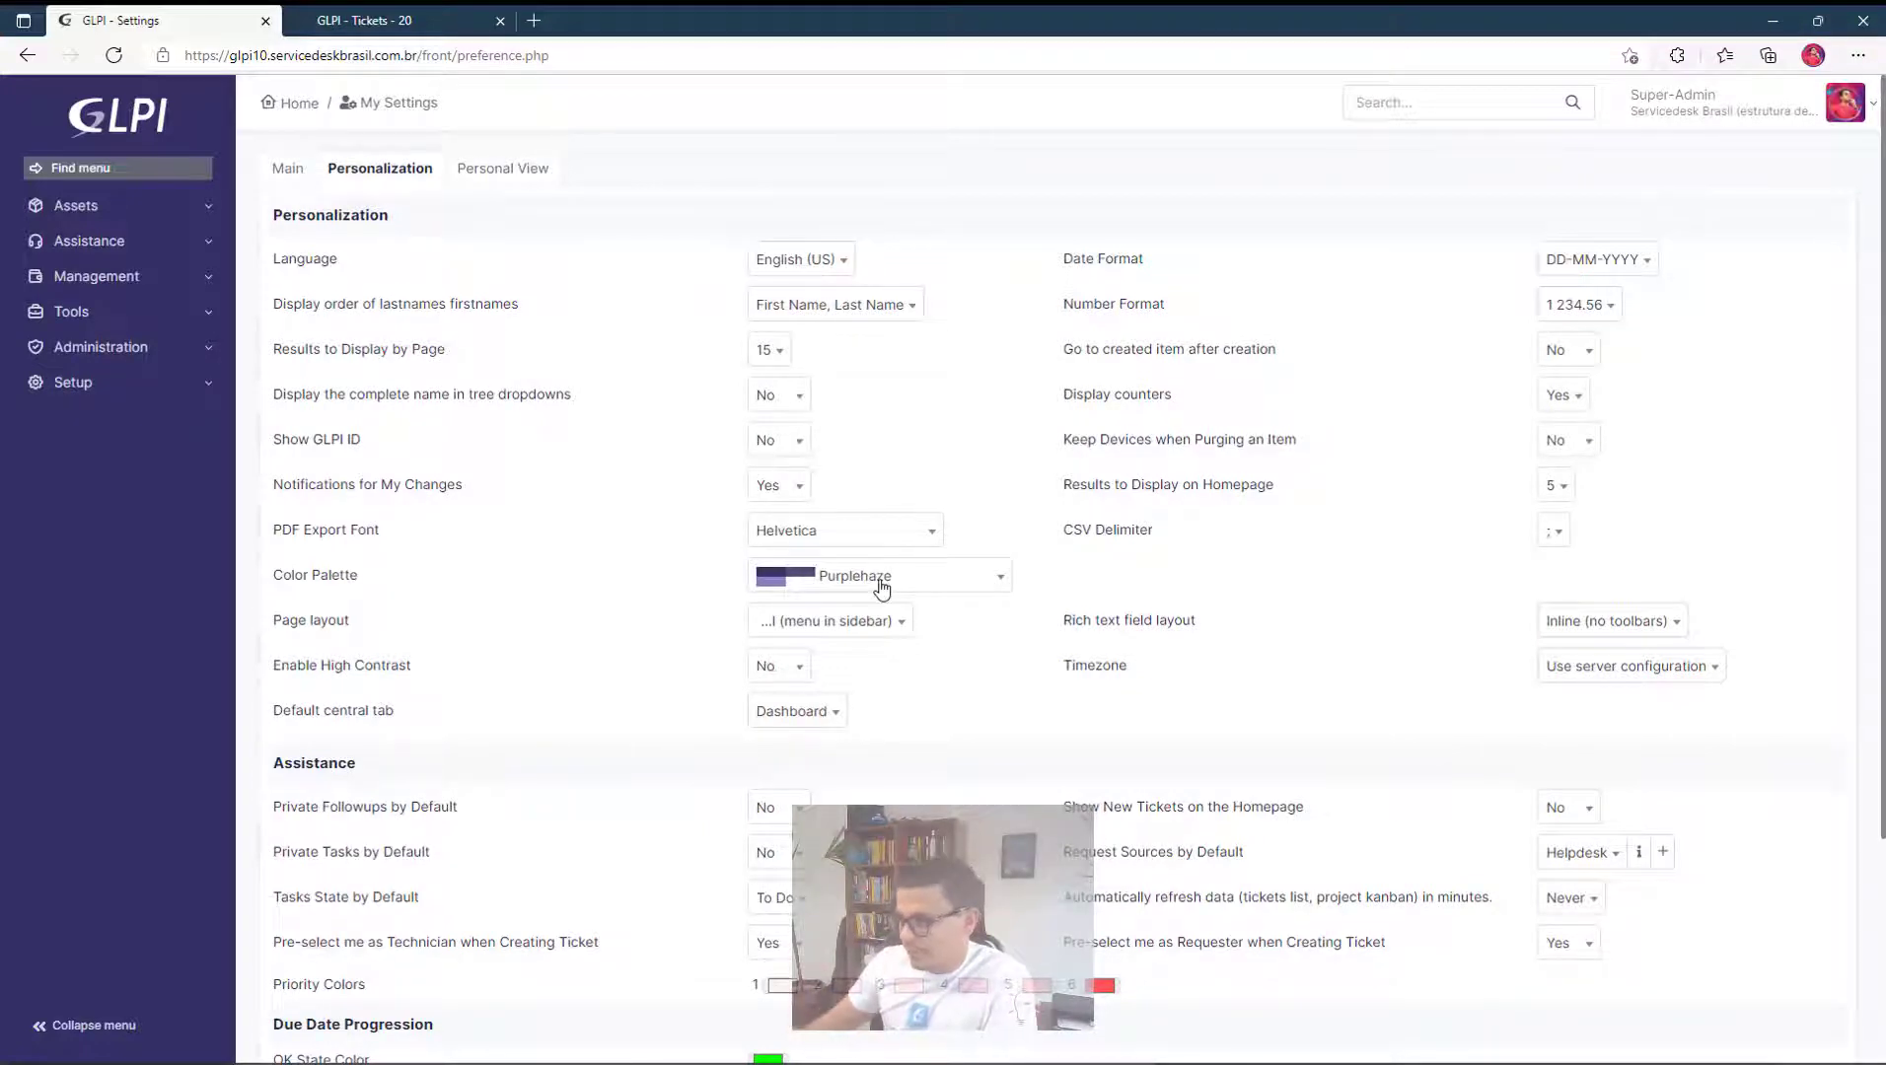
pyautogui.moveTo(868, 627)
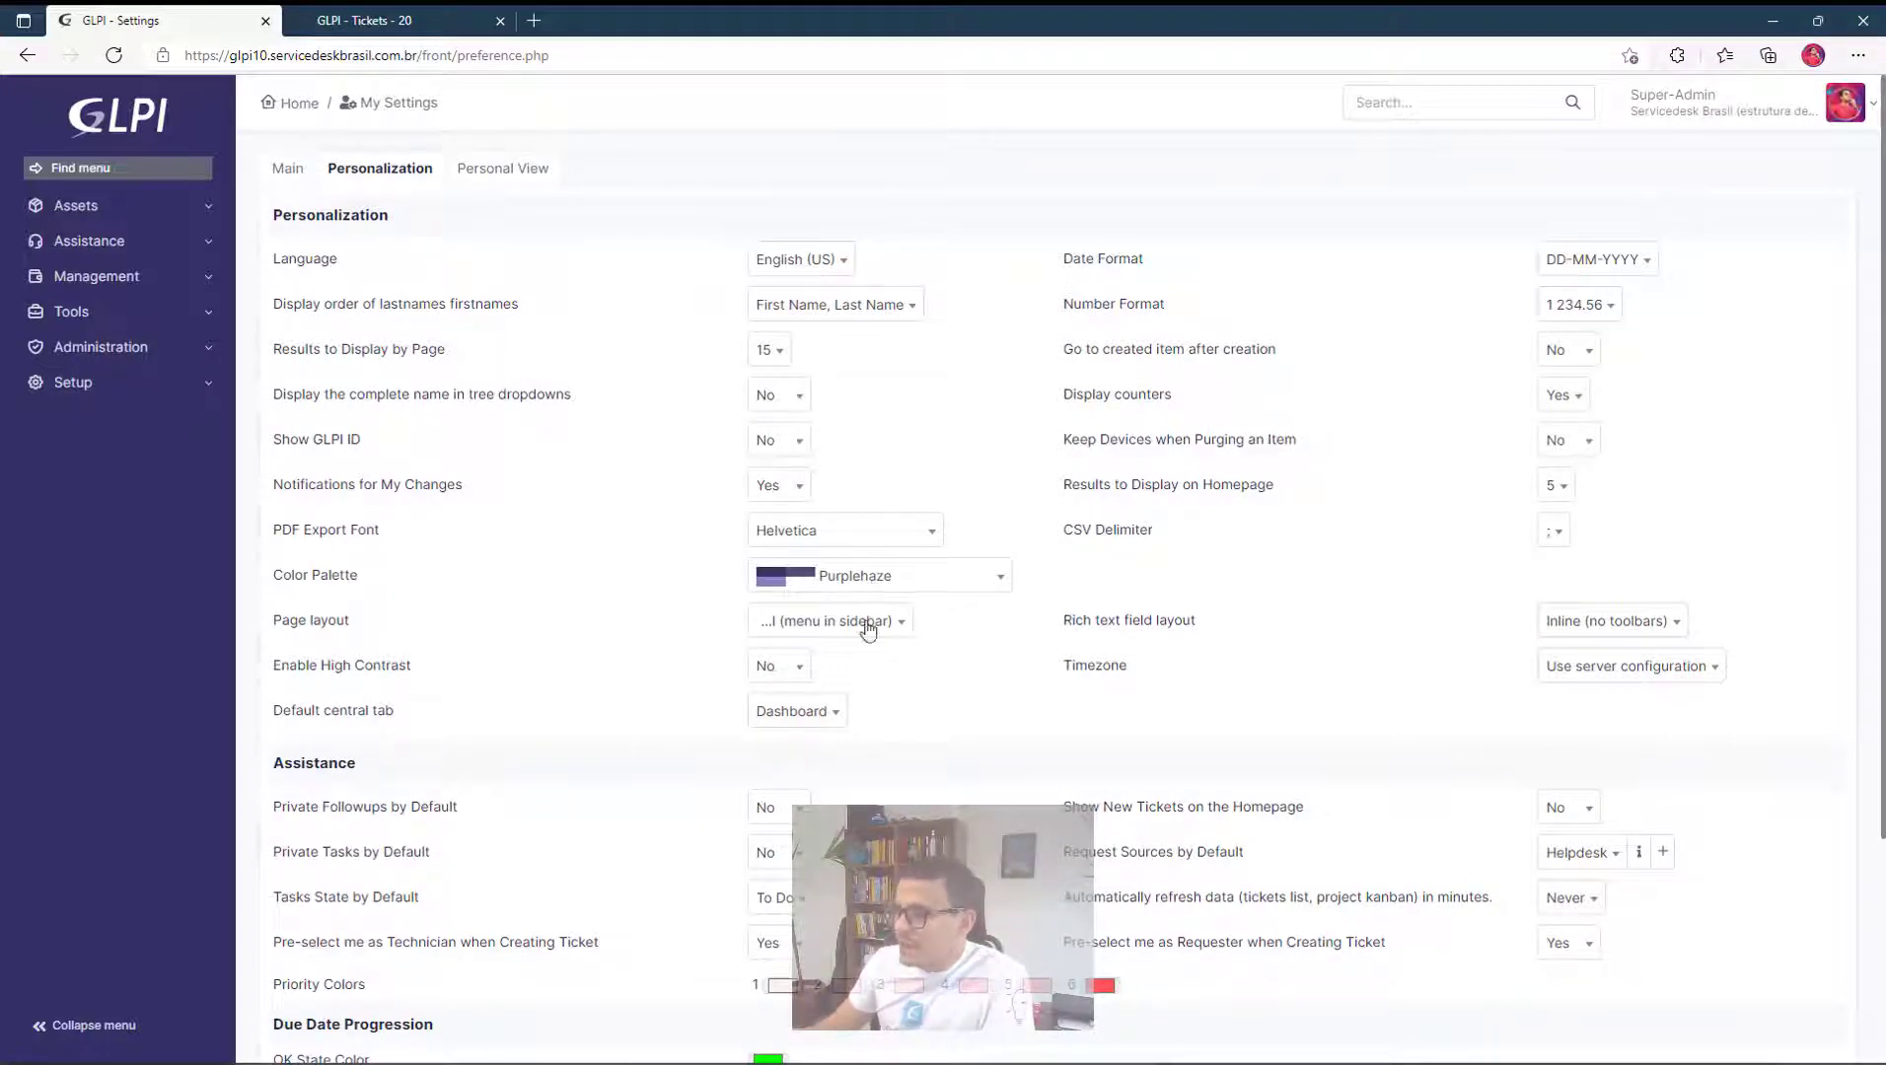
pyautogui.click(830, 618)
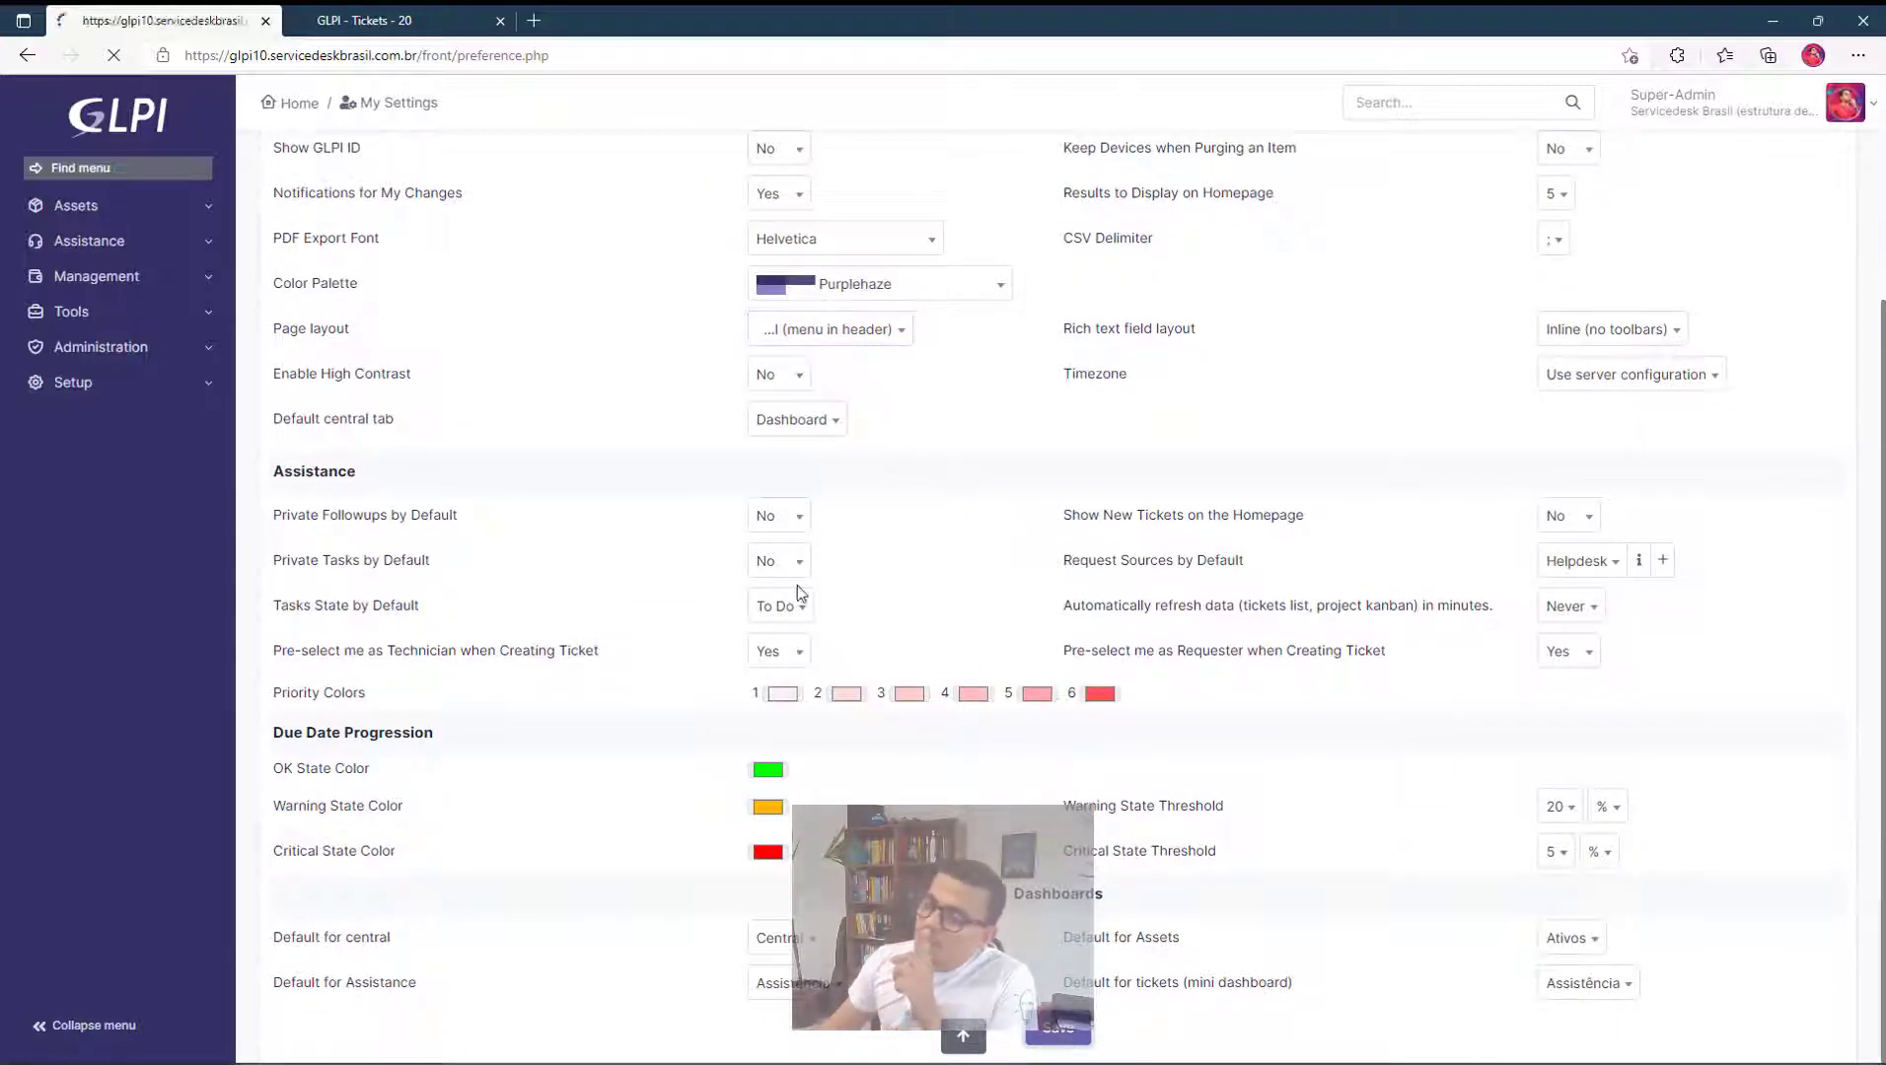
pyautogui.click(1056, 1030)
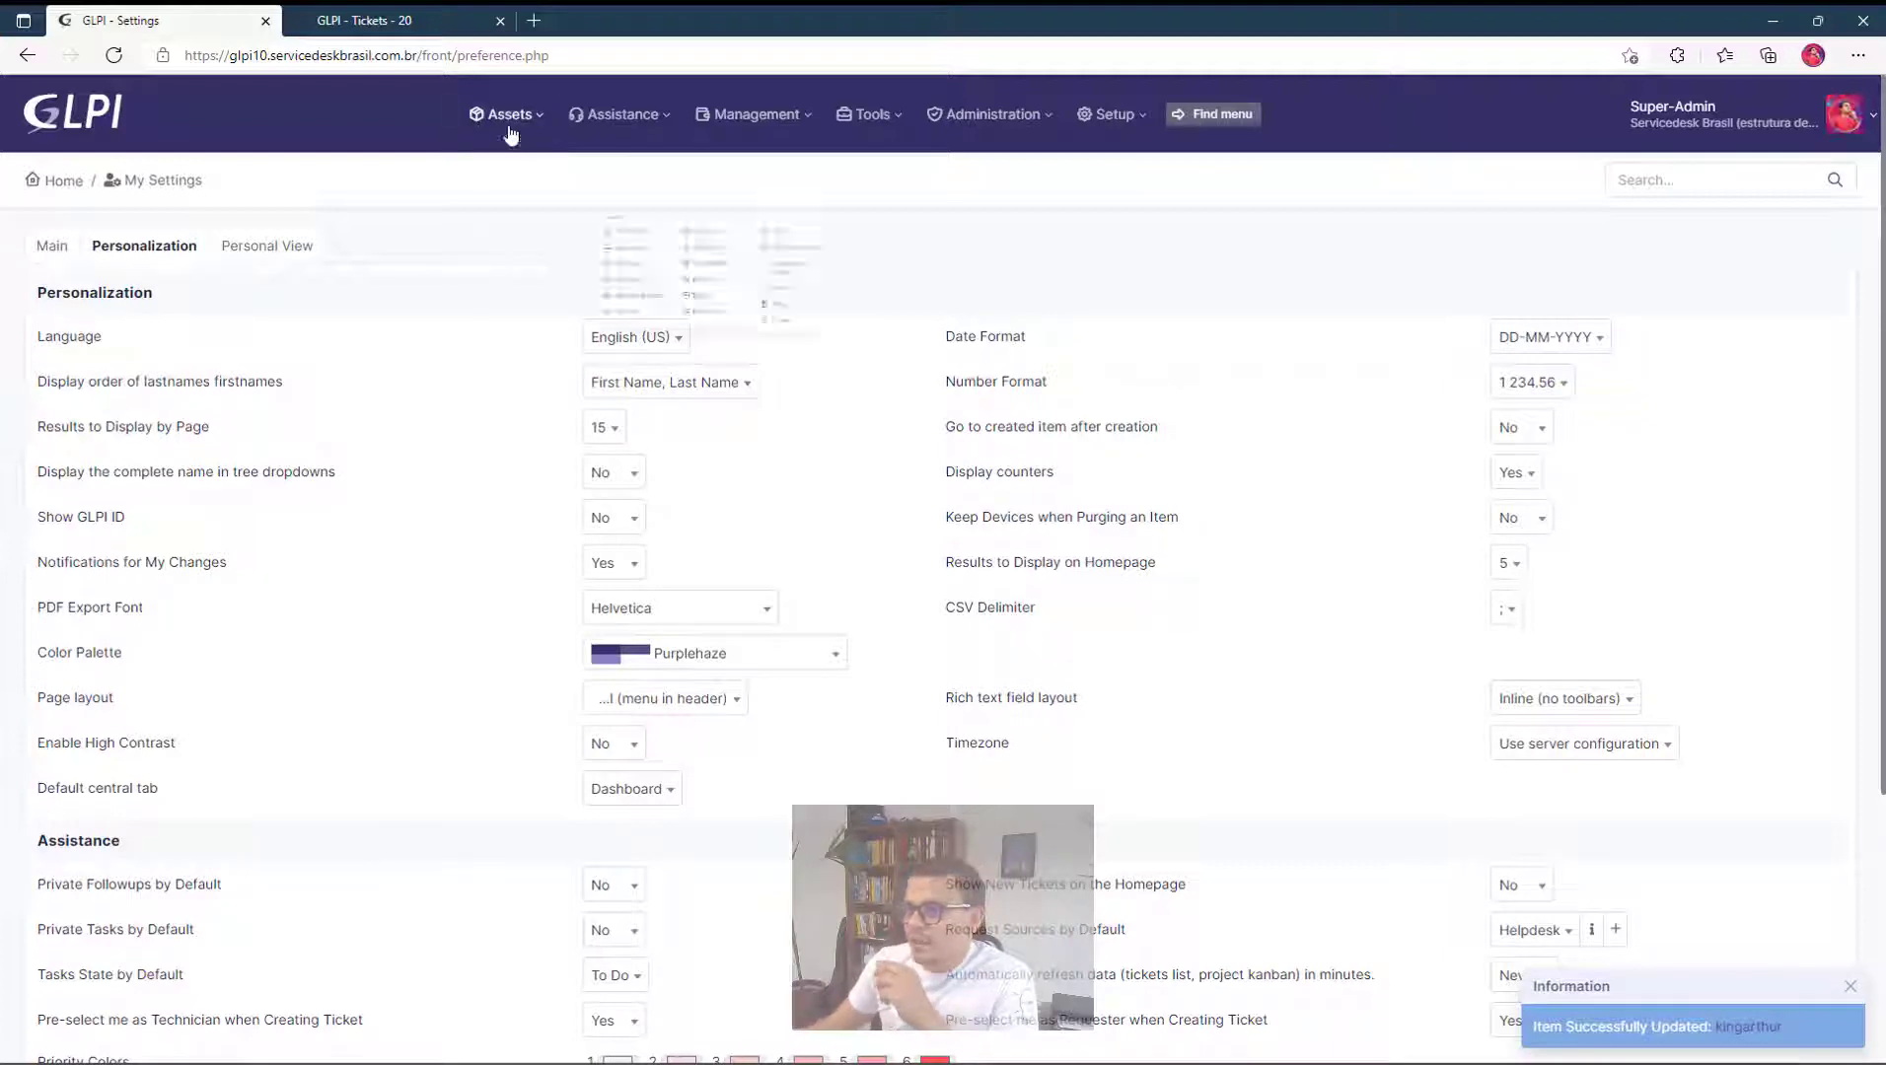
# Set Page layout back to Vertical (menu in sidebar) and save.
pyautogui.click(1853, 113)
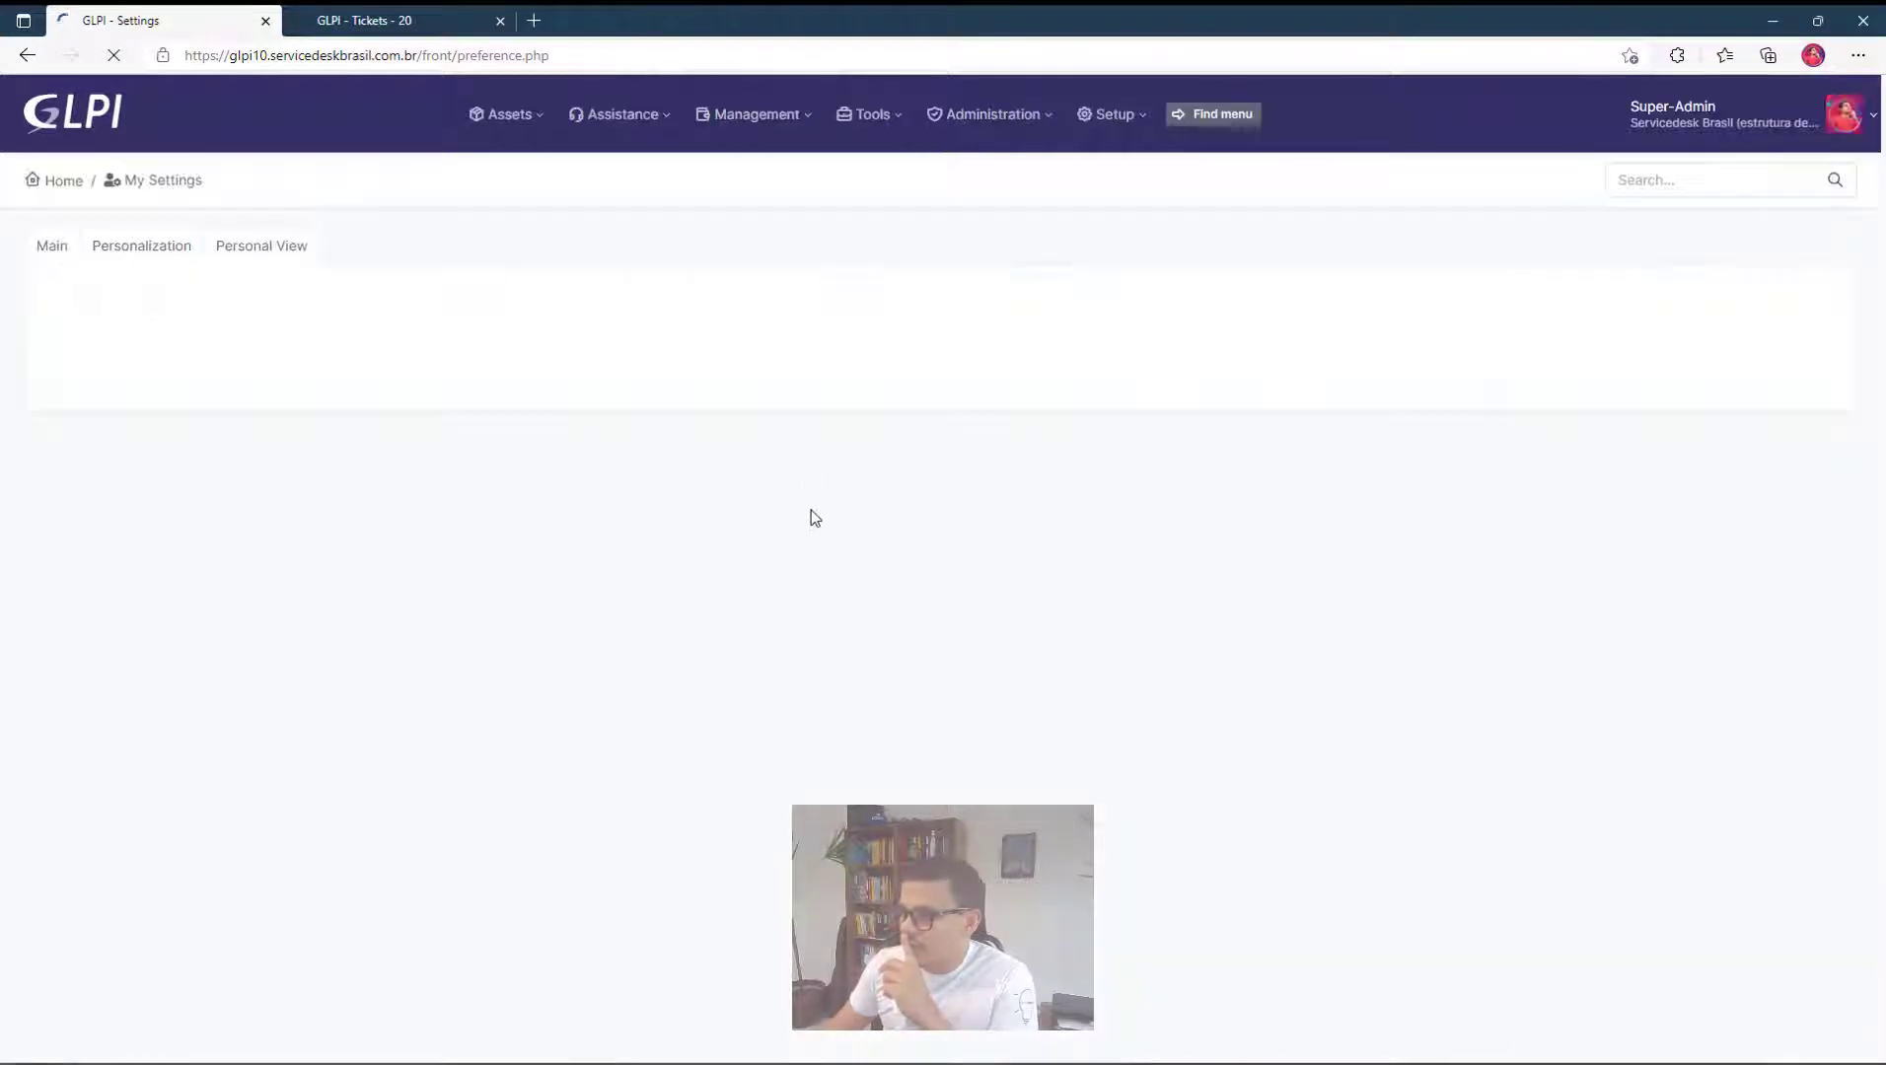
pyautogui.click(140, 245)
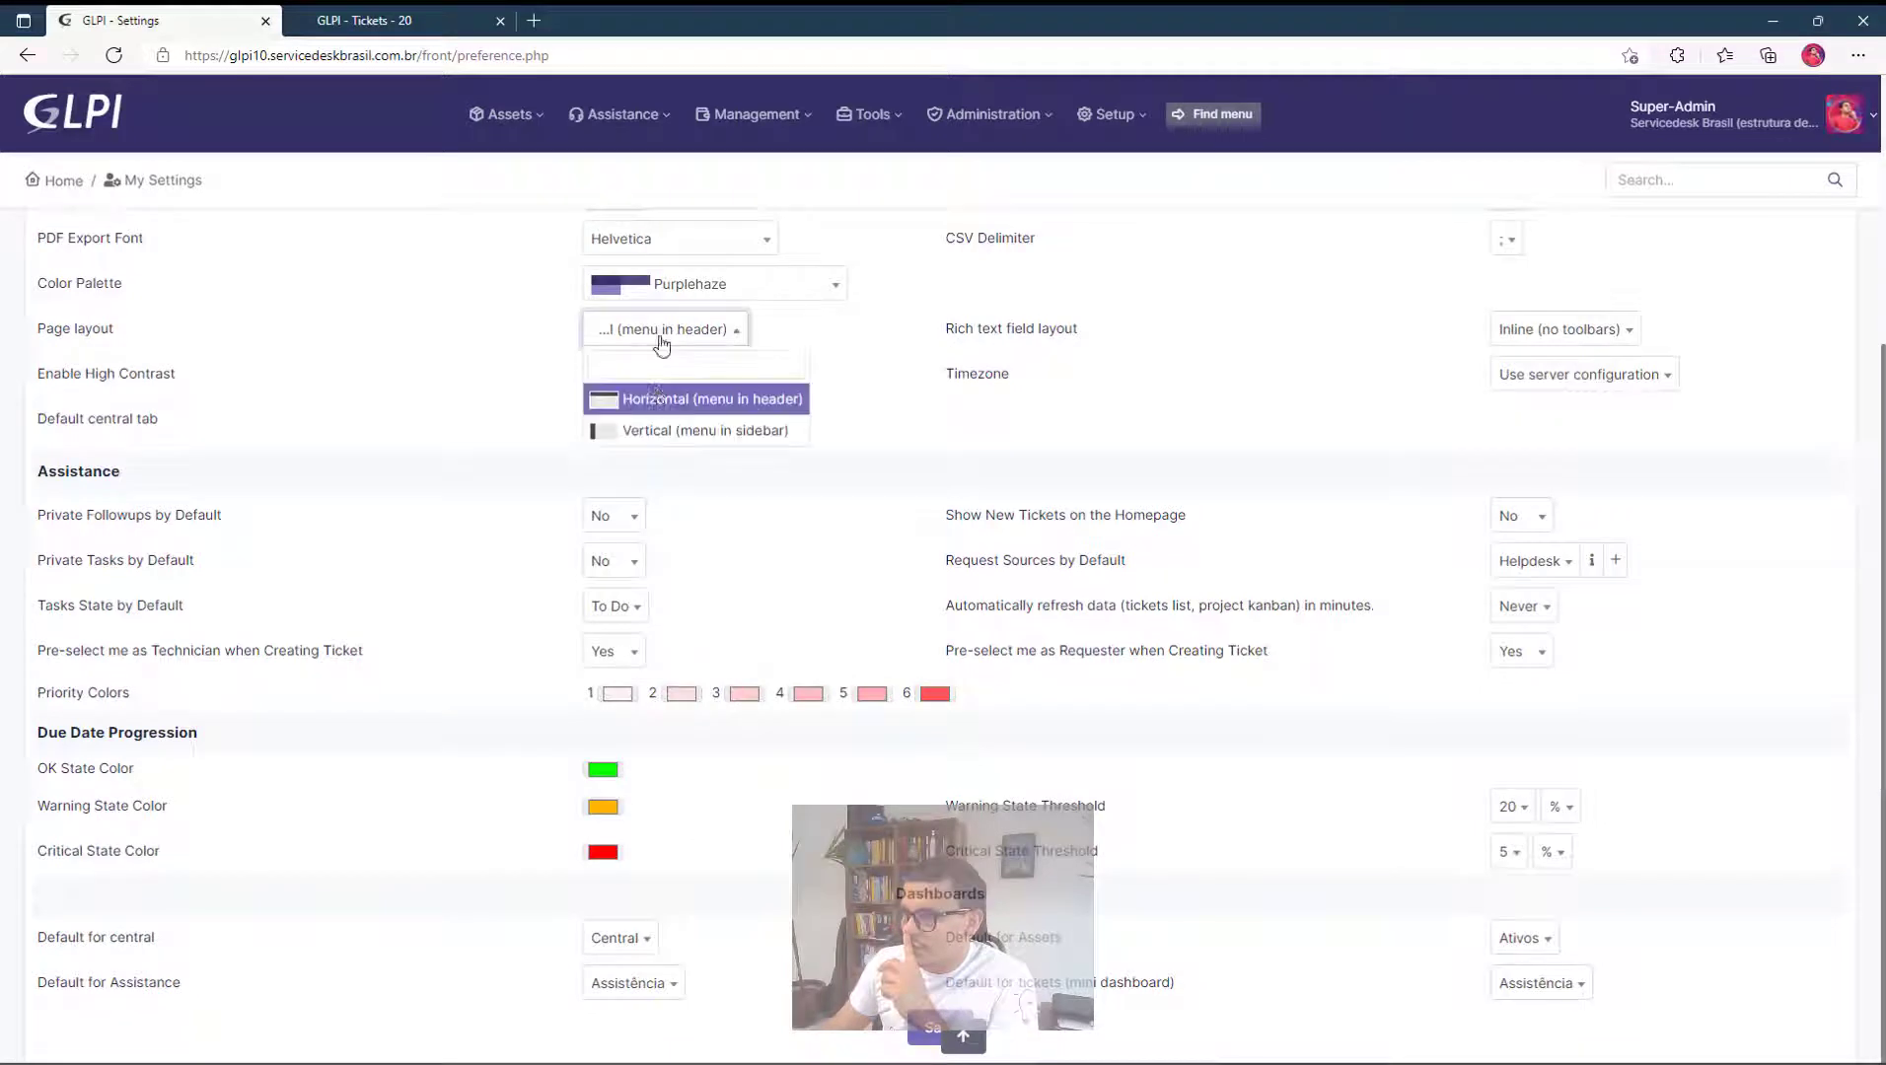
pyautogui.click(693, 430)
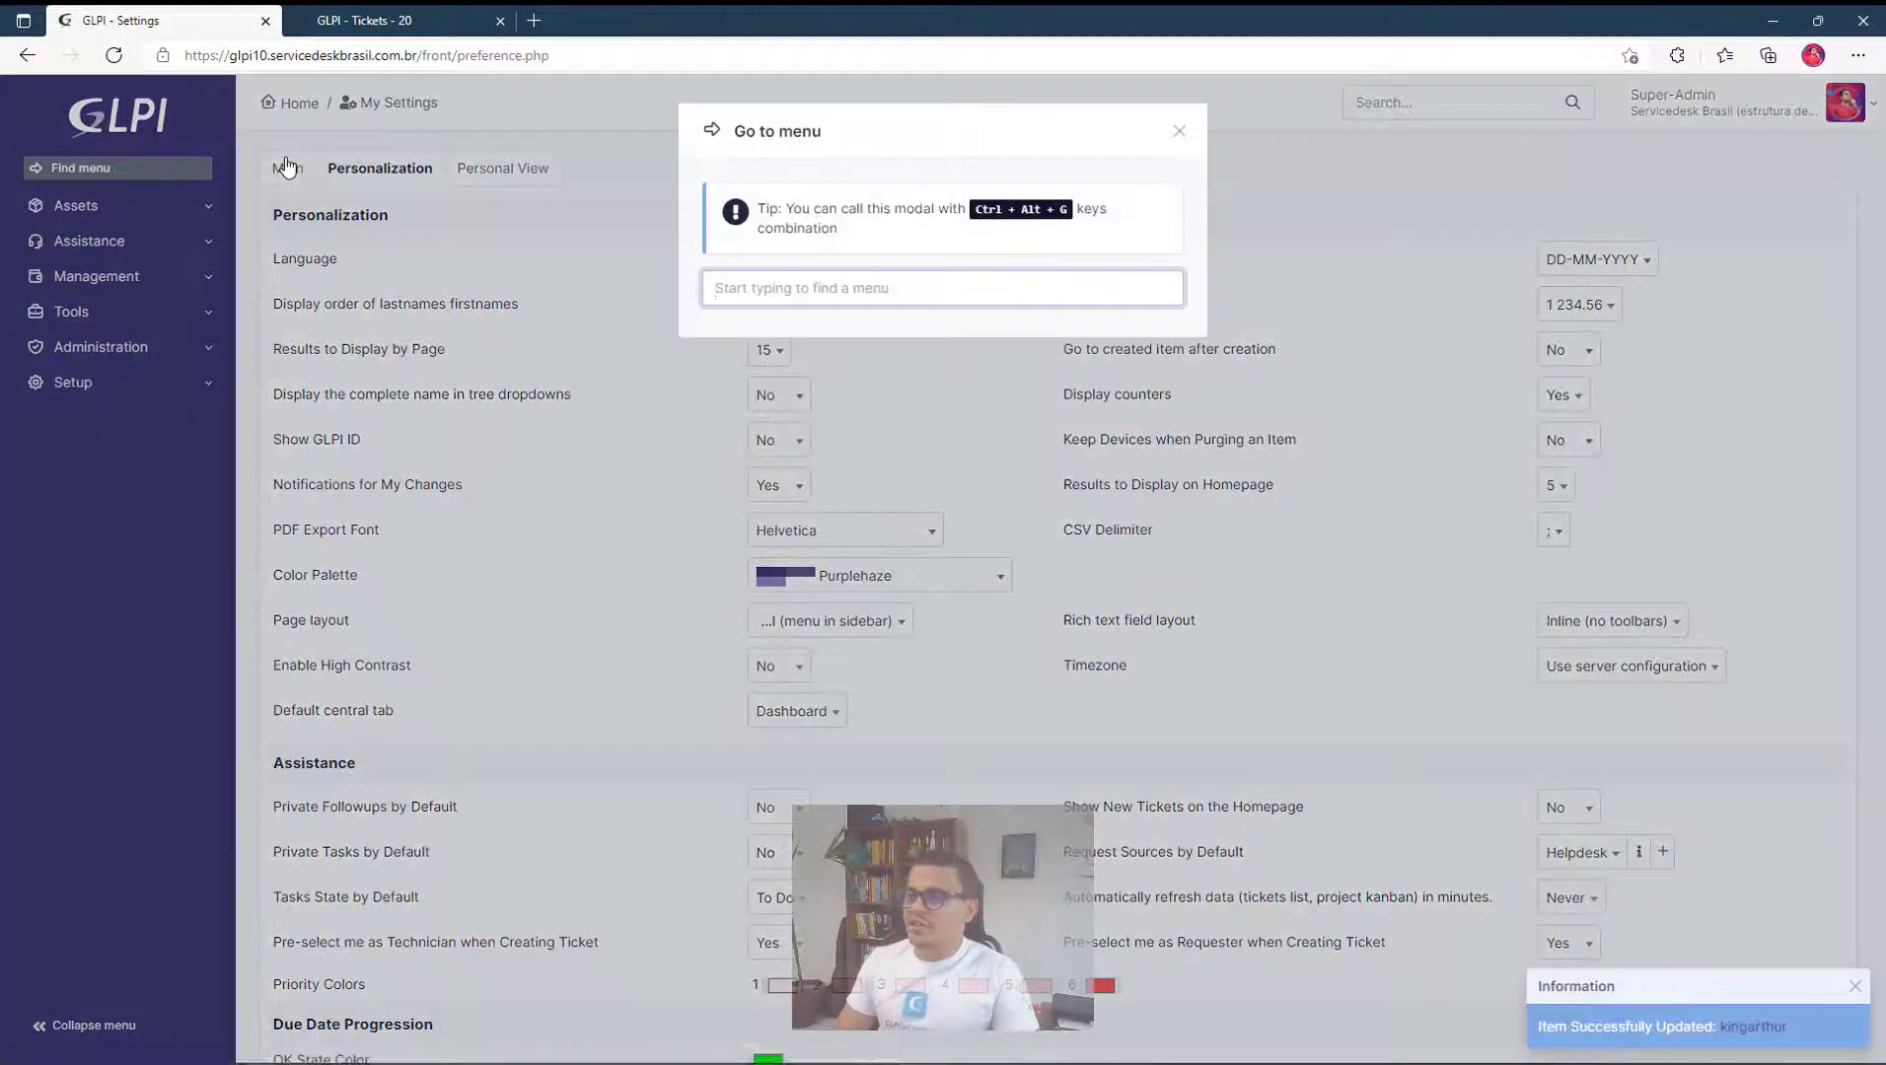
# List destinations in the Go to menu finder, close it, reopen via Find menu and dismiss it again.
pyautogui.click(941, 288)
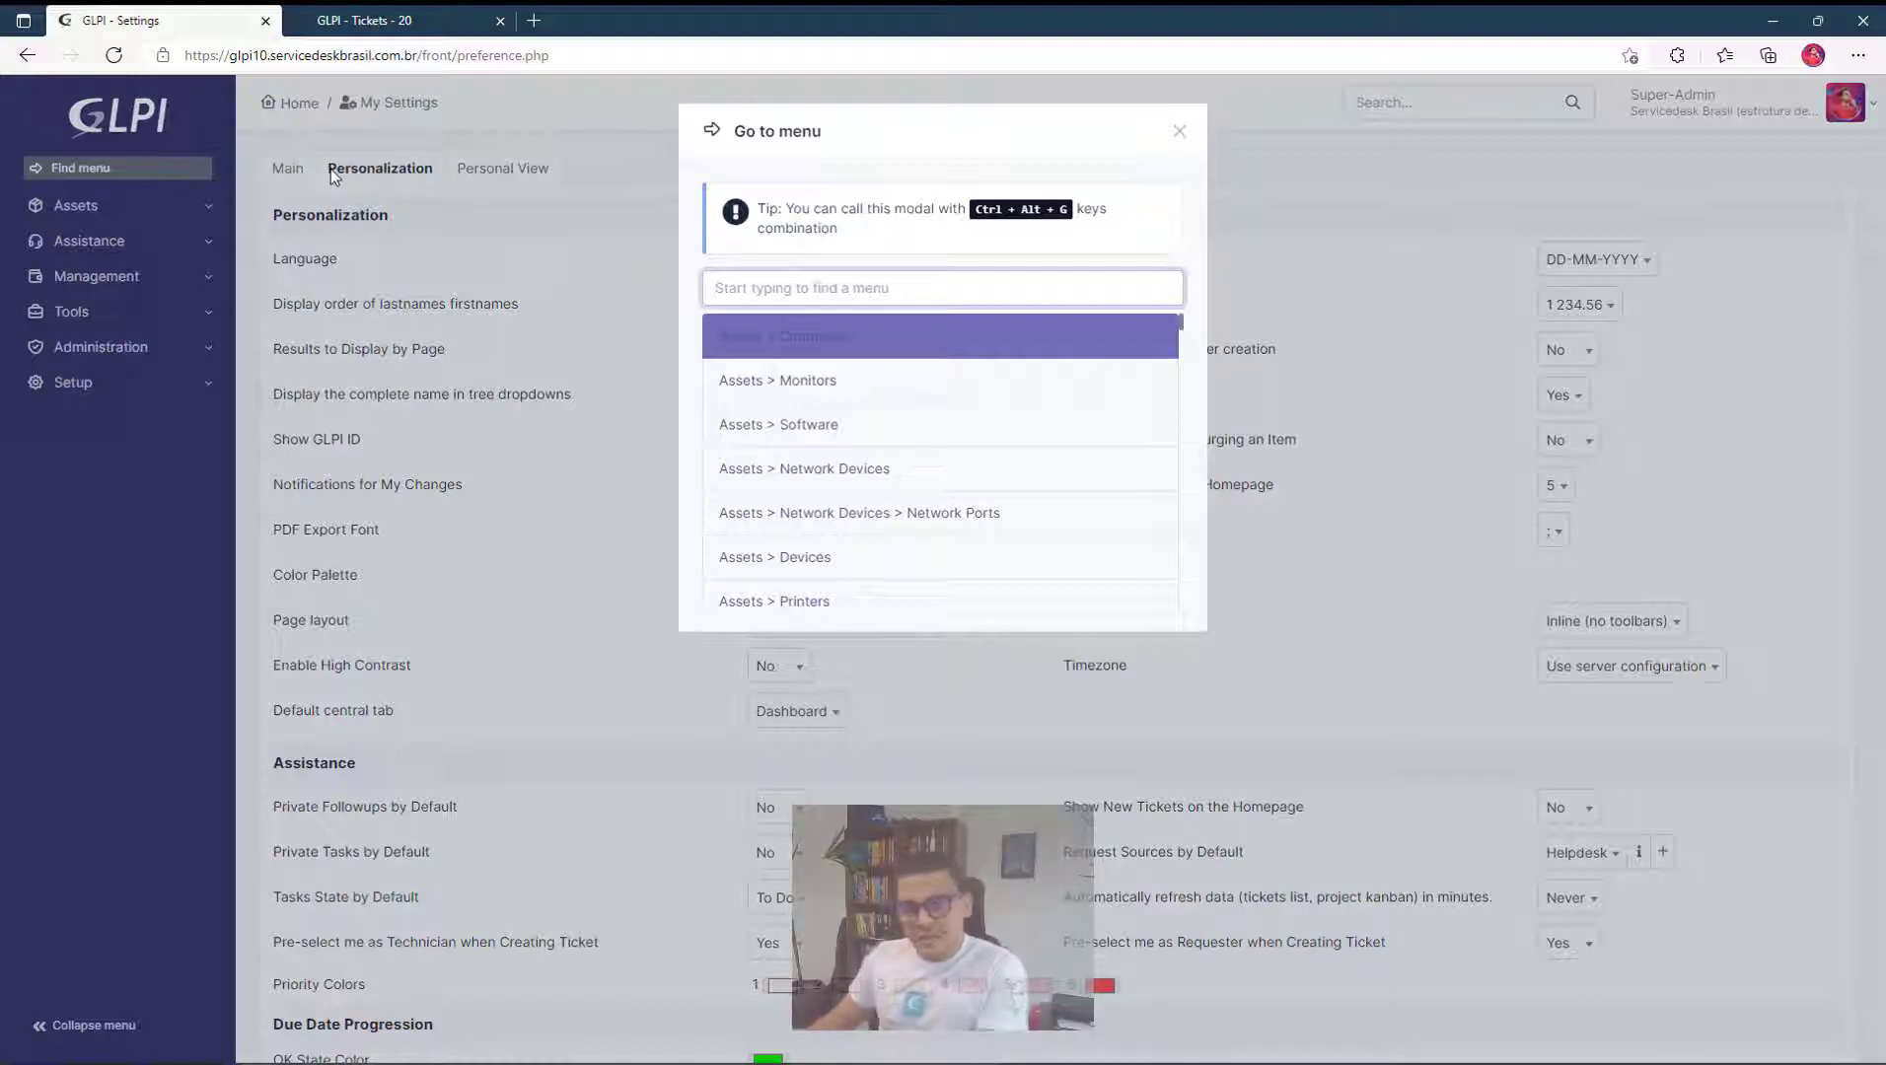
pyautogui.click(1178, 130)
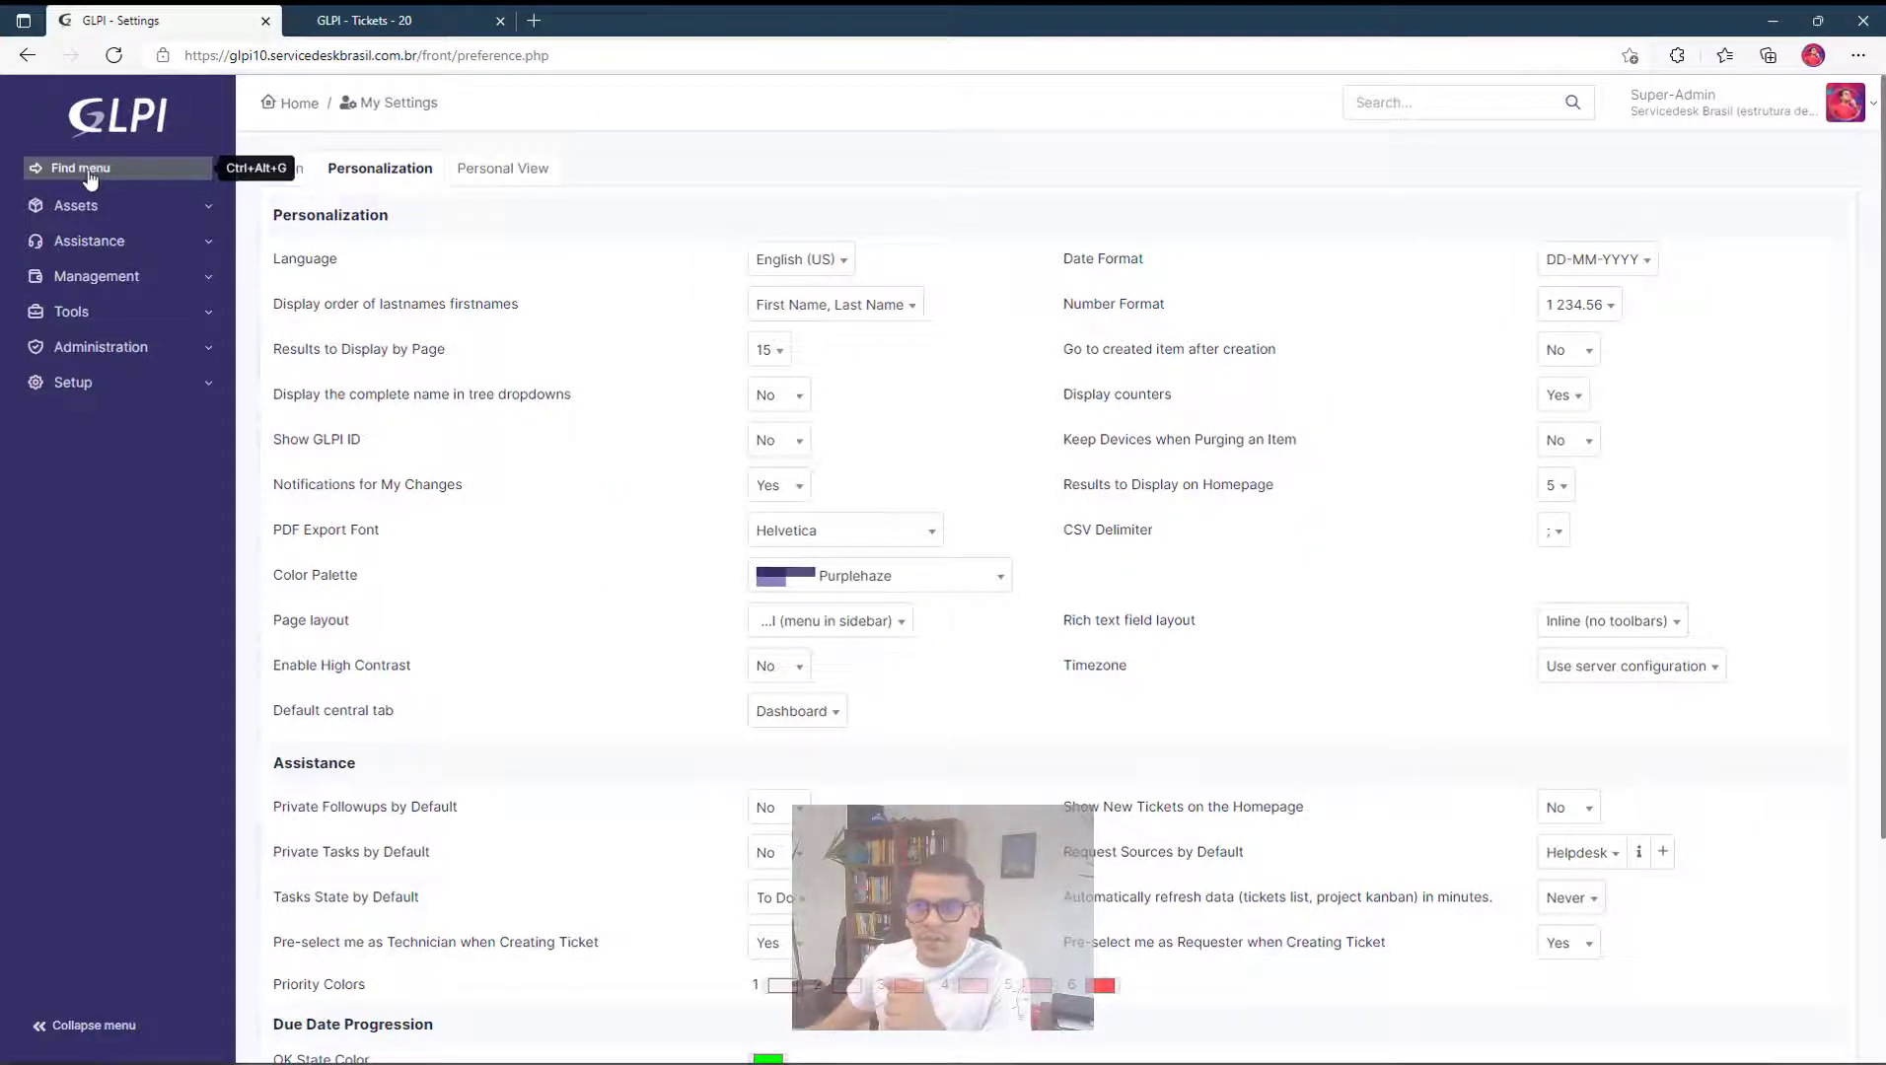
pyautogui.click(81, 168)
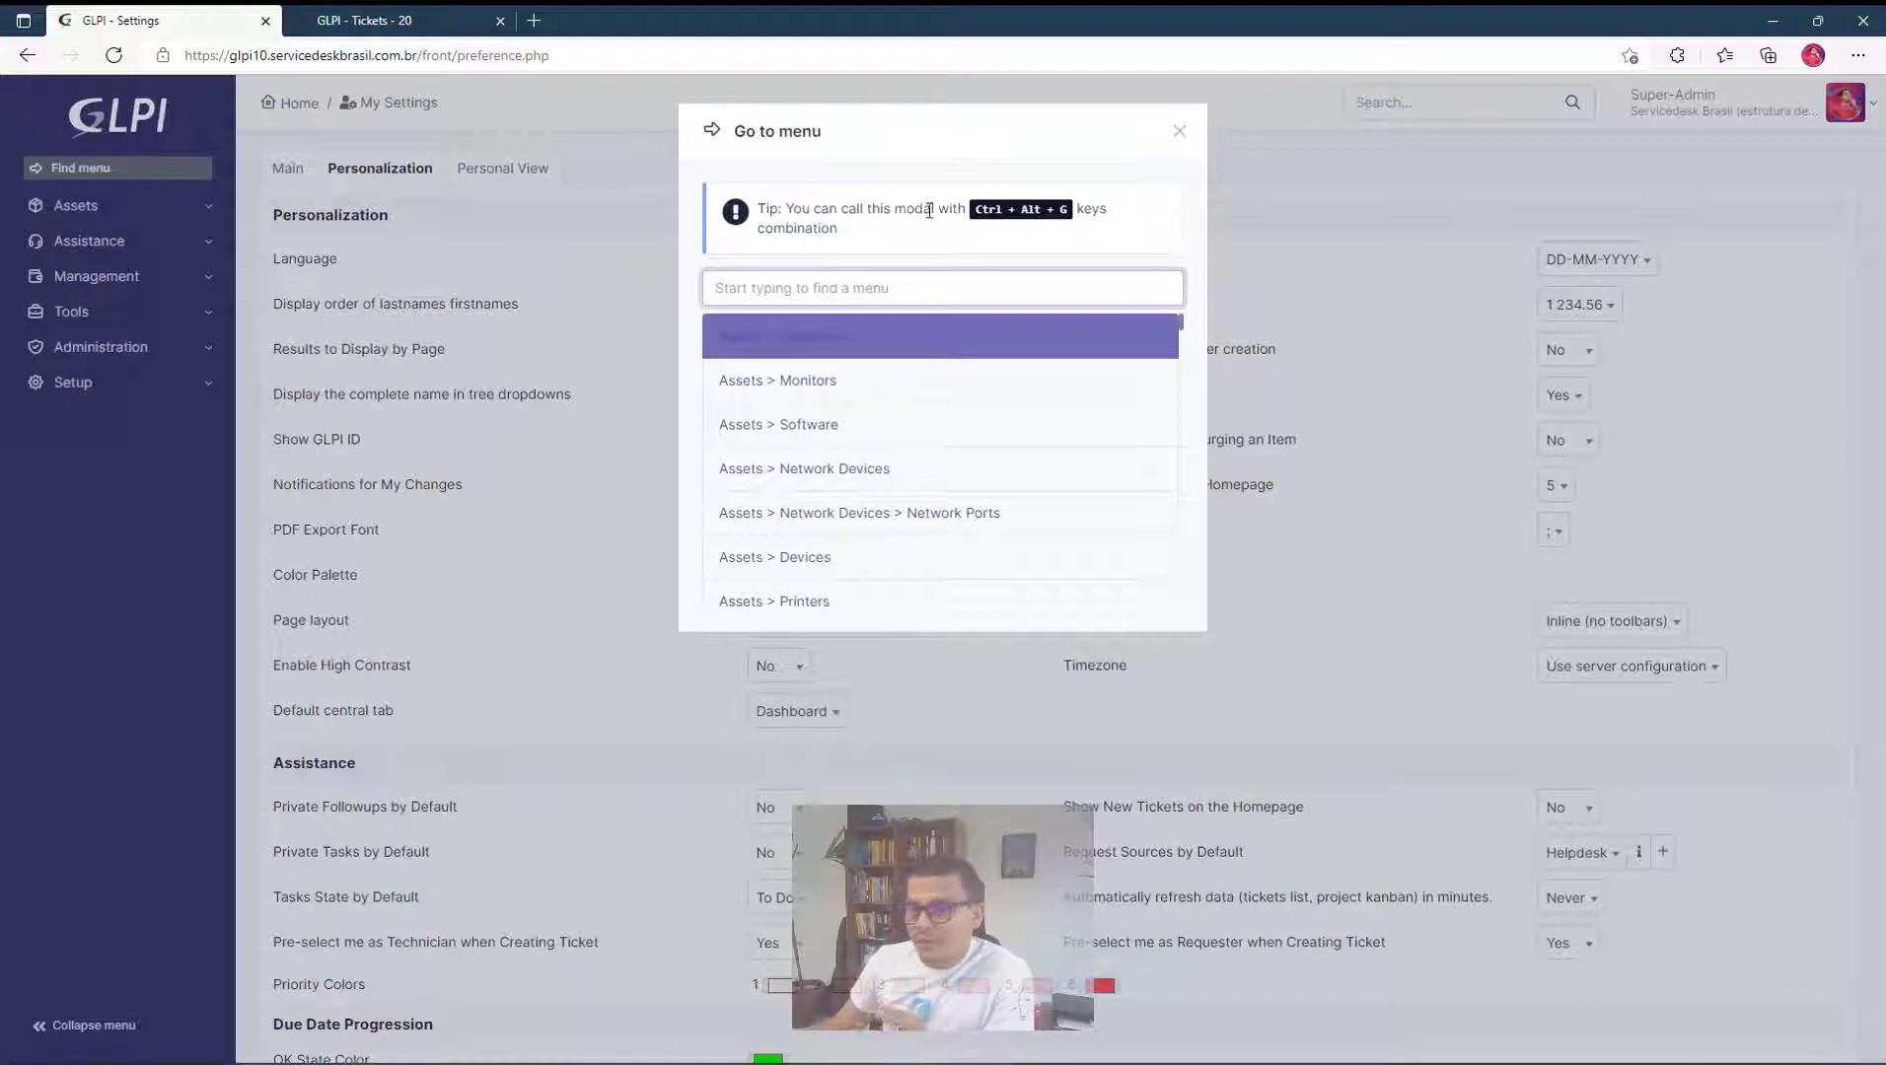
pyautogui.moveTo(412, 488)
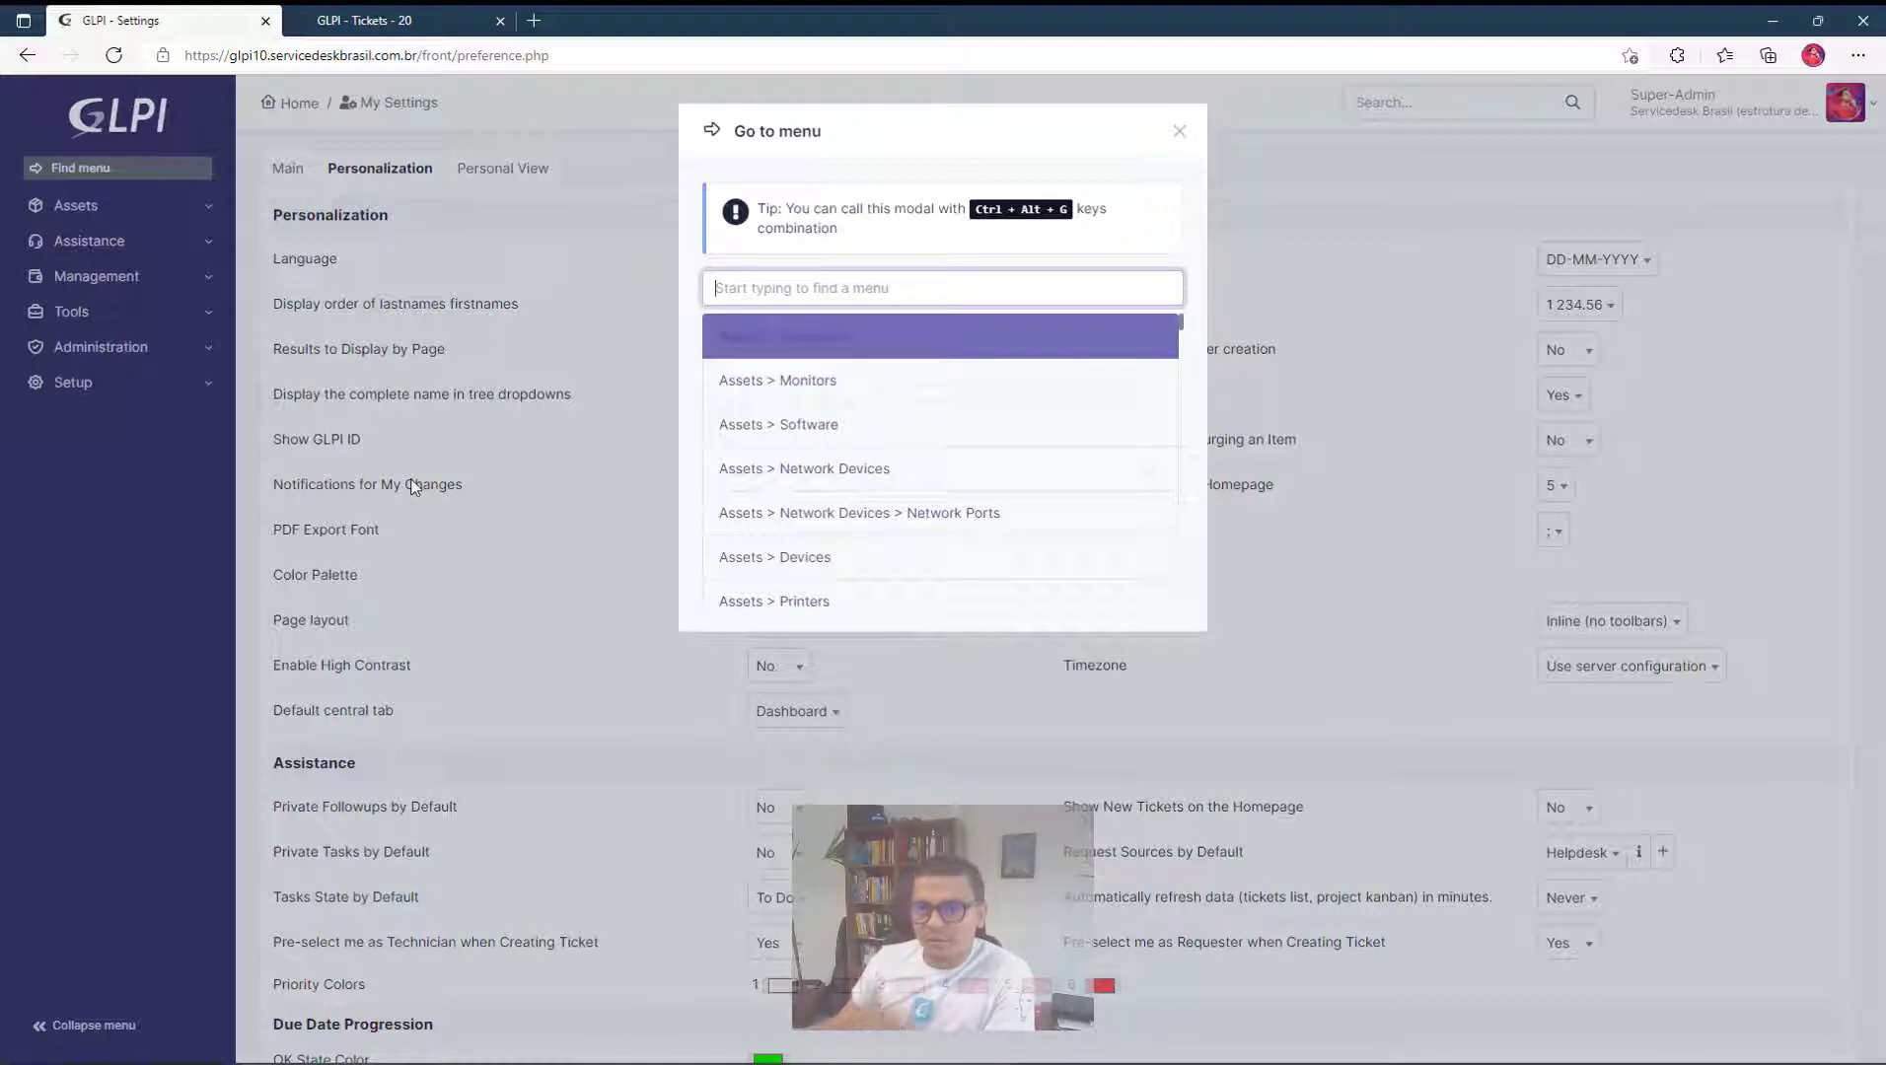
pyautogui.click(1179, 130)
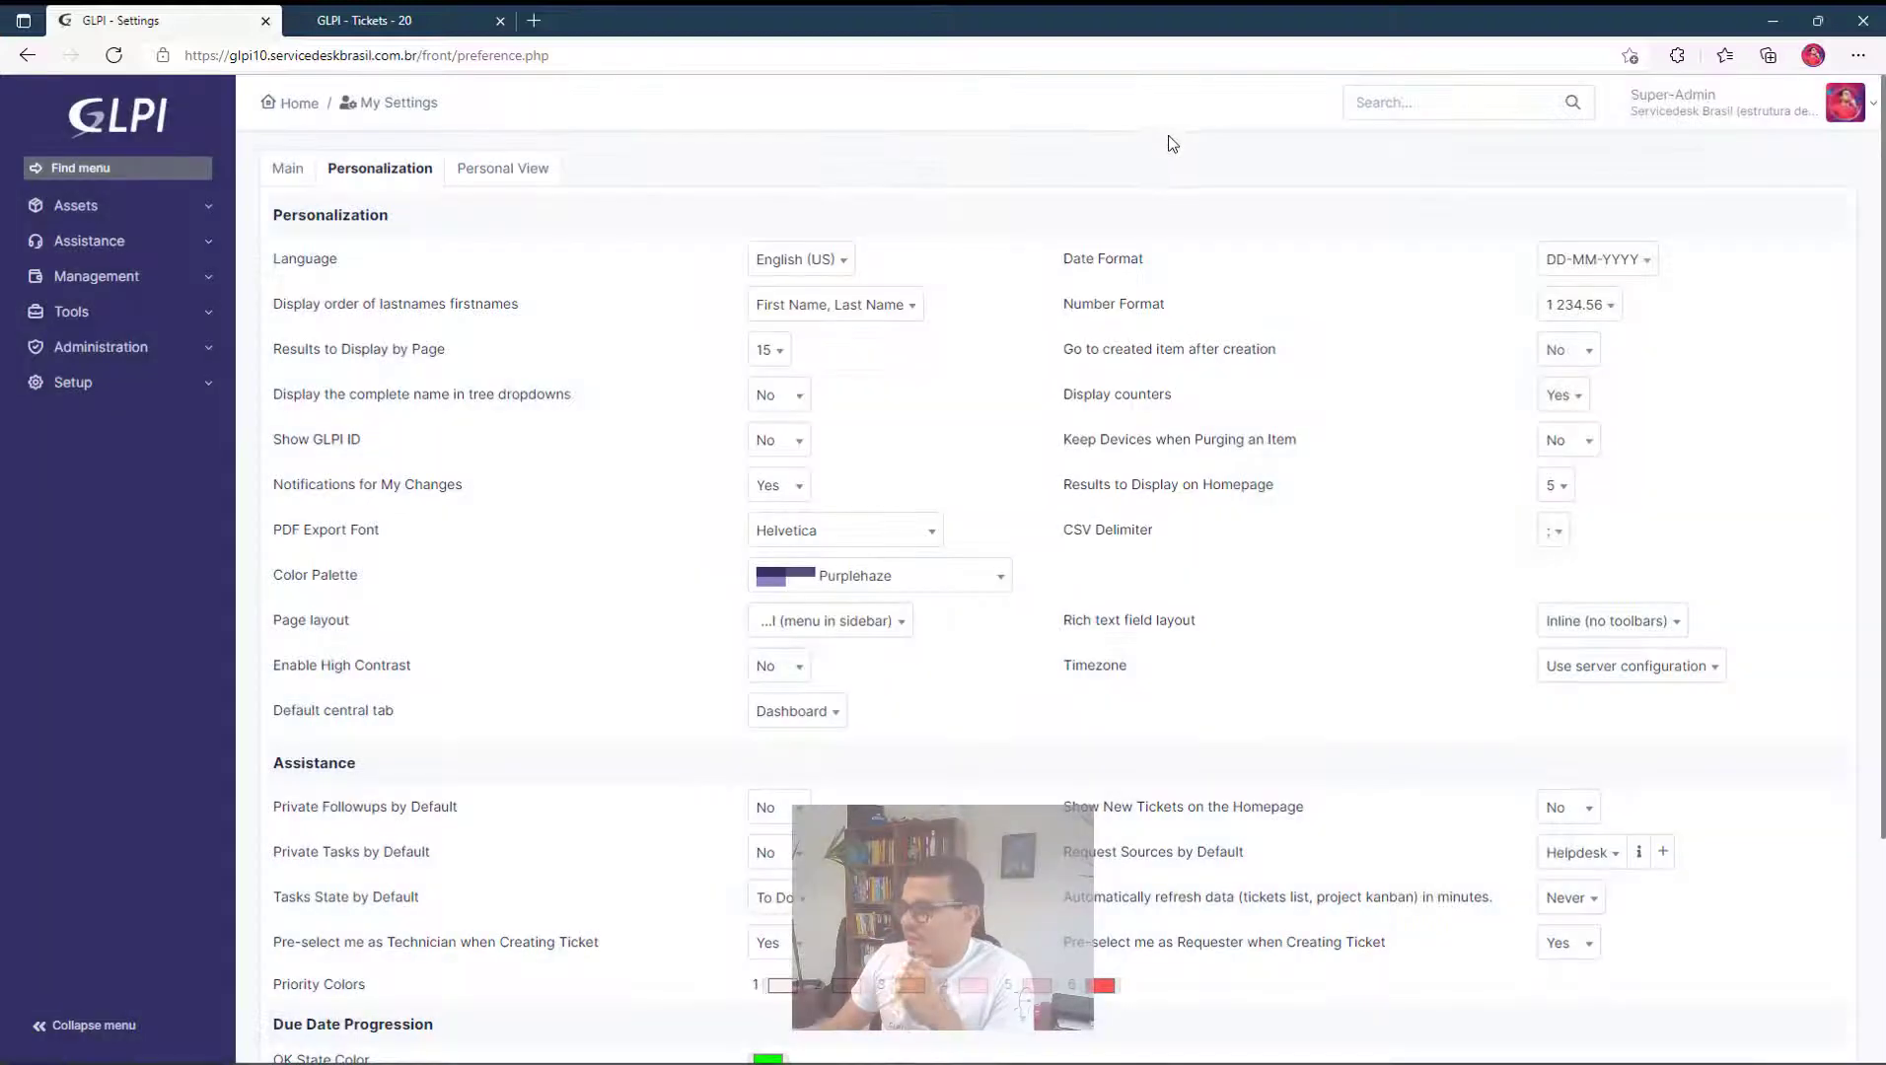
pyautogui.moveTo(75, 205)
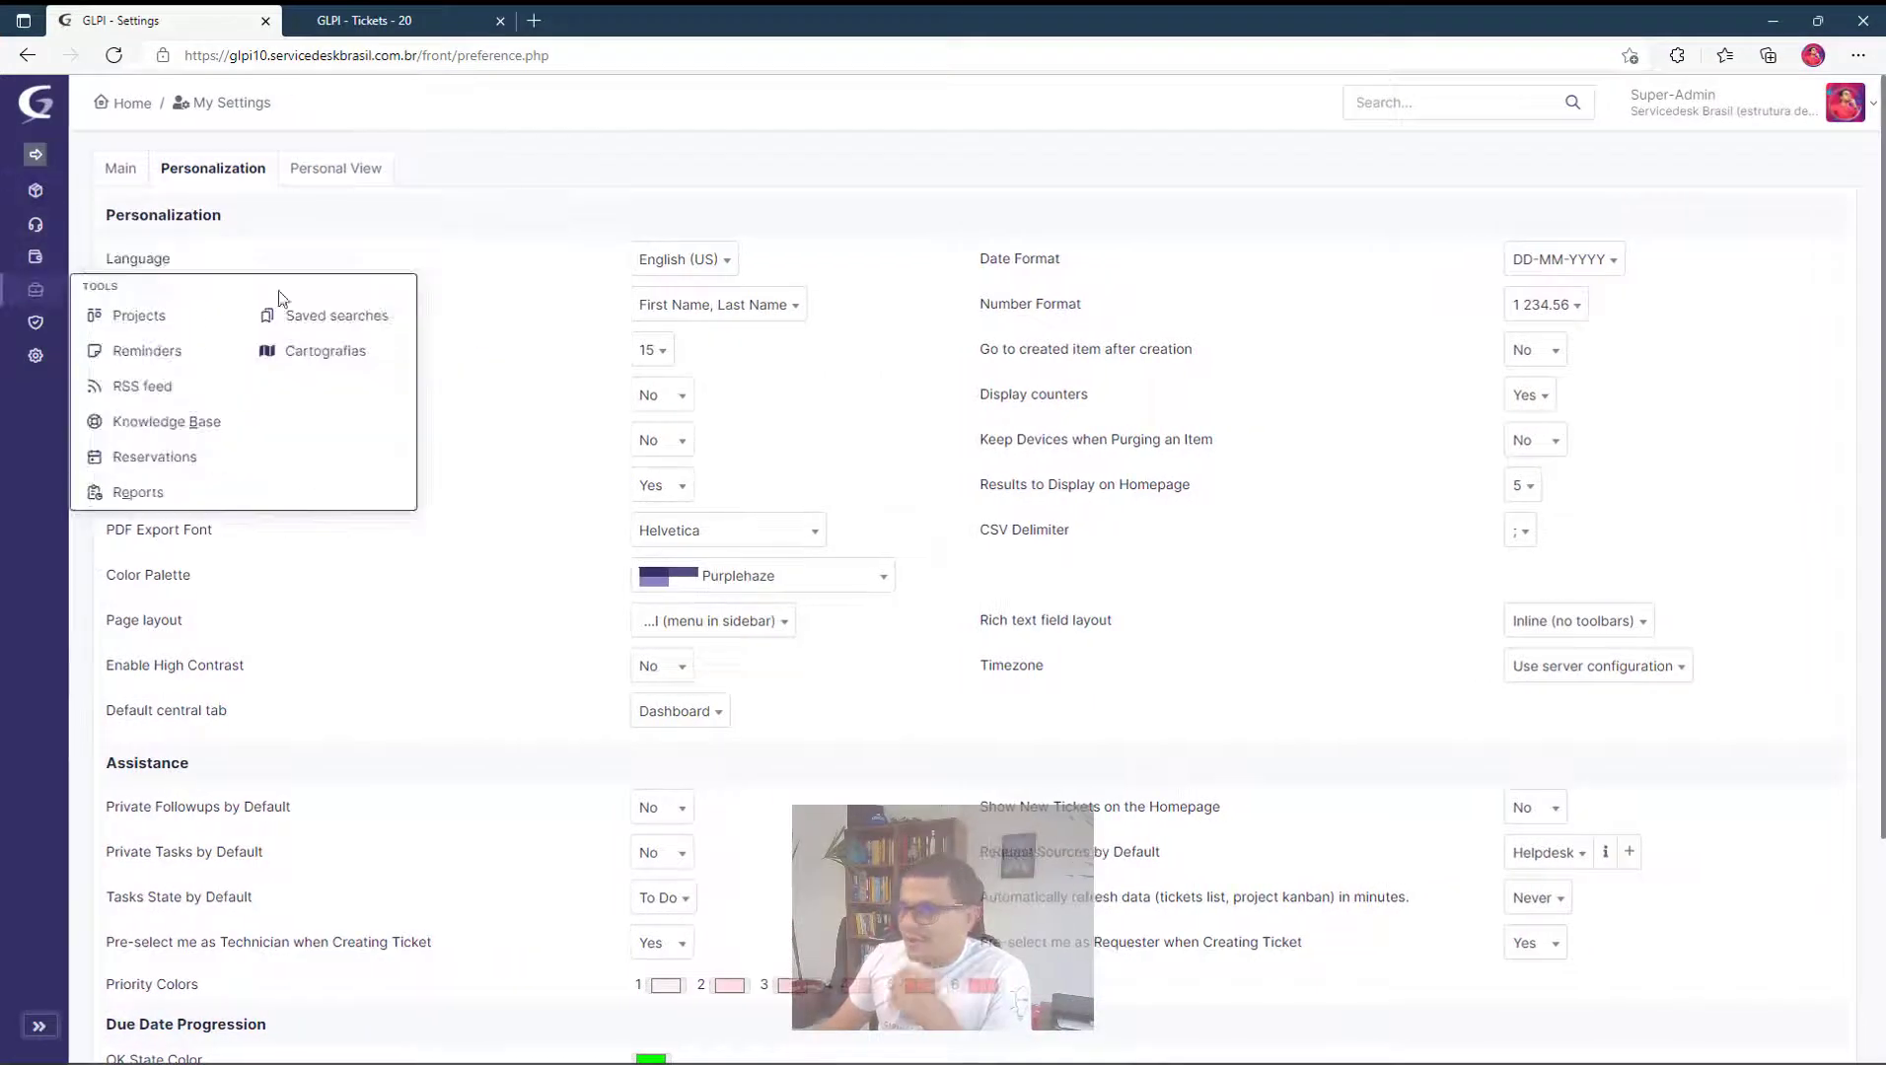
pyautogui.moveTo(326, 349)
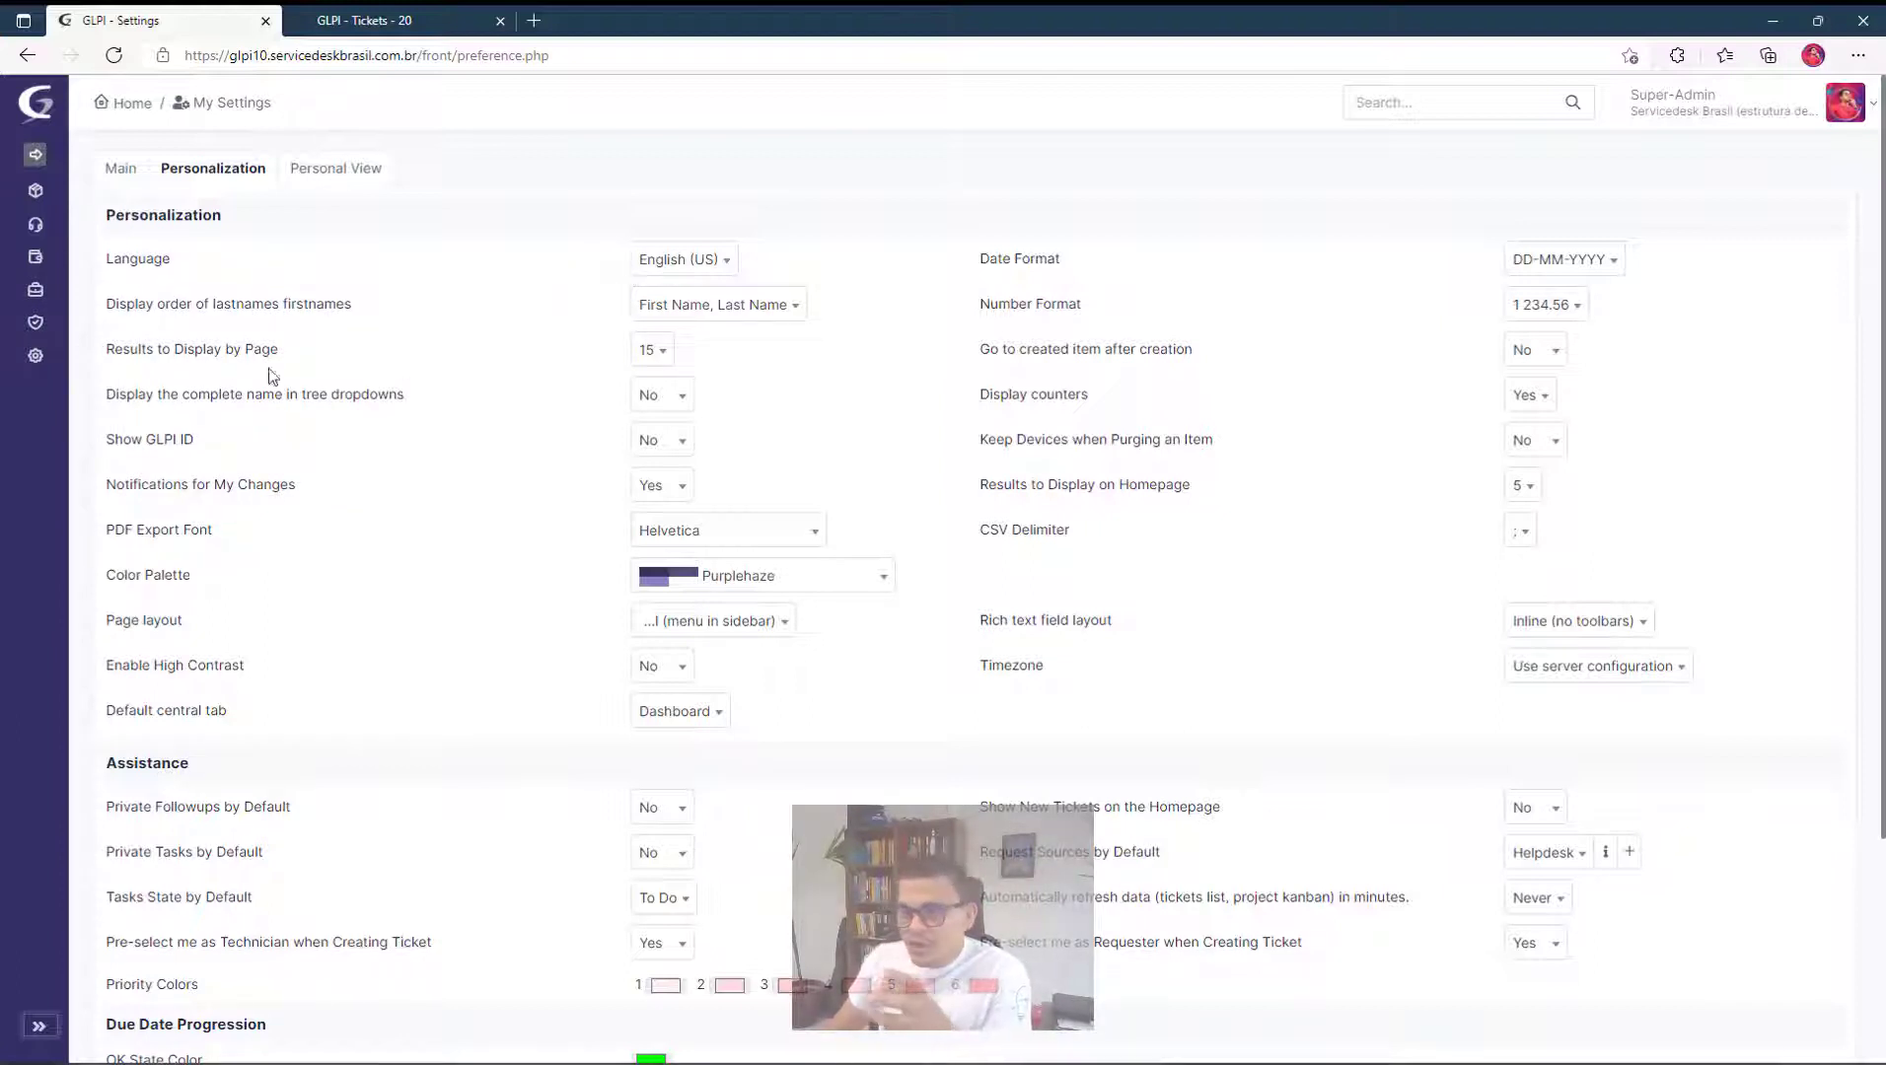
pyautogui.moveTo(48, 961)
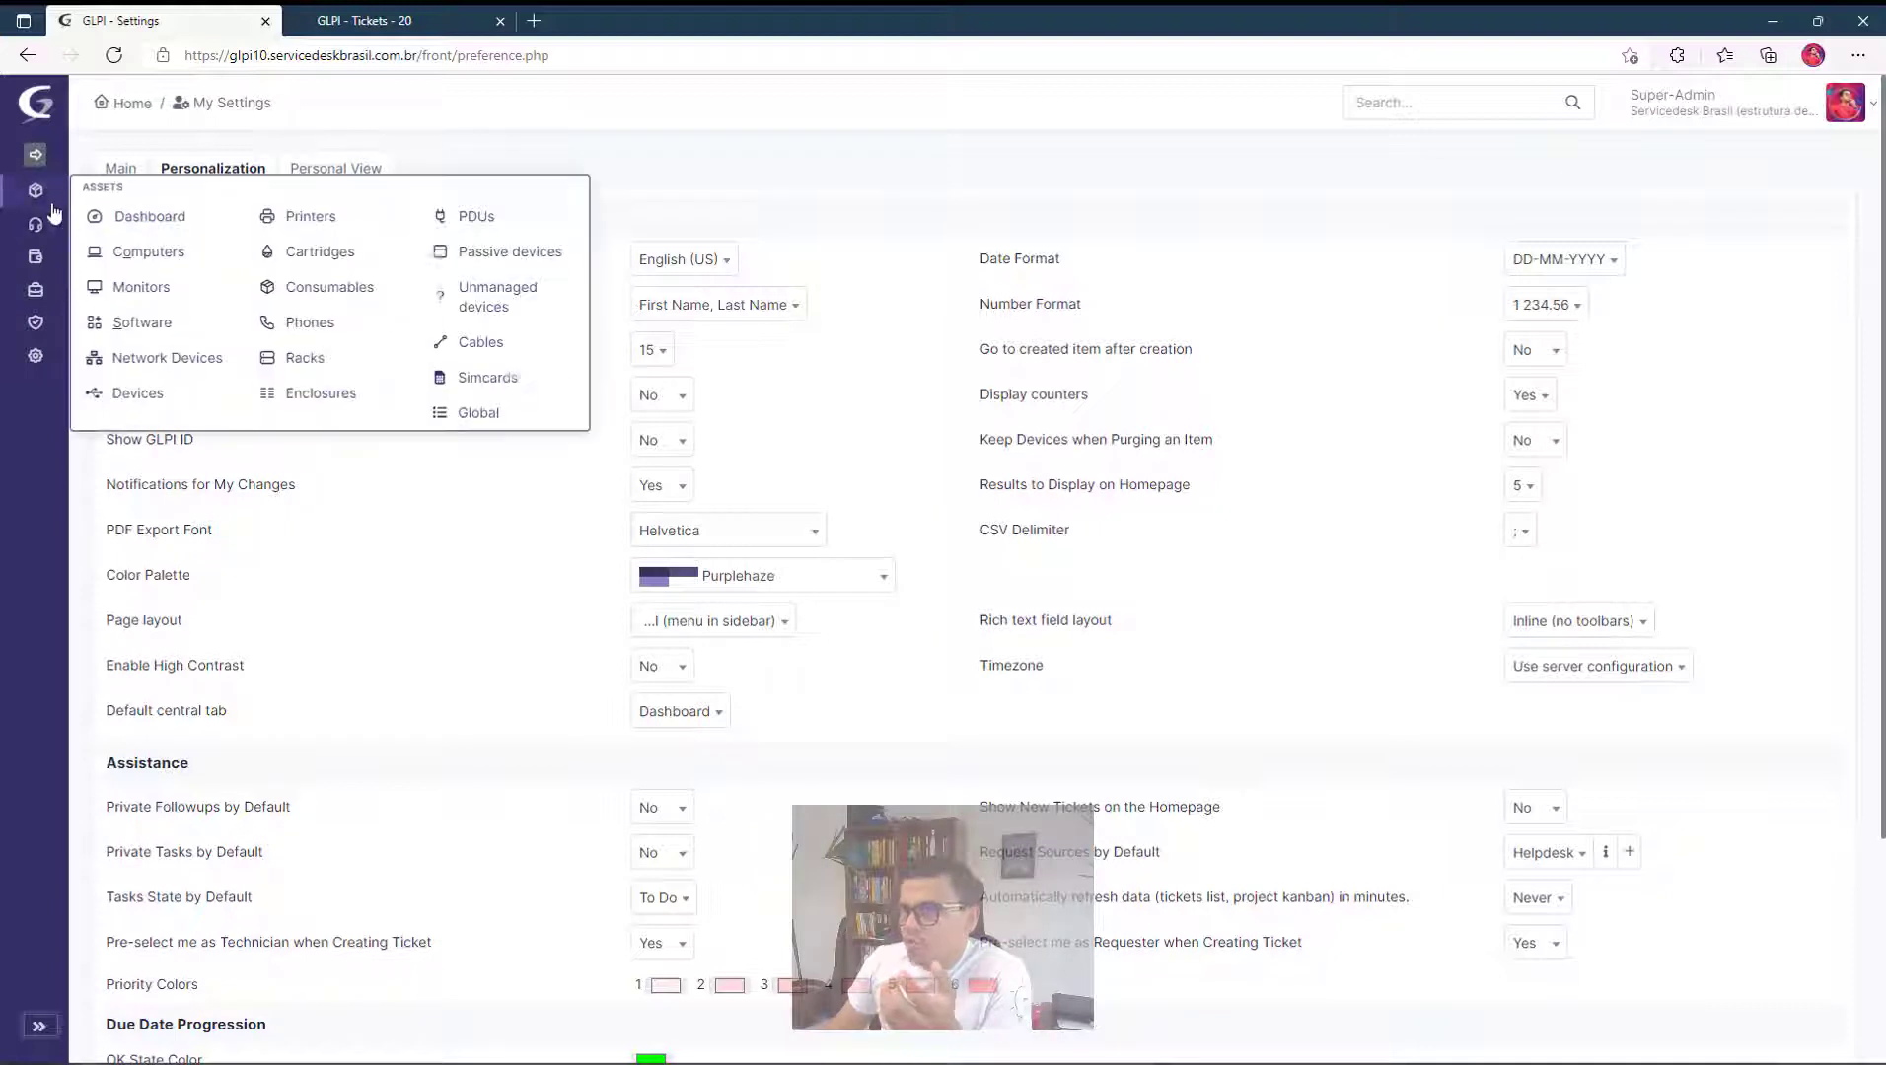
pyautogui.moveTo(36, 379)
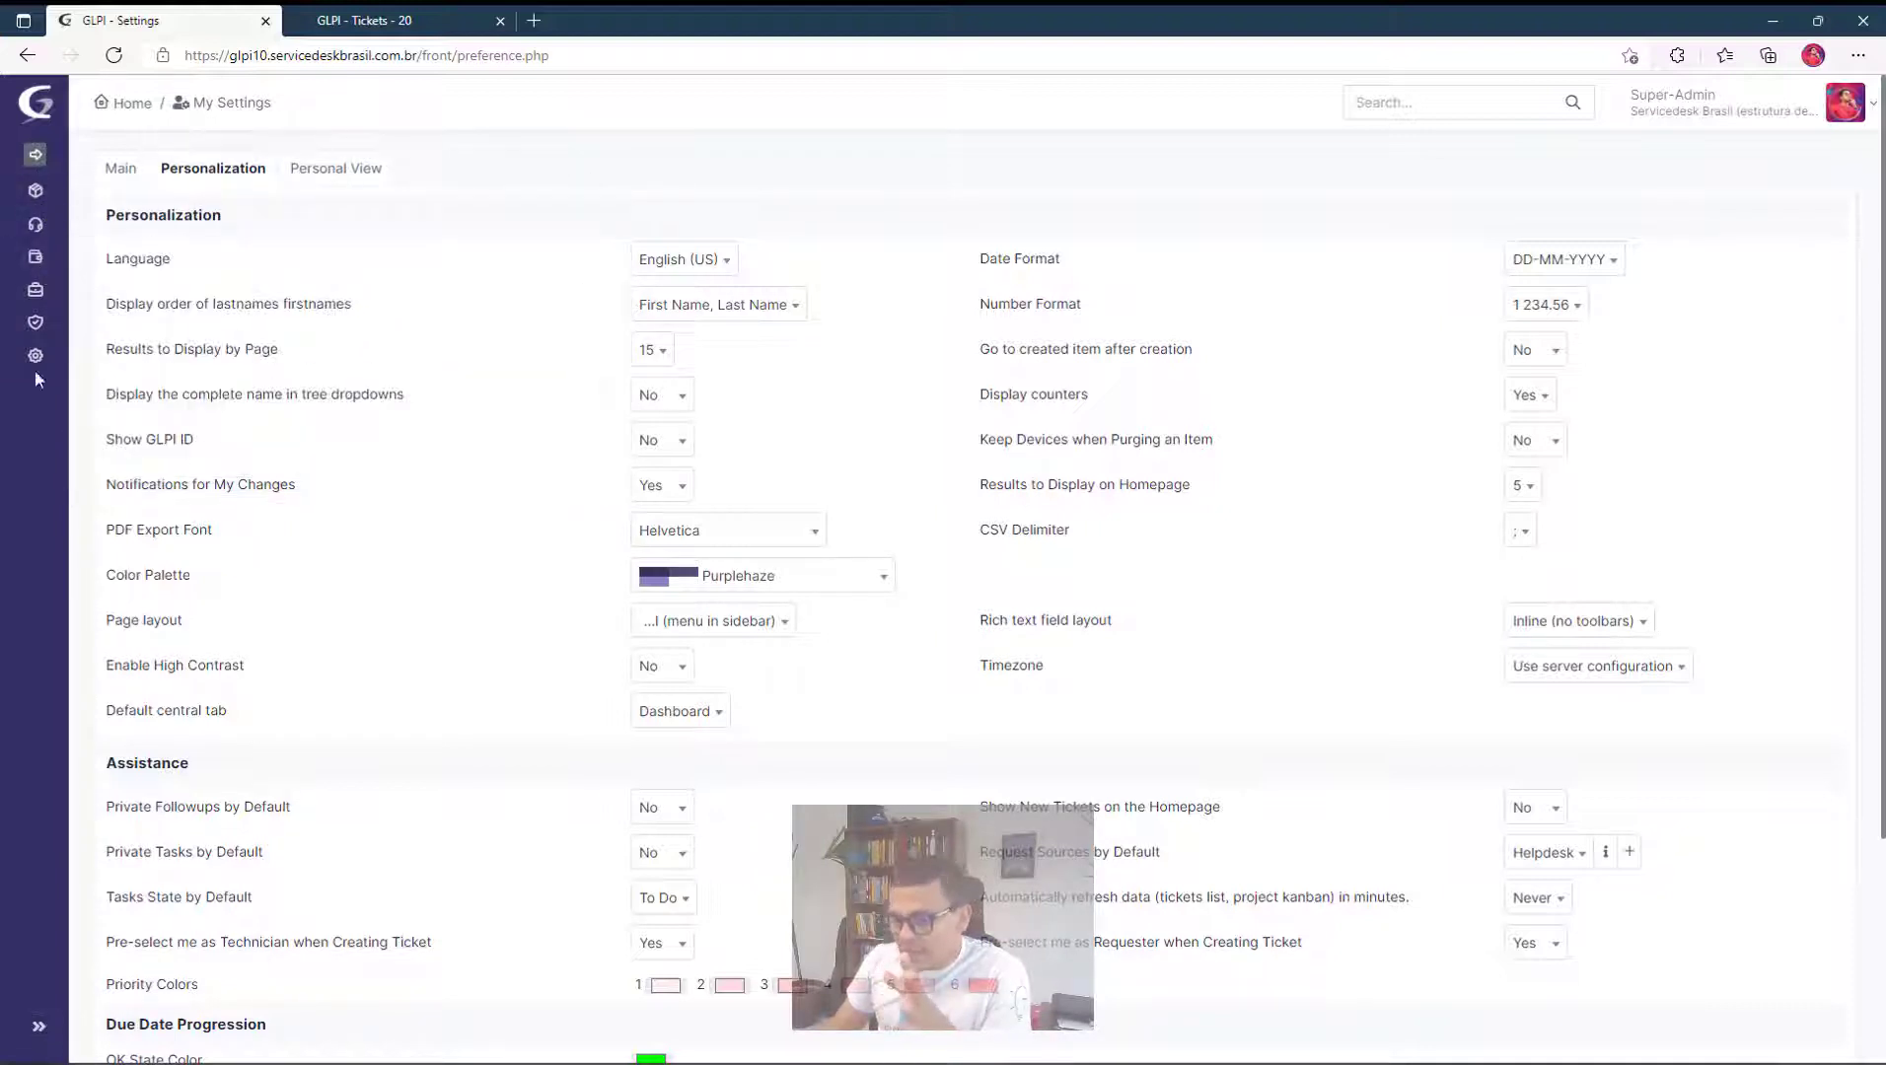
# Go to the tickets list from the collapsed icon-only sidebar.
pyautogui.click(35, 224)
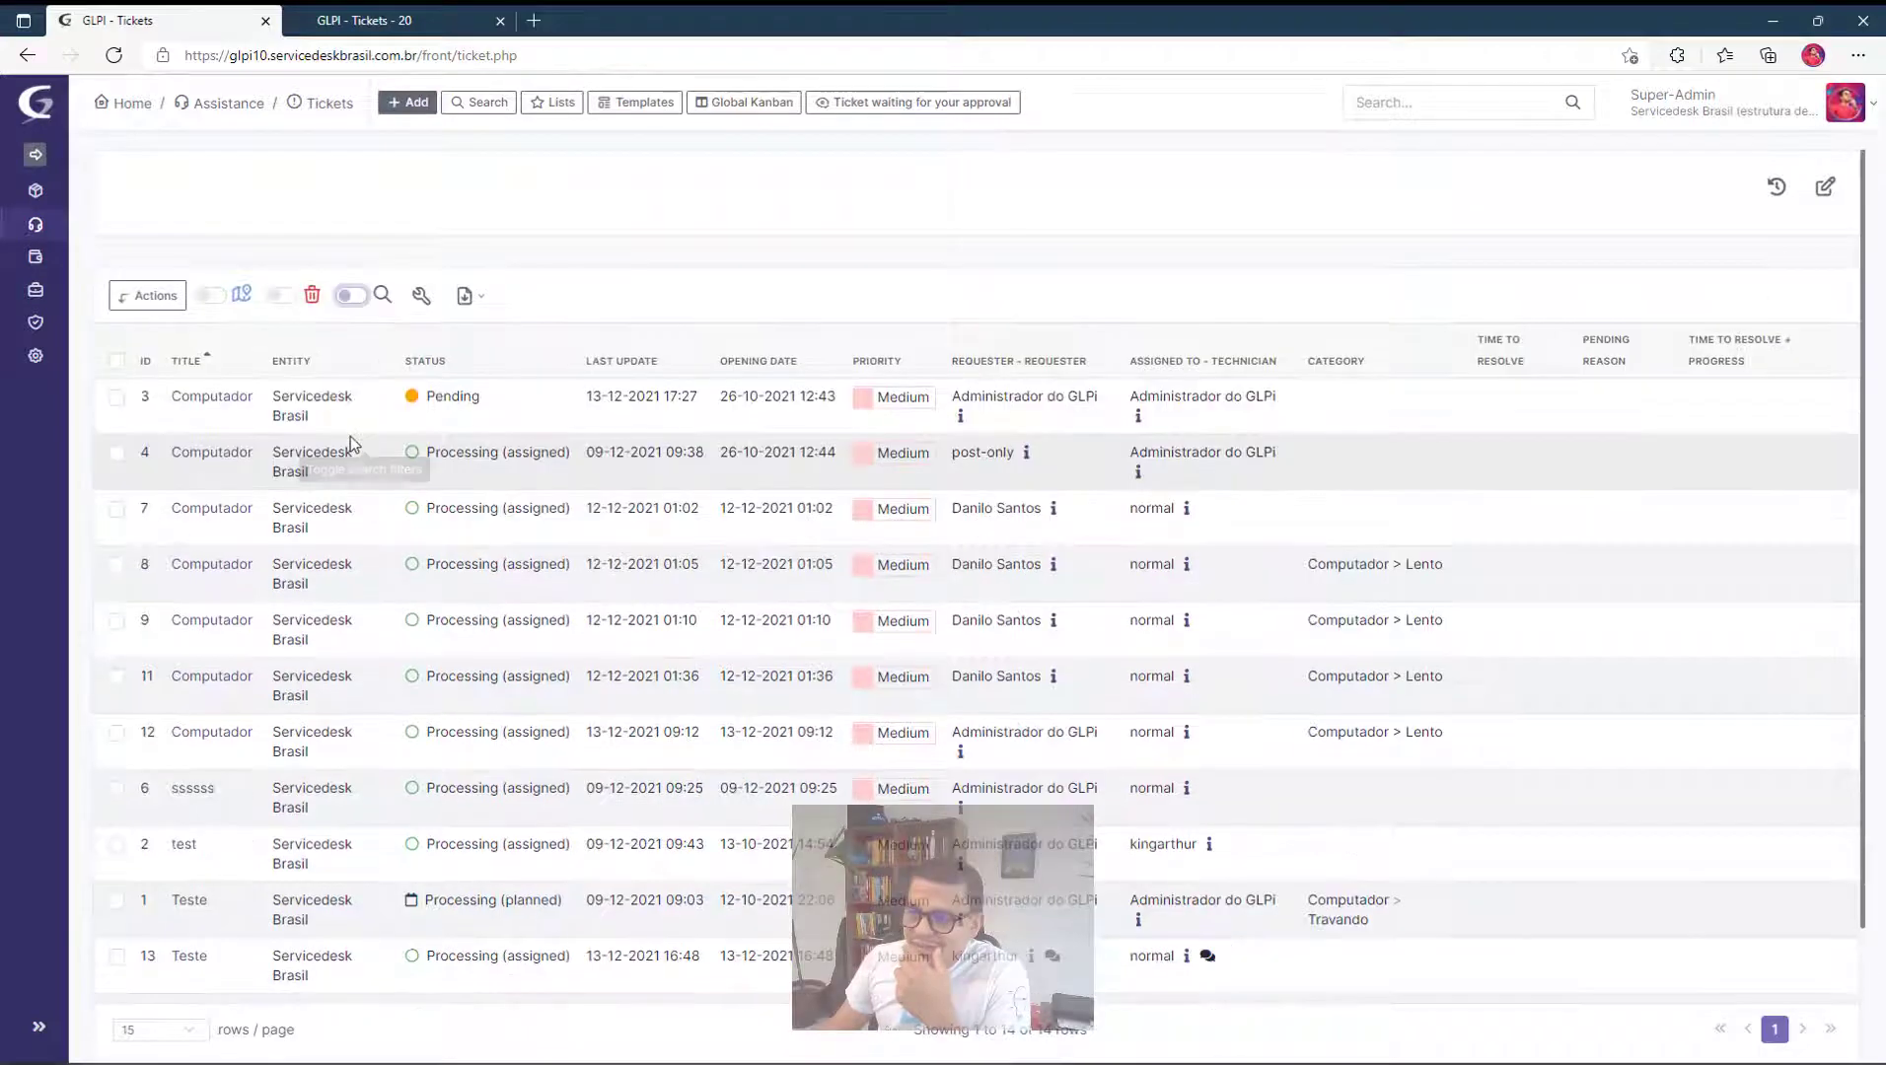
# Toggle the ticket search filters and add empty criteria rows below the Status is Not Solved rule.
pyautogui.click(349, 294)
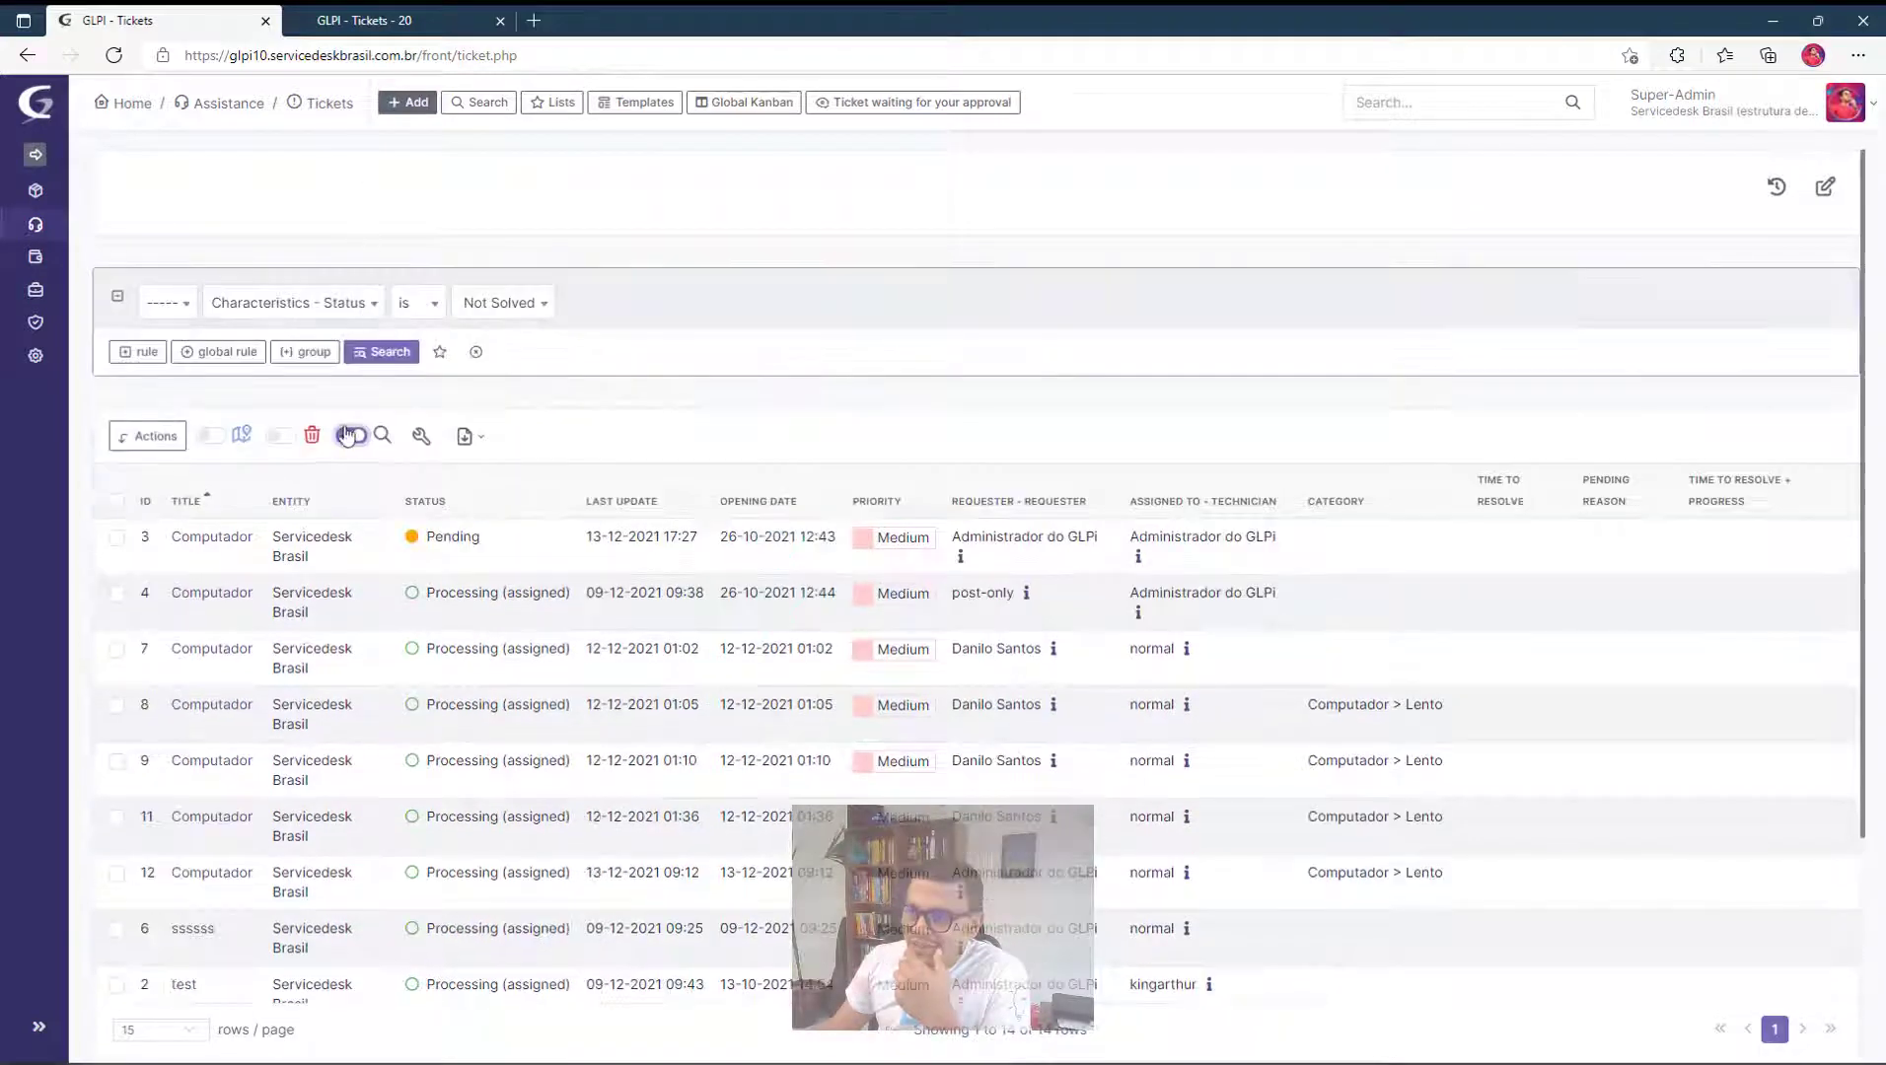
pyautogui.click(352, 300)
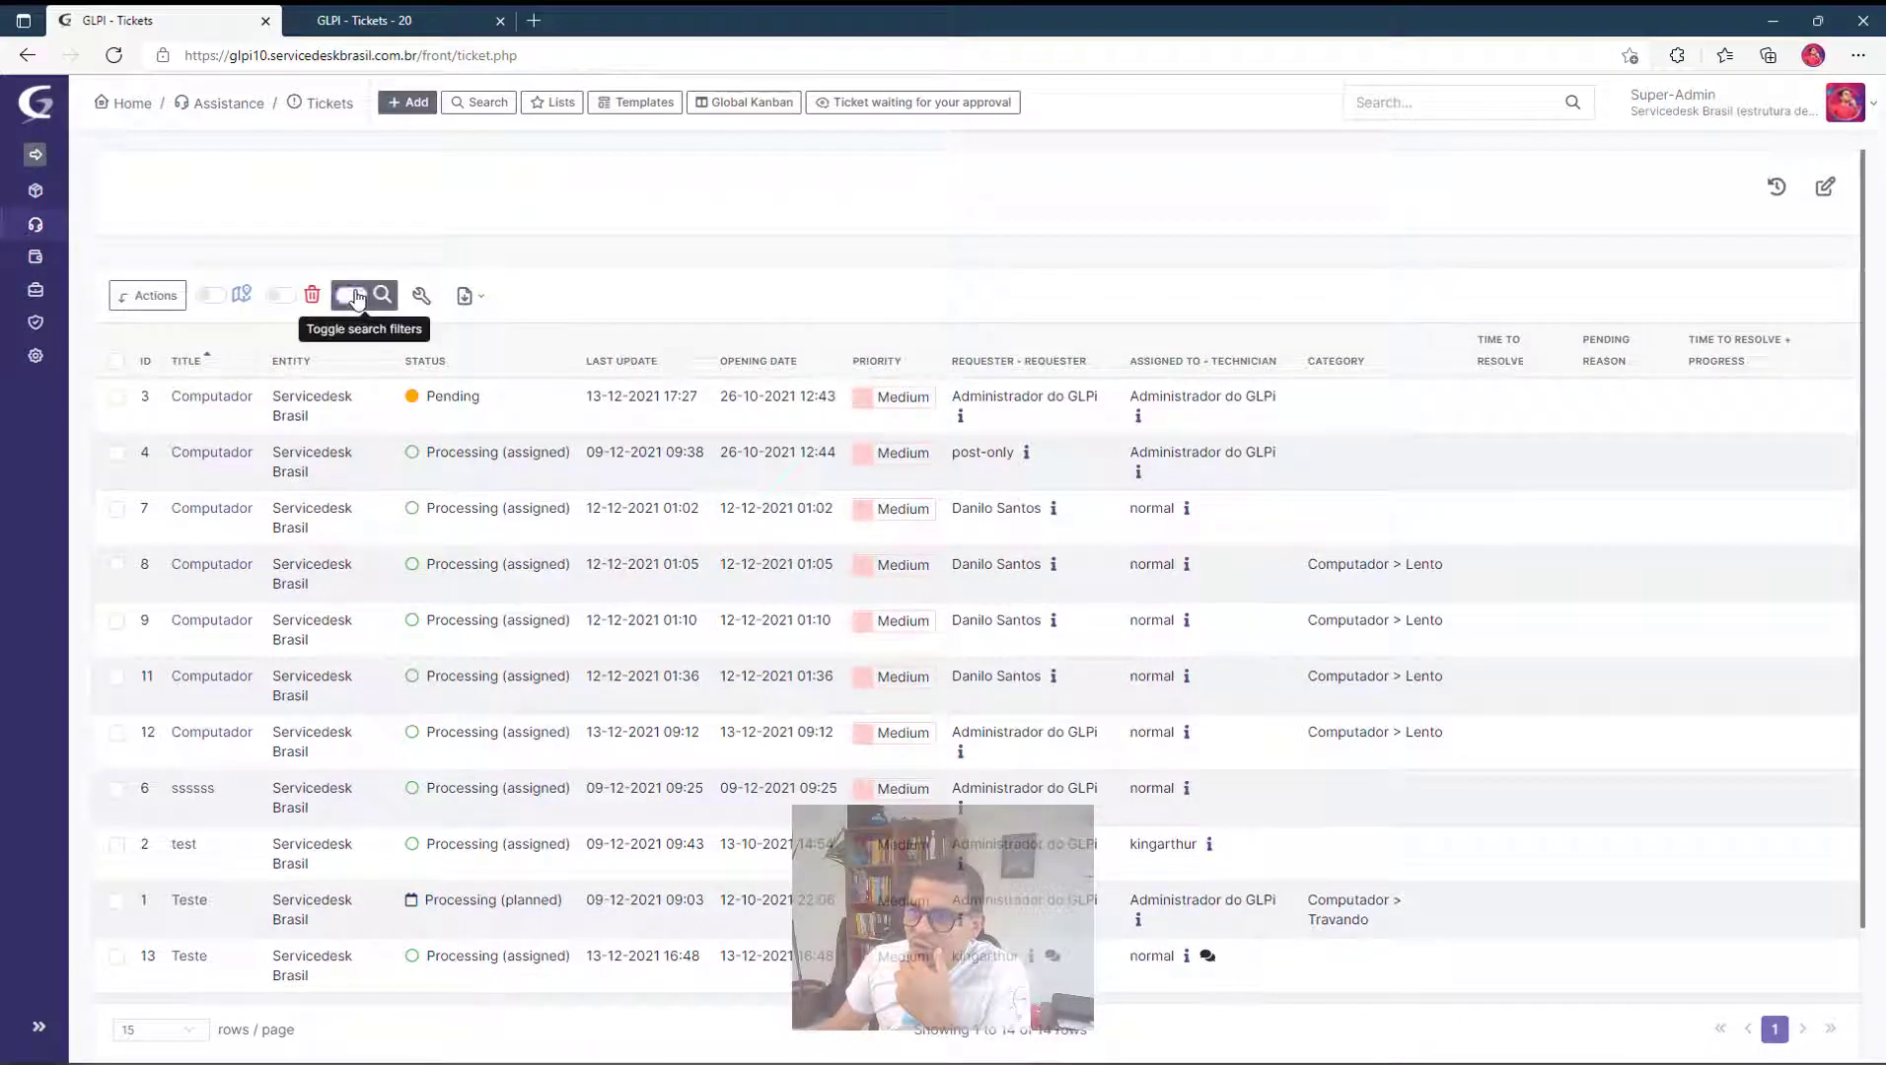
pyautogui.click(353, 296)
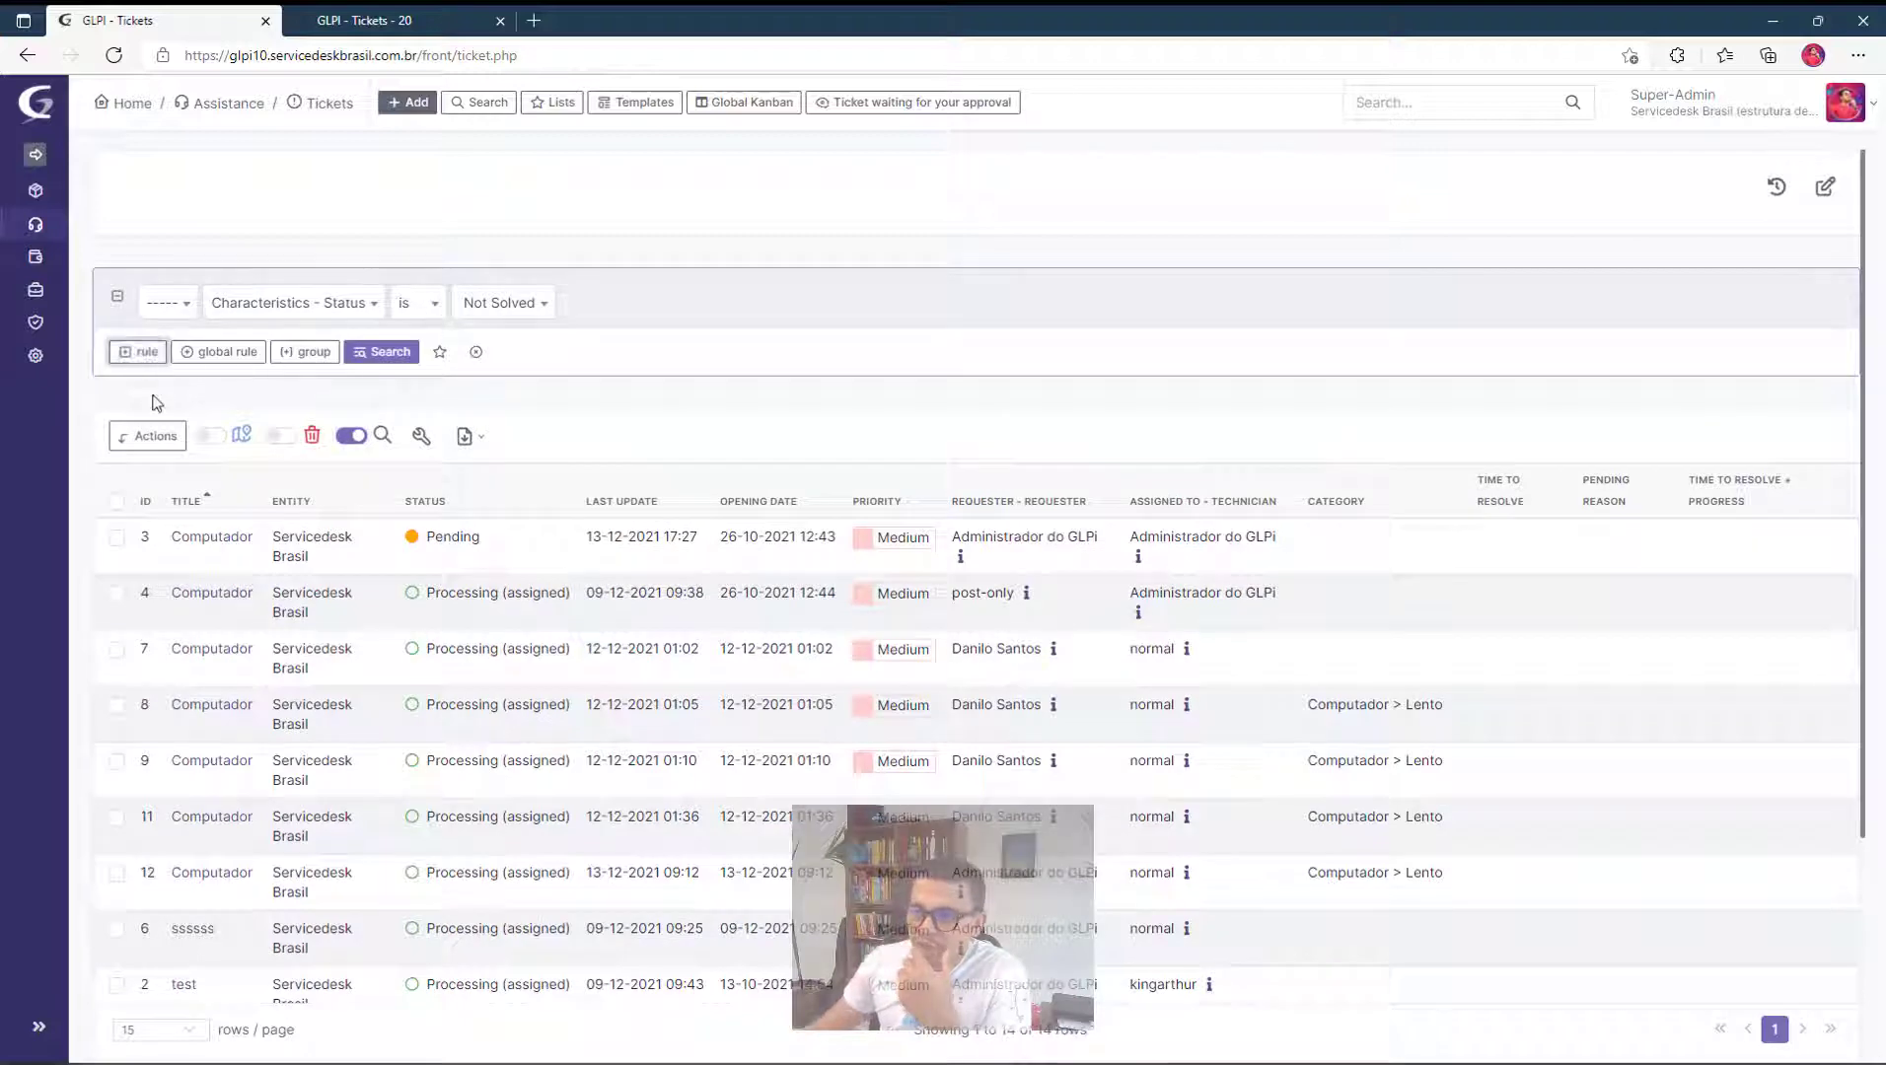
pyautogui.click(138, 351)
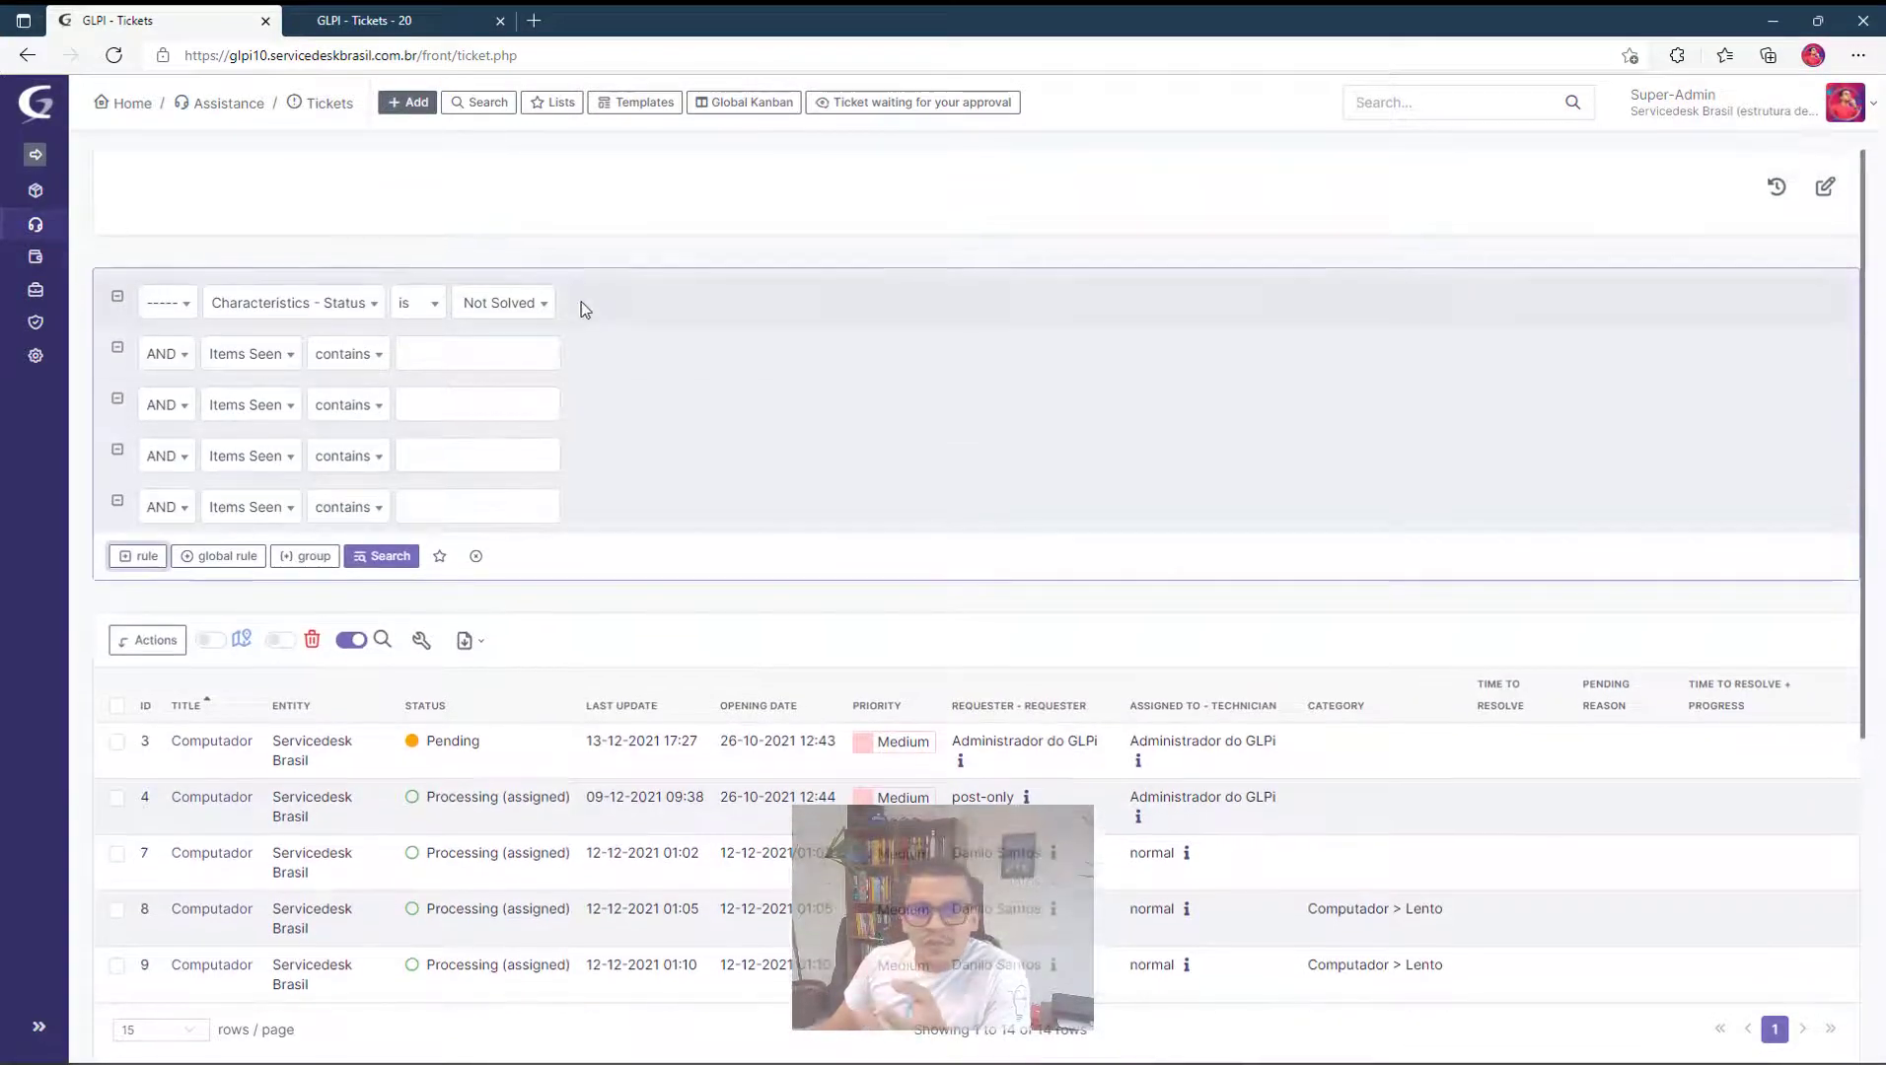
pyautogui.moveTo(350, 640)
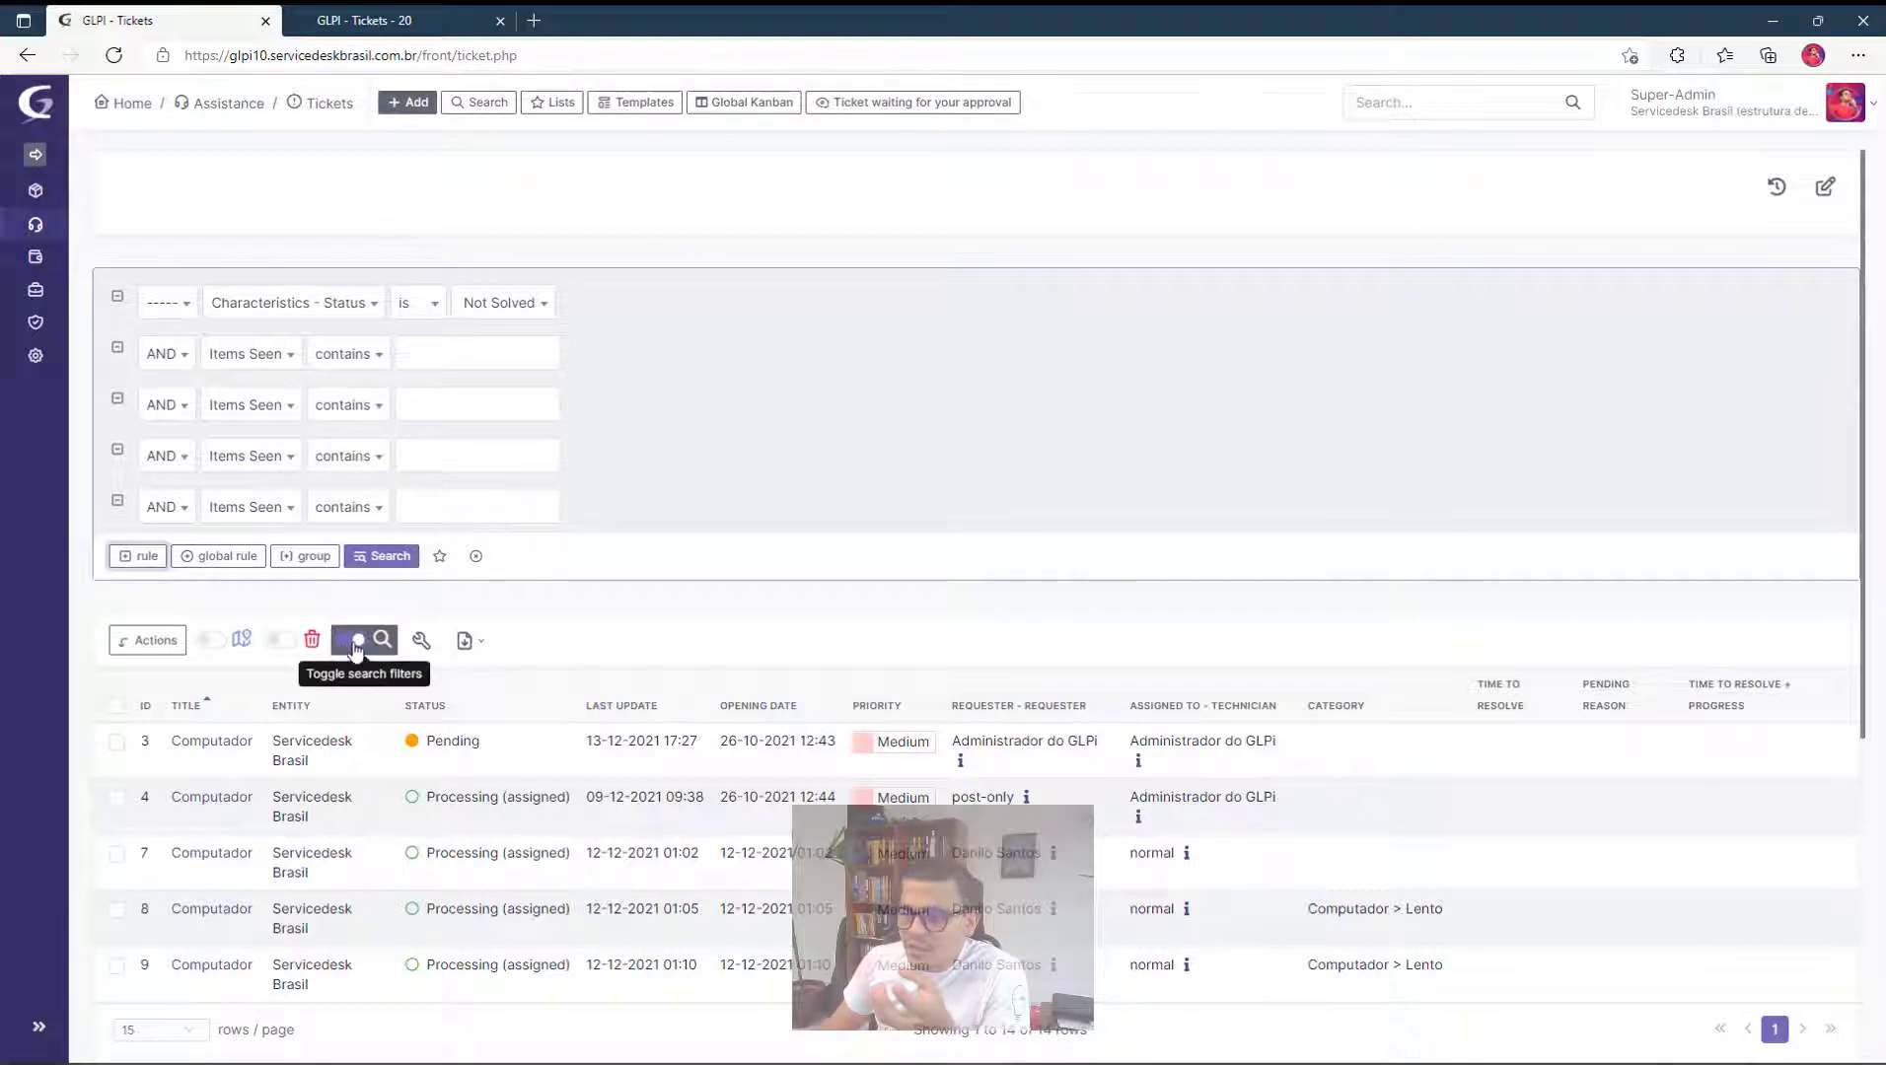
pyautogui.click(349, 639)
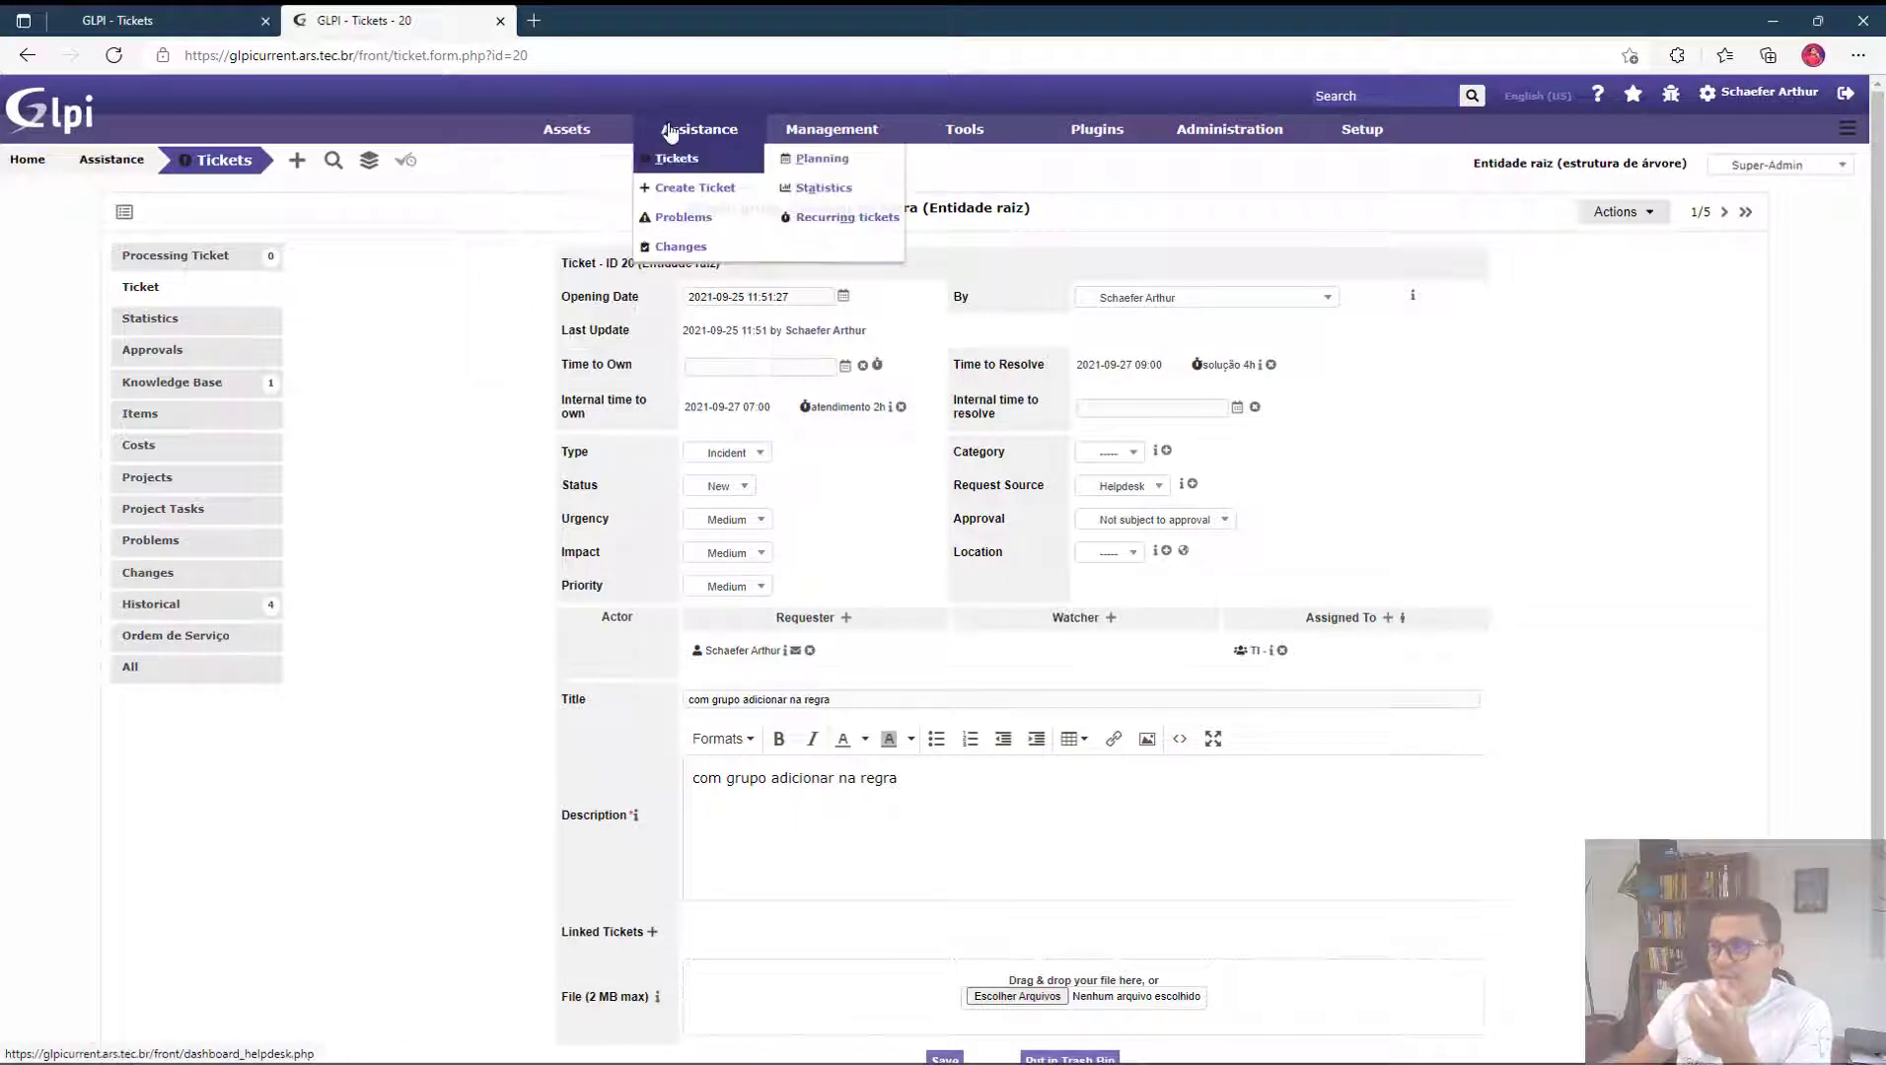
# Open the older GLPI's ticket list and scroll through its 5 Not Solved tickets.
pyautogui.click(675, 158)
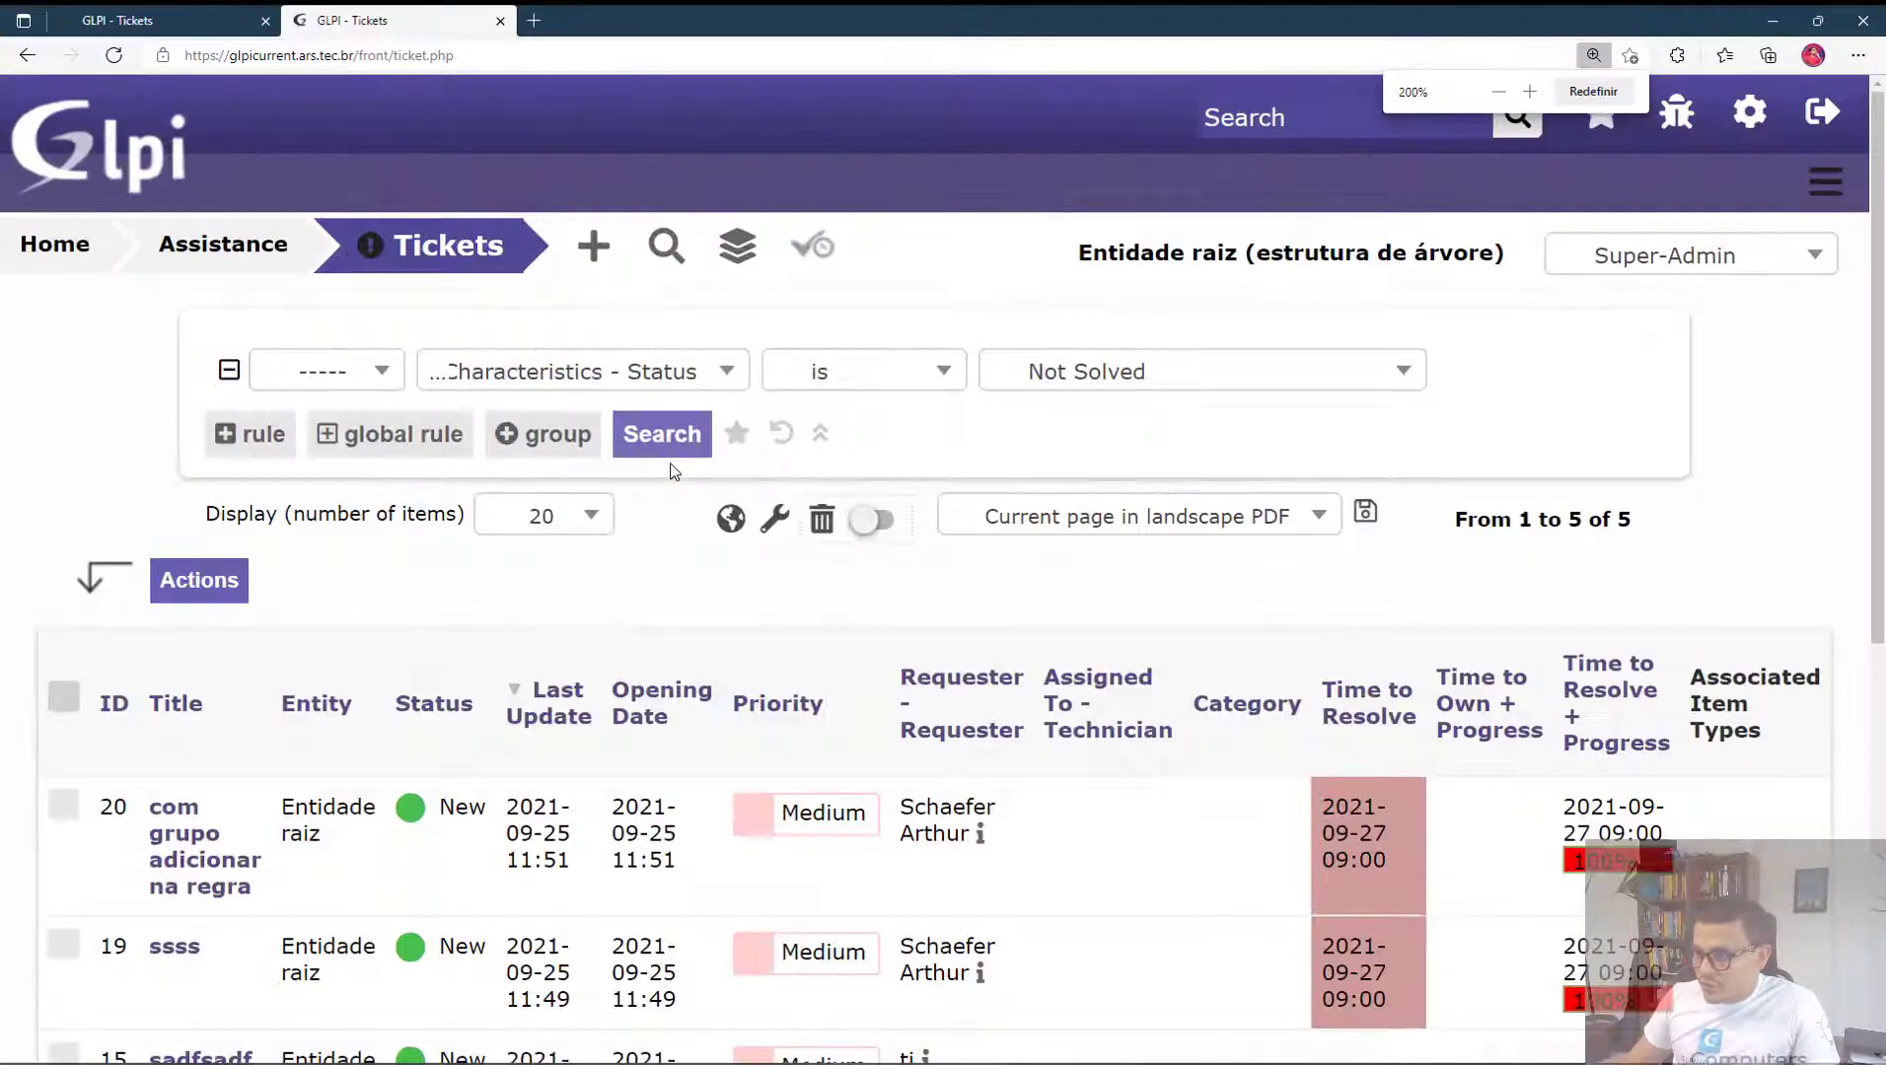
pyautogui.scroll(-3)
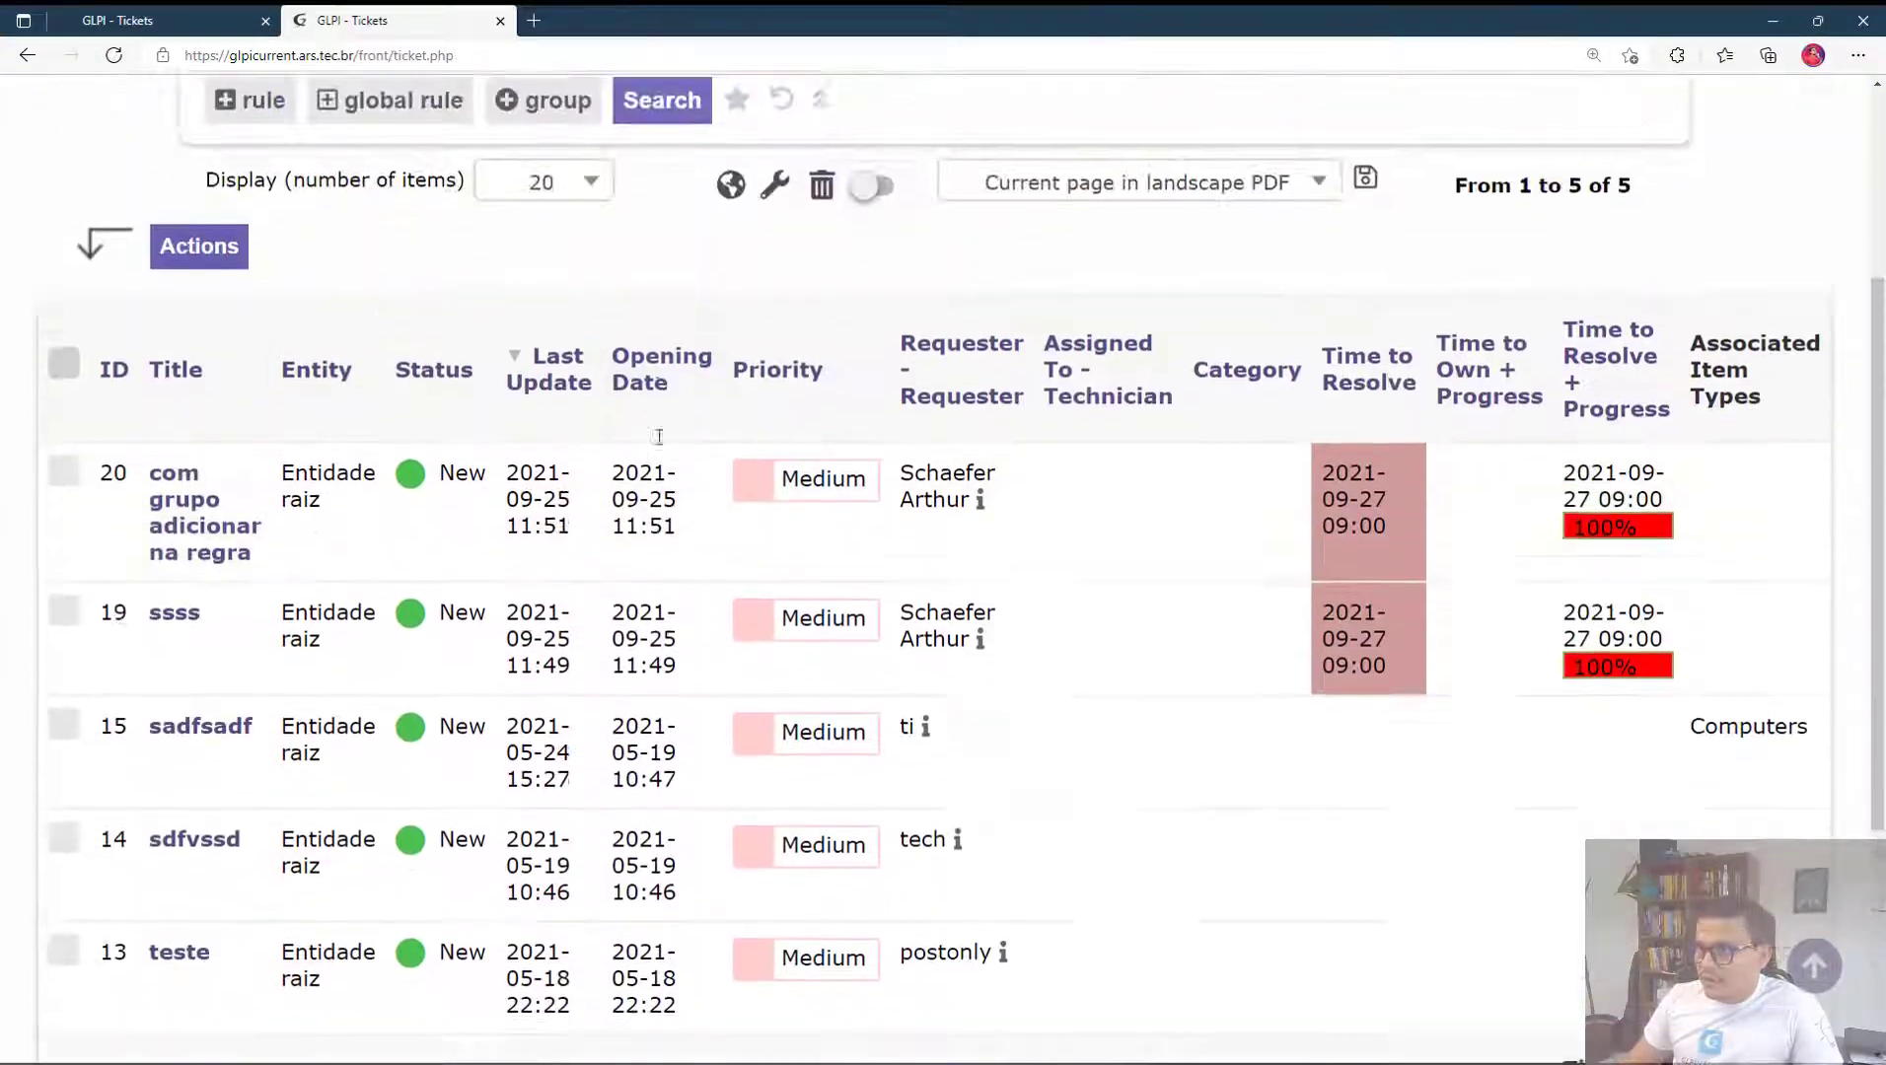
pyautogui.scroll(-3)
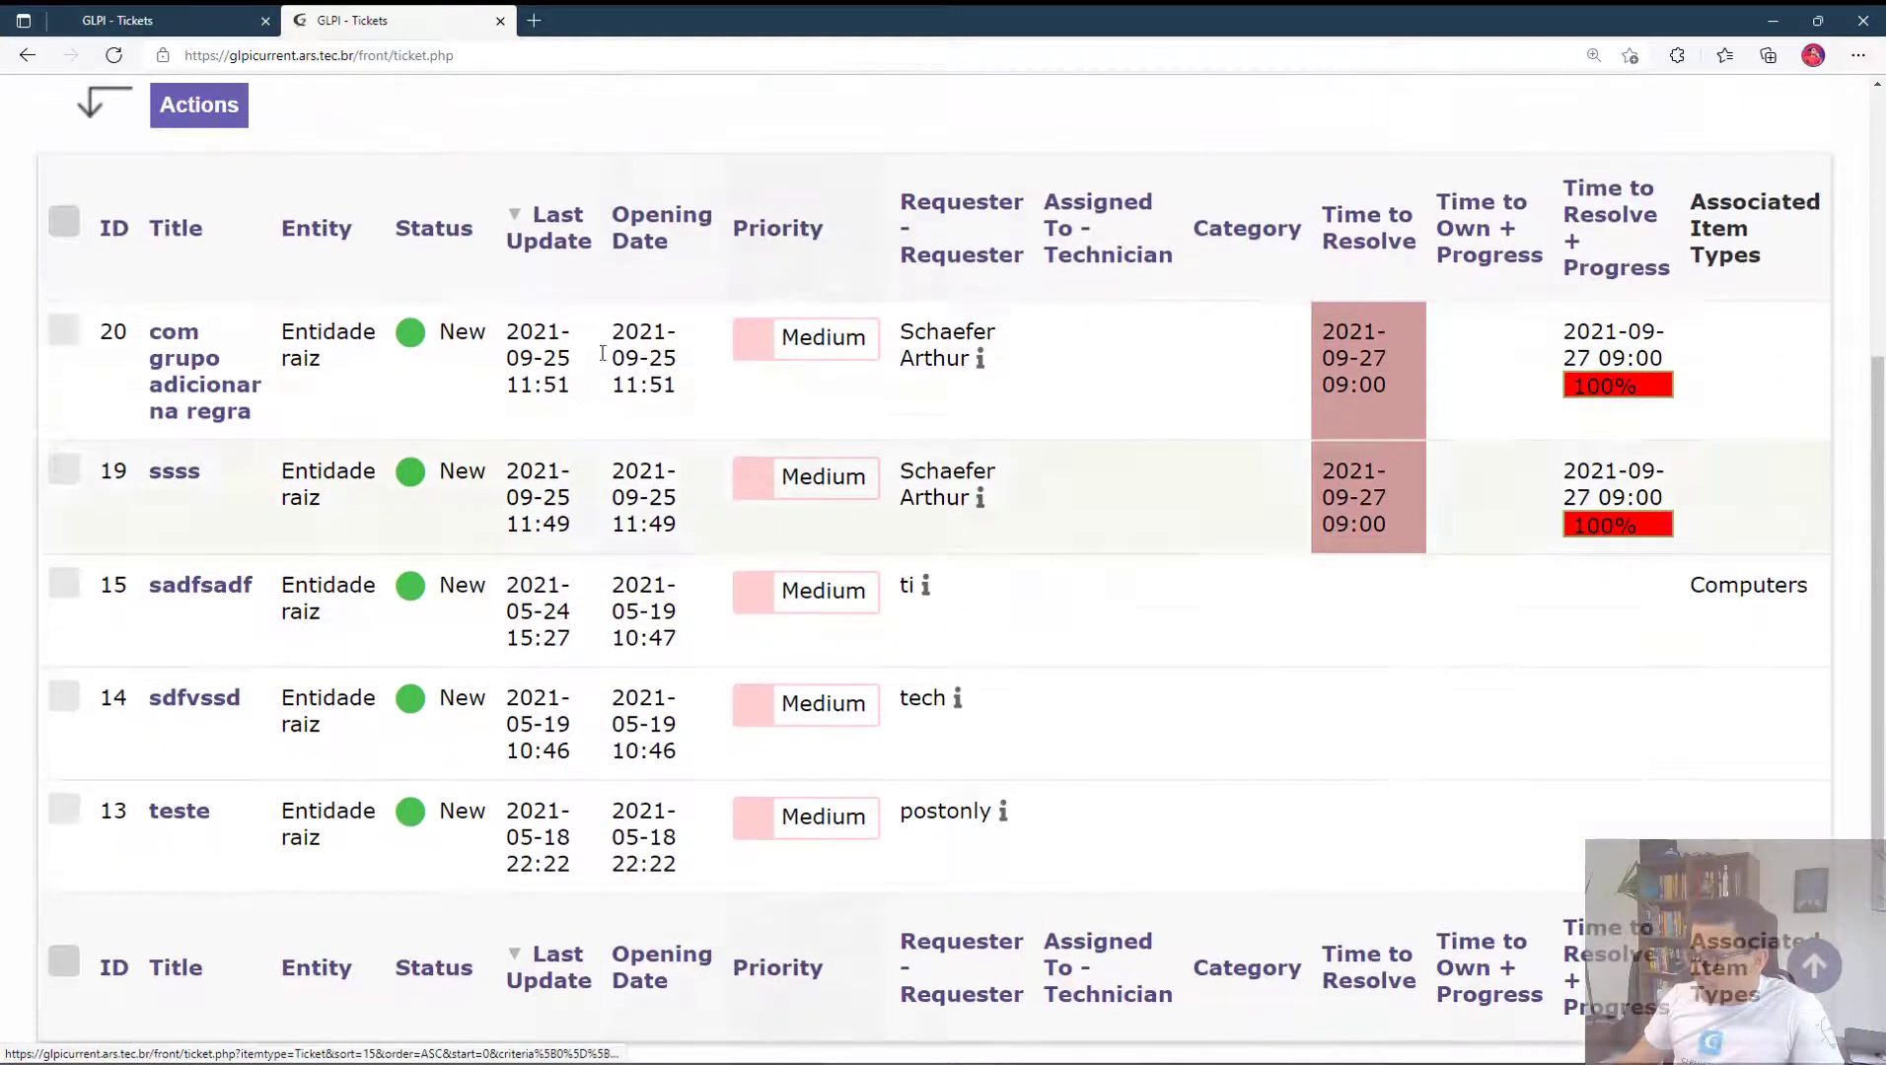
pyautogui.scroll(-3)
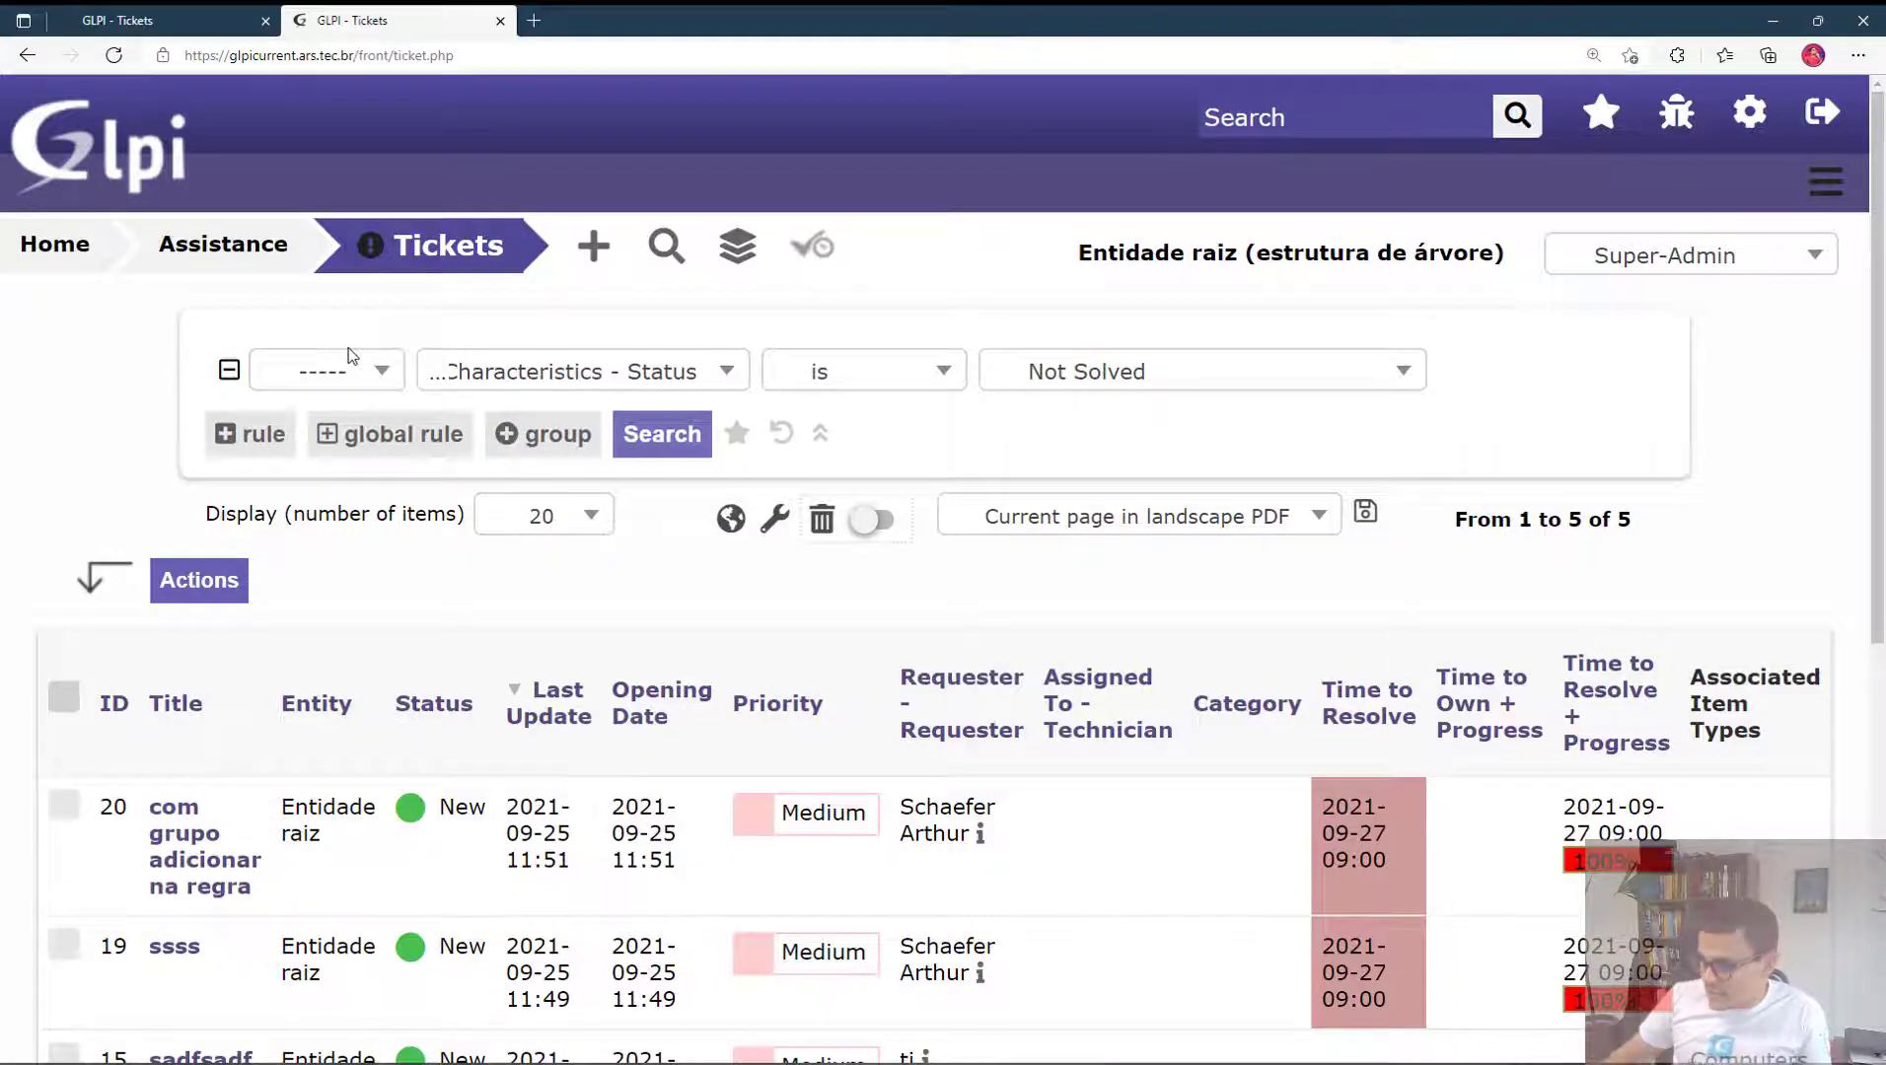
pyautogui.scroll(-3)
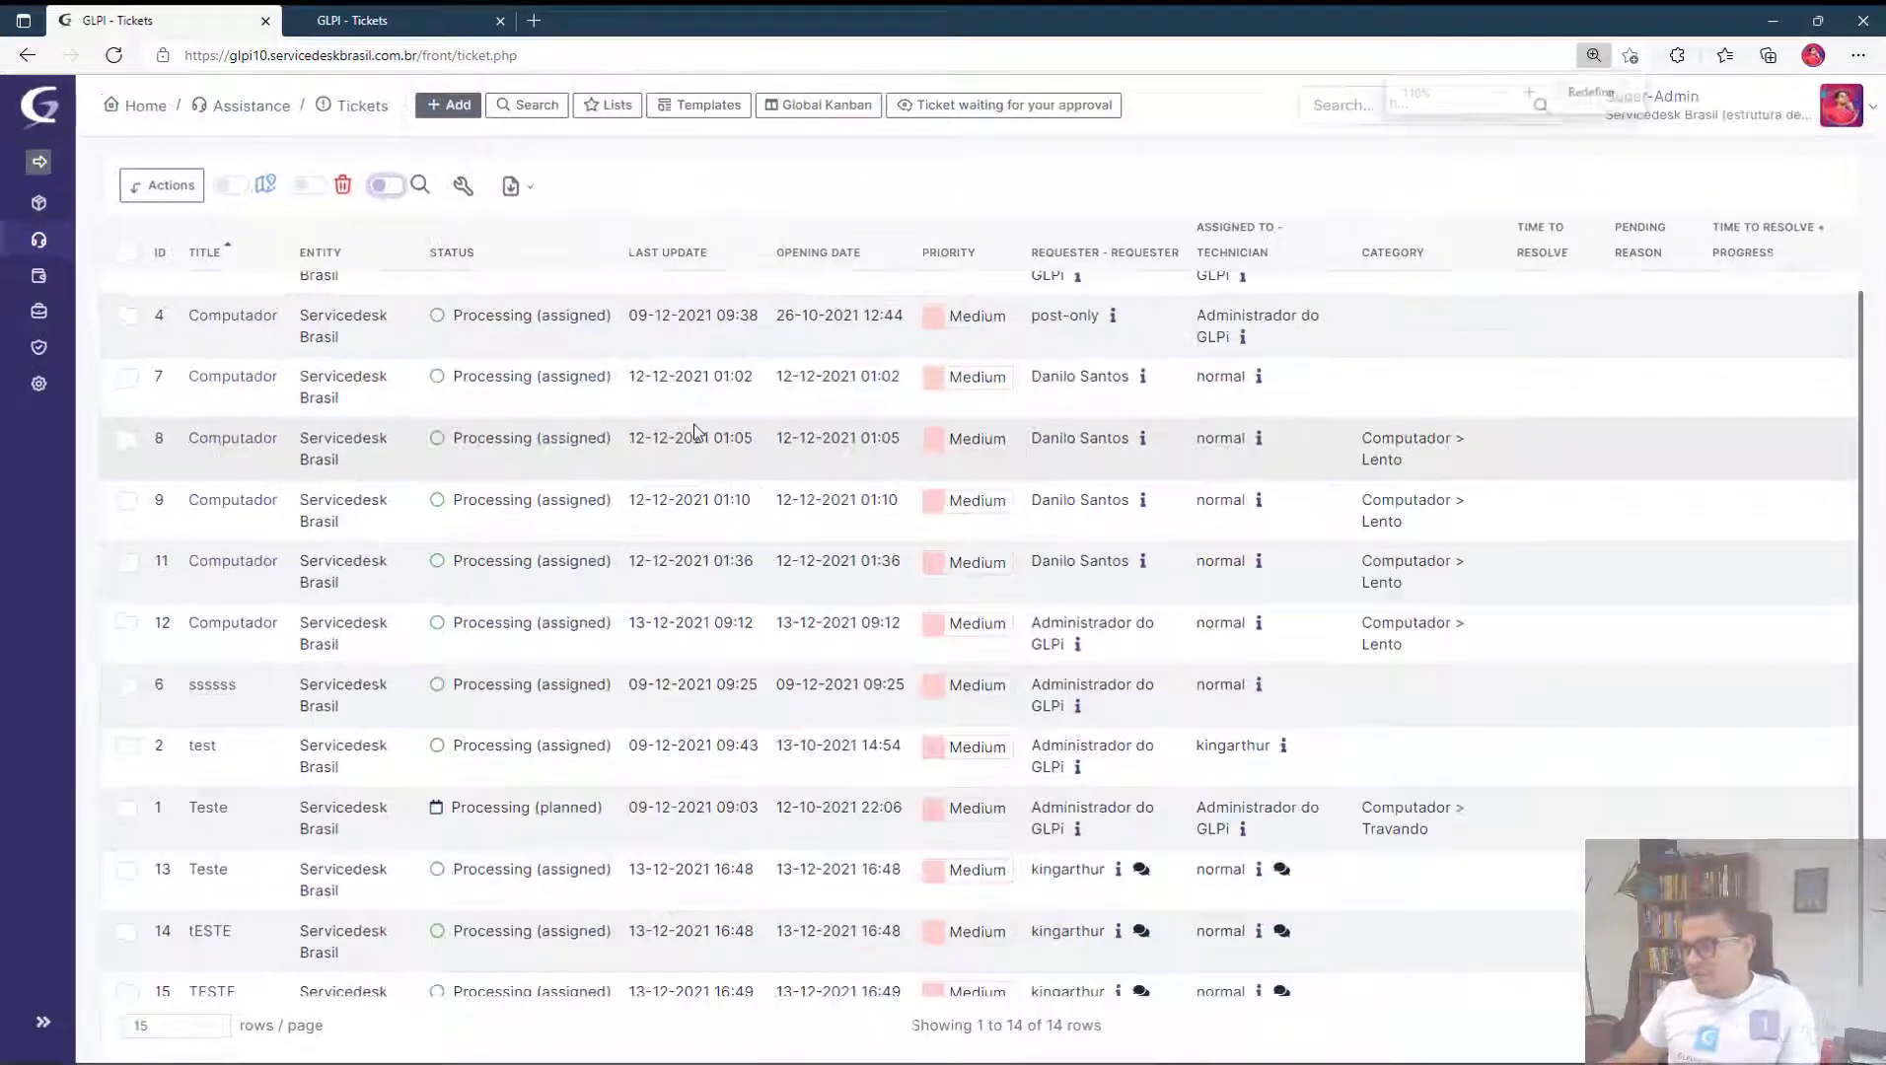
# Review the default column settings for the ticket list and dismiss them unchanged.
pyautogui.click(1531, 91)
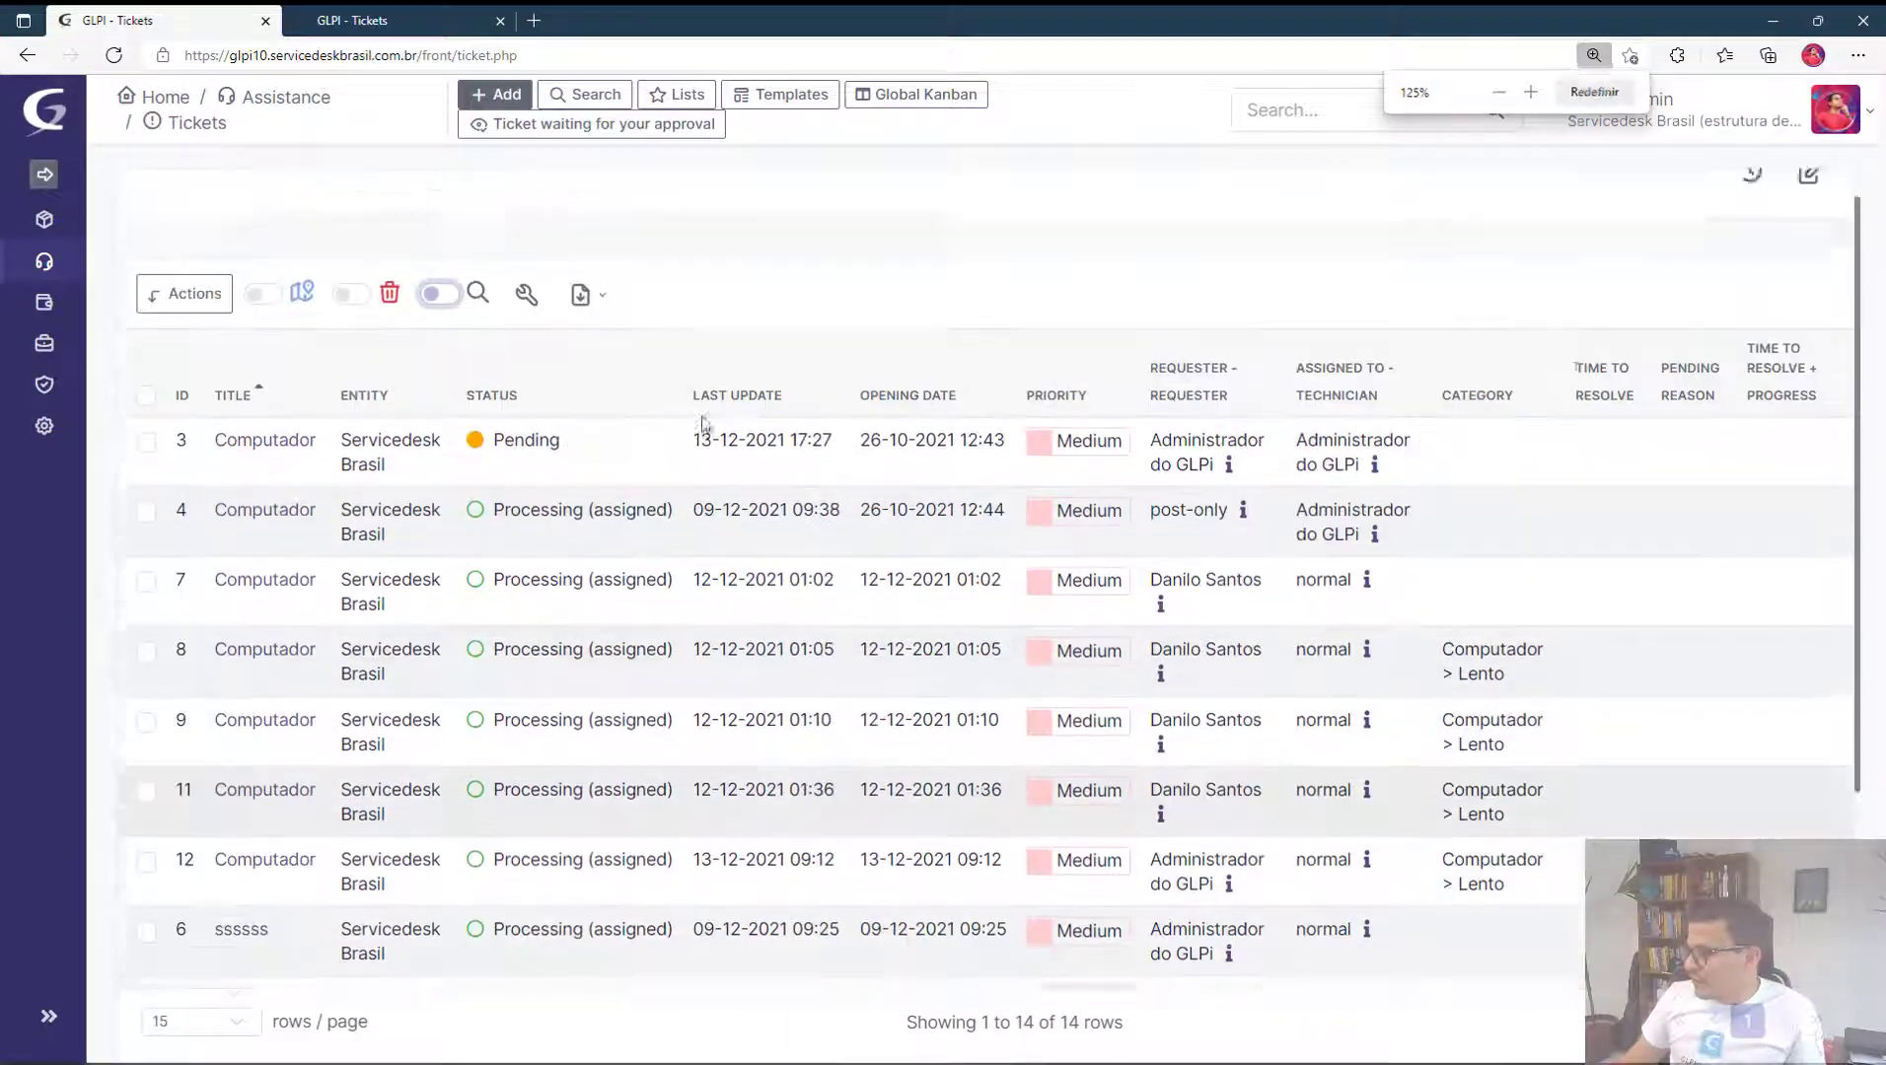
pyautogui.scroll(-3)
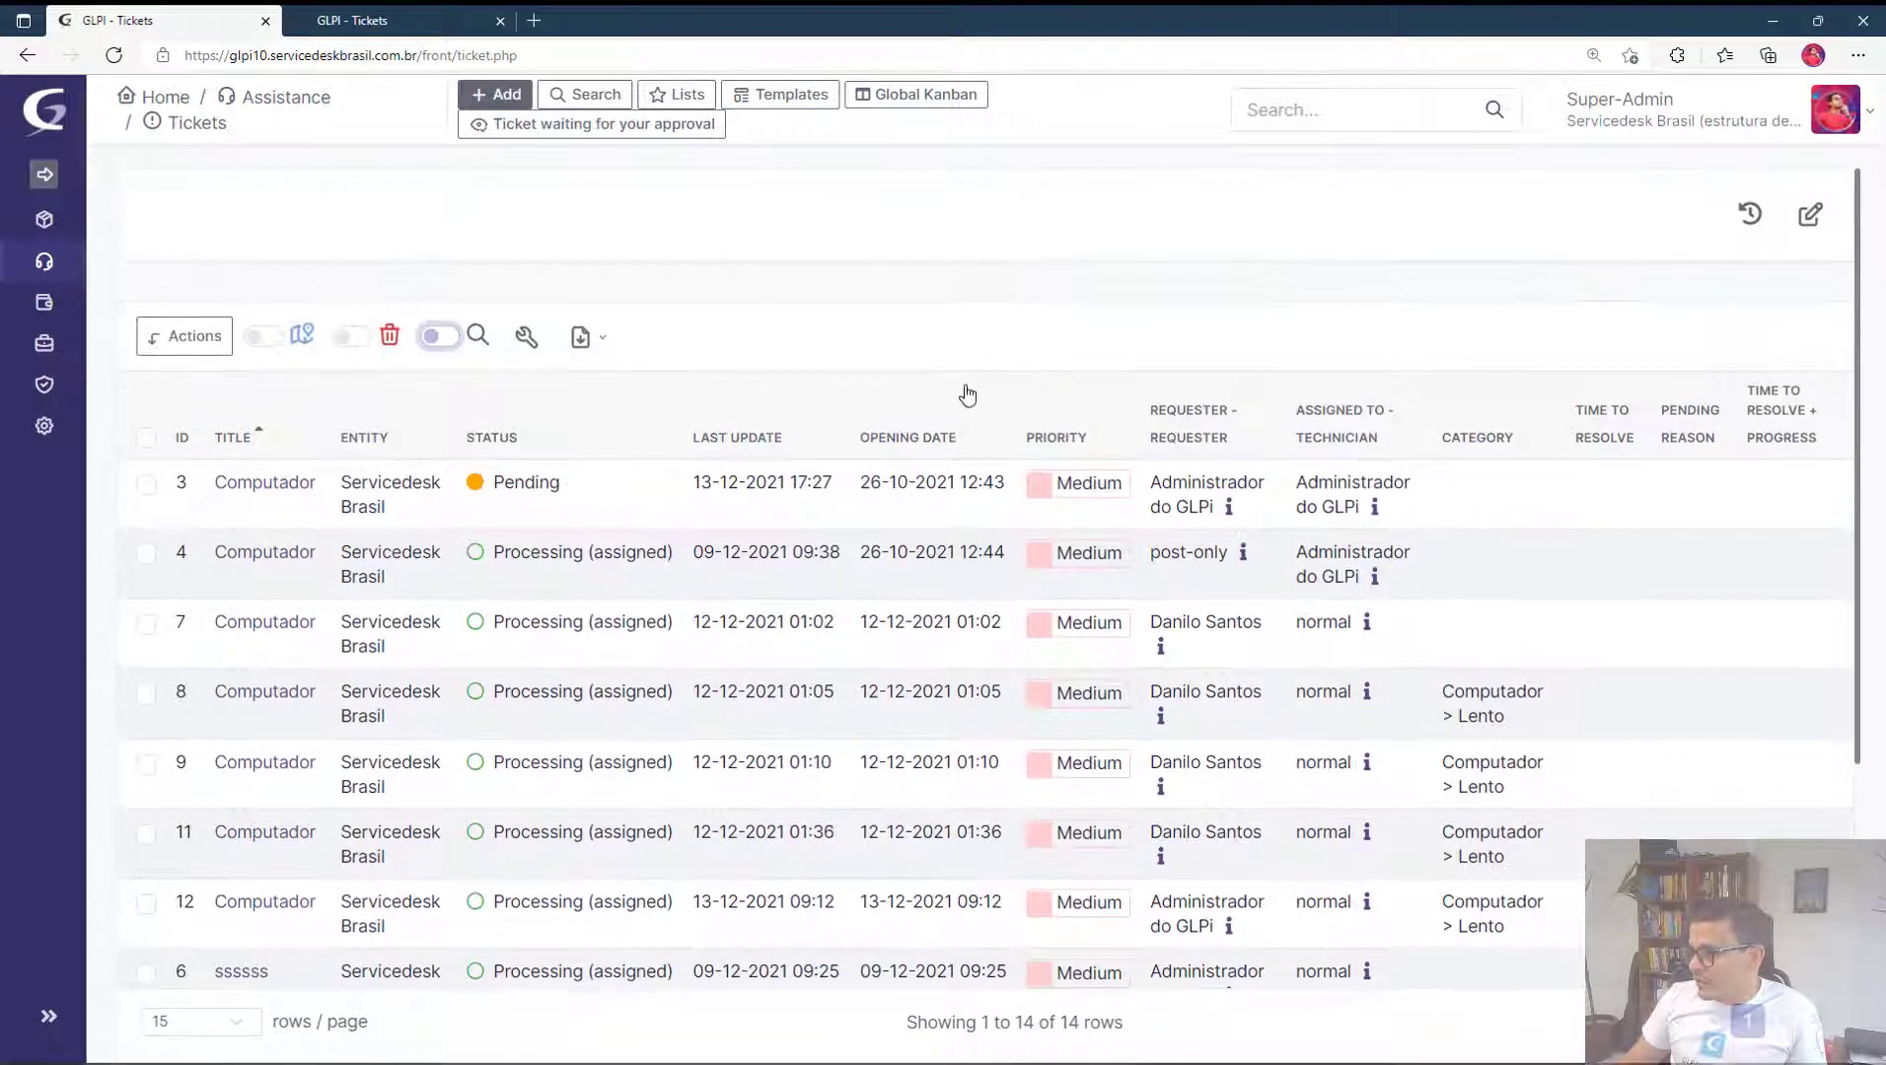
pyautogui.scroll(-3)
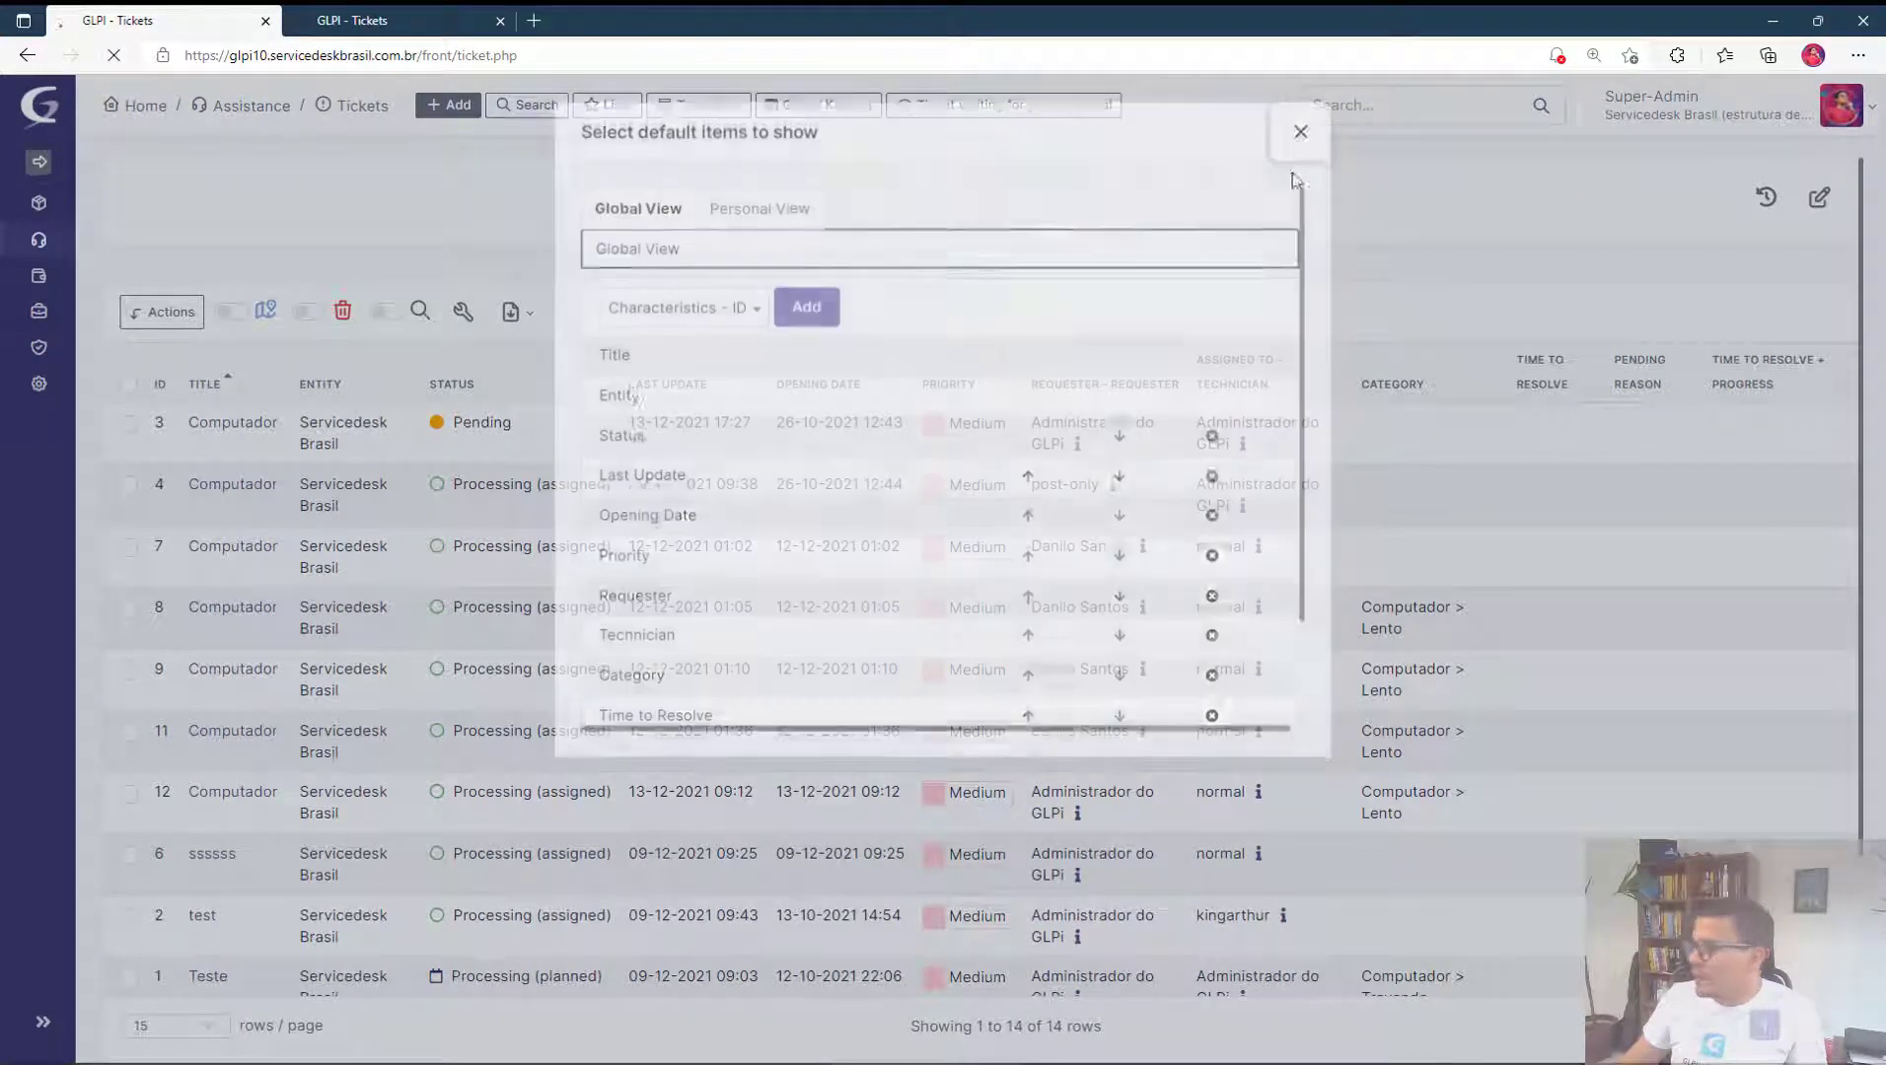
pyautogui.click(1298, 130)
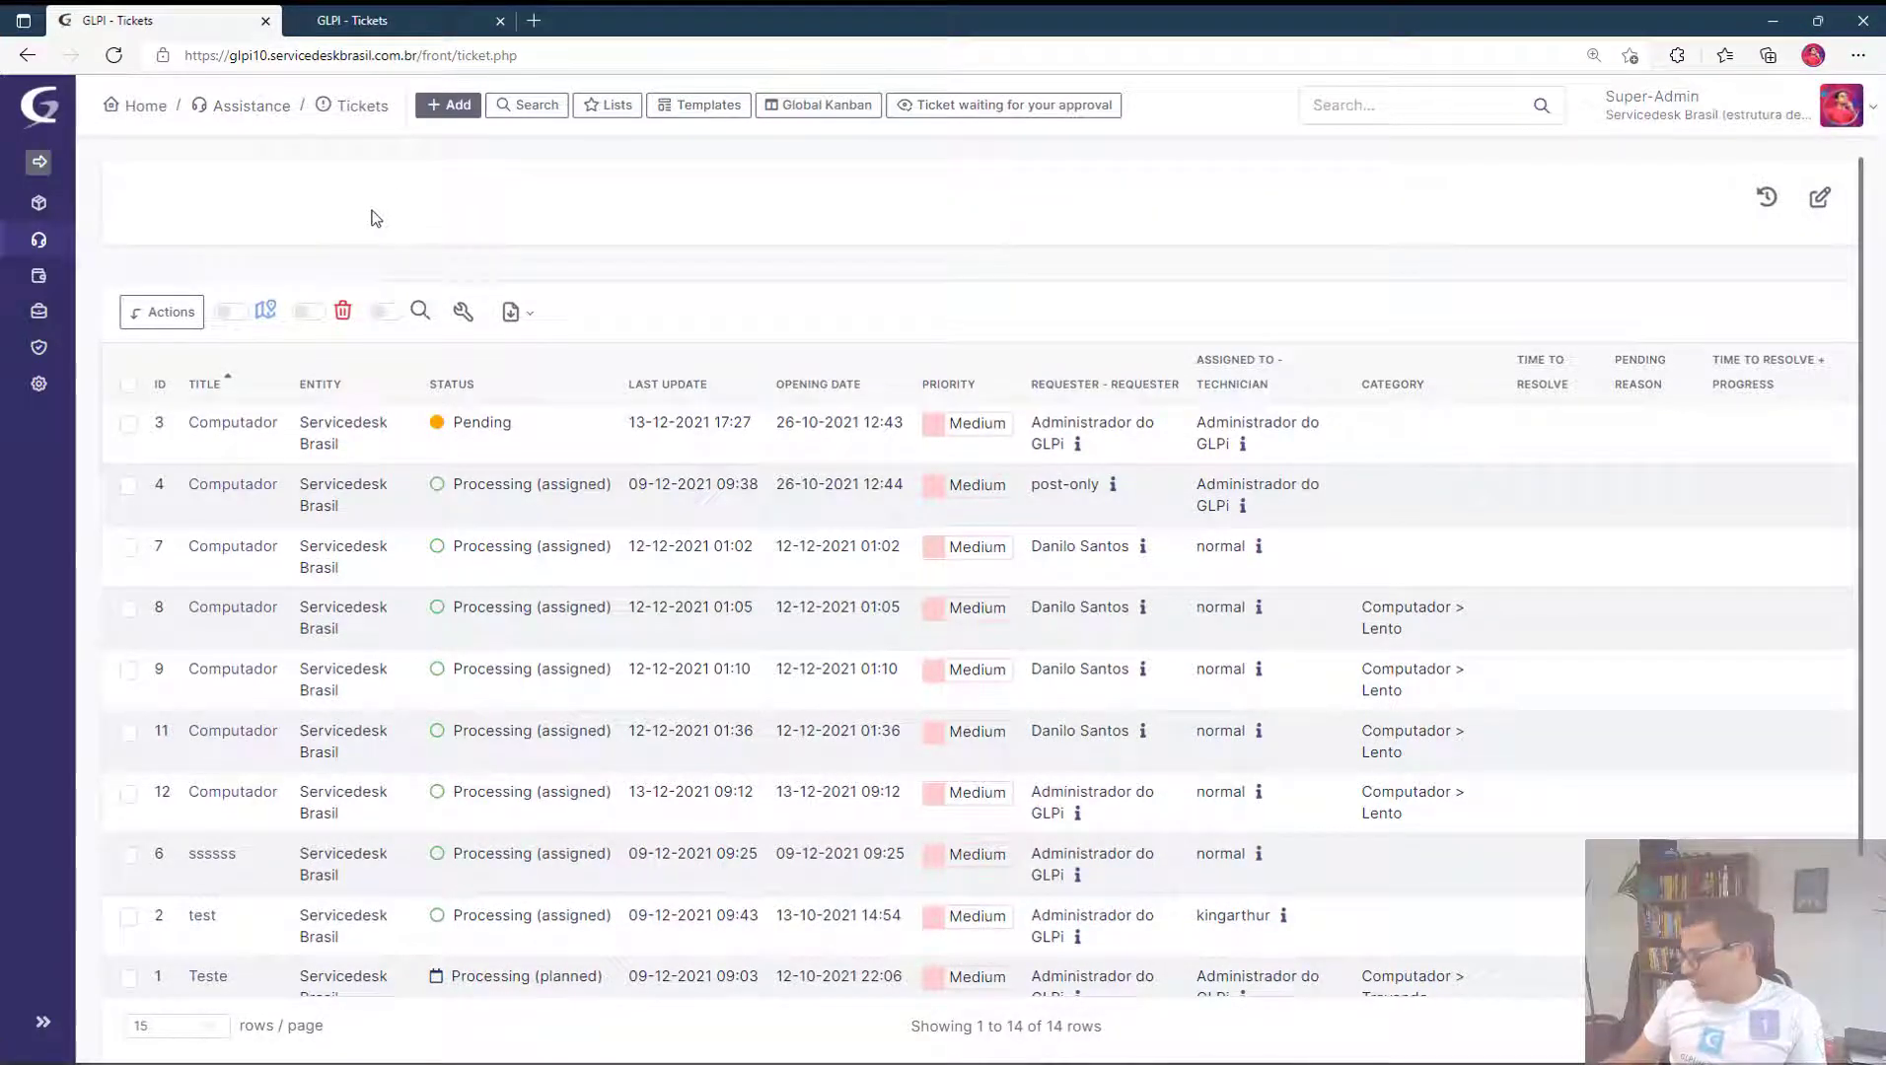
pyautogui.moveTo(355, 223)
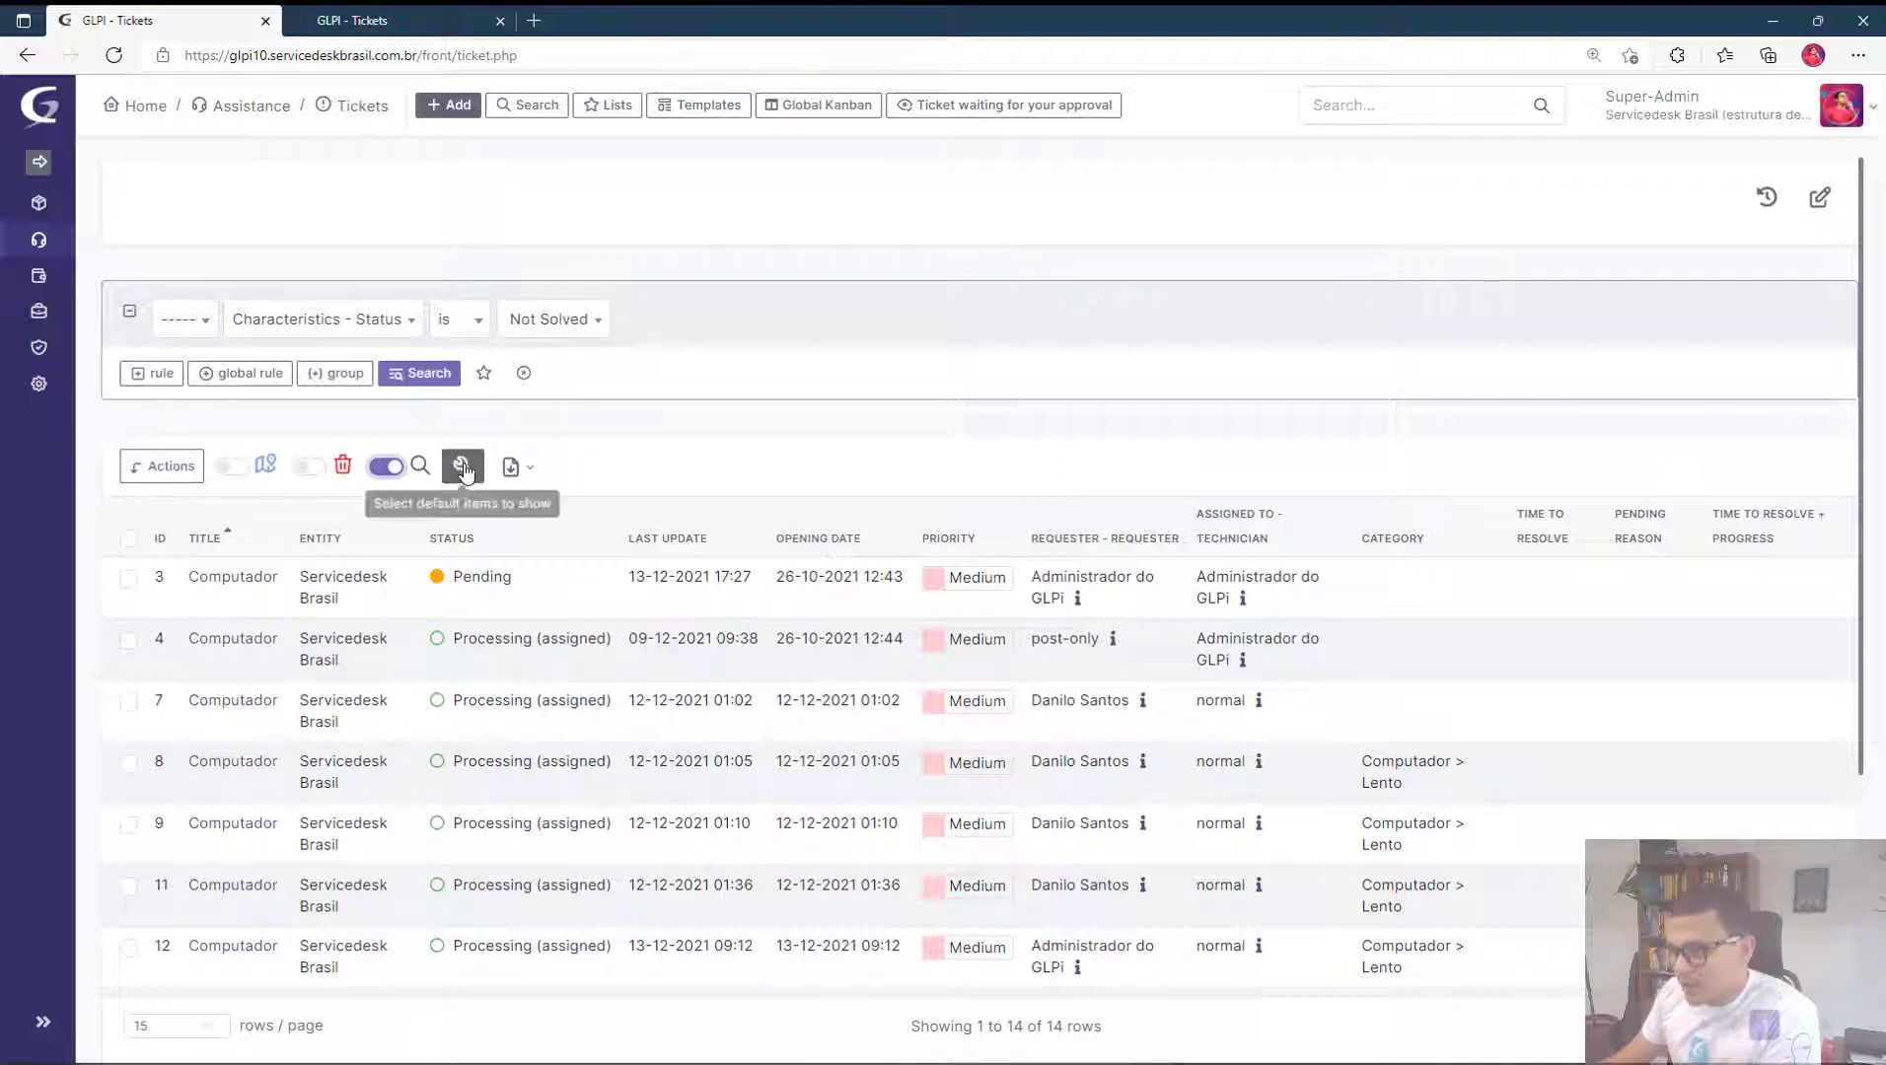
# Load the unsolved-tickets saved search from Lists, then switch to the older GLPI's Licenses page.
pyautogui.click(608, 105)
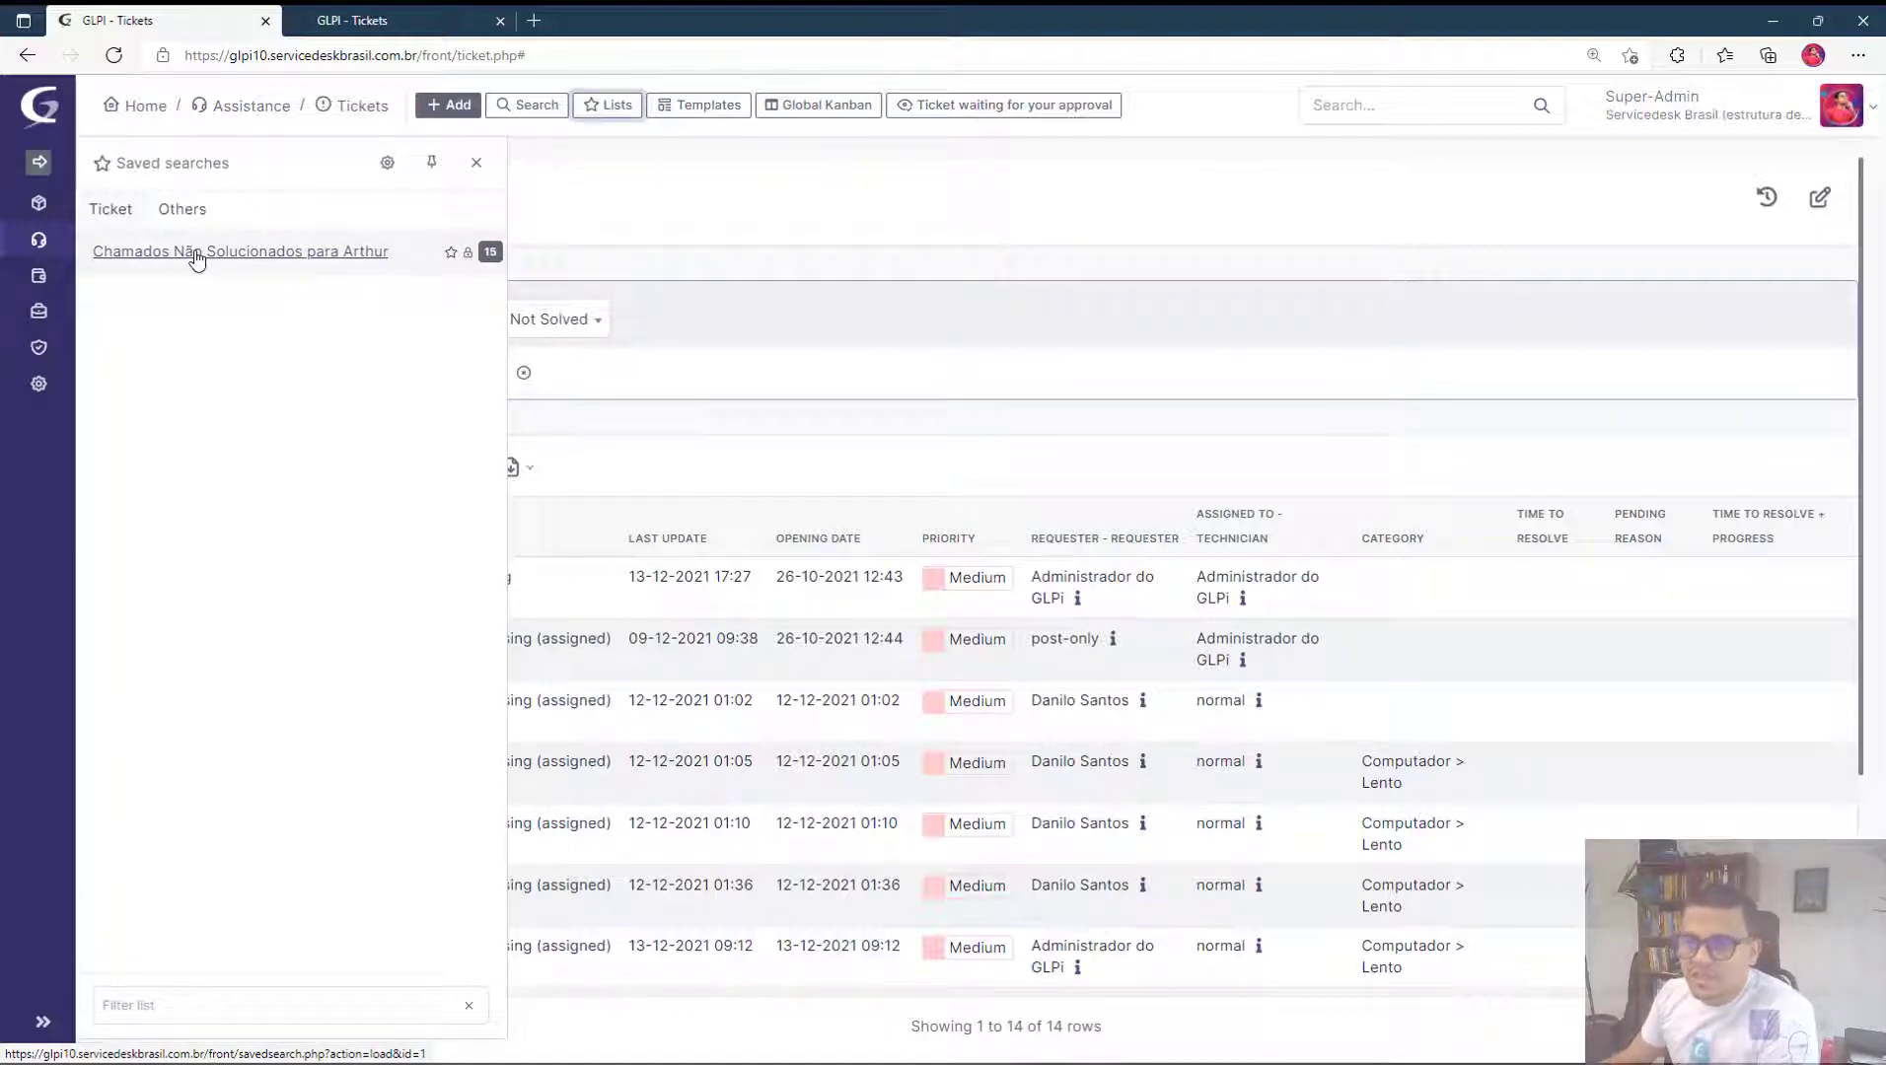
pyautogui.click(238, 251)
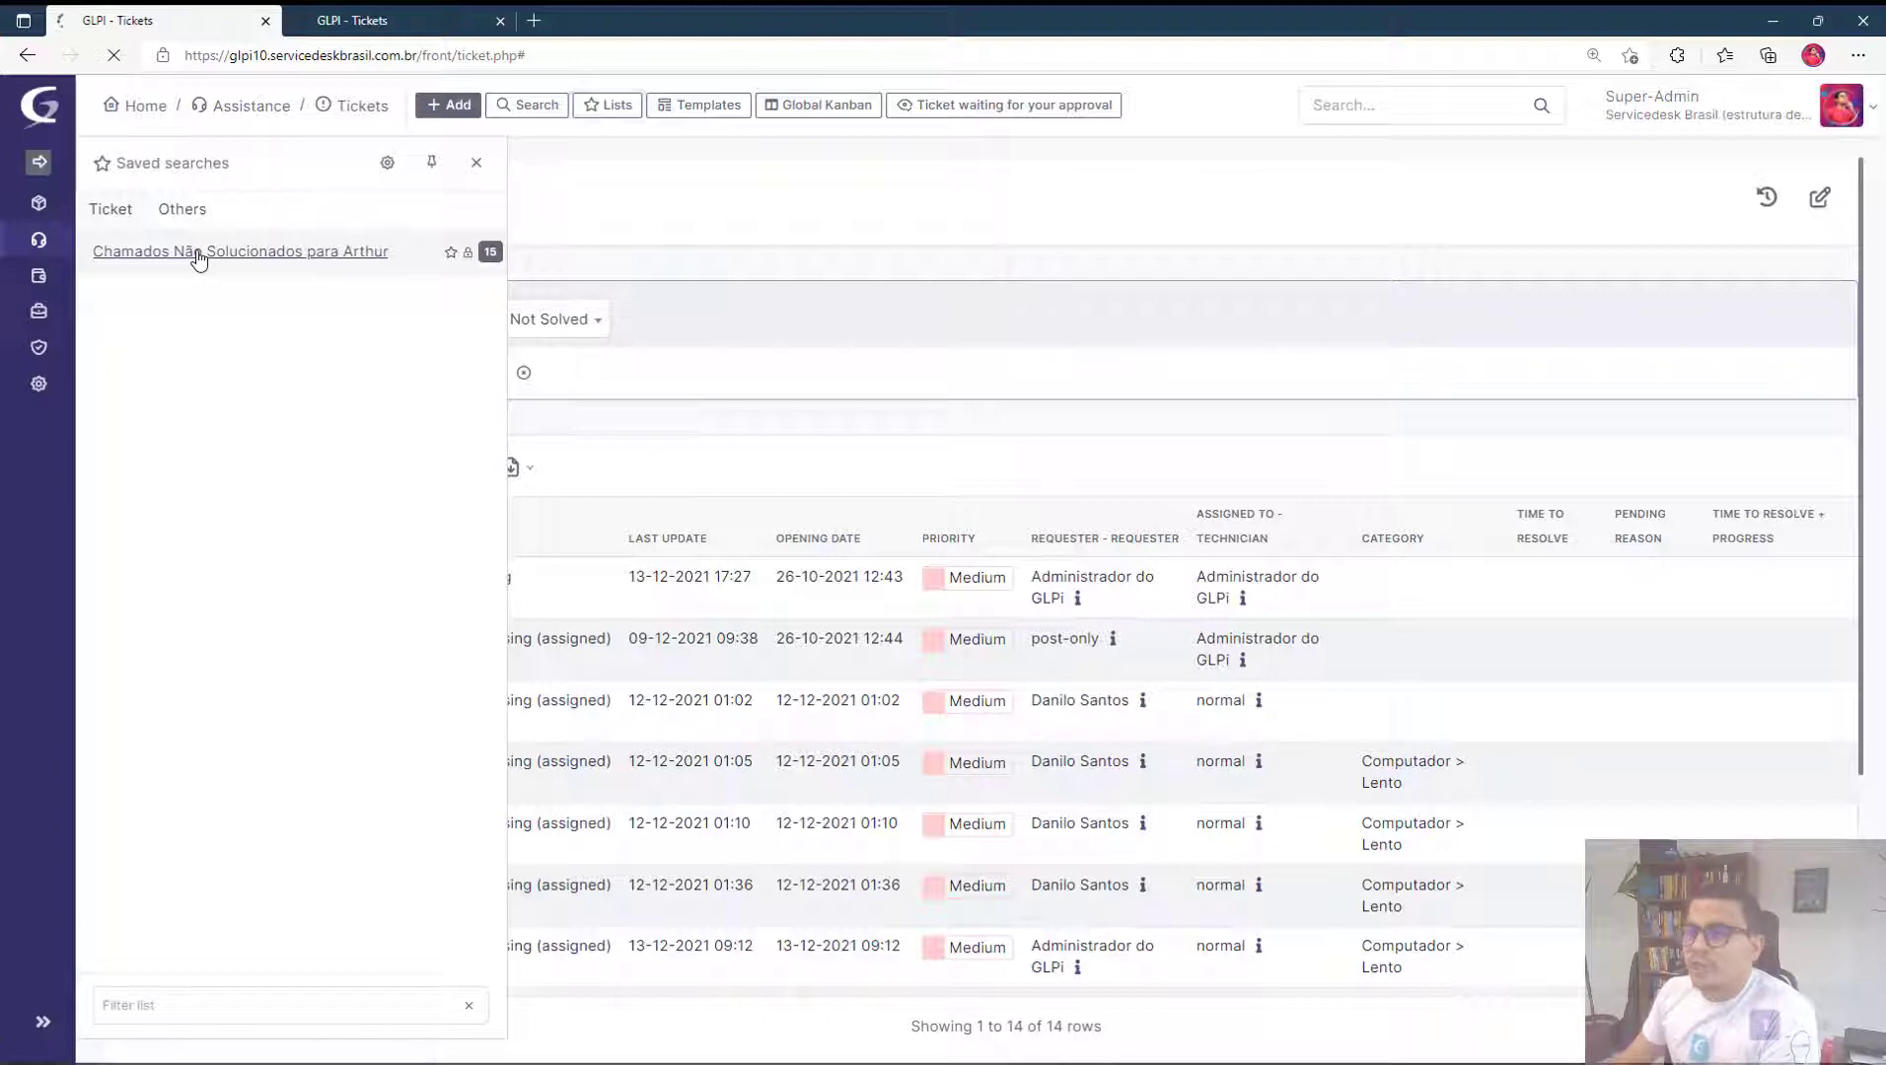
pyautogui.click(240, 251)
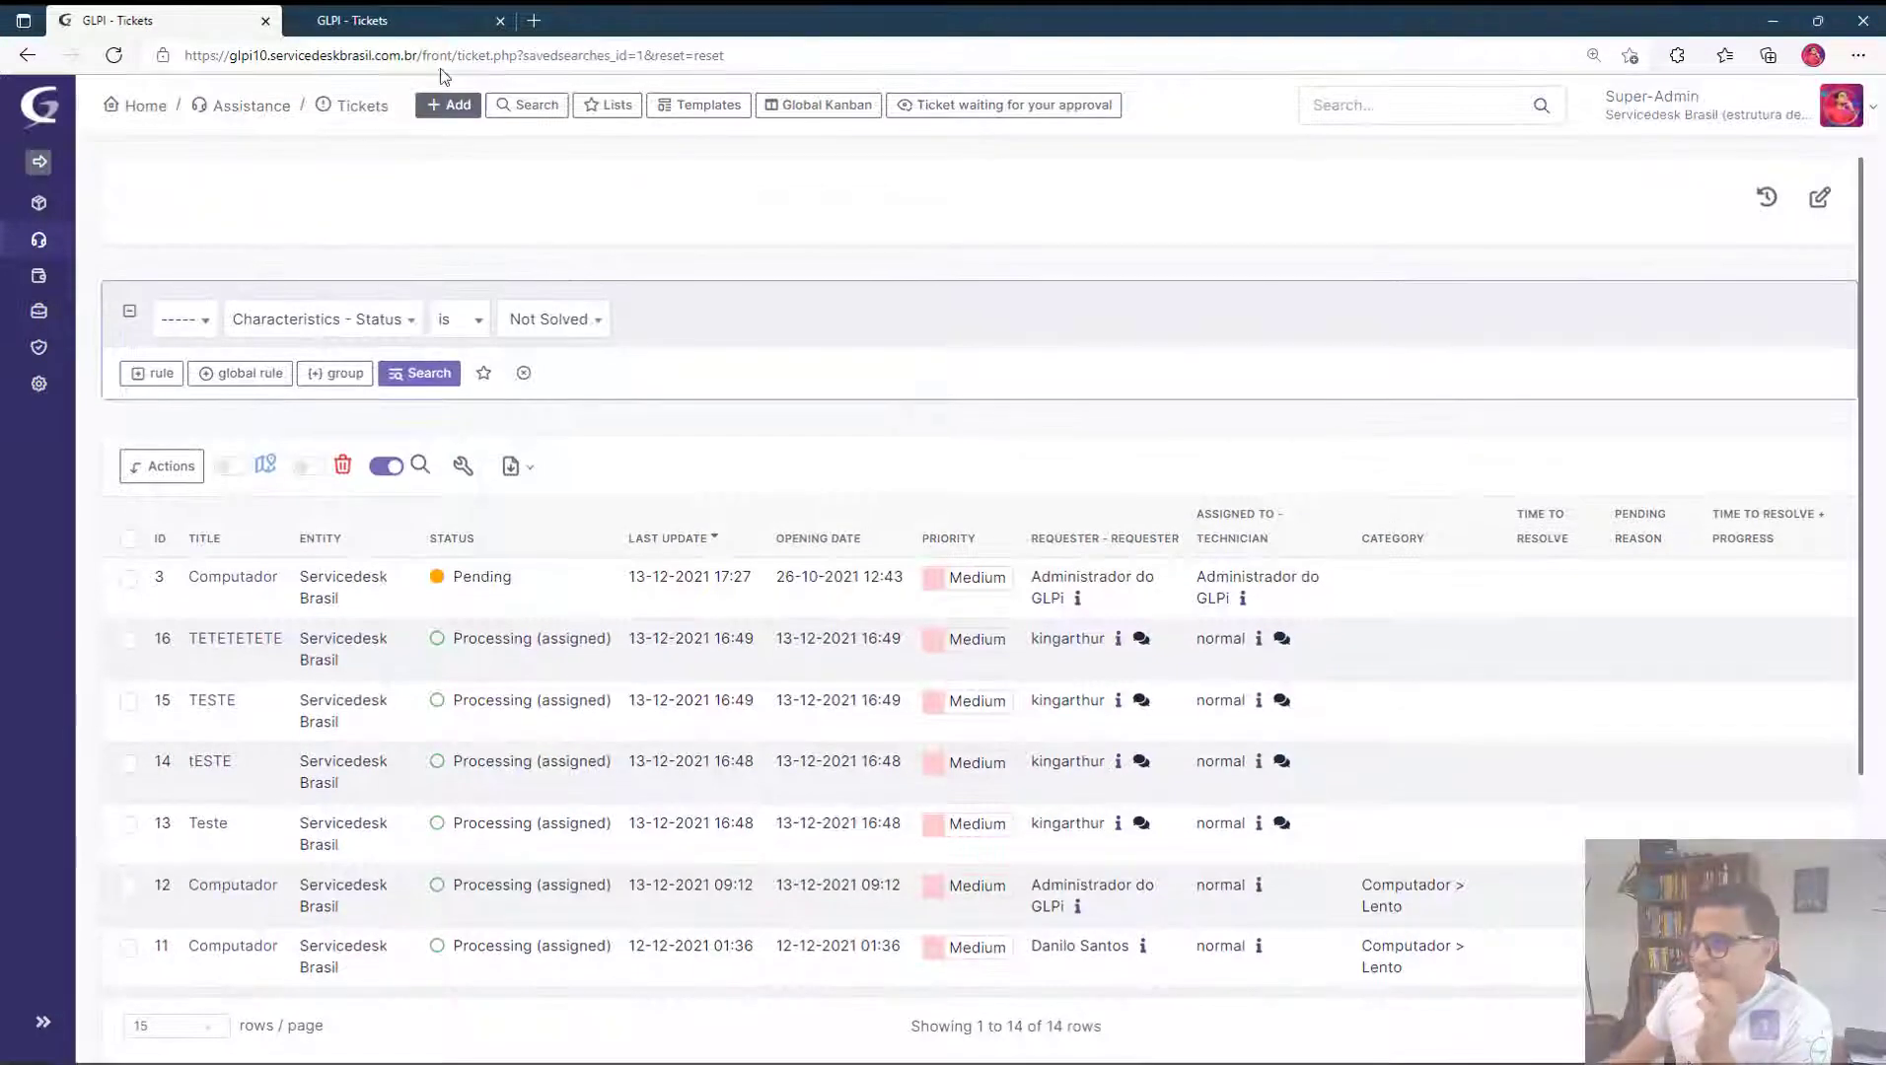
pyautogui.click(396, 19)
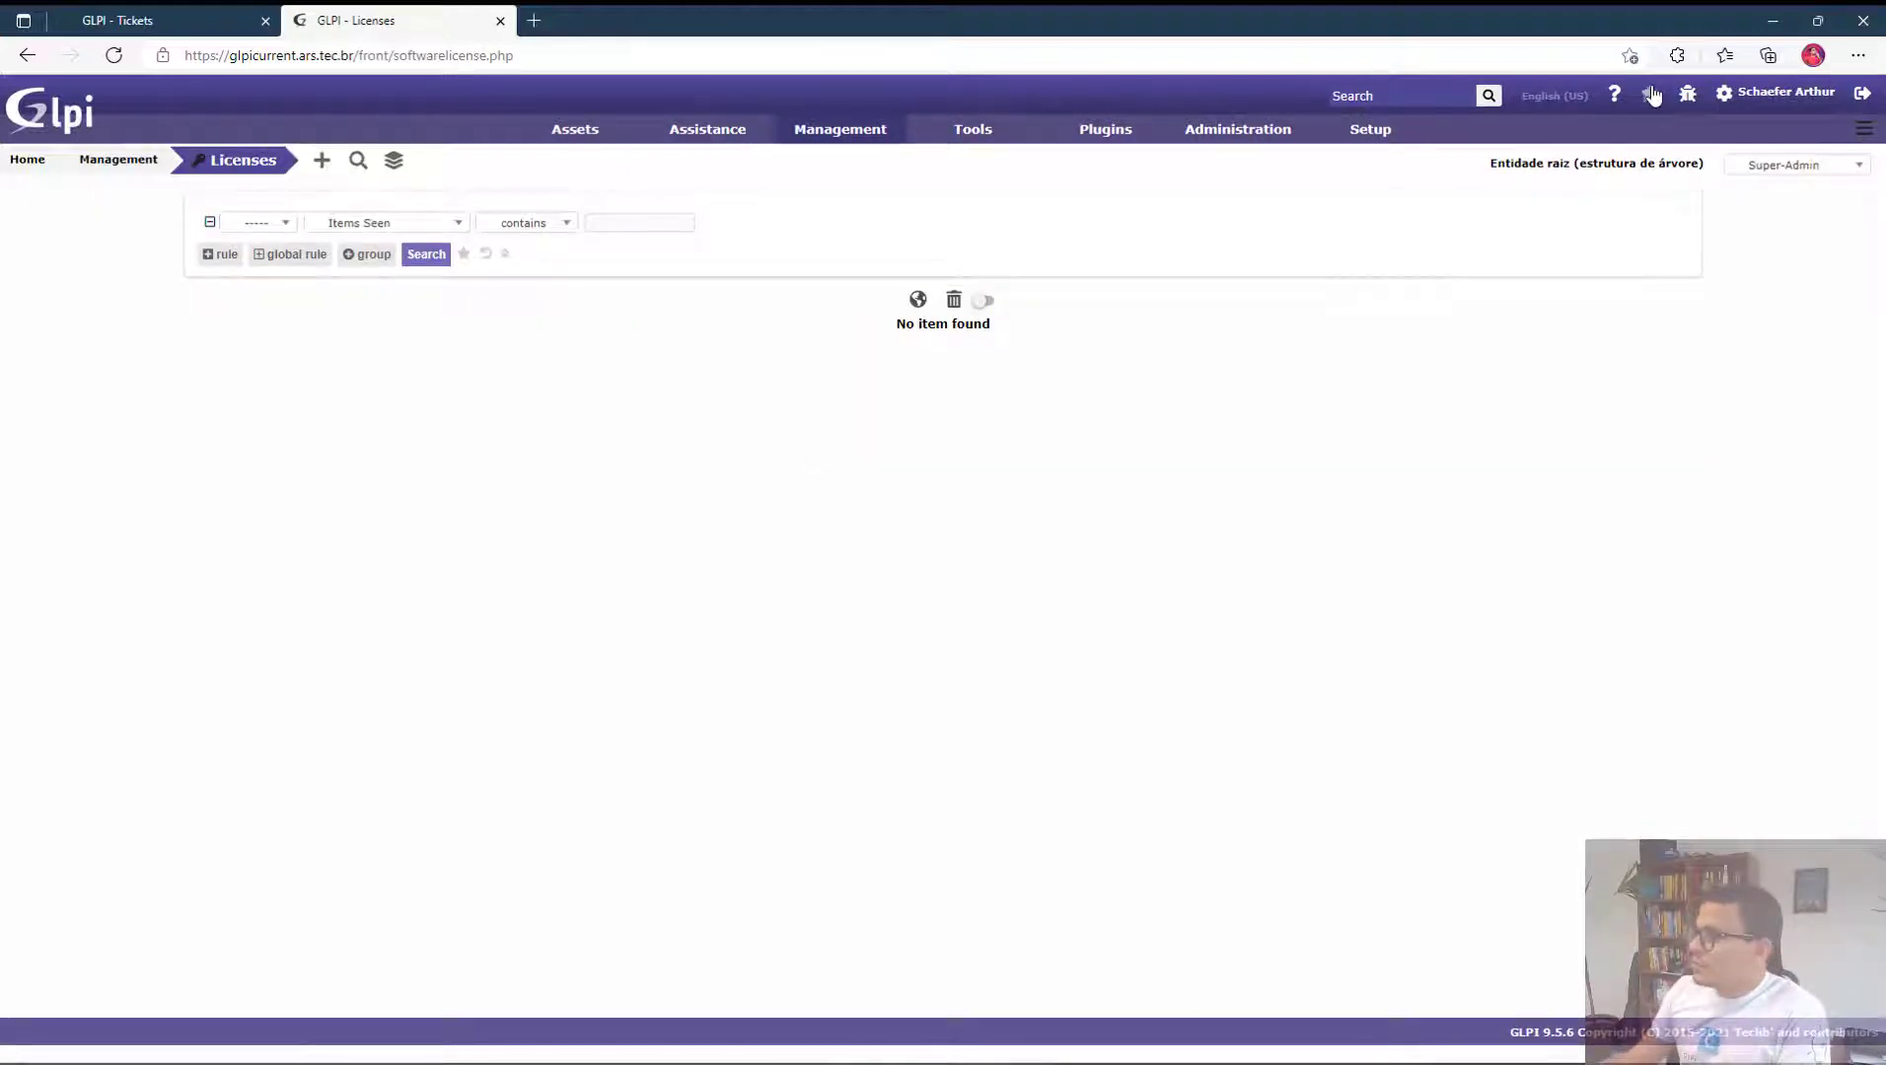
# View the older GLPI's empty saved searches panel, then return to the GLPI 10 Tickets list.
pyautogui.click(1651, 95)
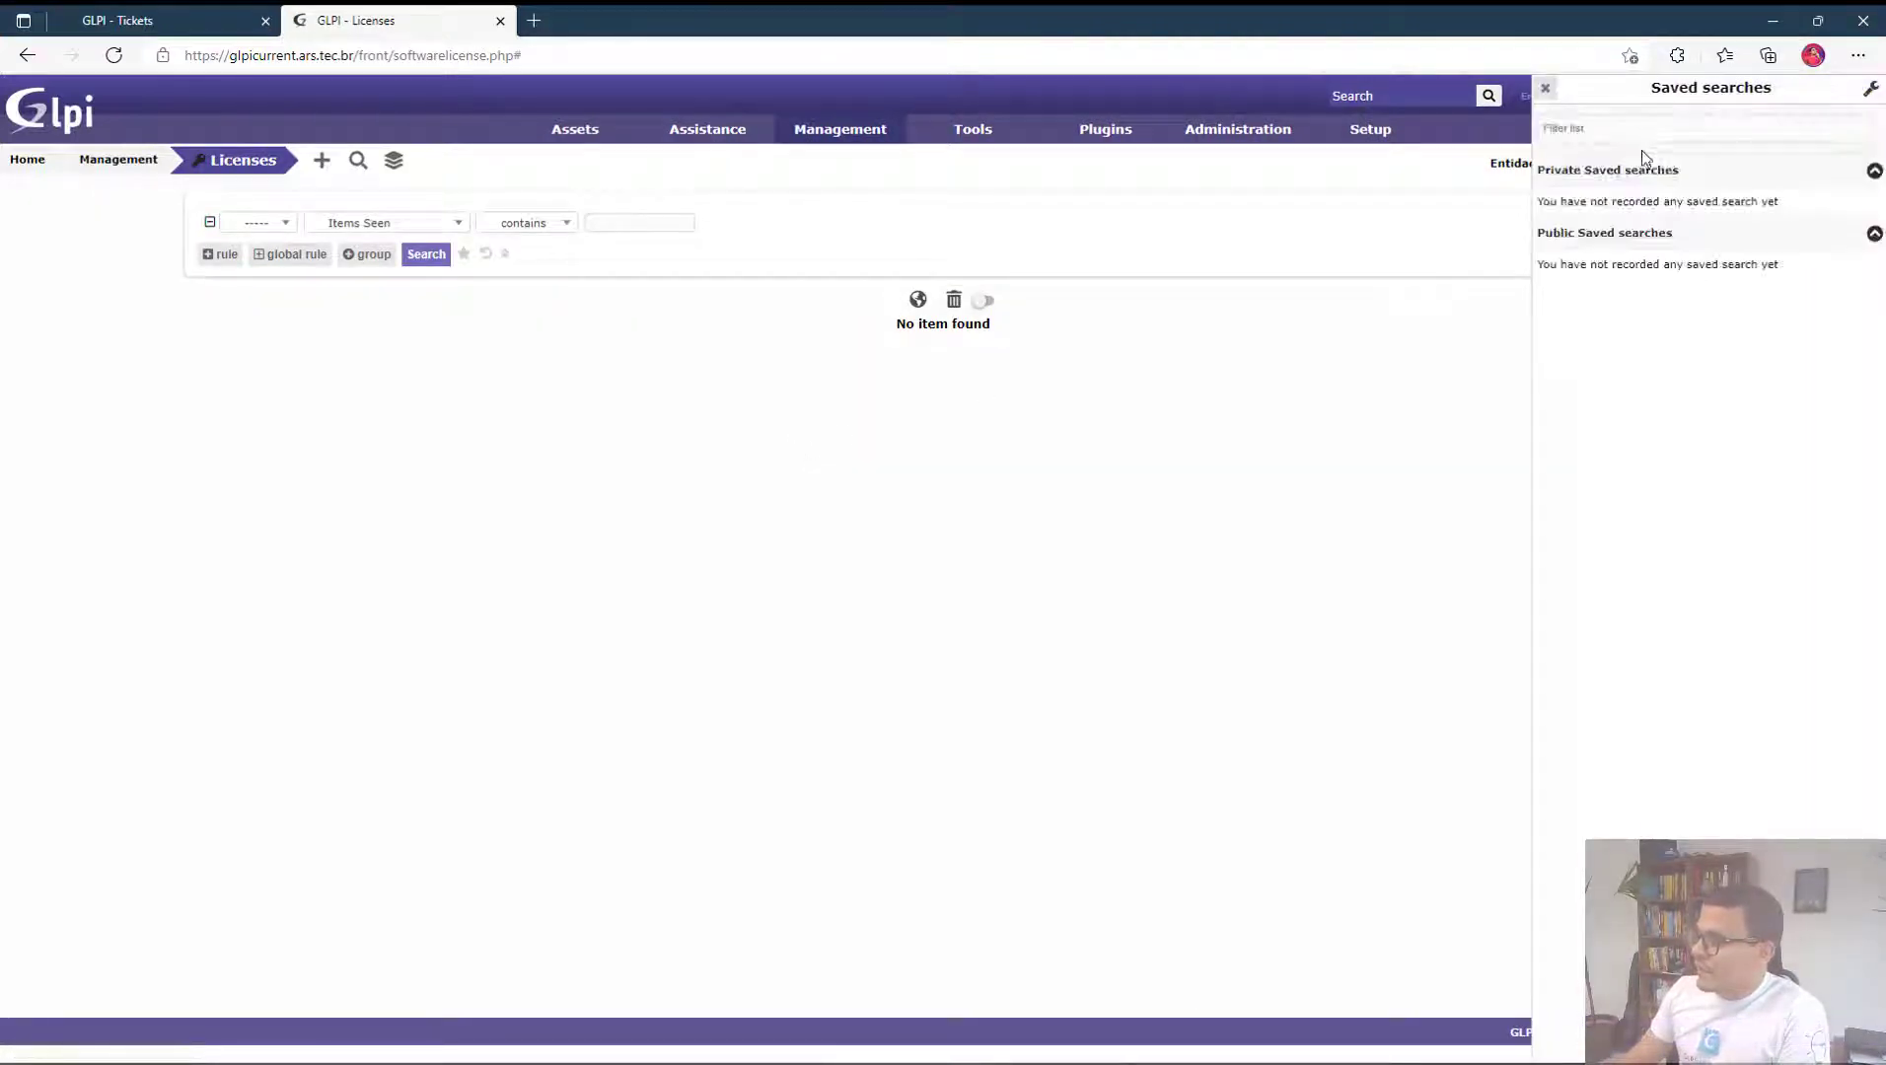
pyautogui.moveTo(1220, 280)
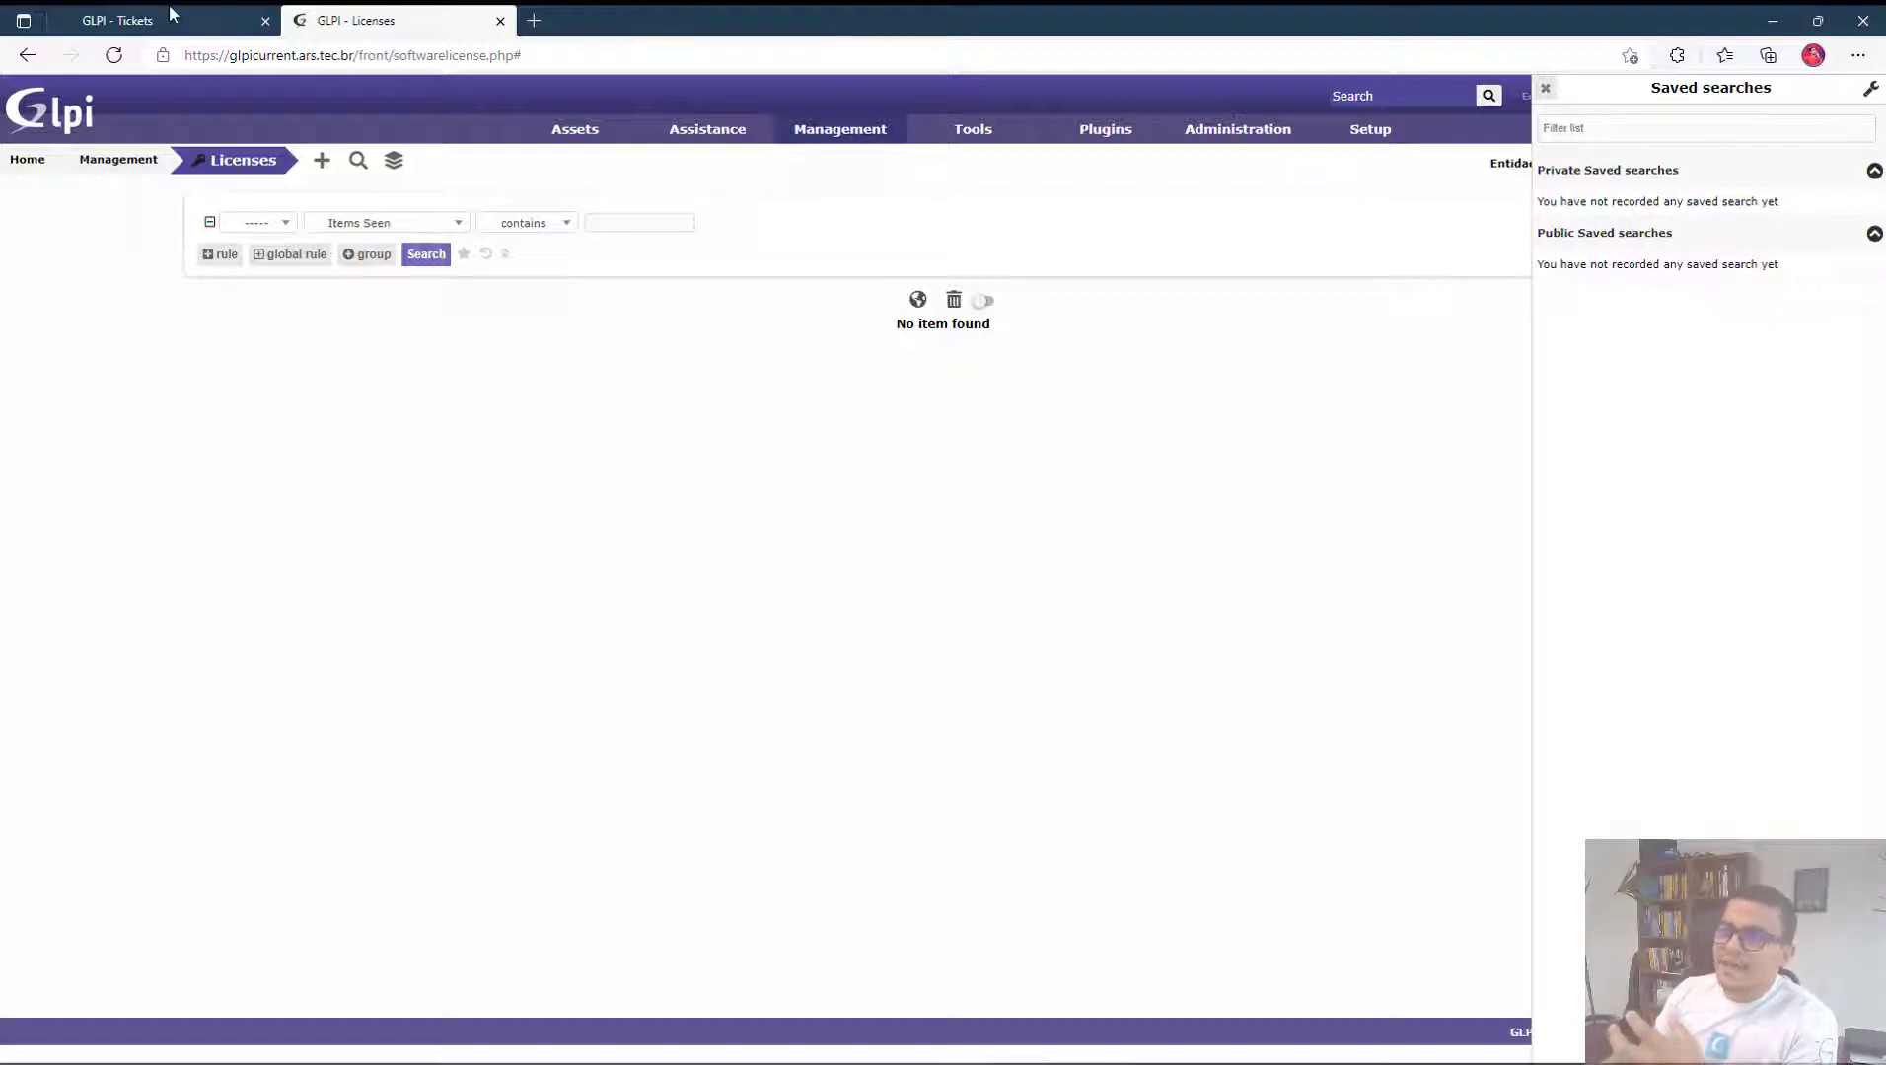
pyautogui.click(117, 19)
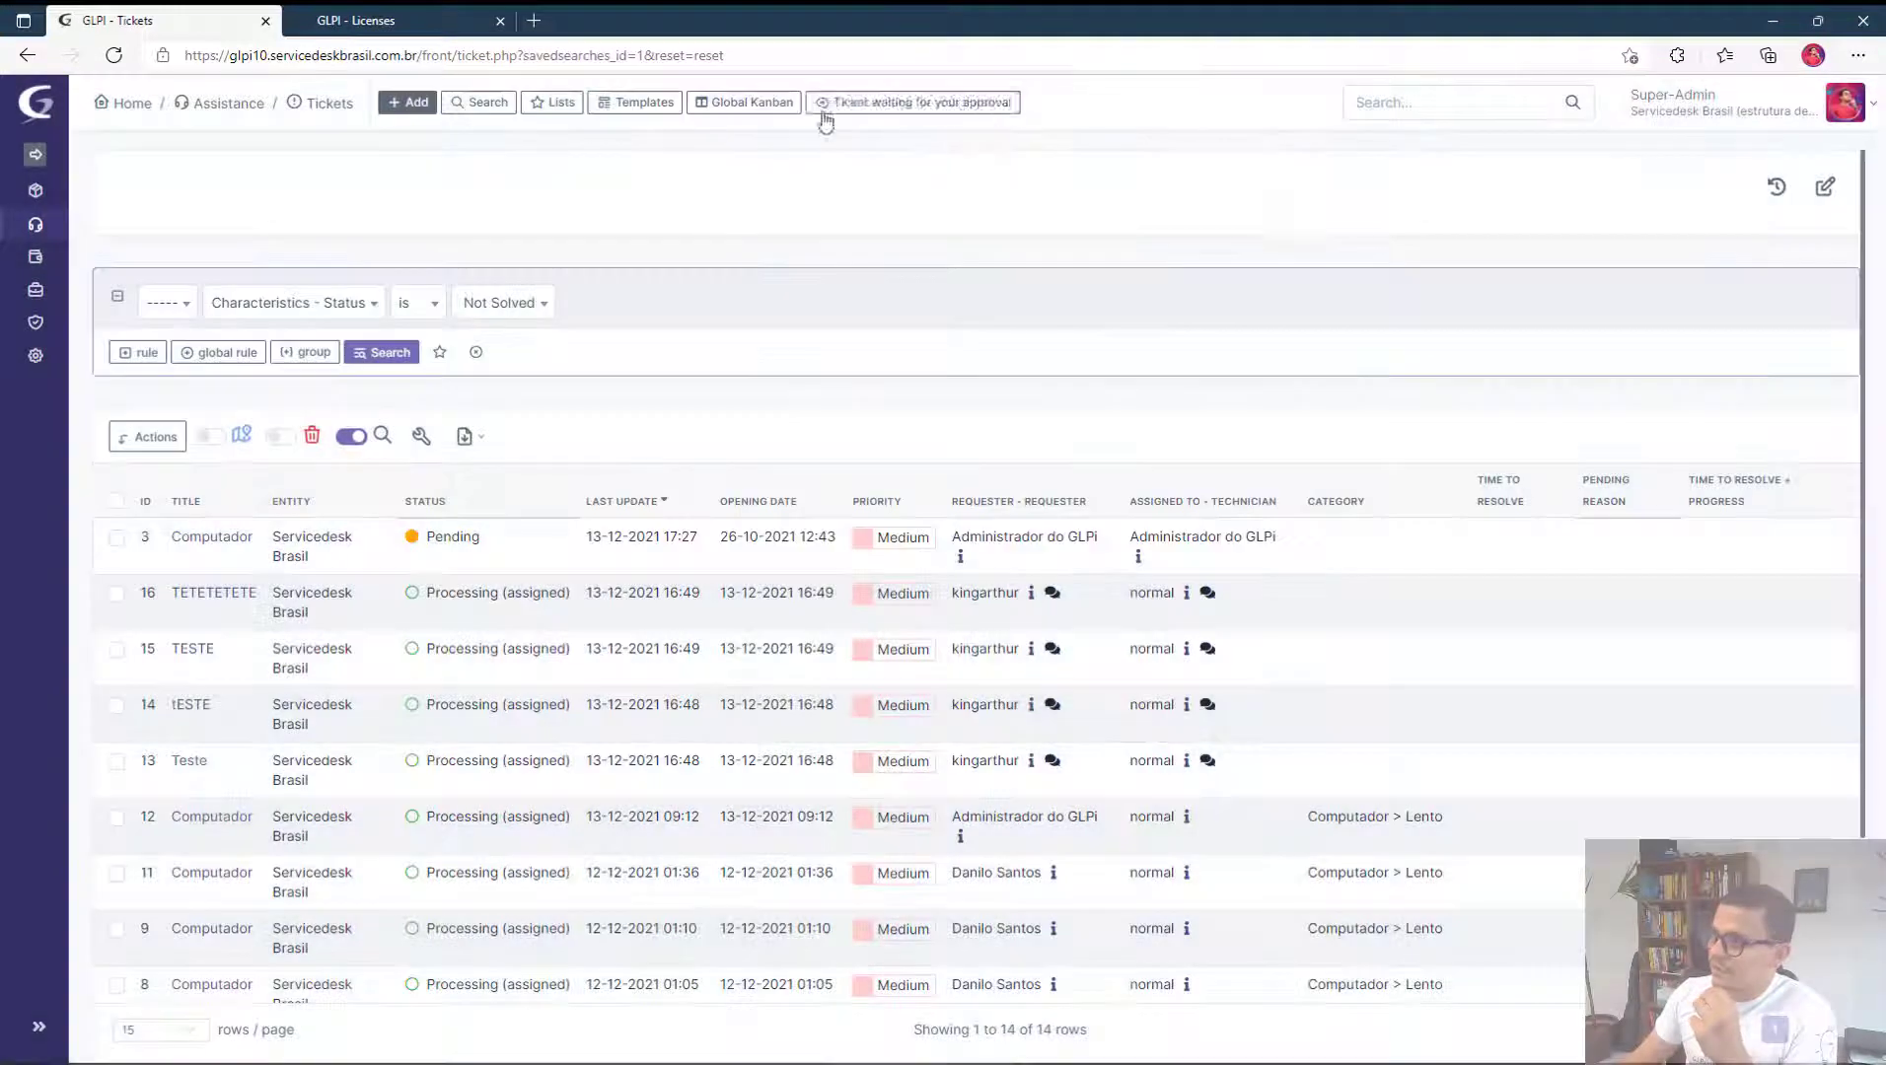
# Reload the unsolved-tickets saved search, then go to Setup > Dropdowns and dismiss the find bar.
pyautogui.click(551, 101)
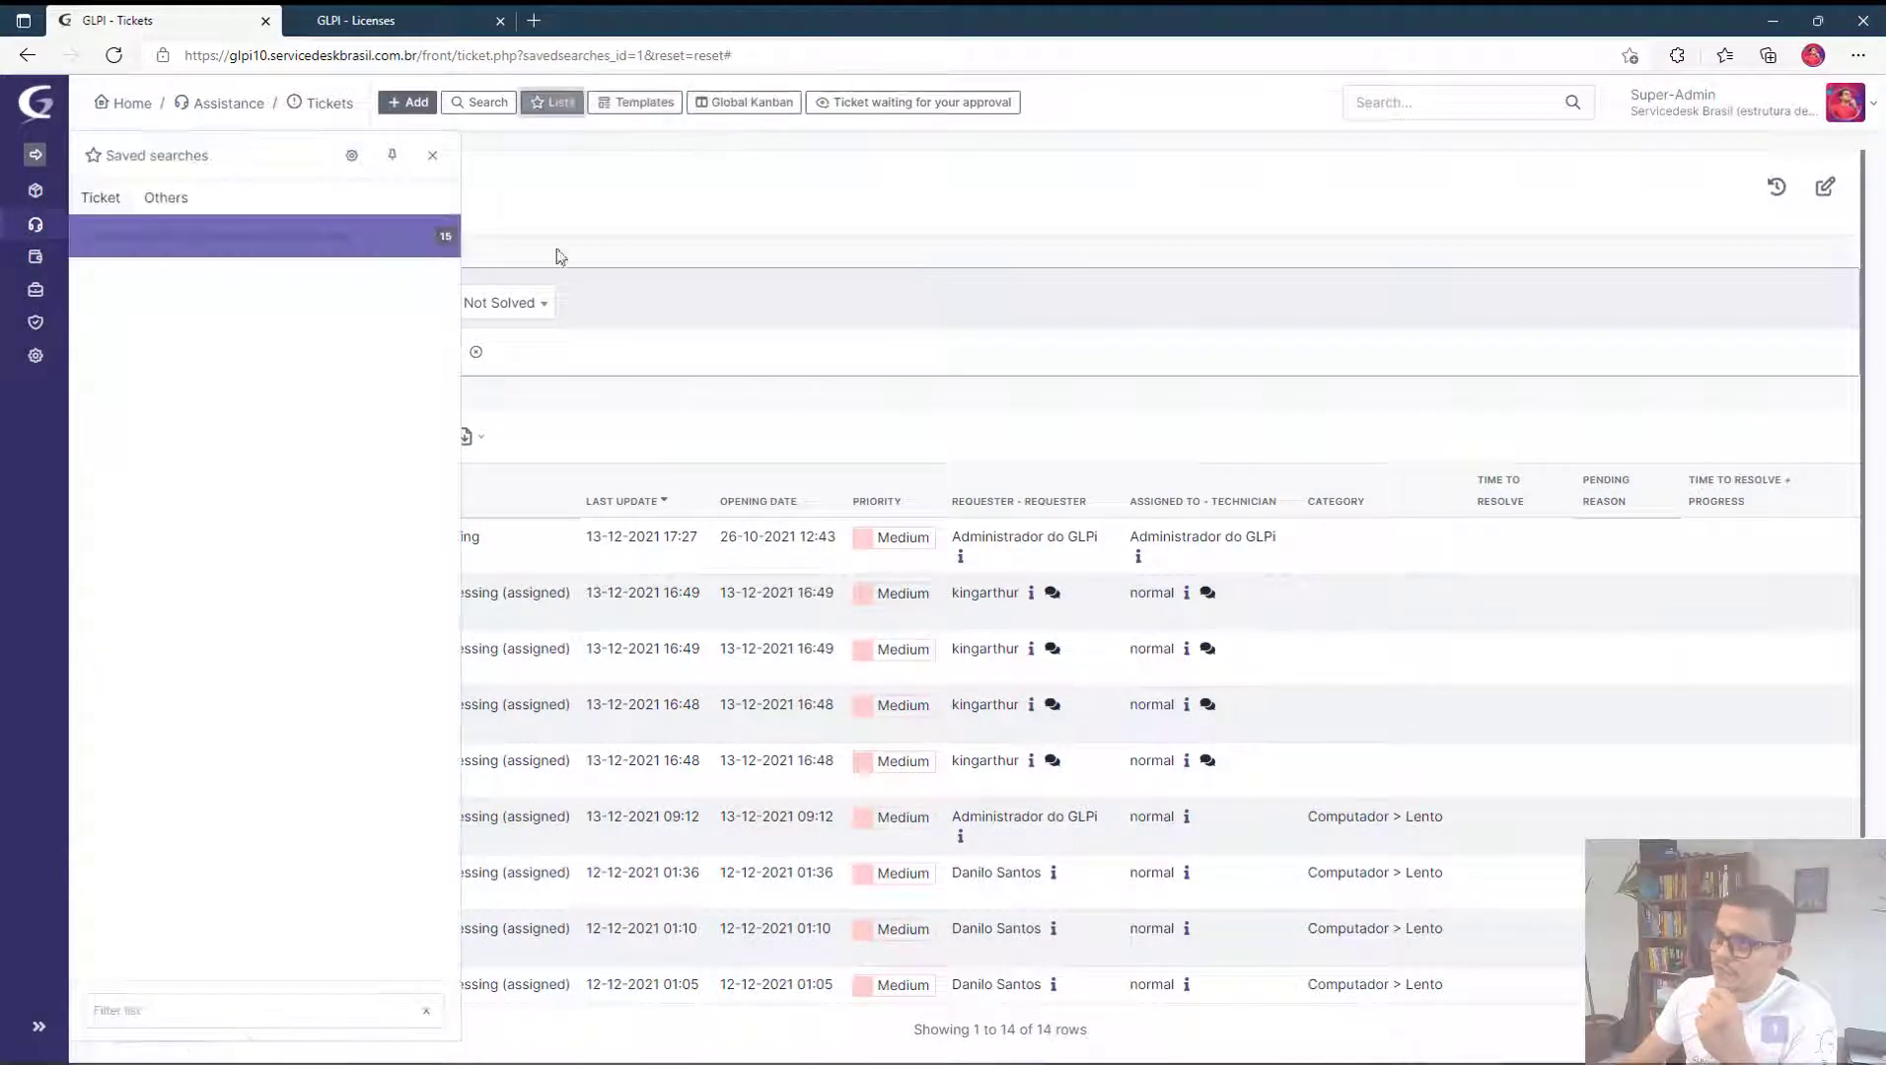
pyautogui.moveTo(217, 235)
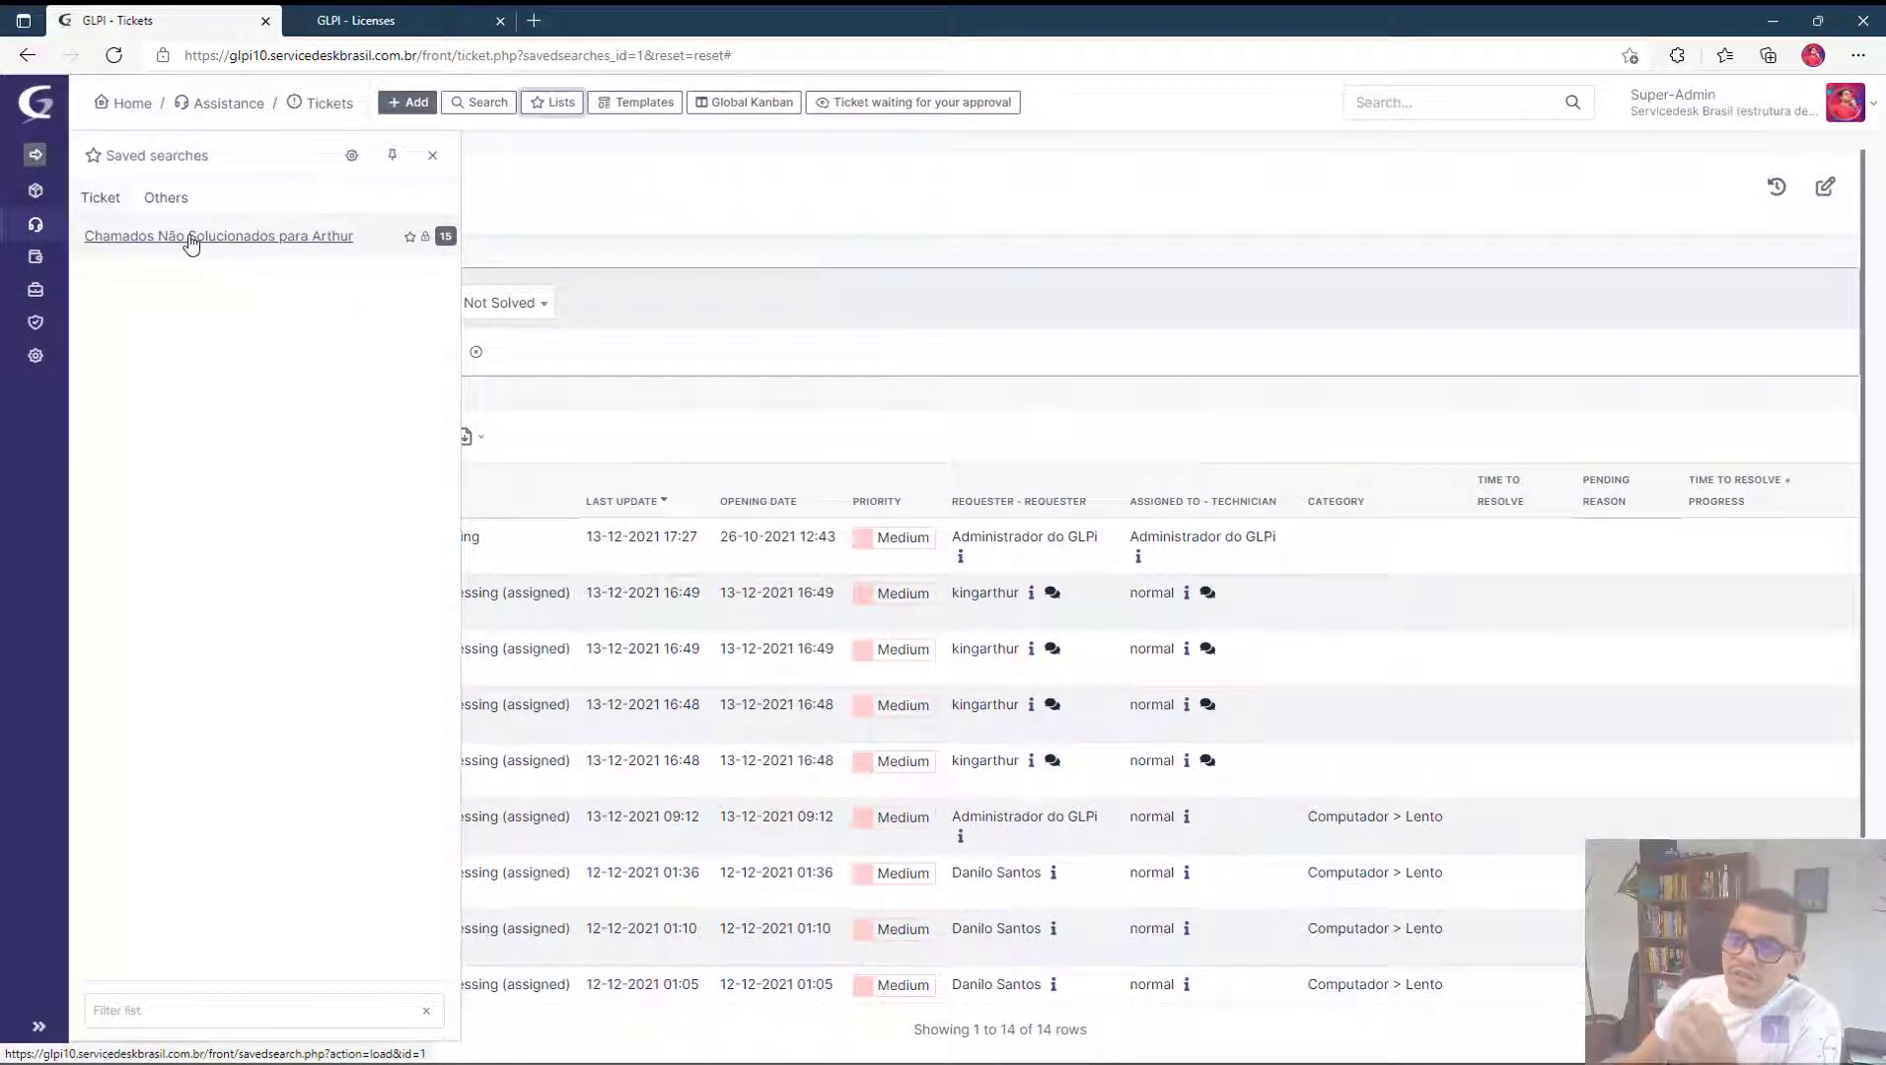
pyautogui.click(217, 235)
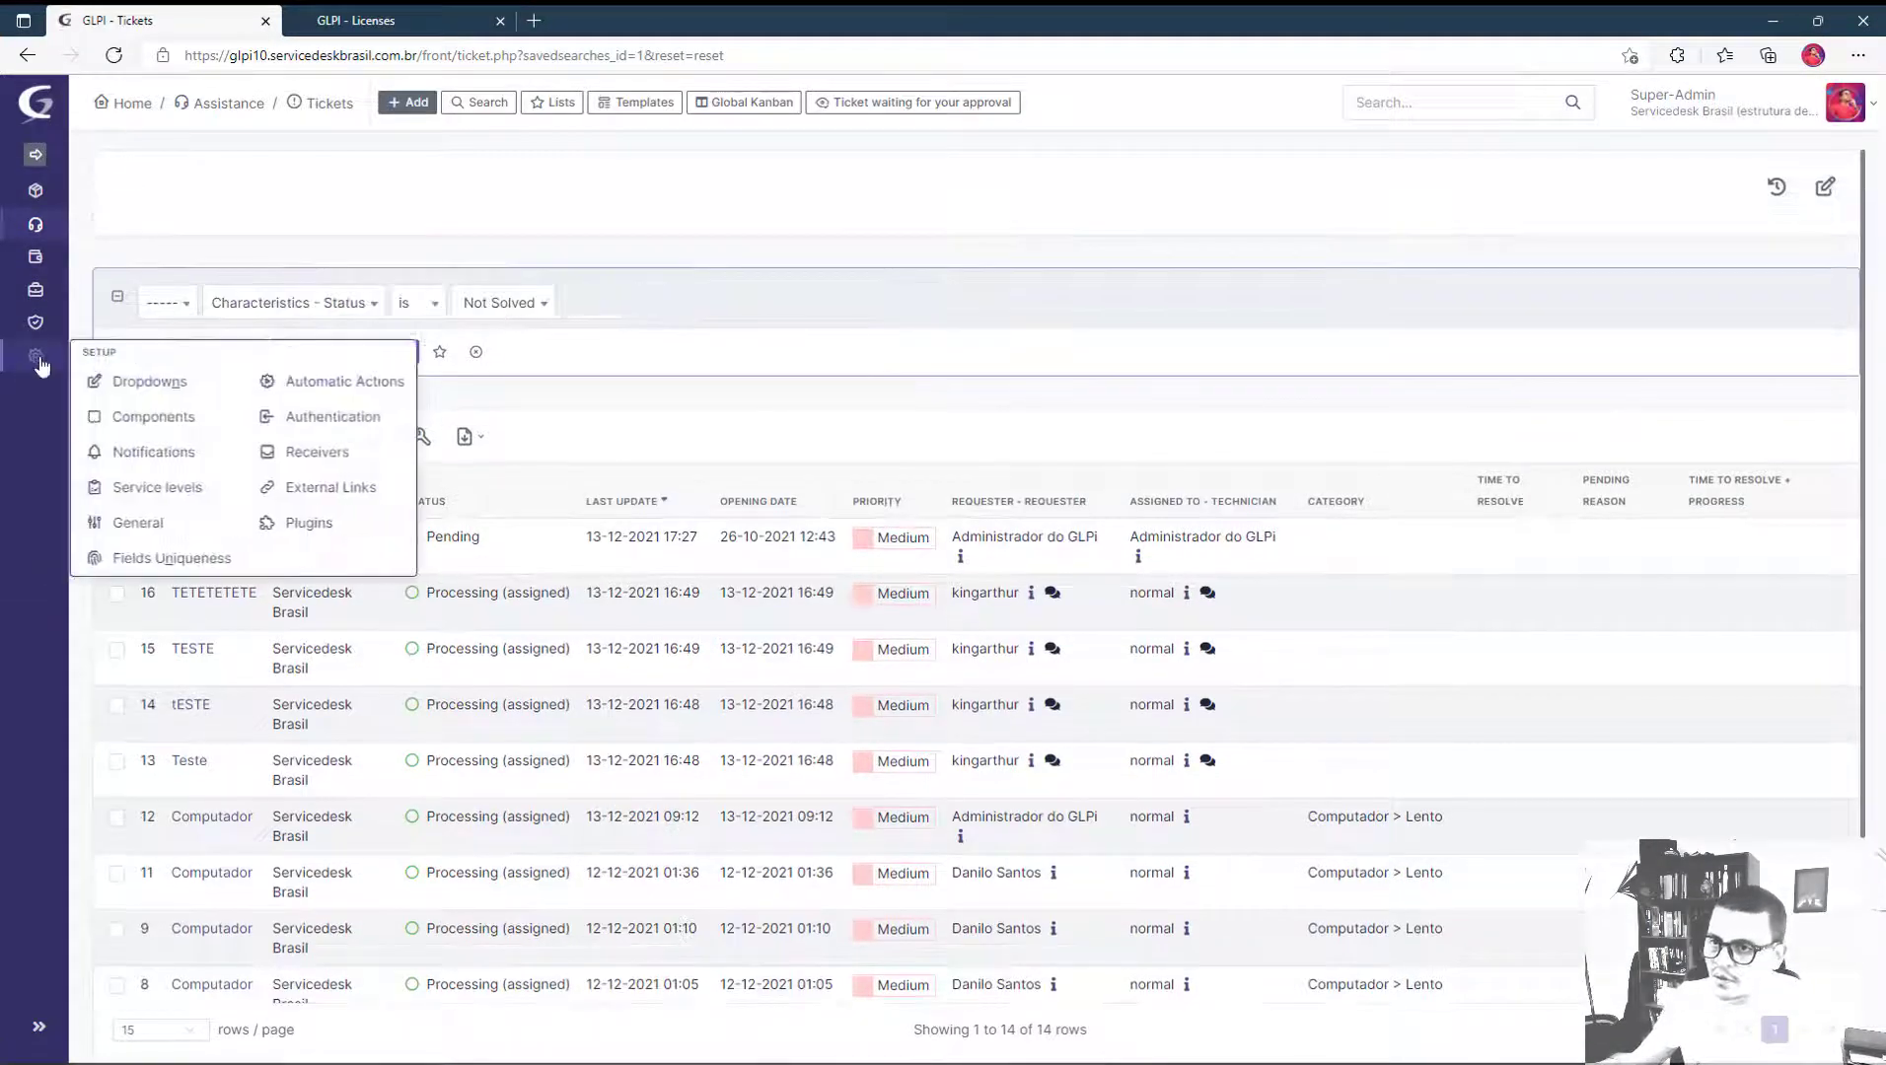
pyautogui.click(150, 381)
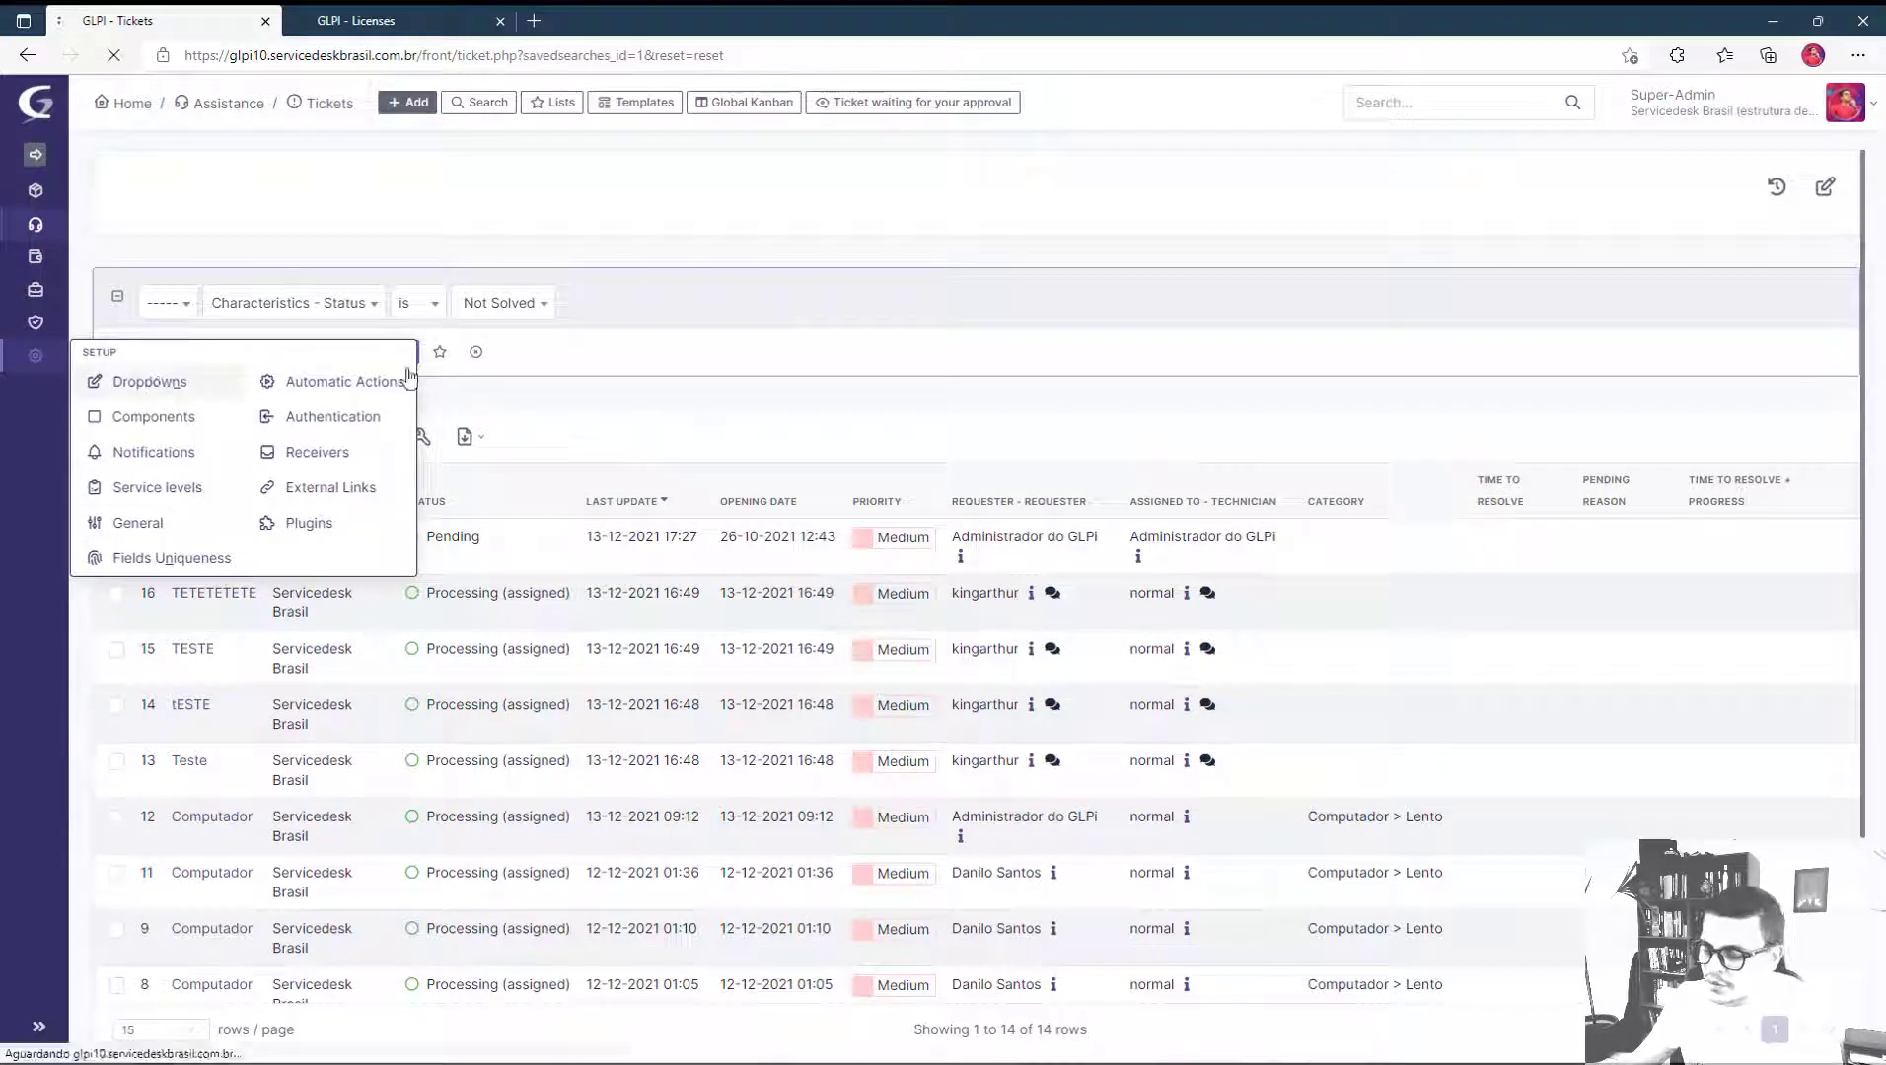
pyautogui.click(150, 380)
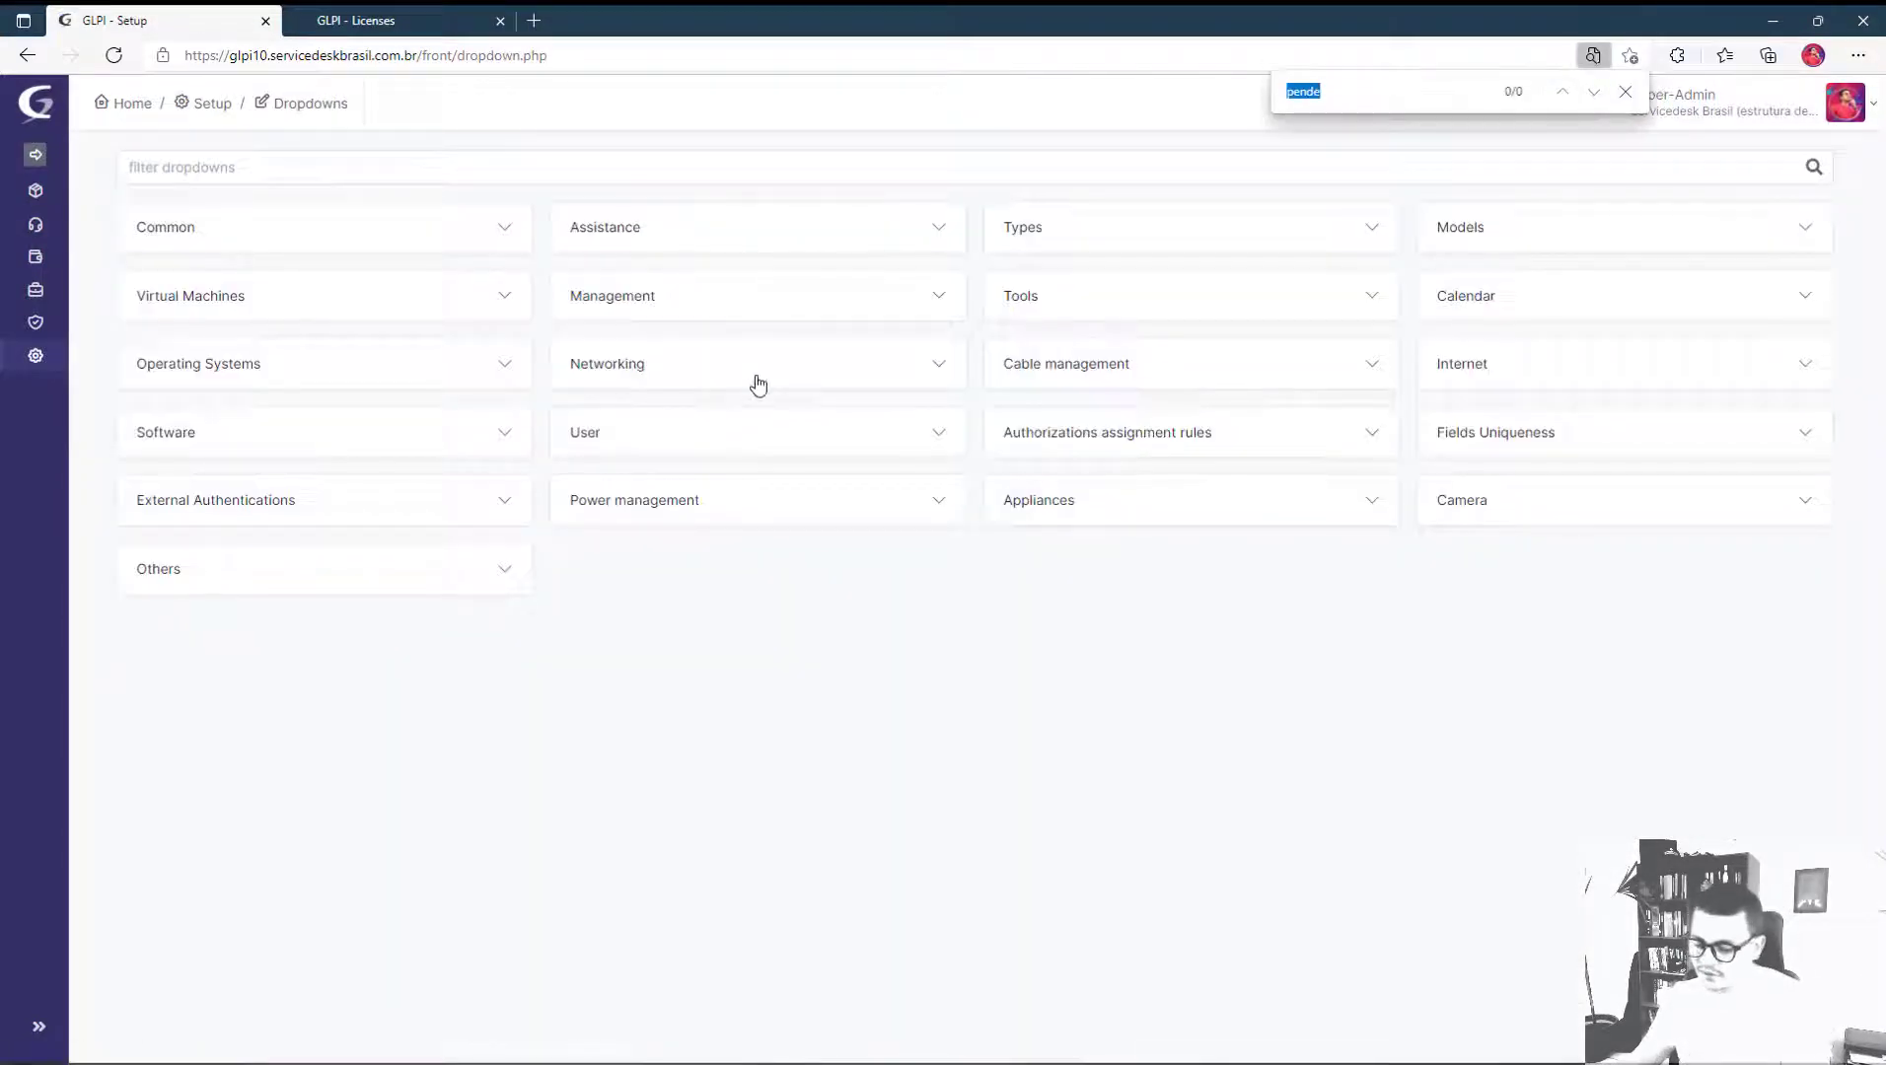
pyautogui.click(1624, 91)
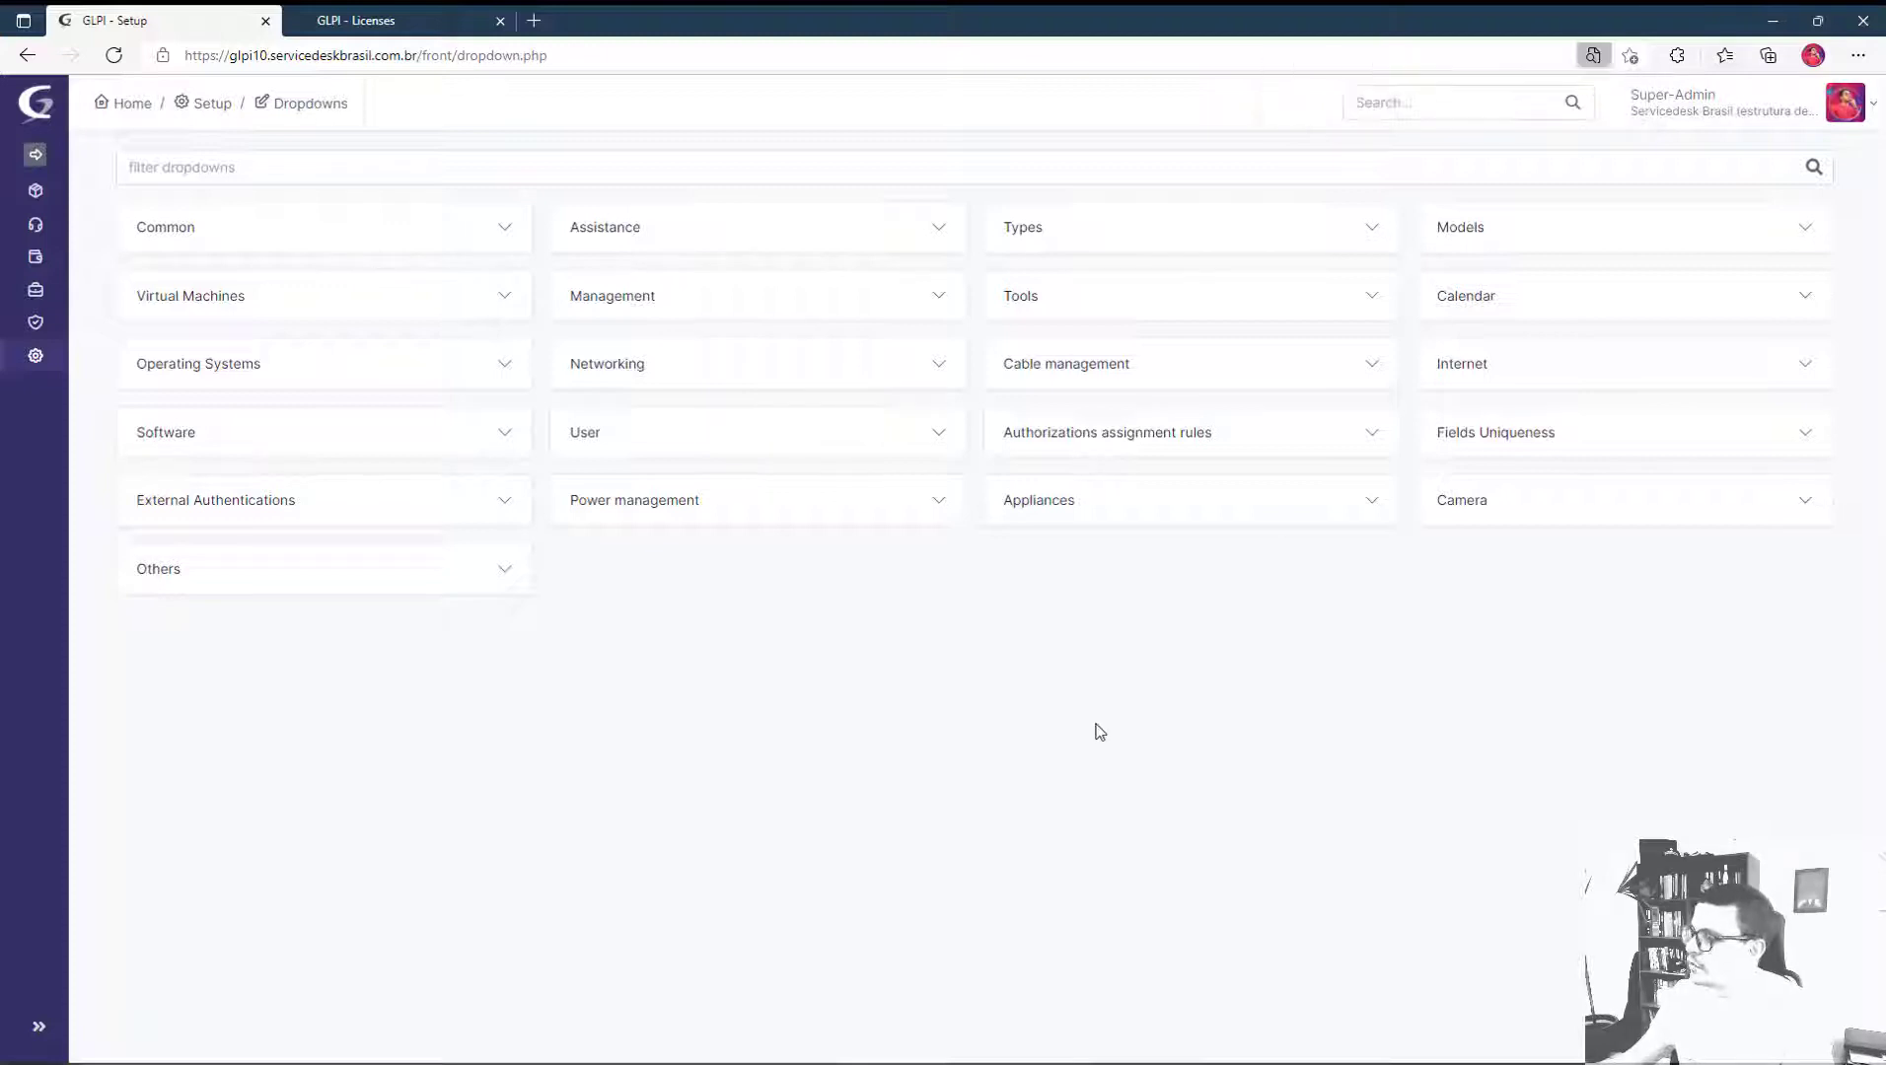
# Reach Tools > Saved searches via the Ctrl+Alt+G menu search and edit the first saved search.
pyautogui.press('ctrl+alt+g')
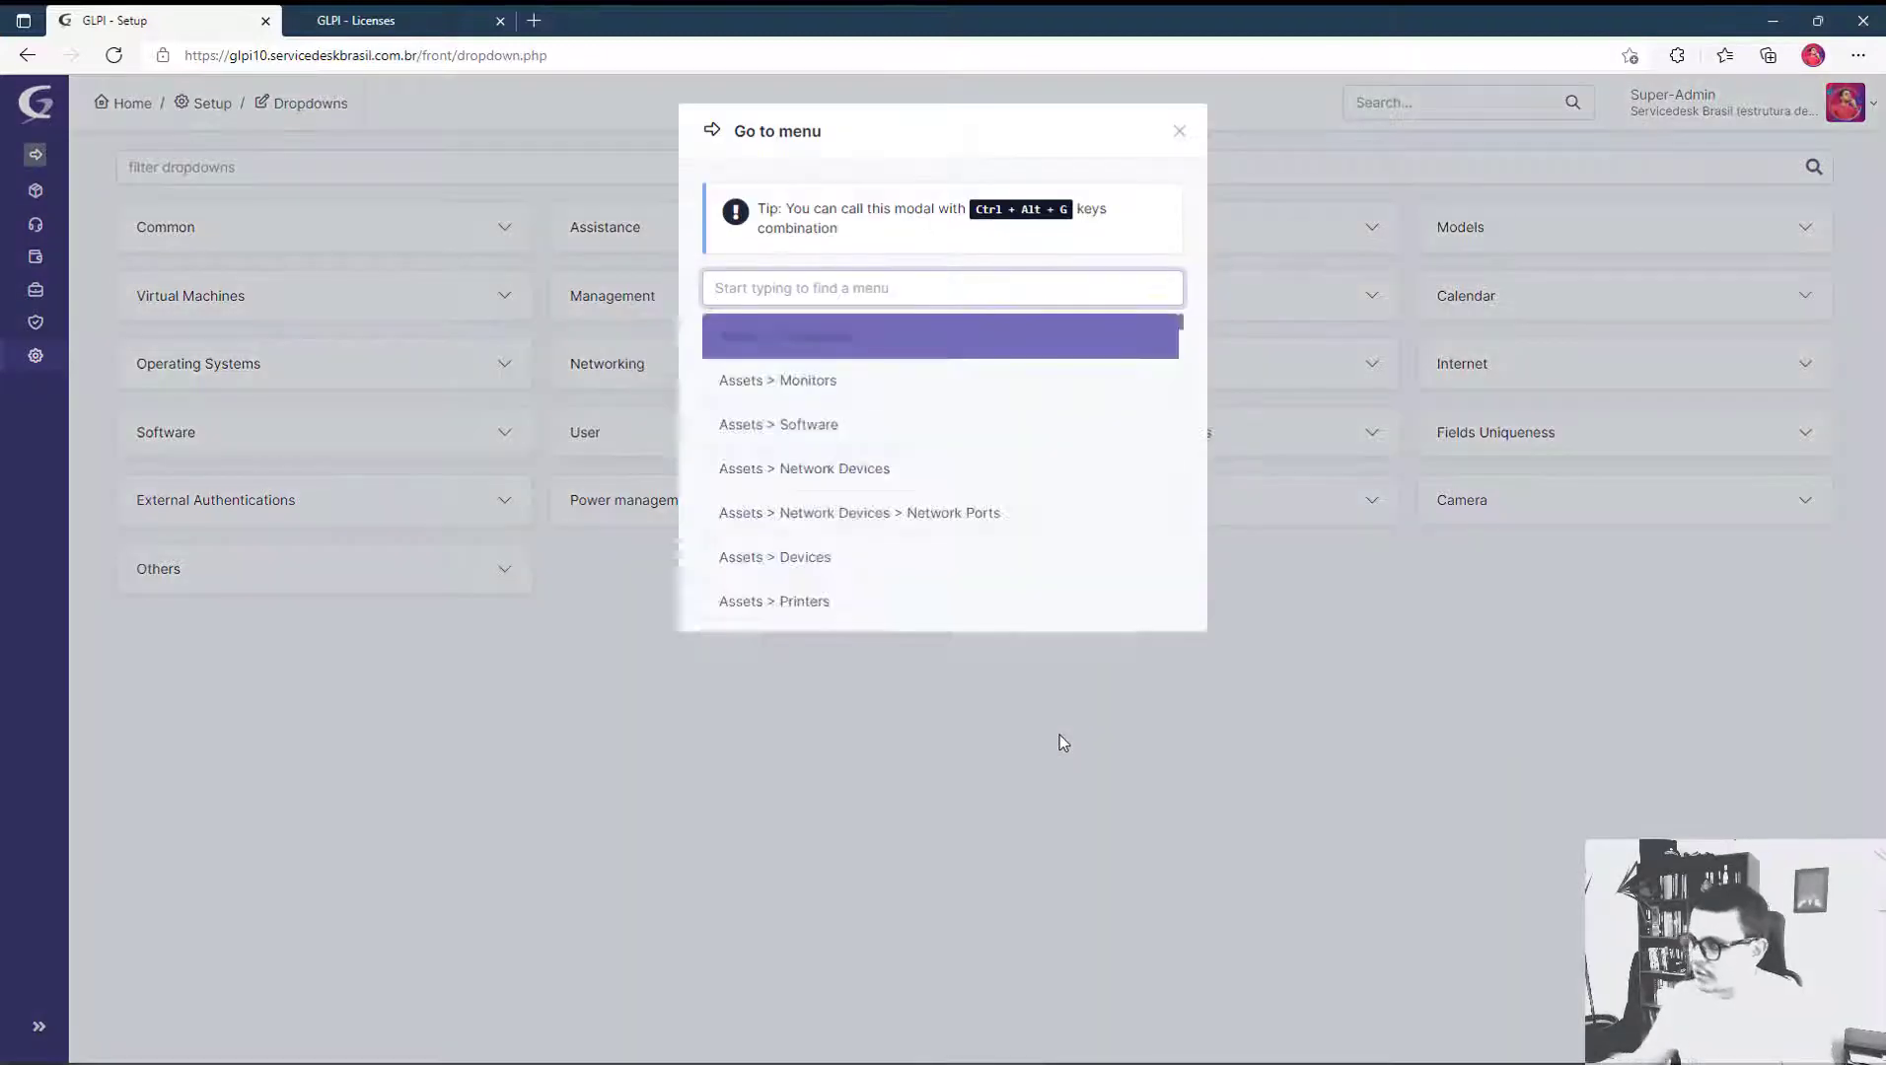
pyautogui.write('saved')
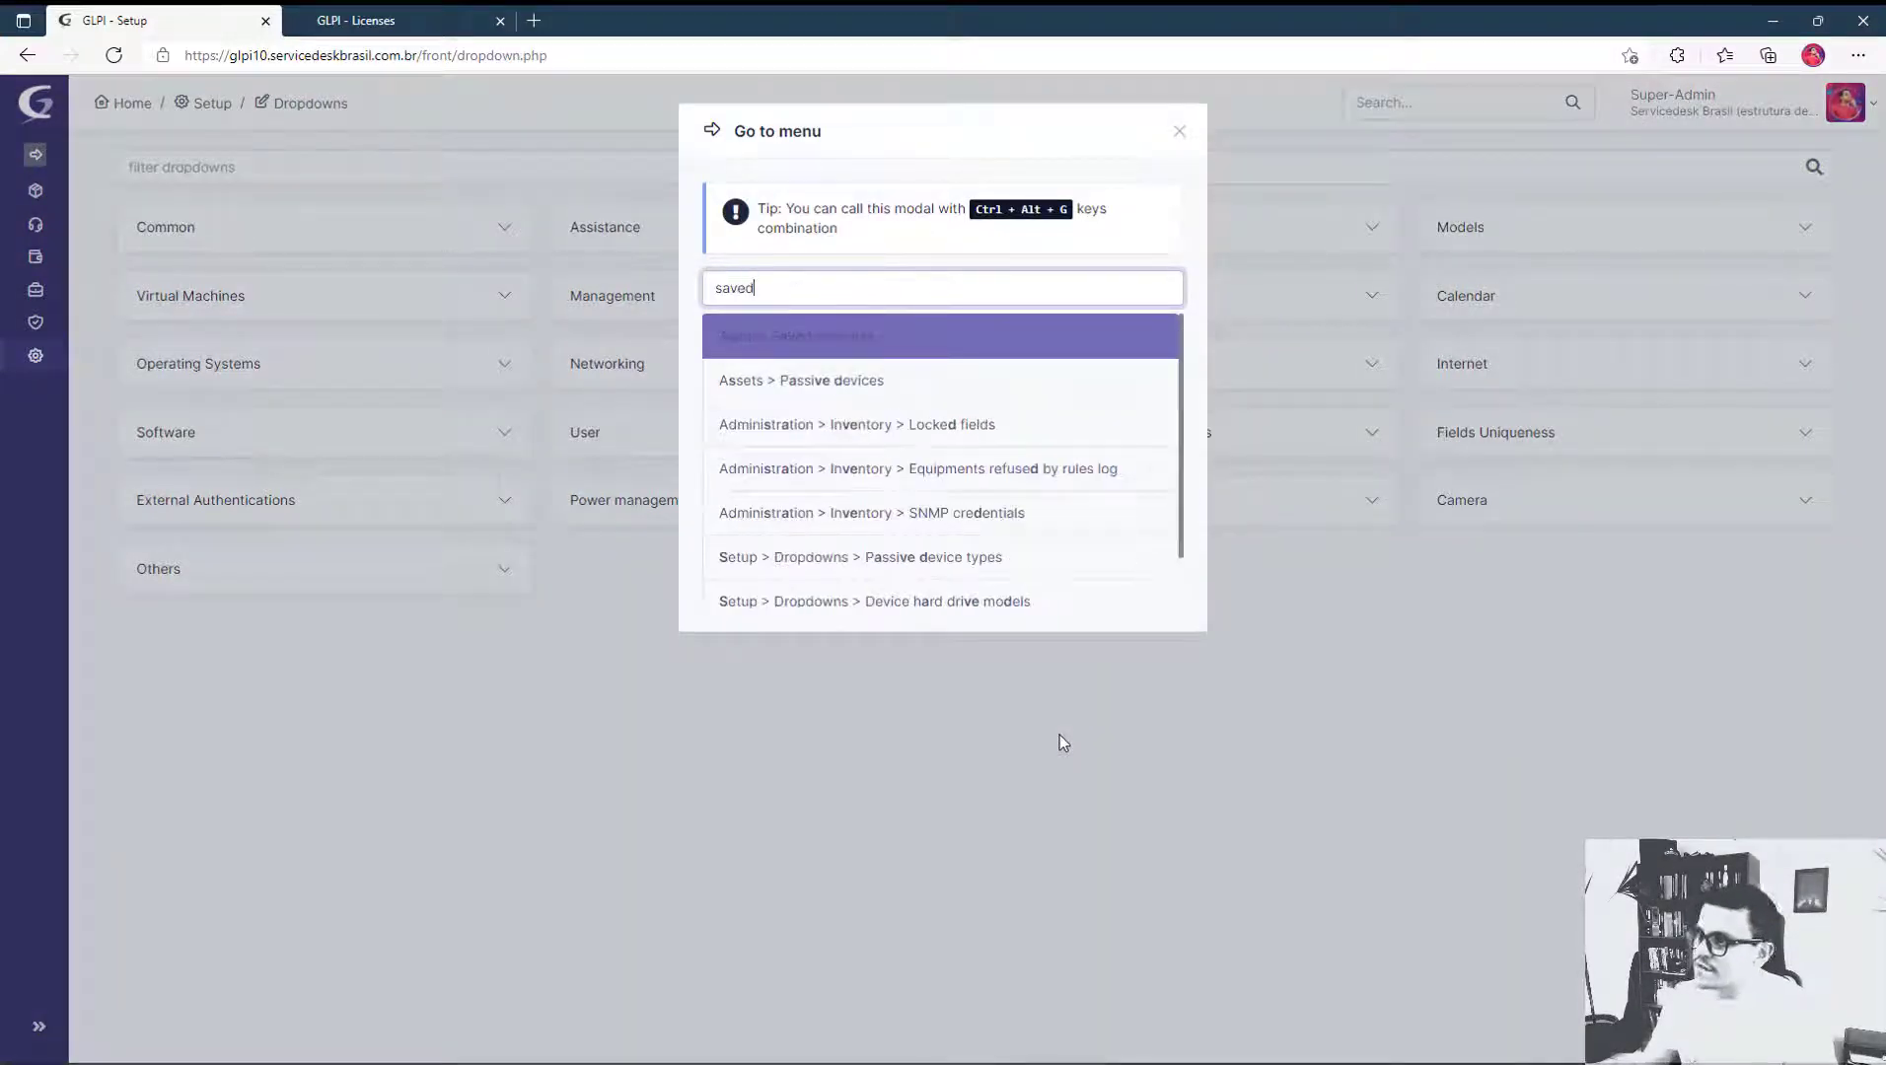
pyautogui.click(814, 347)
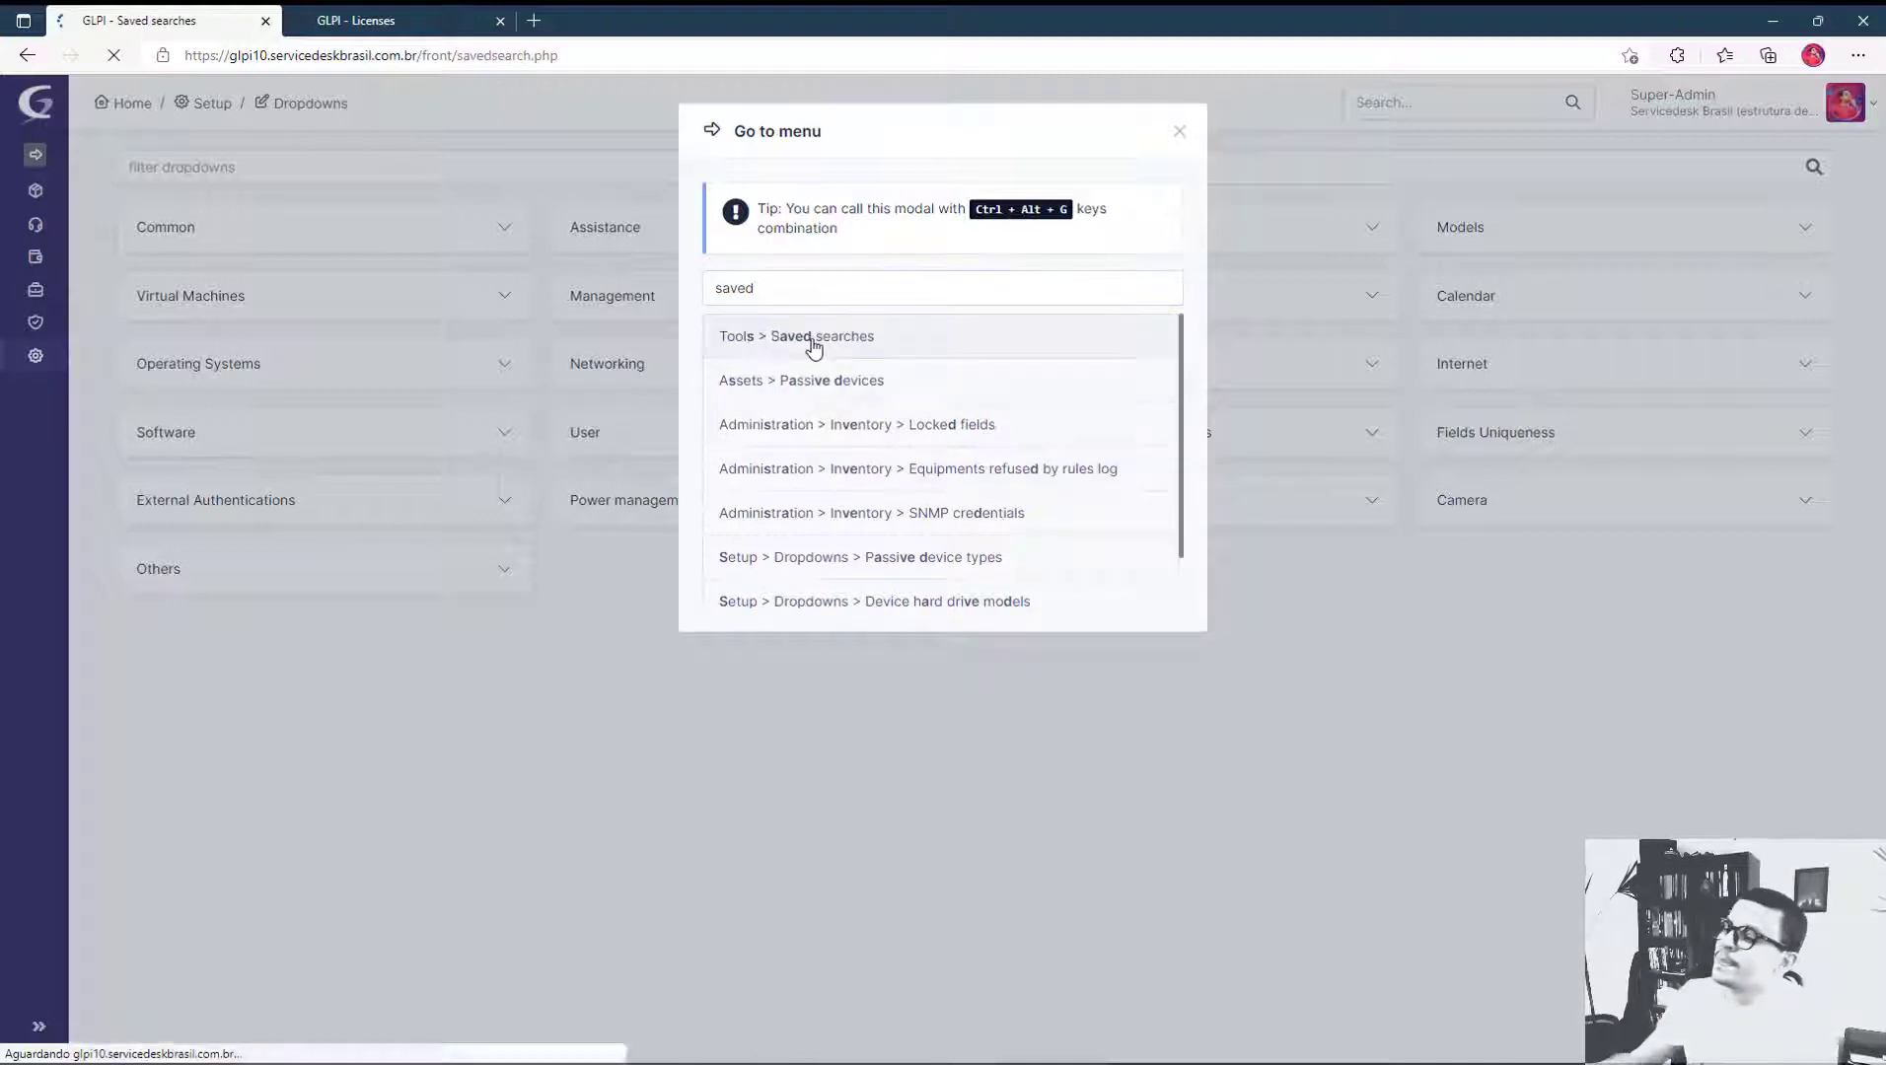
pyautogui.click(795, 335)
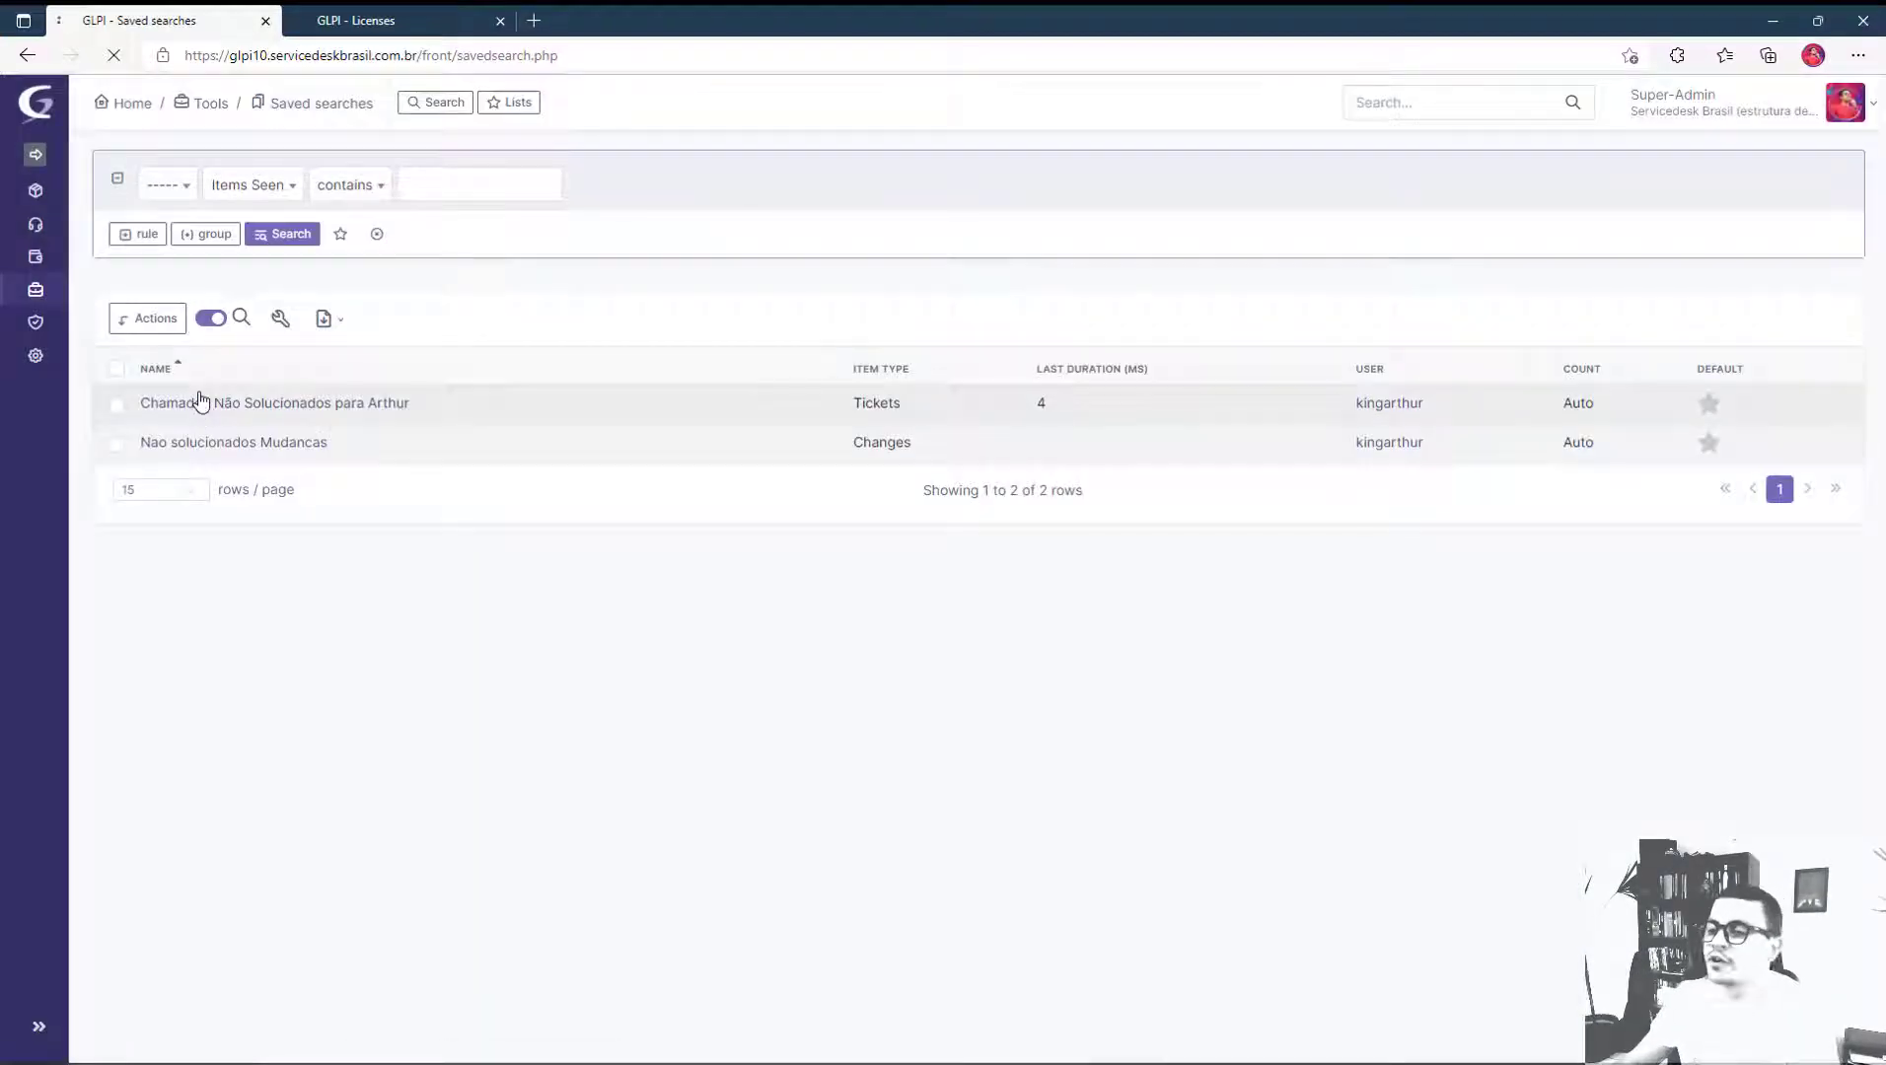
# Rename the first saved search to 'Tickets not solved', save it and move to the next one.
pyautogui.click(274, 403)
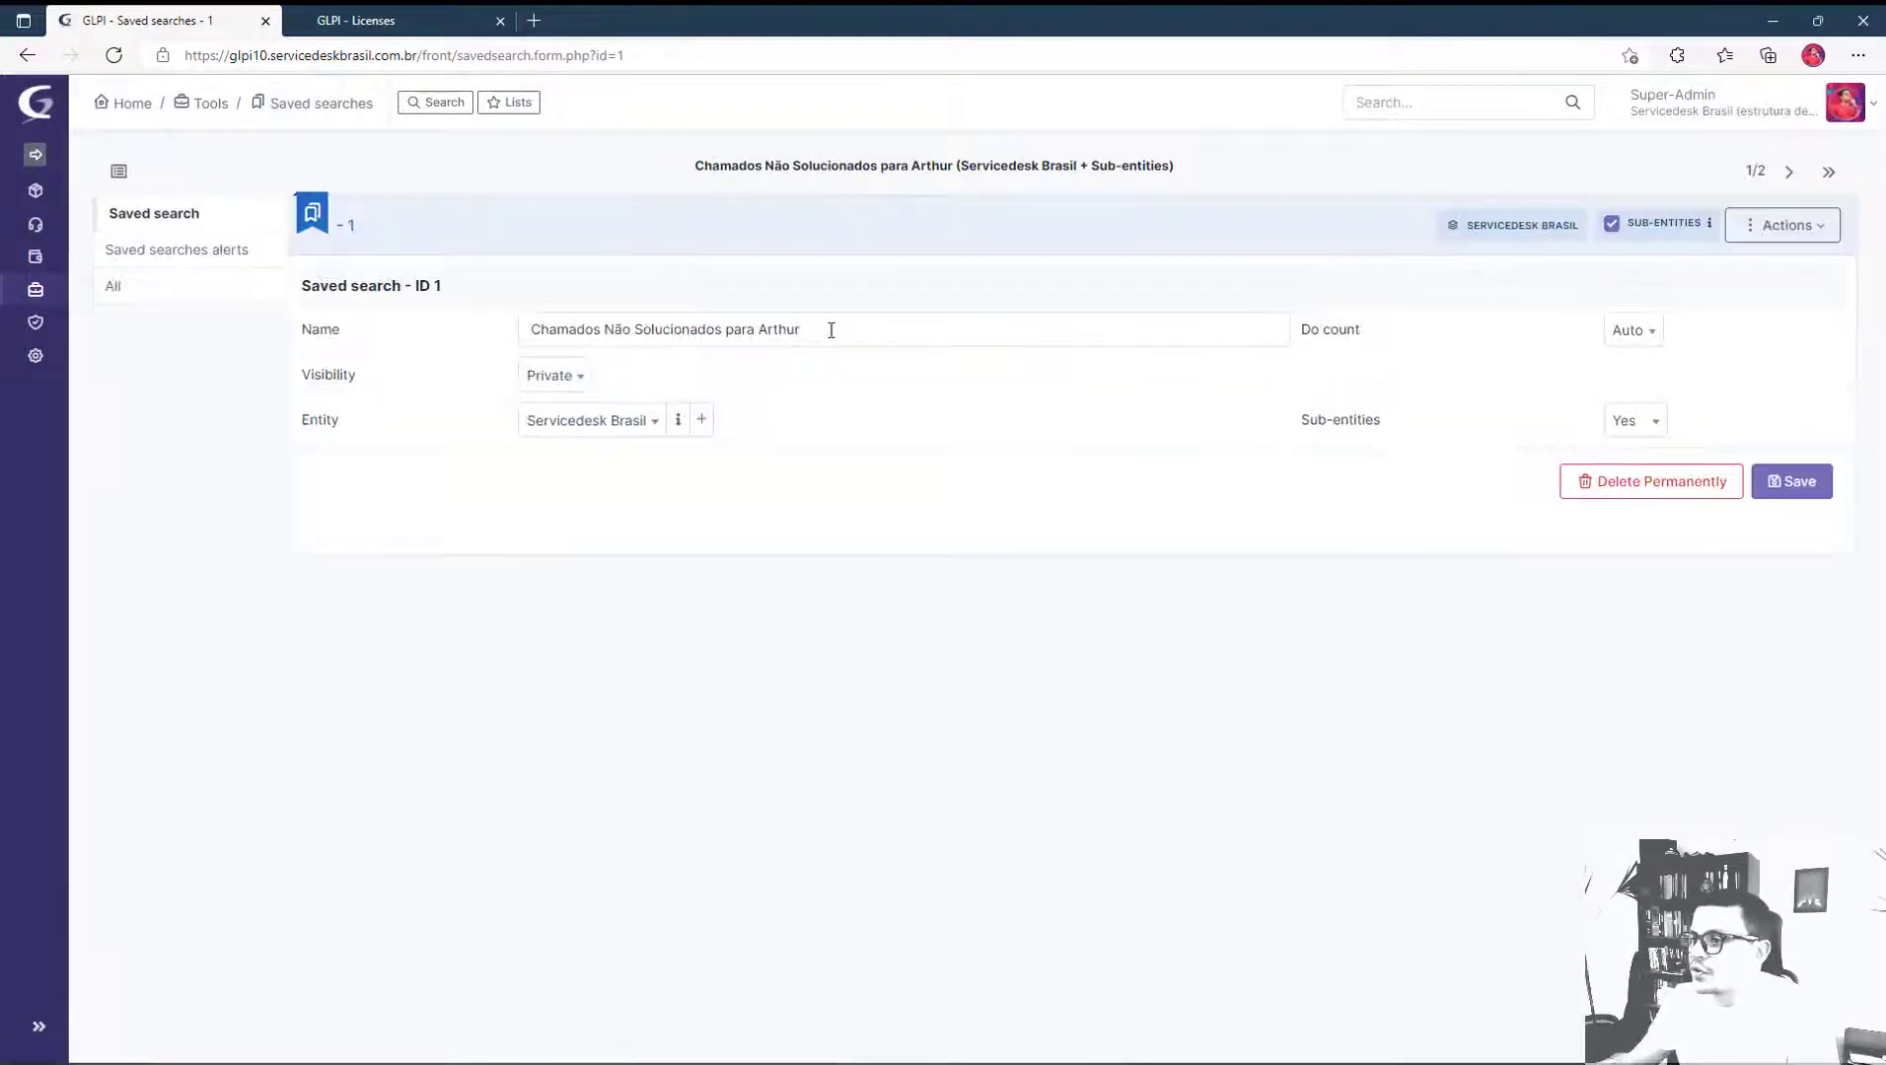
pyautogui.write('Tickets')
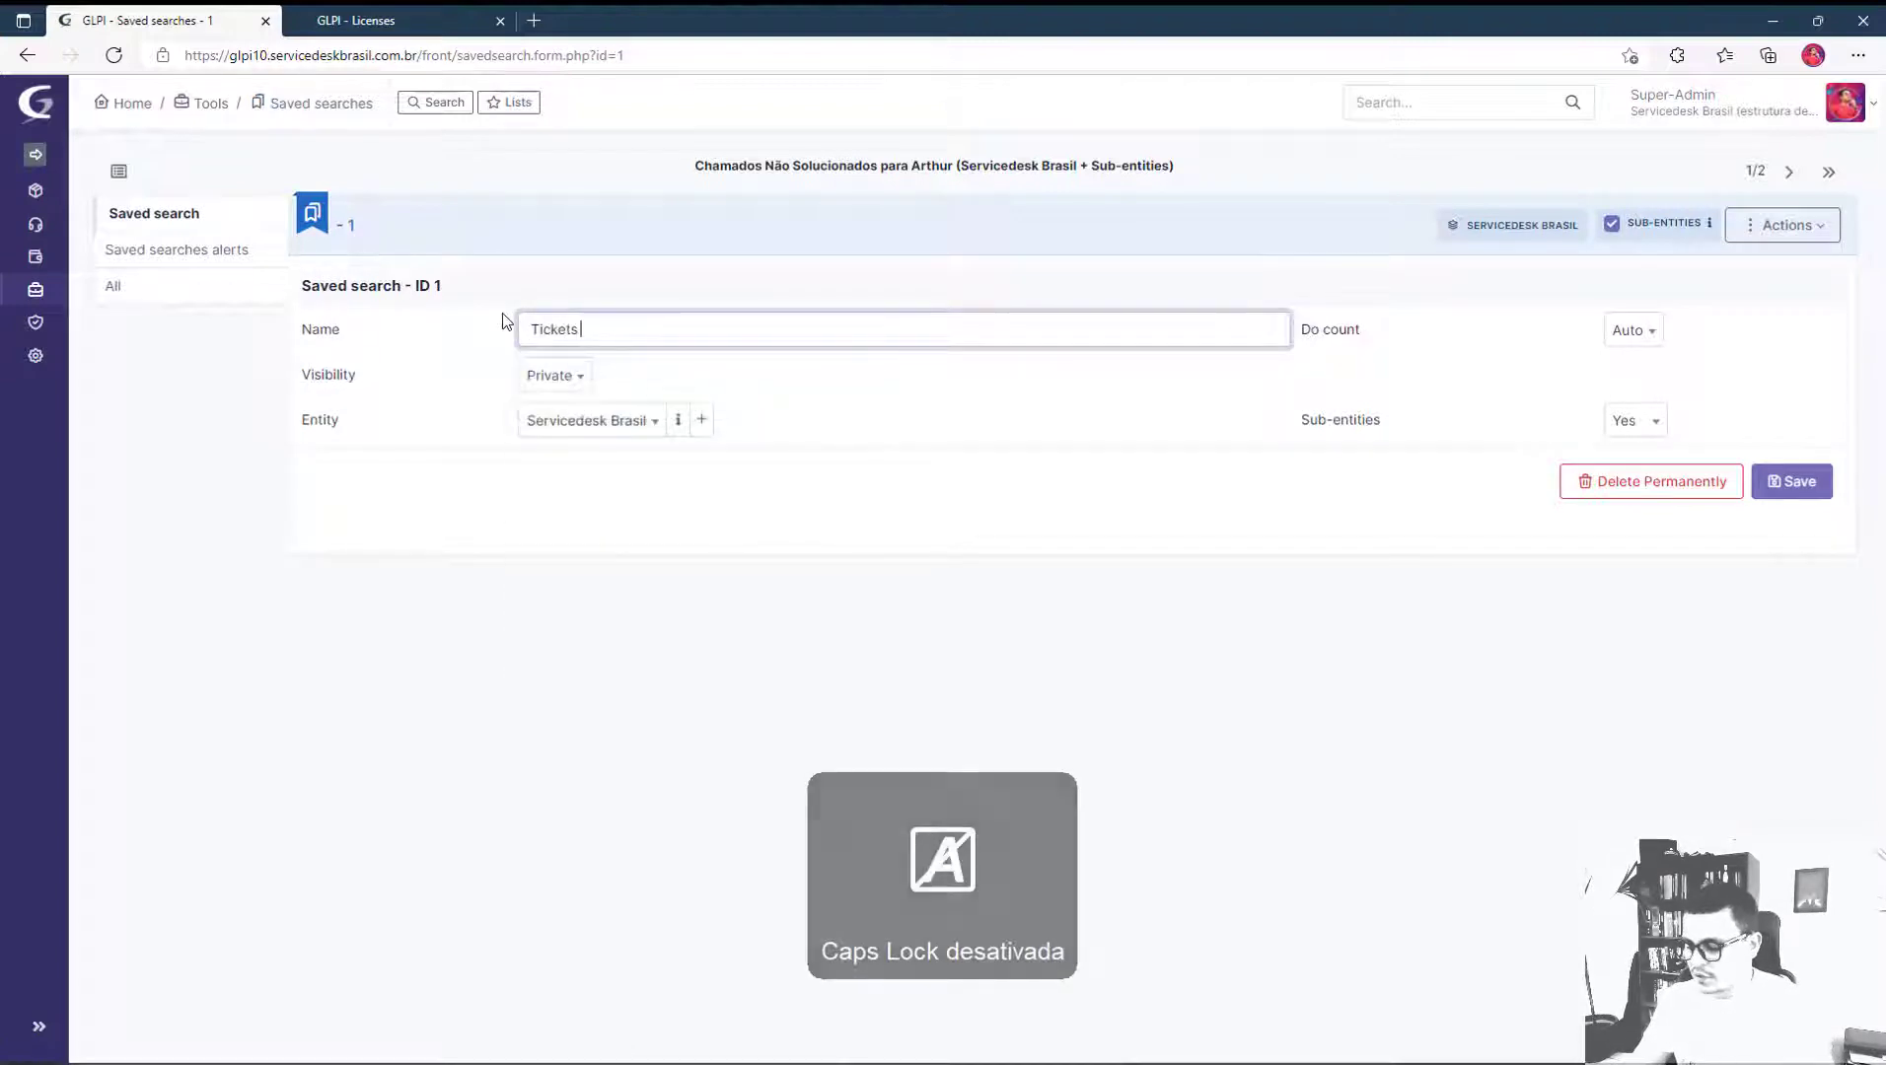
pyautogui.write('not solved')
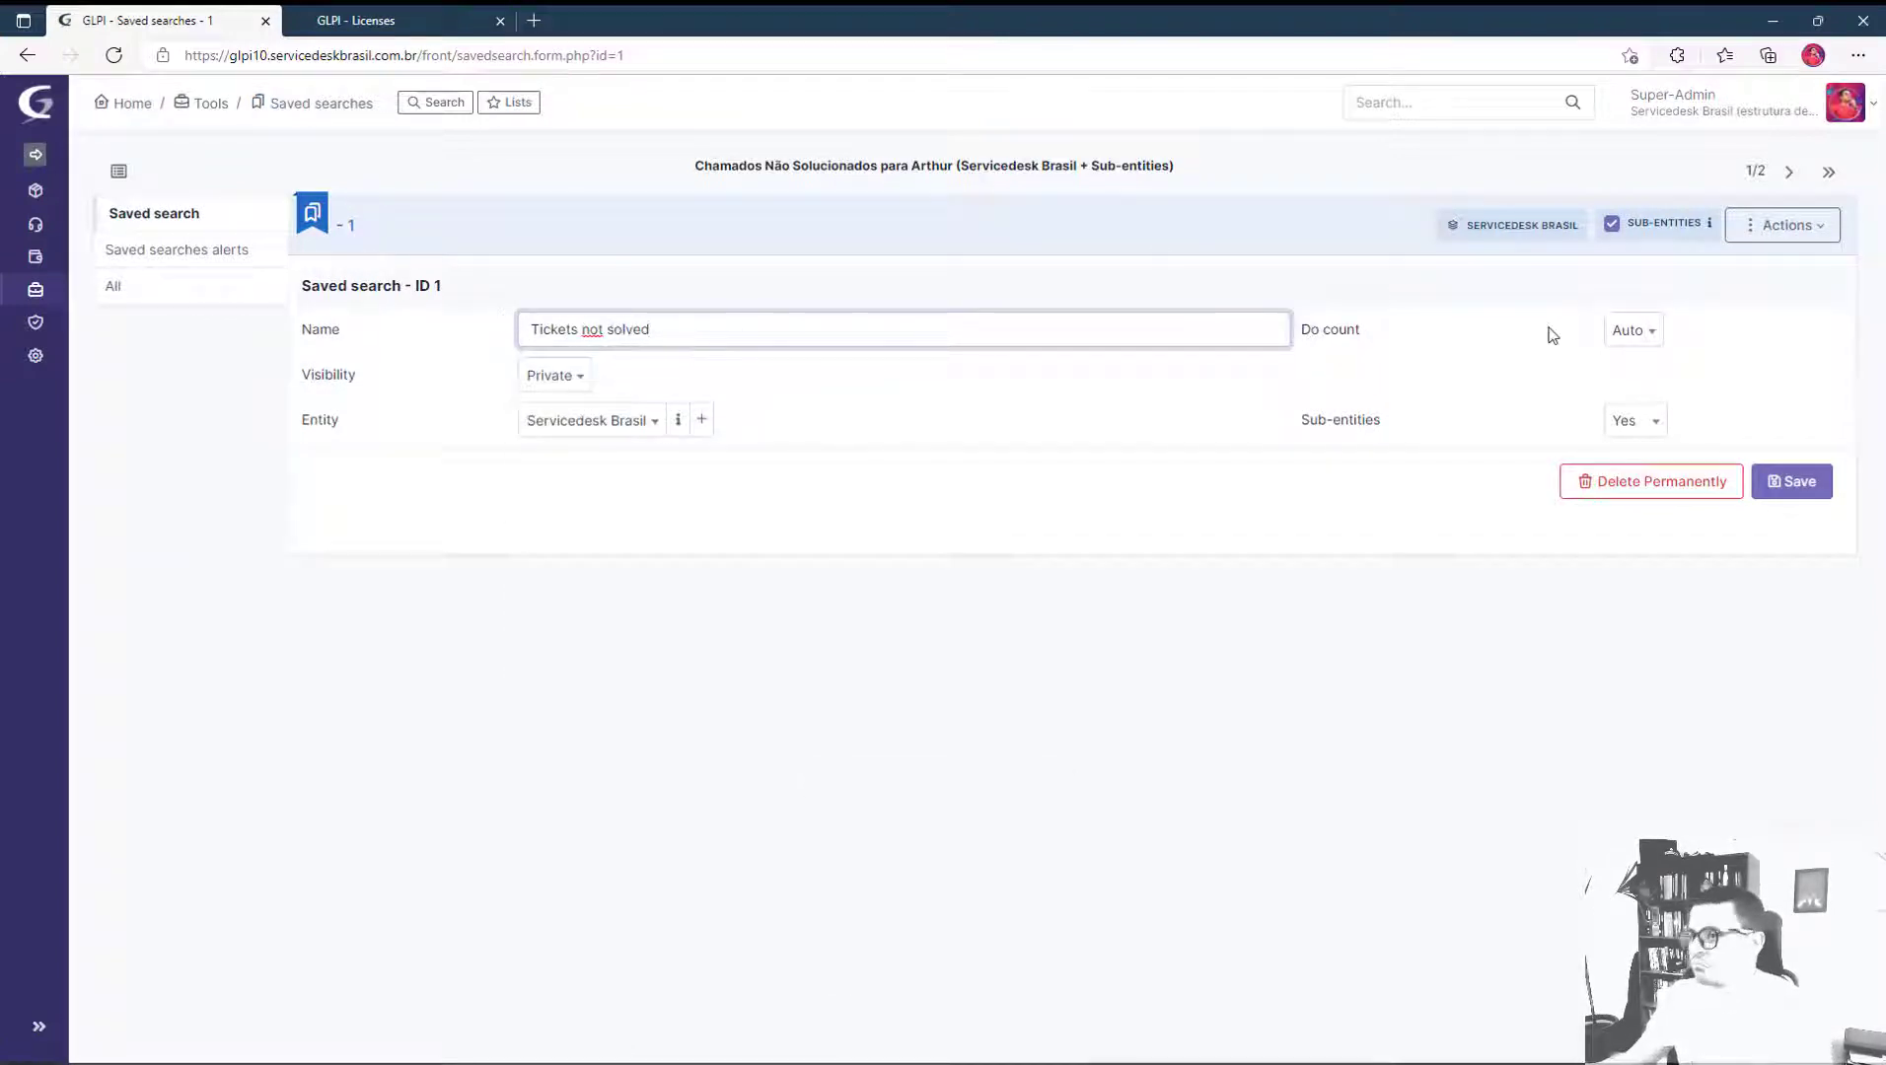
pyautogui.click(1791, 482)
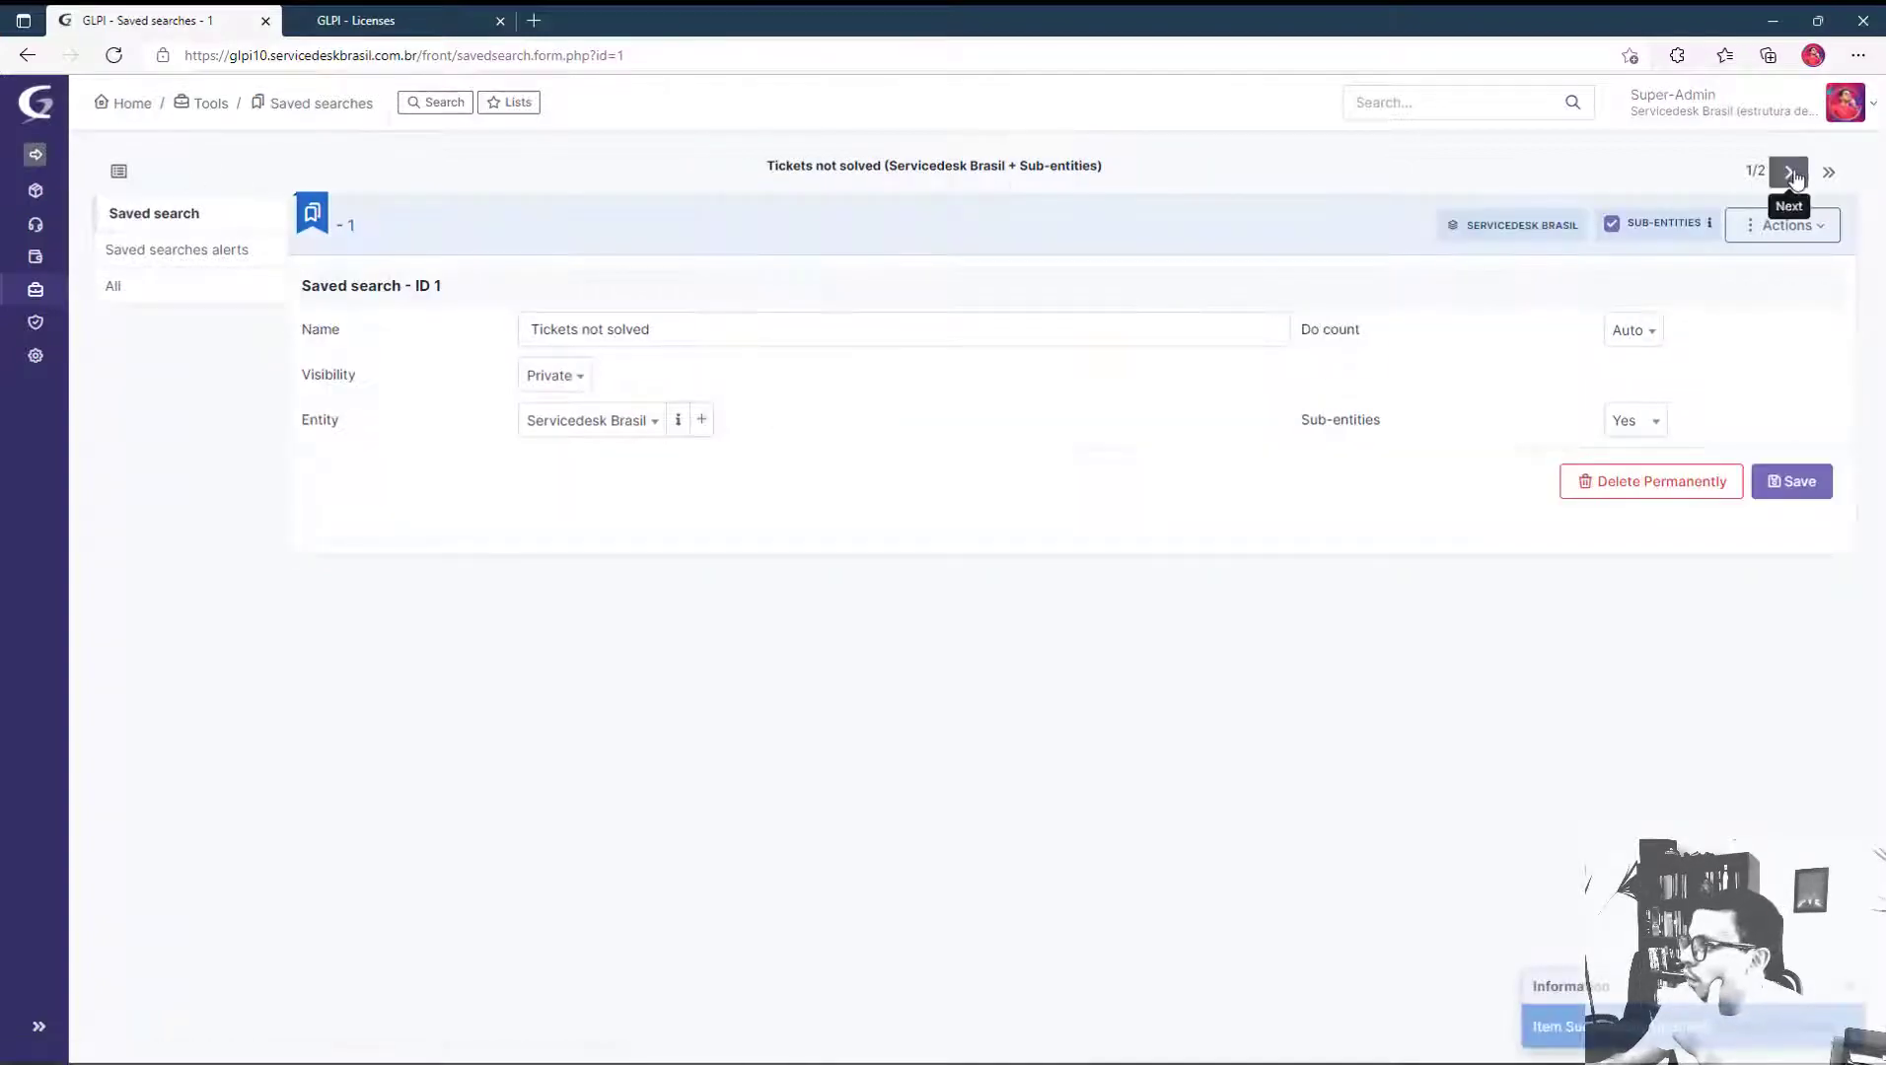
pyautogui.click(1790, 171)
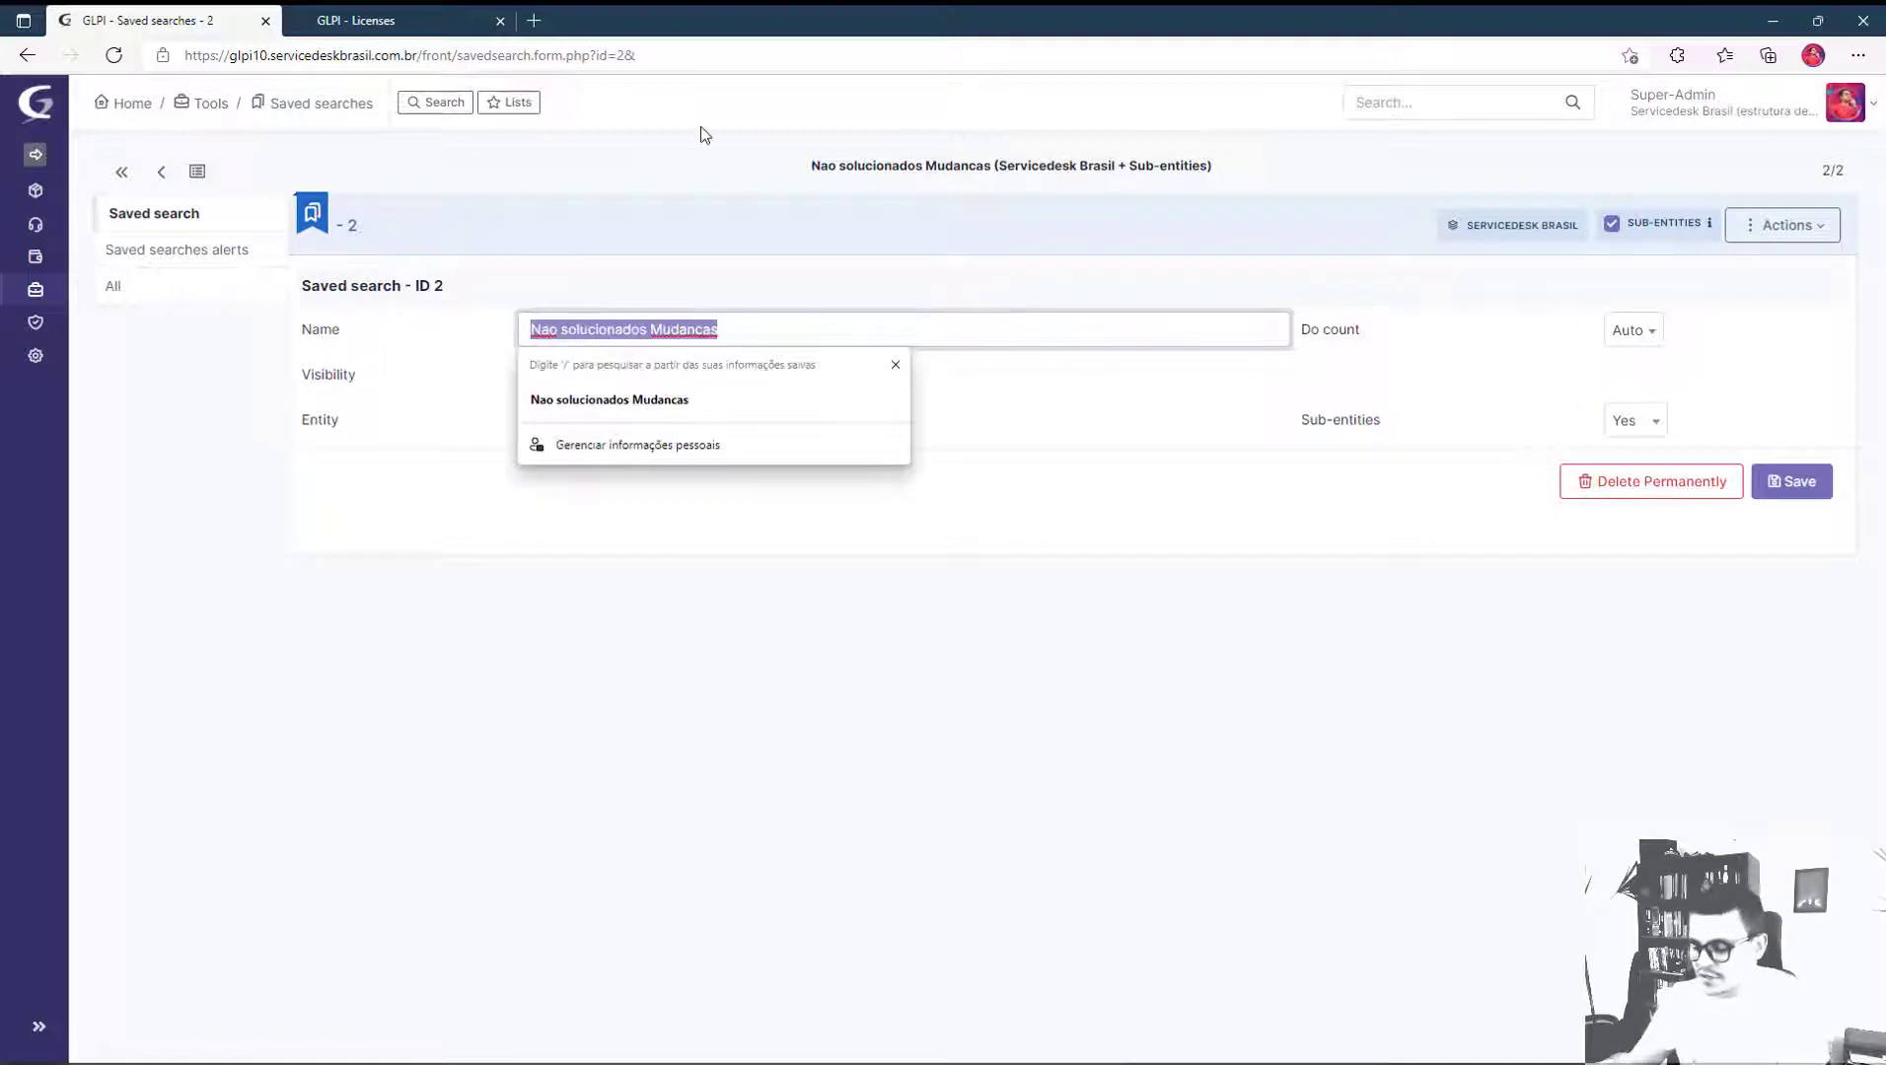
# Rename the second saved search to 'Not solved changes' and save it.
pyautogui.write('Not solved')
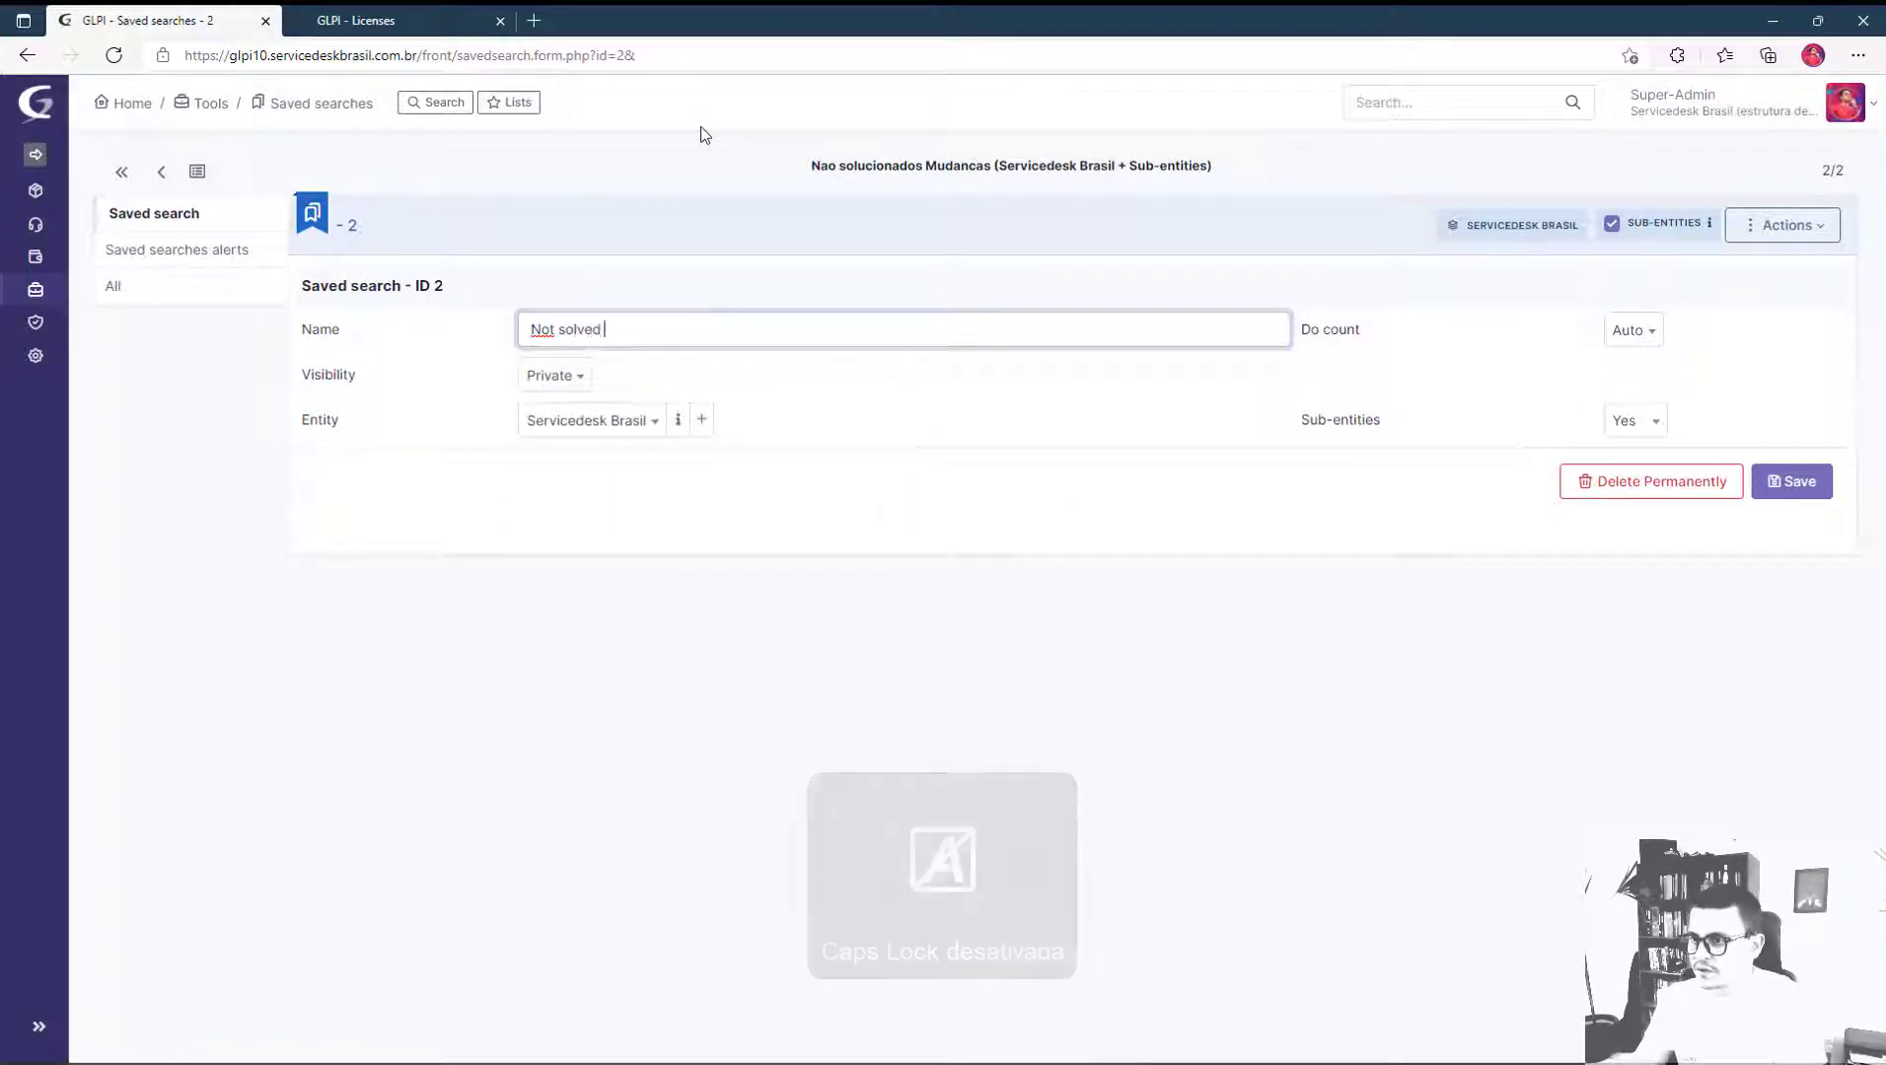
pyautogui.write('changes')
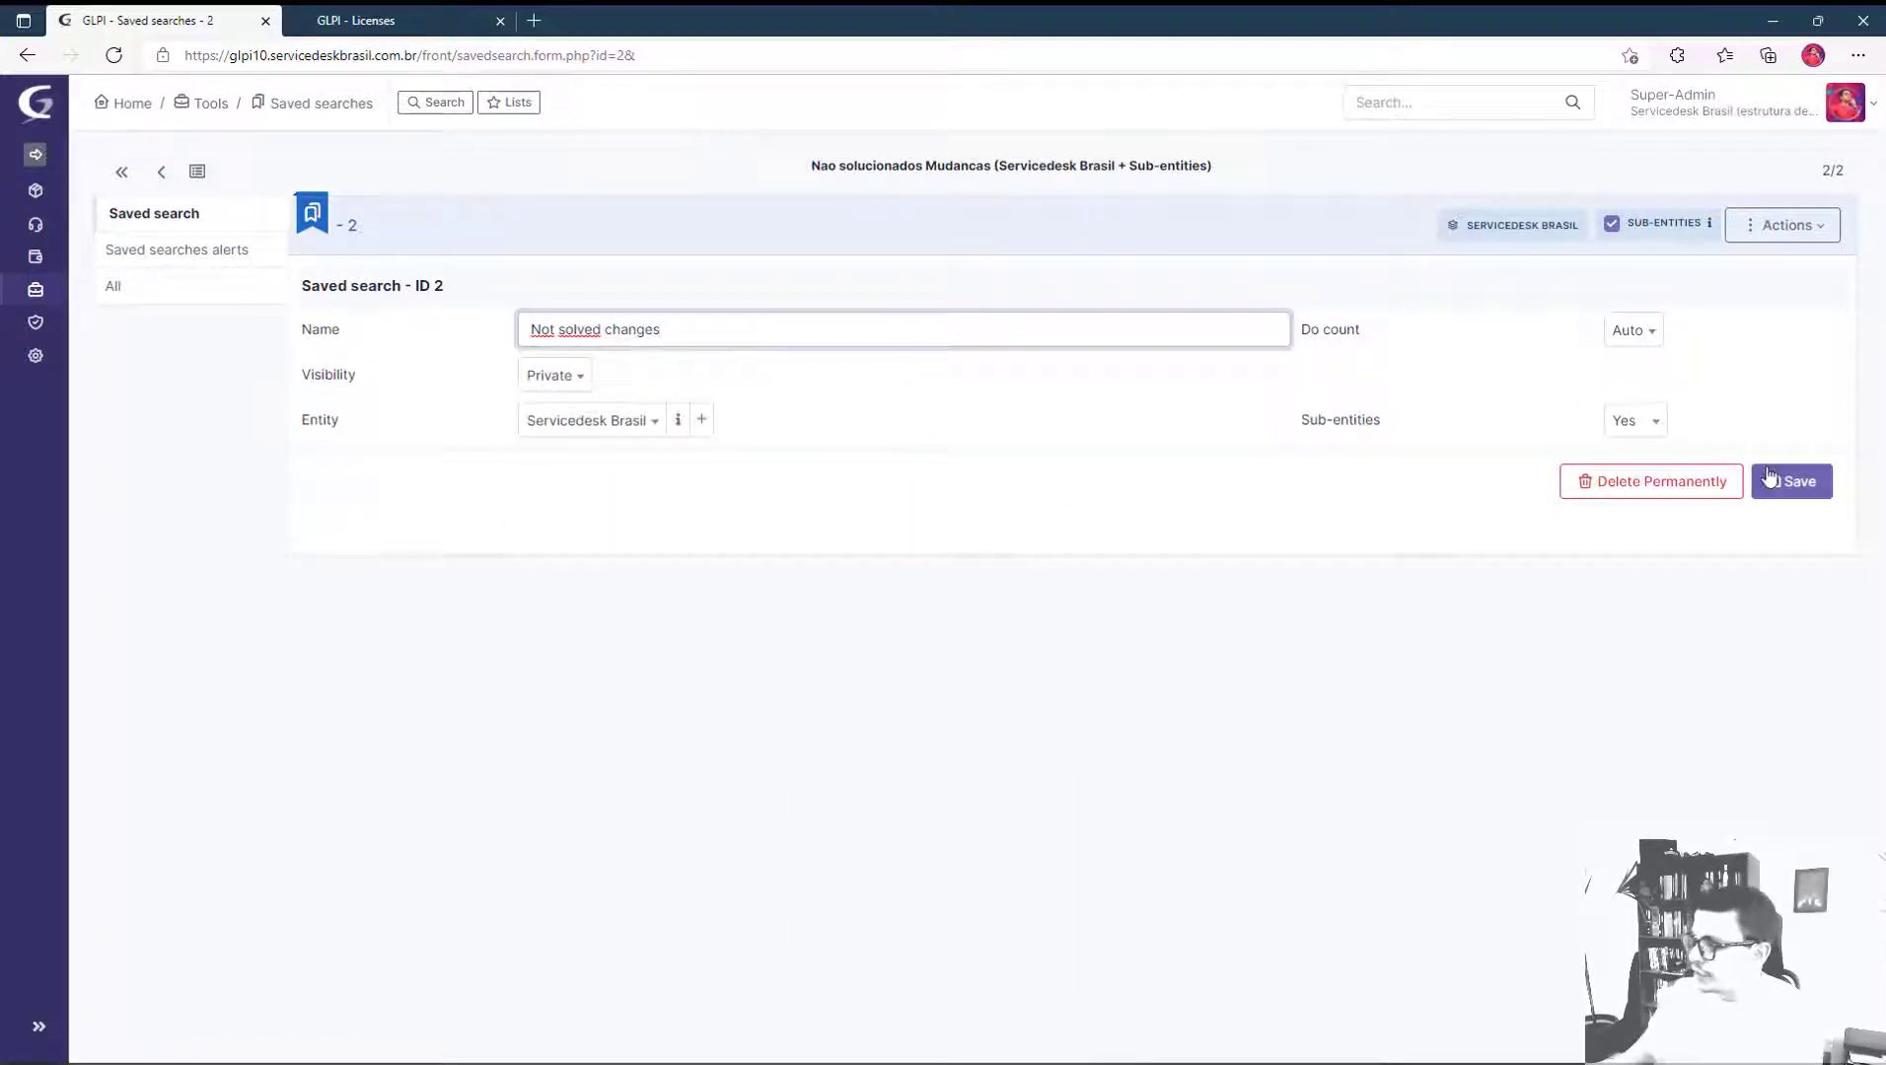
pyautogui.click(1791, 482)
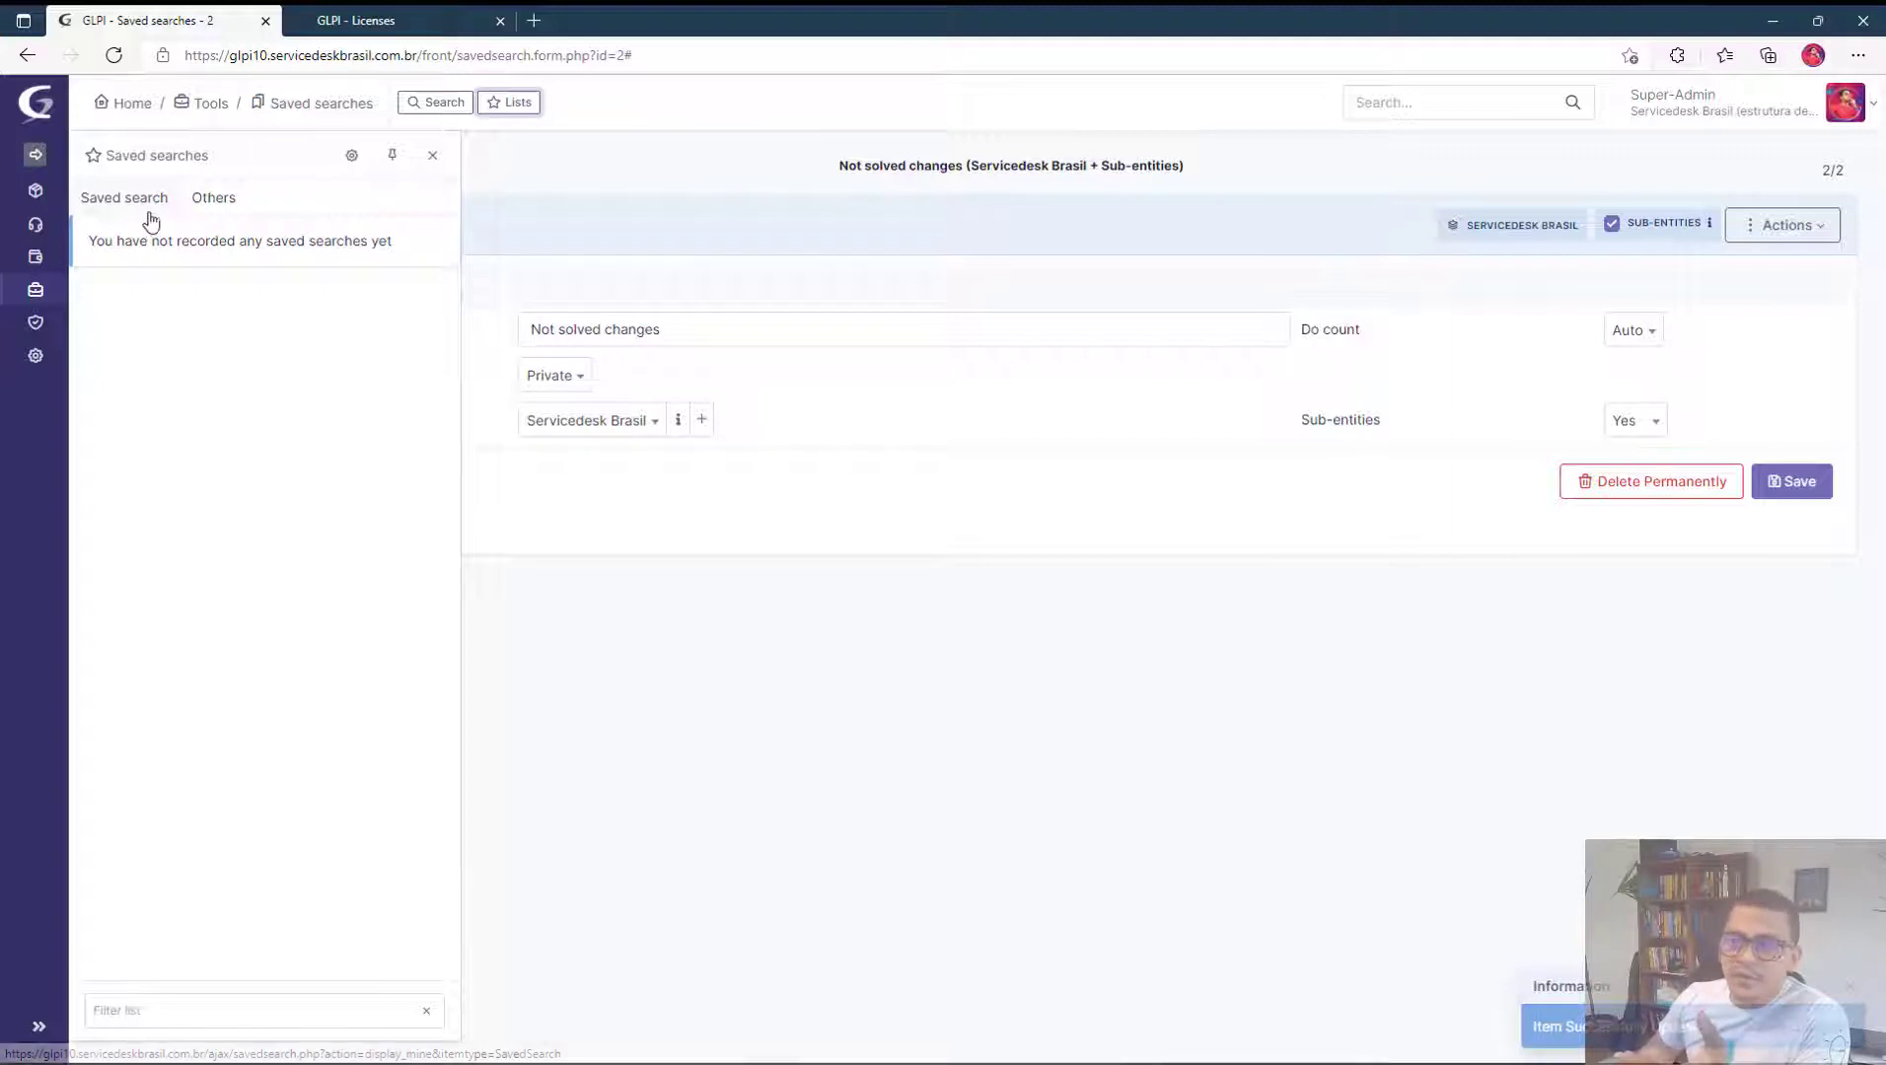
pyautogui.moveTo(205, 300)
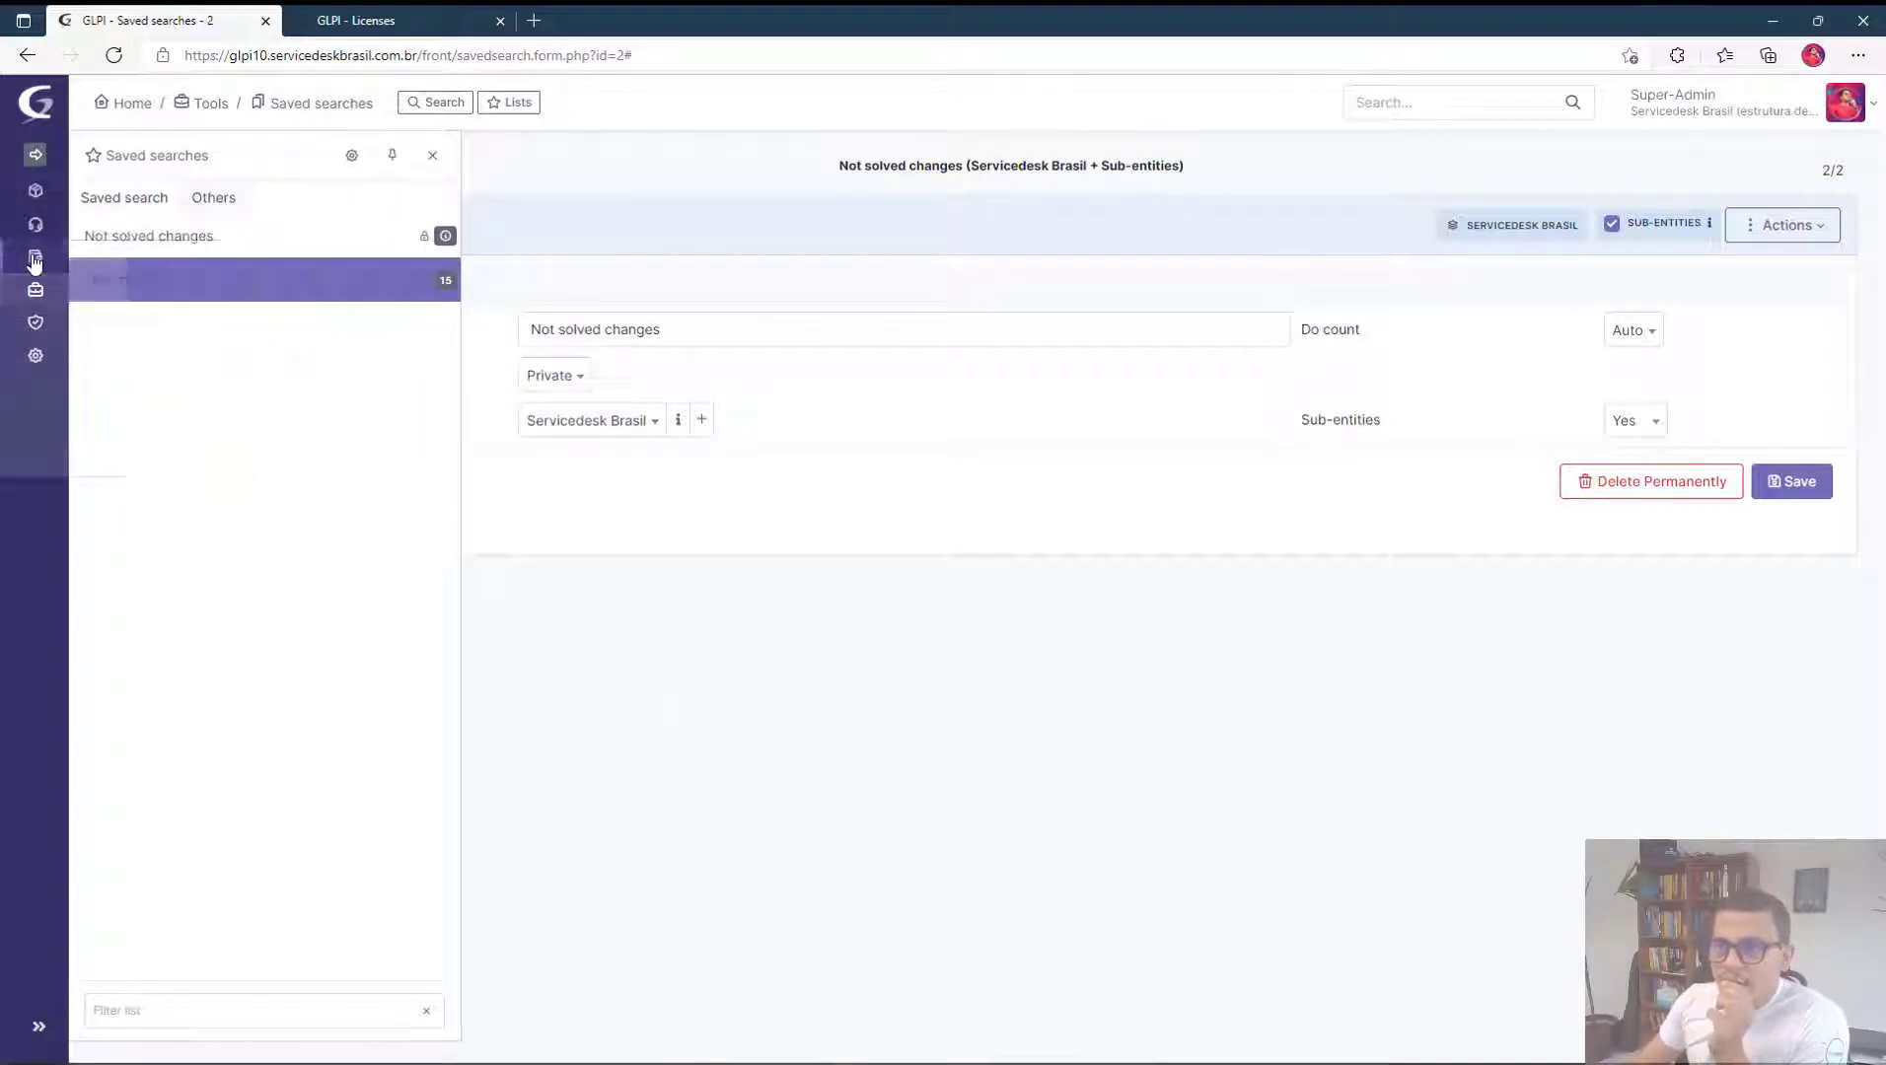
# On the Tickets list, show the saved searches panel and its Others tab.
pyautogui.click(36, 224)
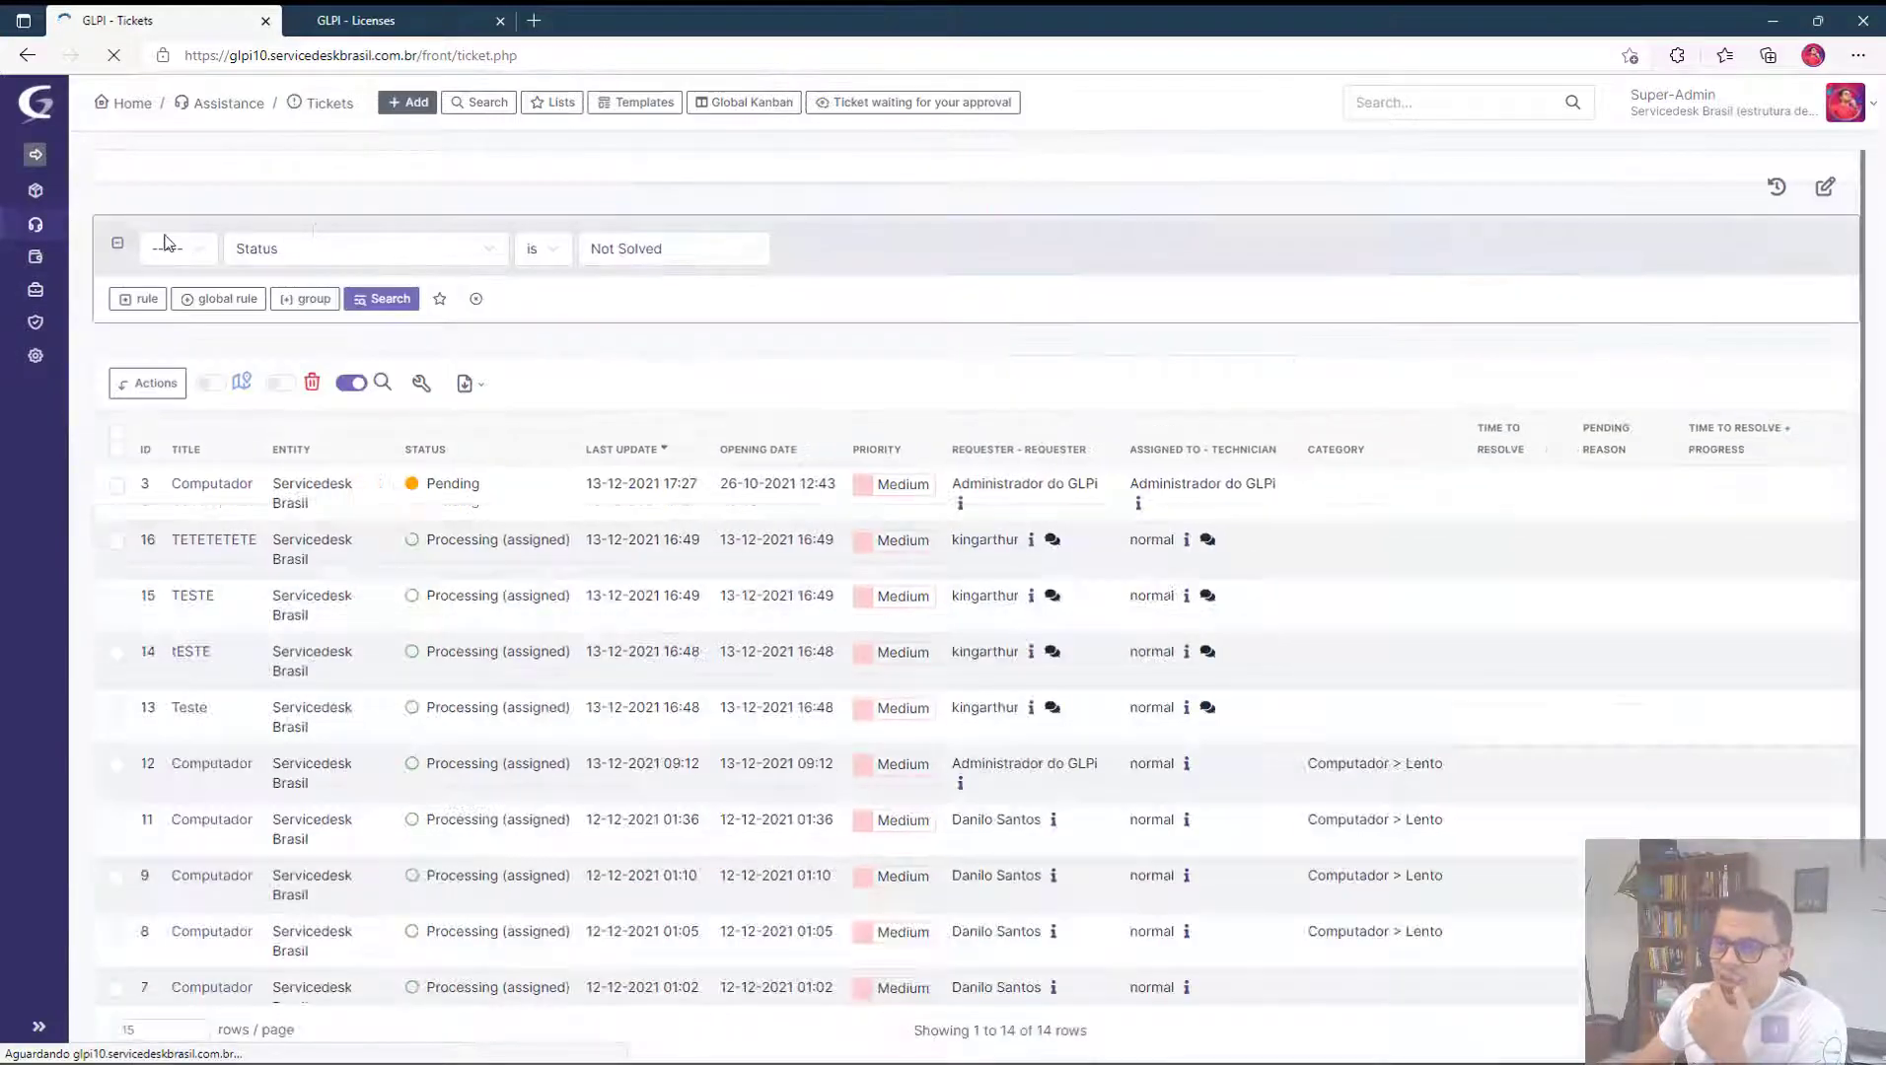
pyautogui.click(551, 101)
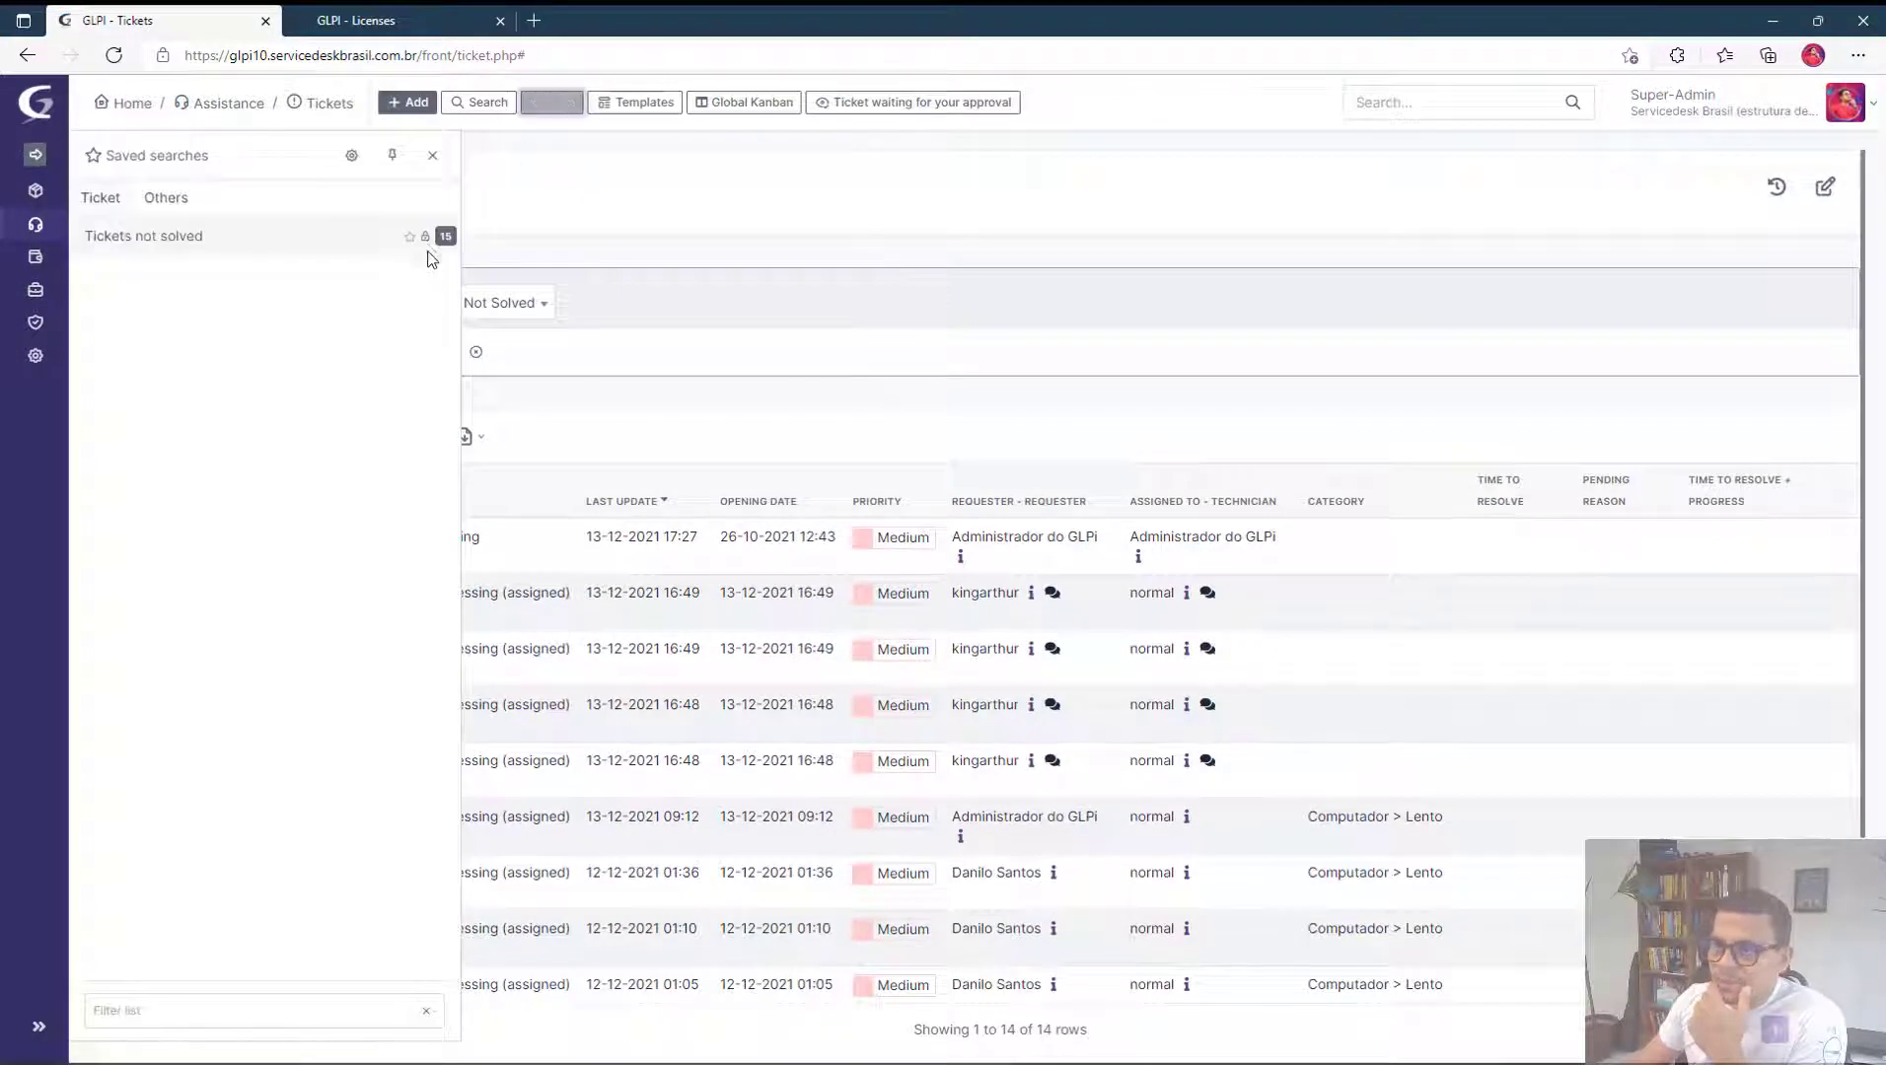
pyautogui.click(142, 235)
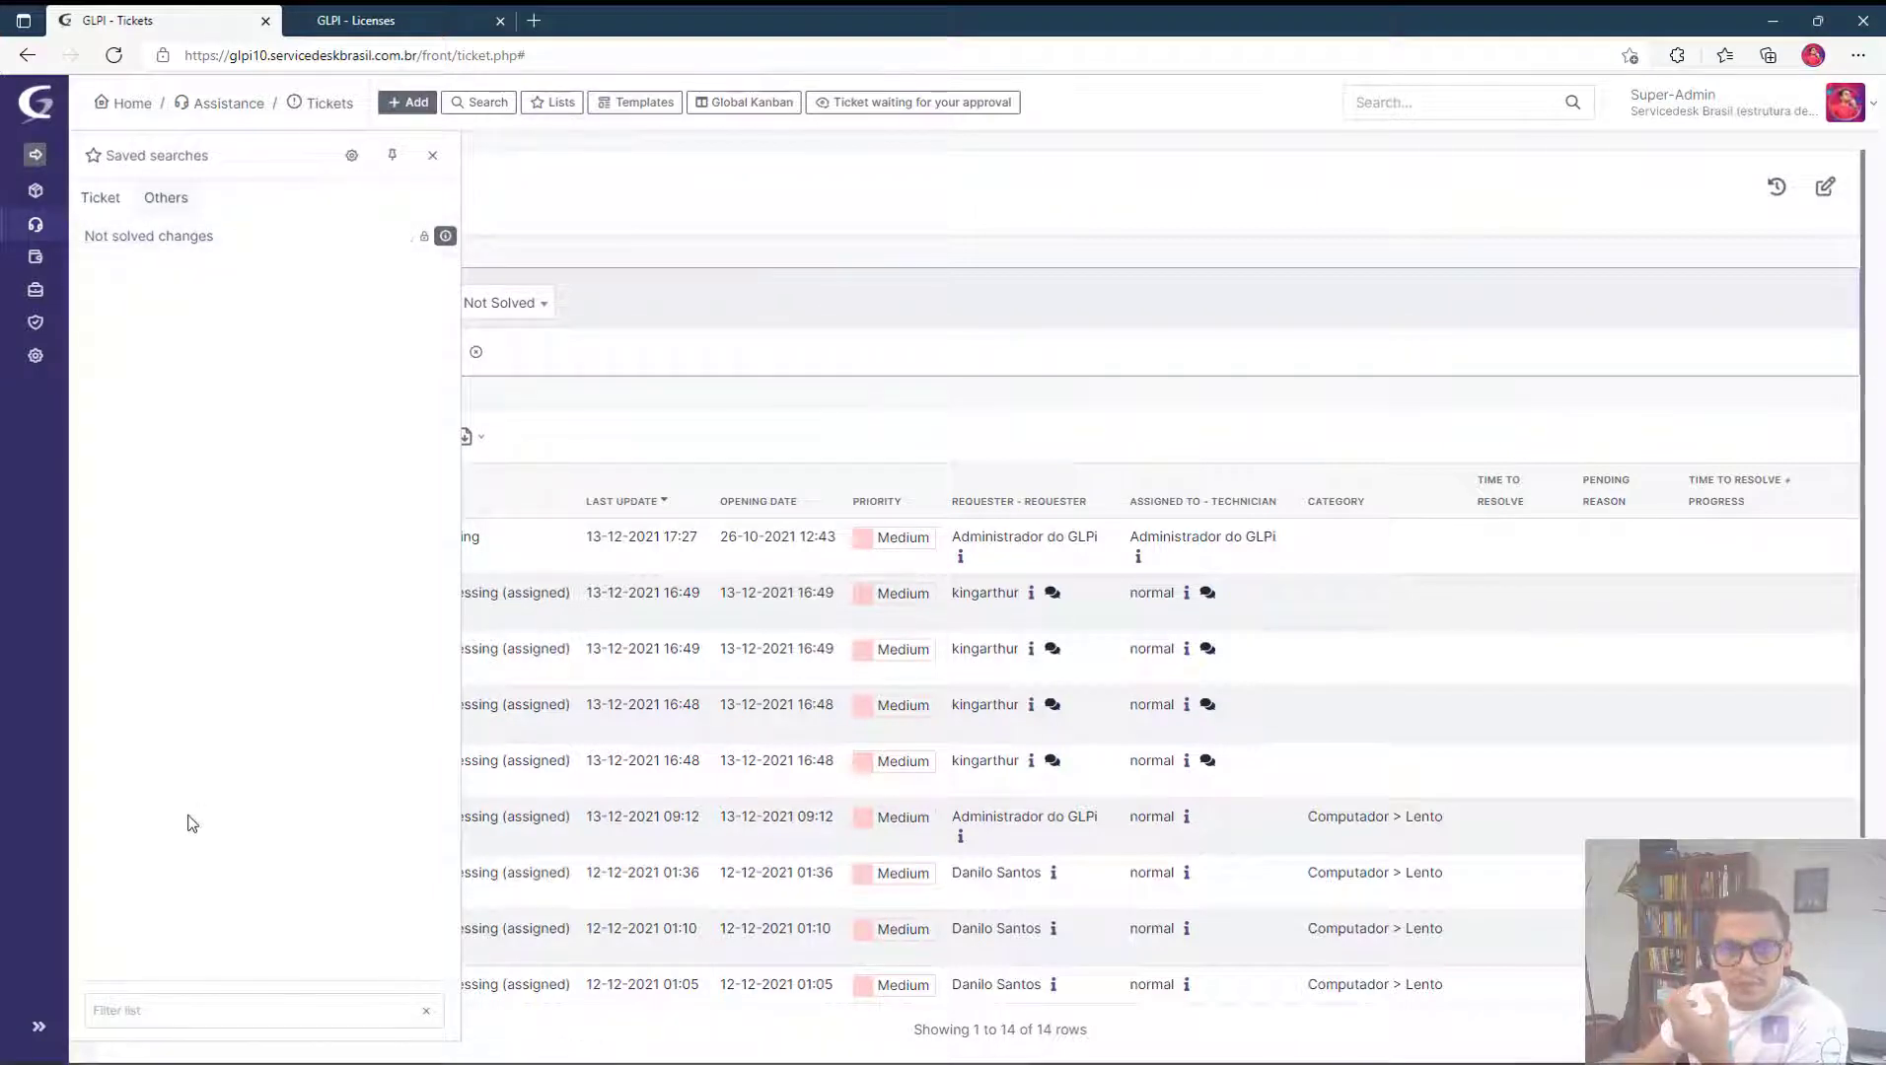
# Go to Assistance > Changes, show its saved searches and load the not-solved search.
pyautogui.click(35, 225)
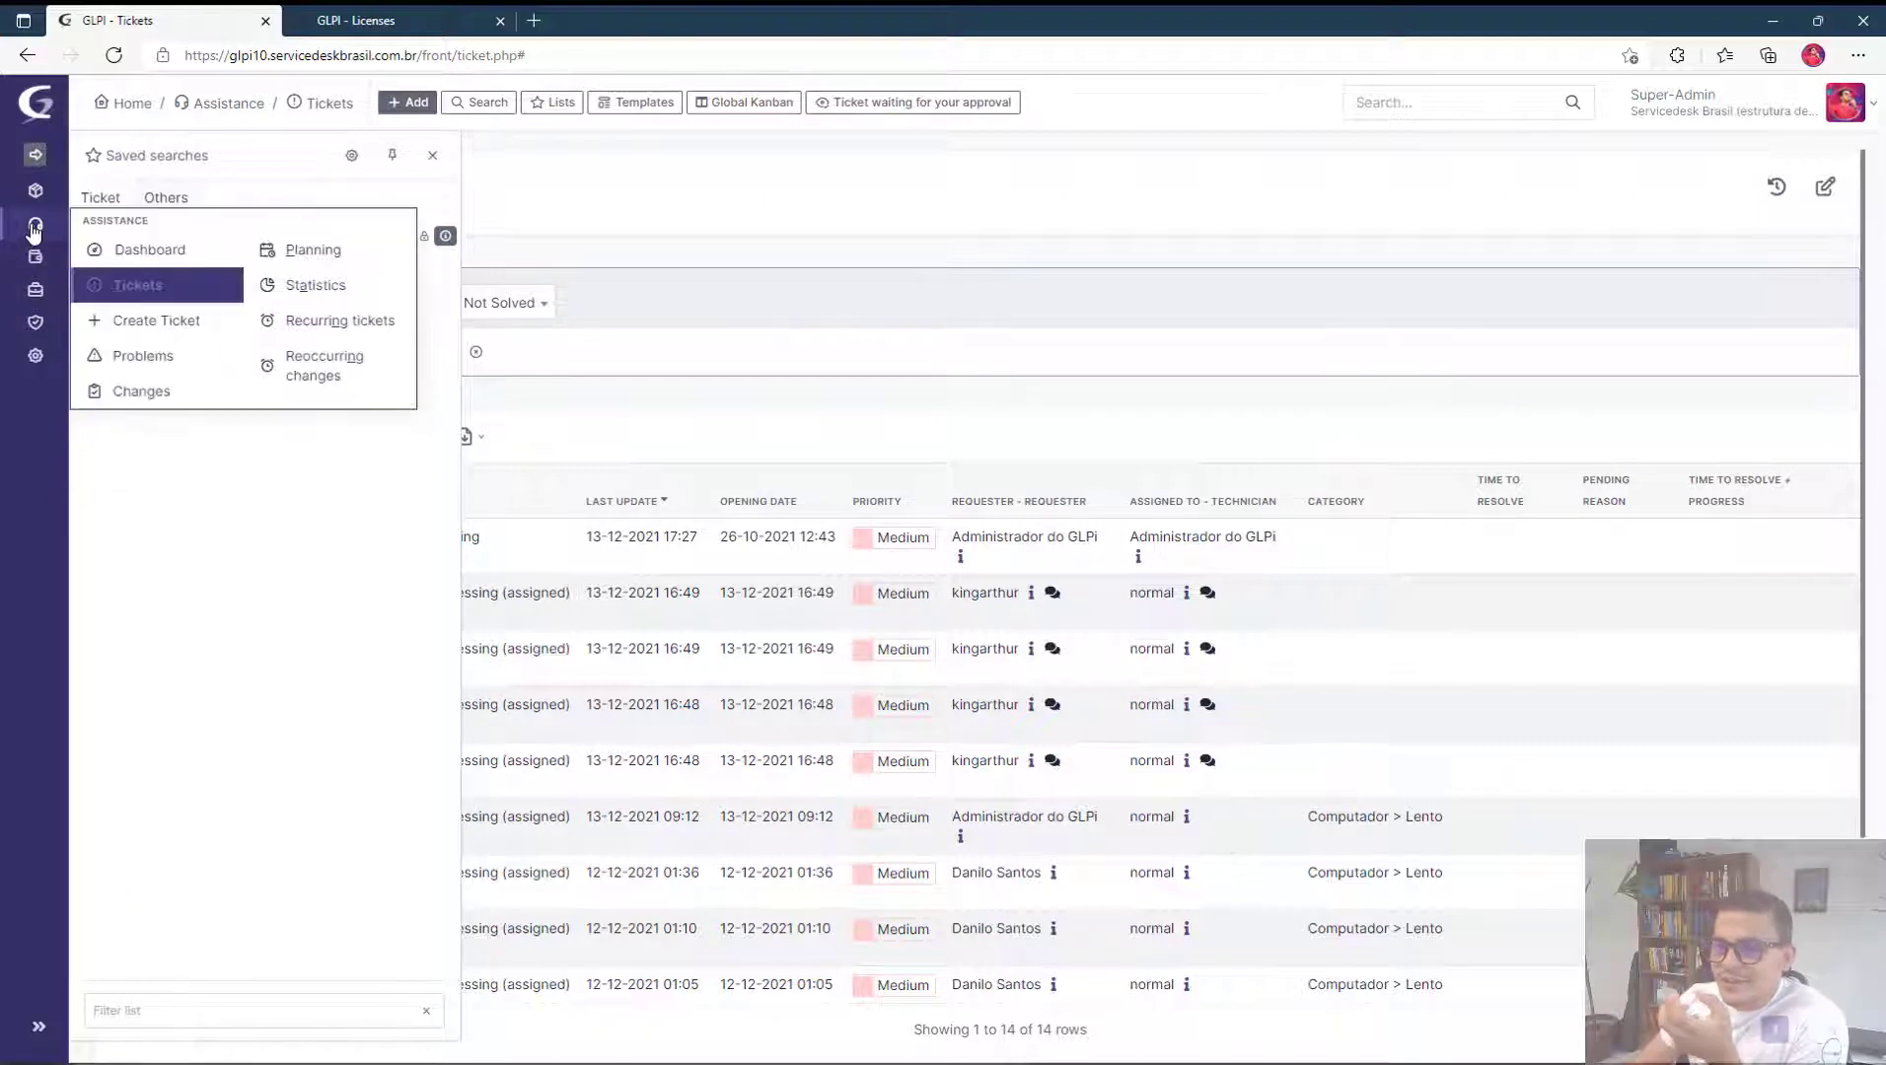
pyautogui.click(140, 391)
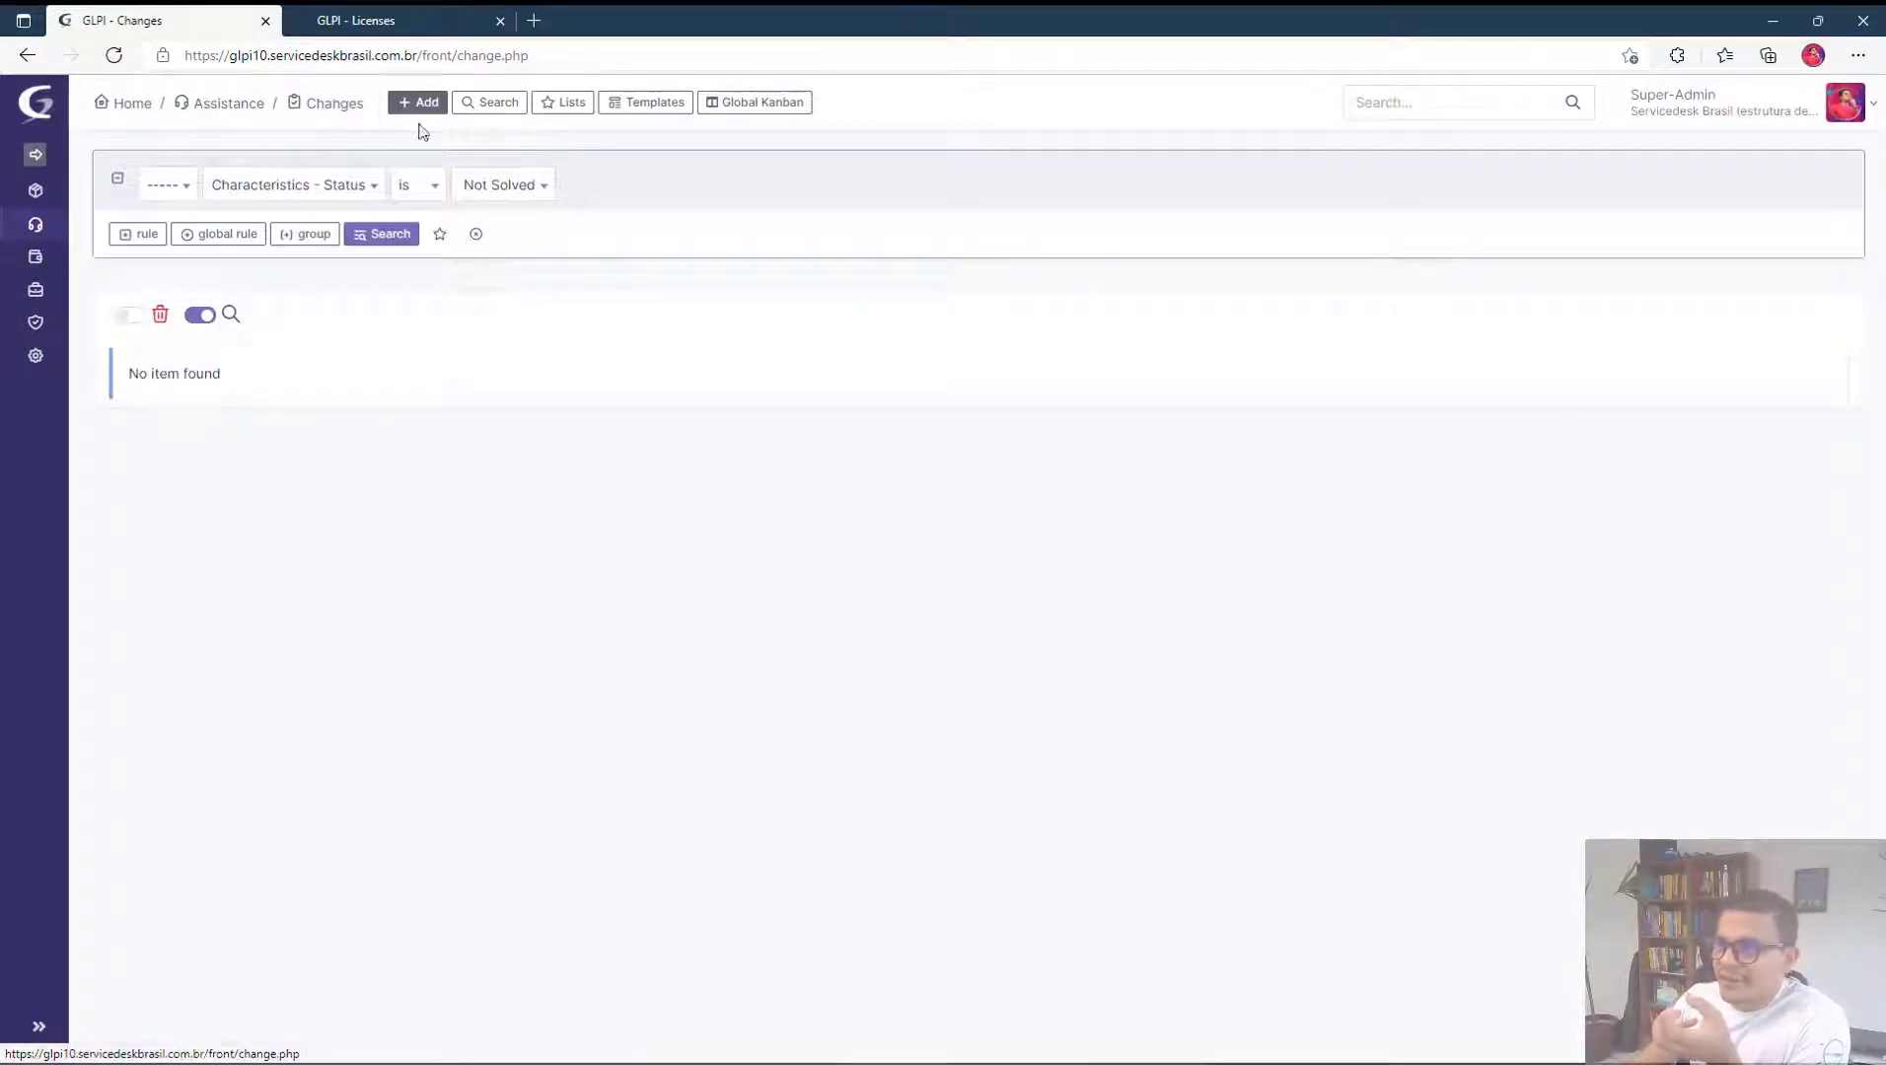
pyautogui.click(562, 103)
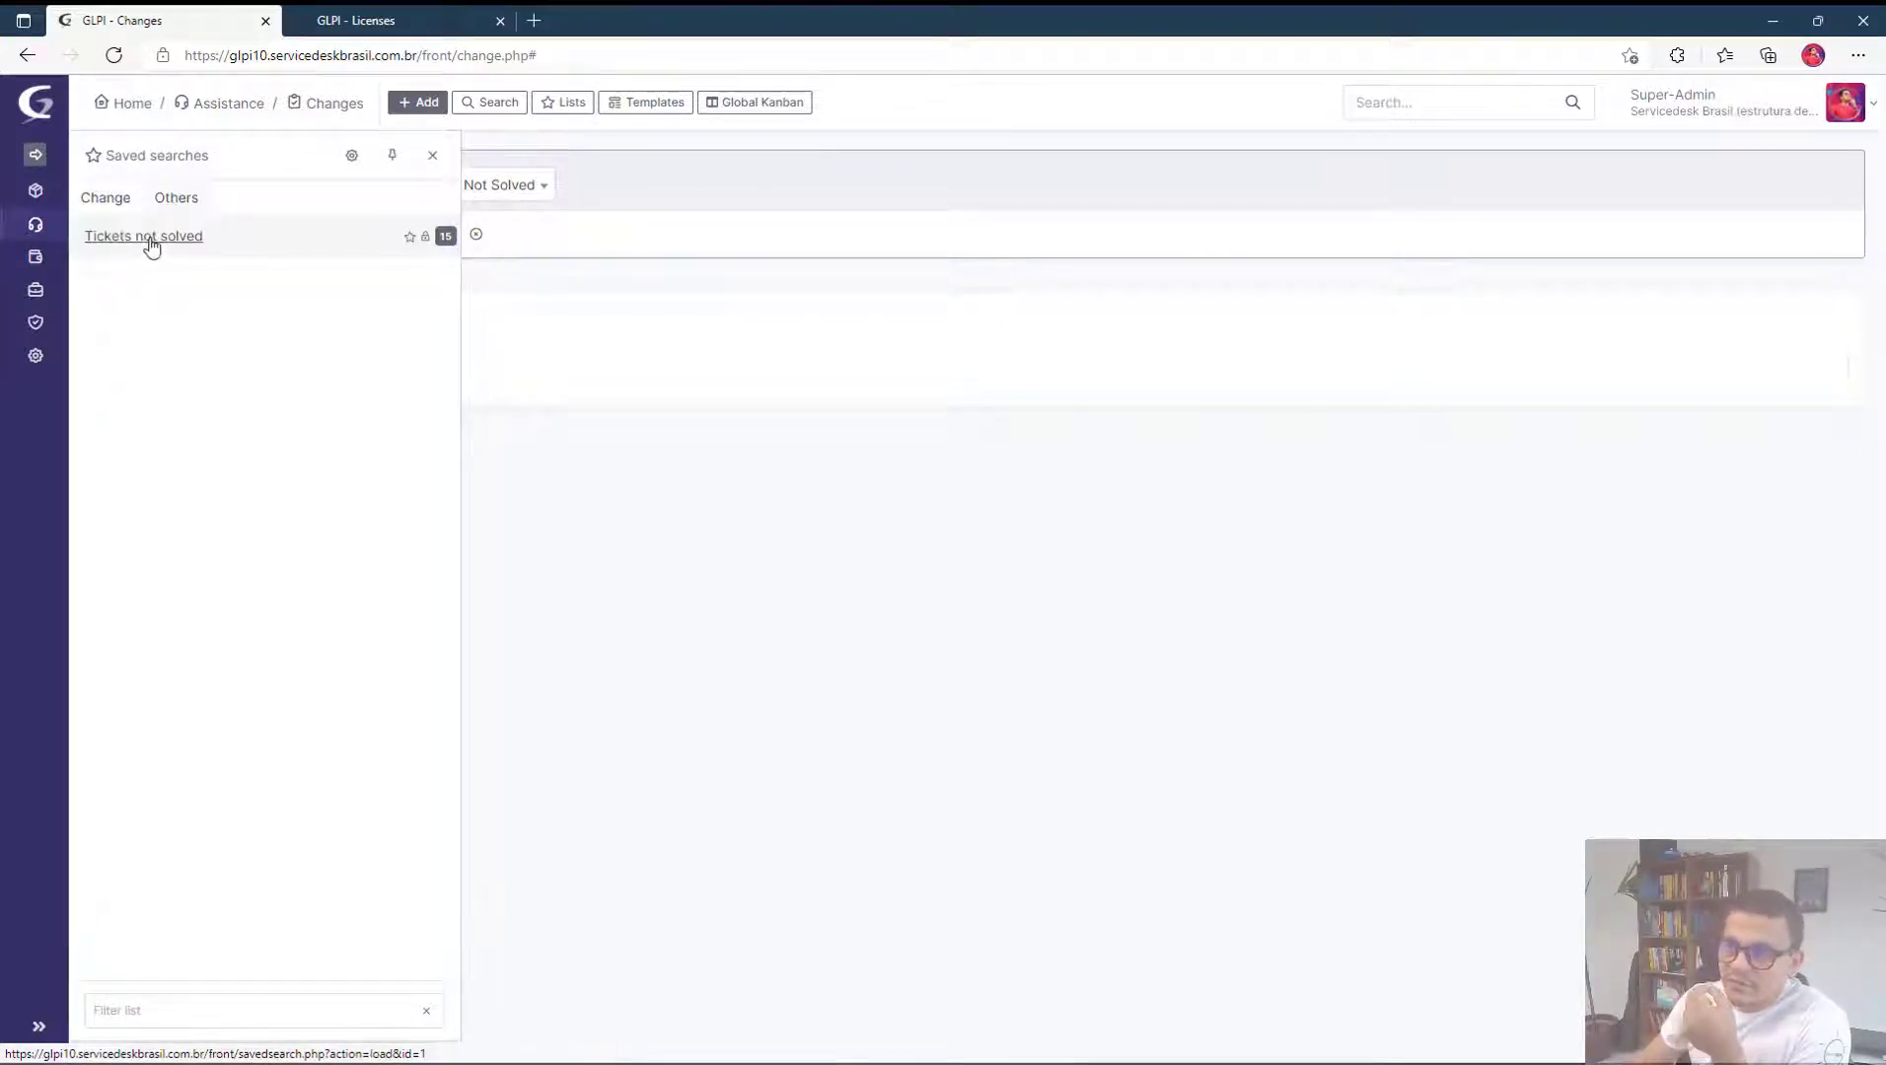
pyautogui.click(144, 234)
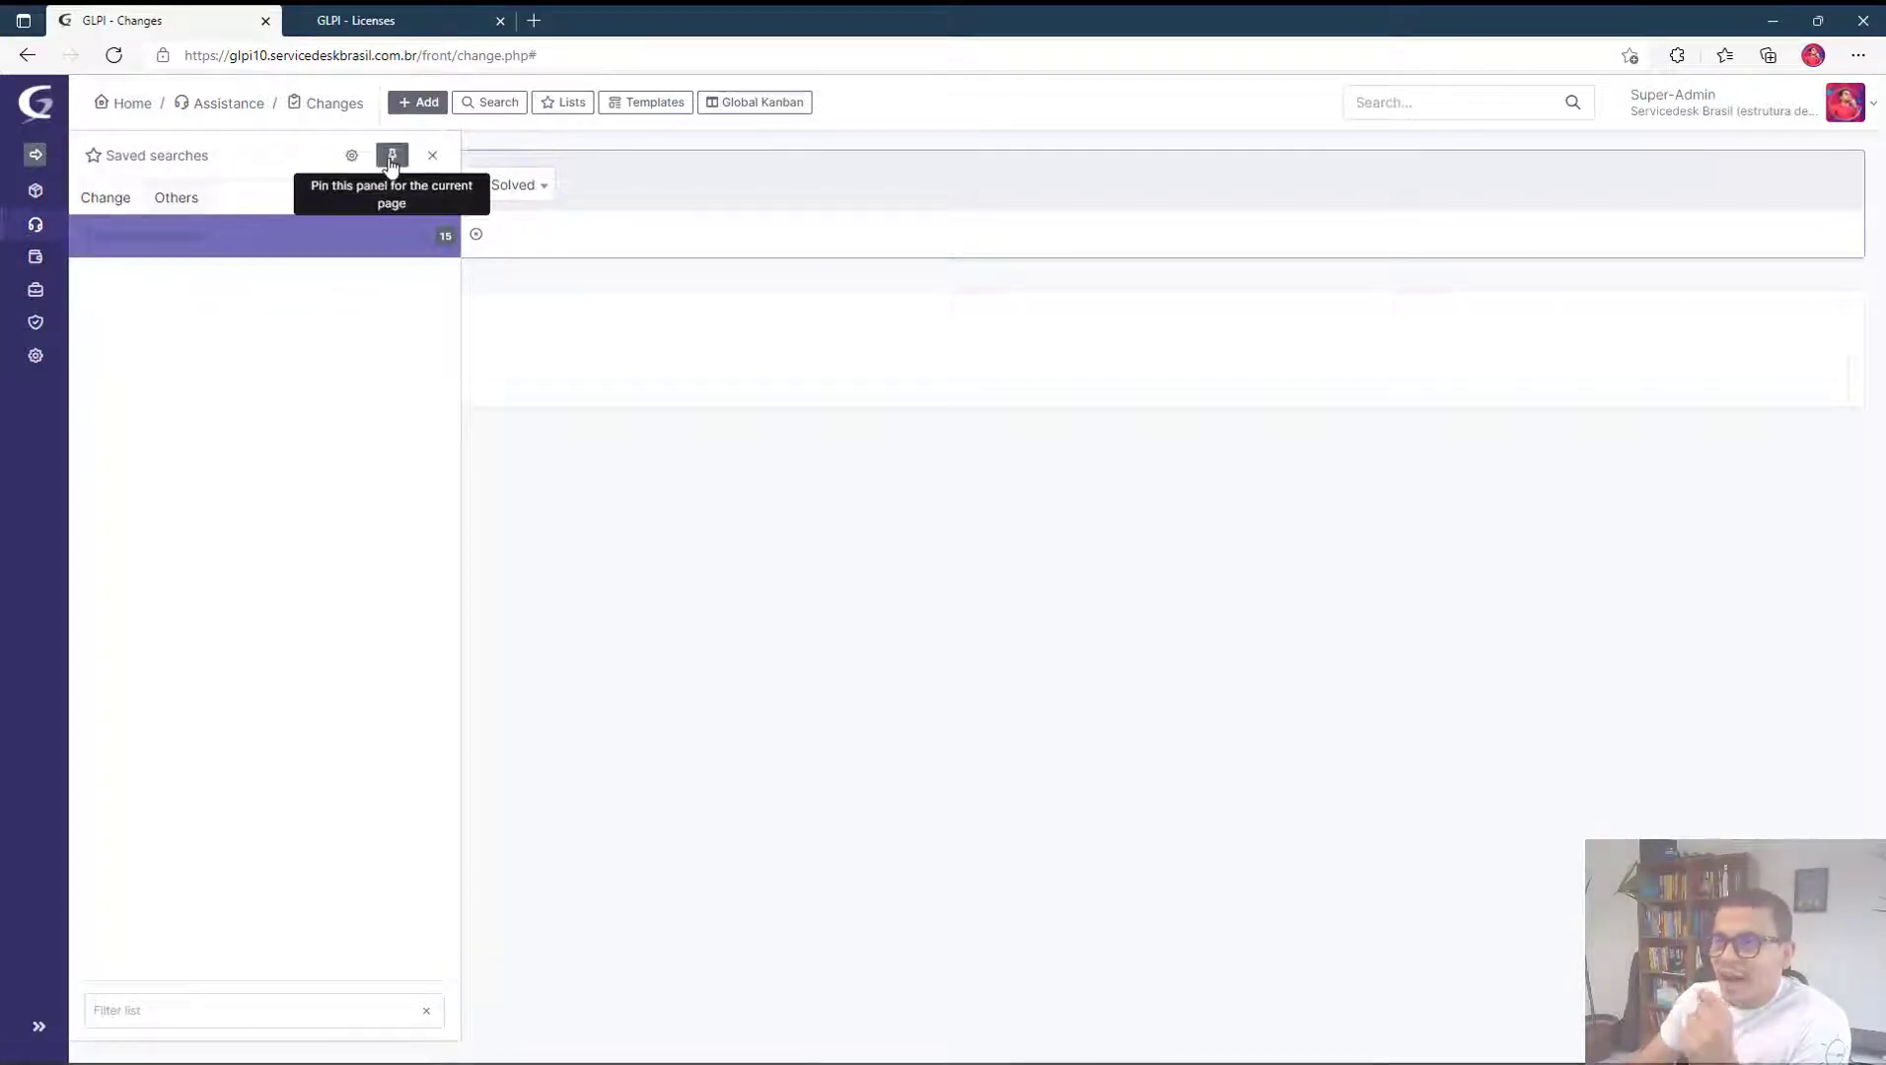
# Pin the saved searches panel so it stays open, then open the Computador ticket.
pyautogui.click(391, 156)
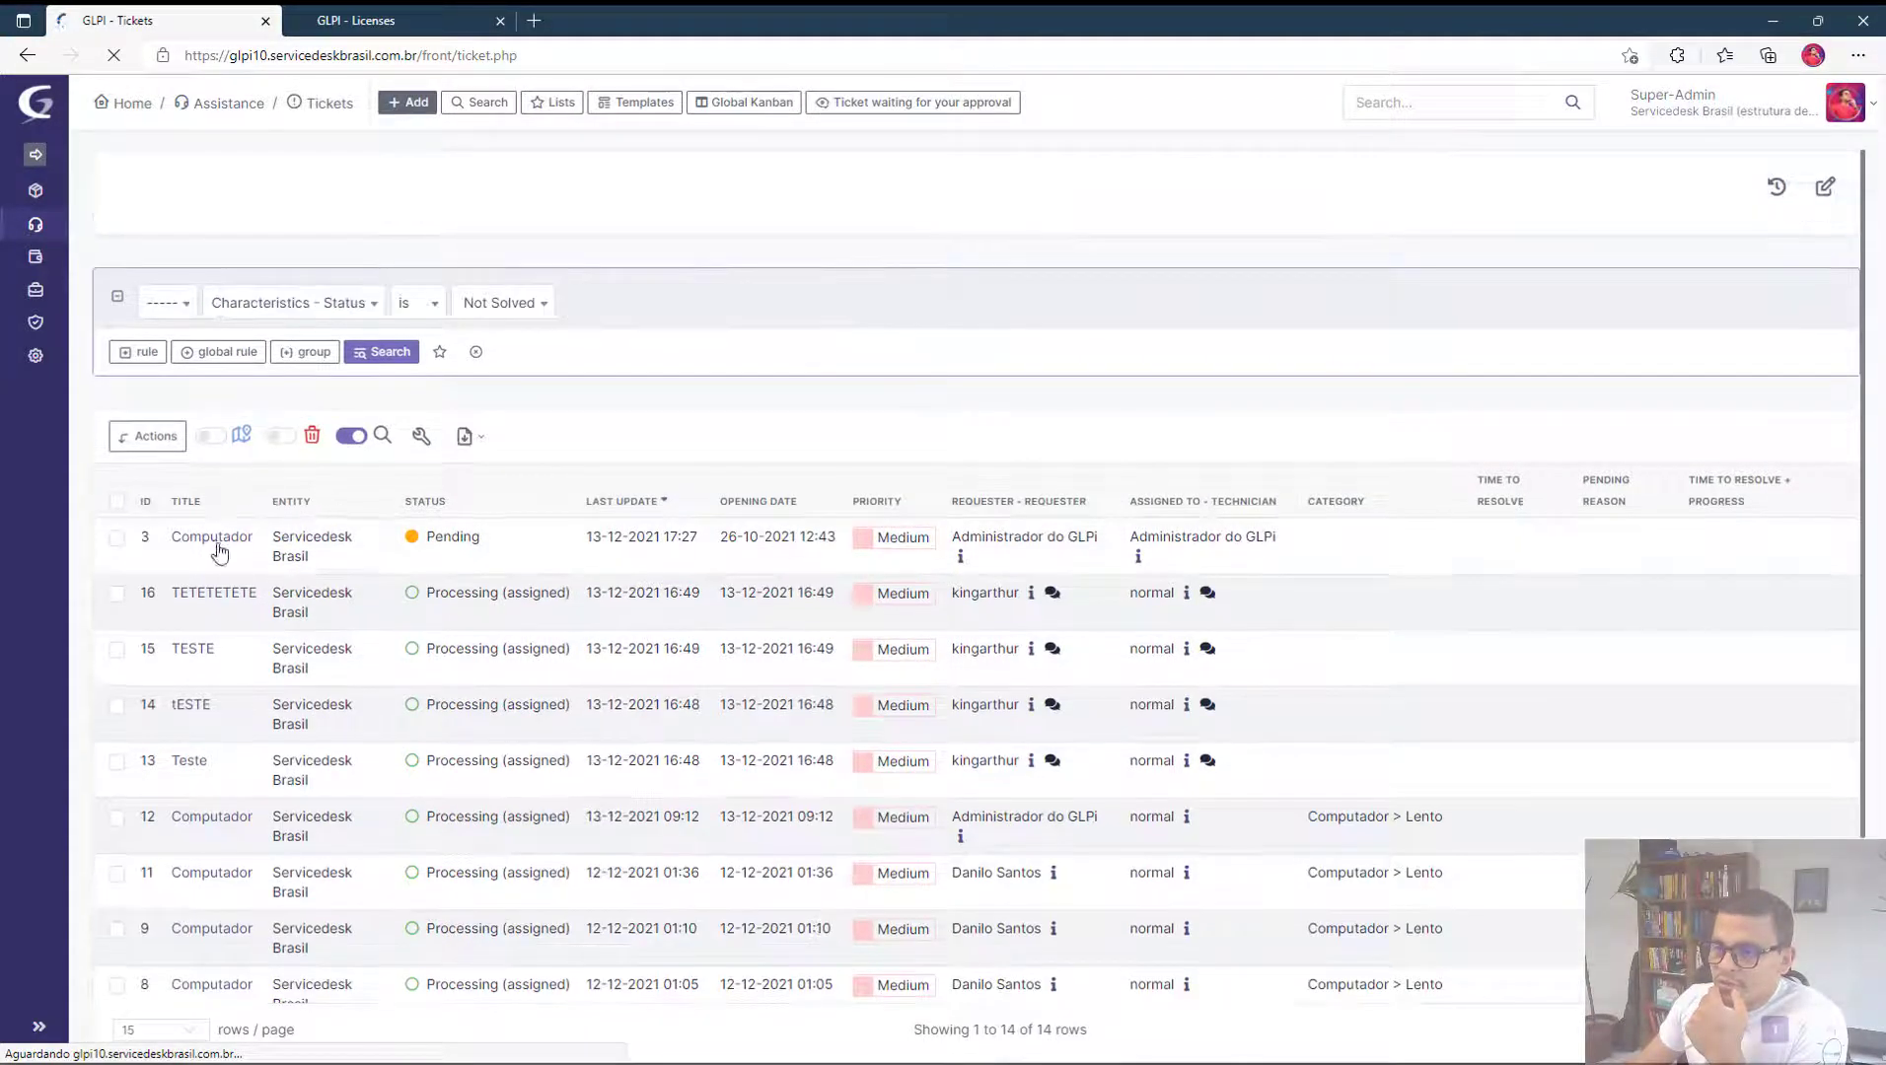
pyautogui.click(212, 536)
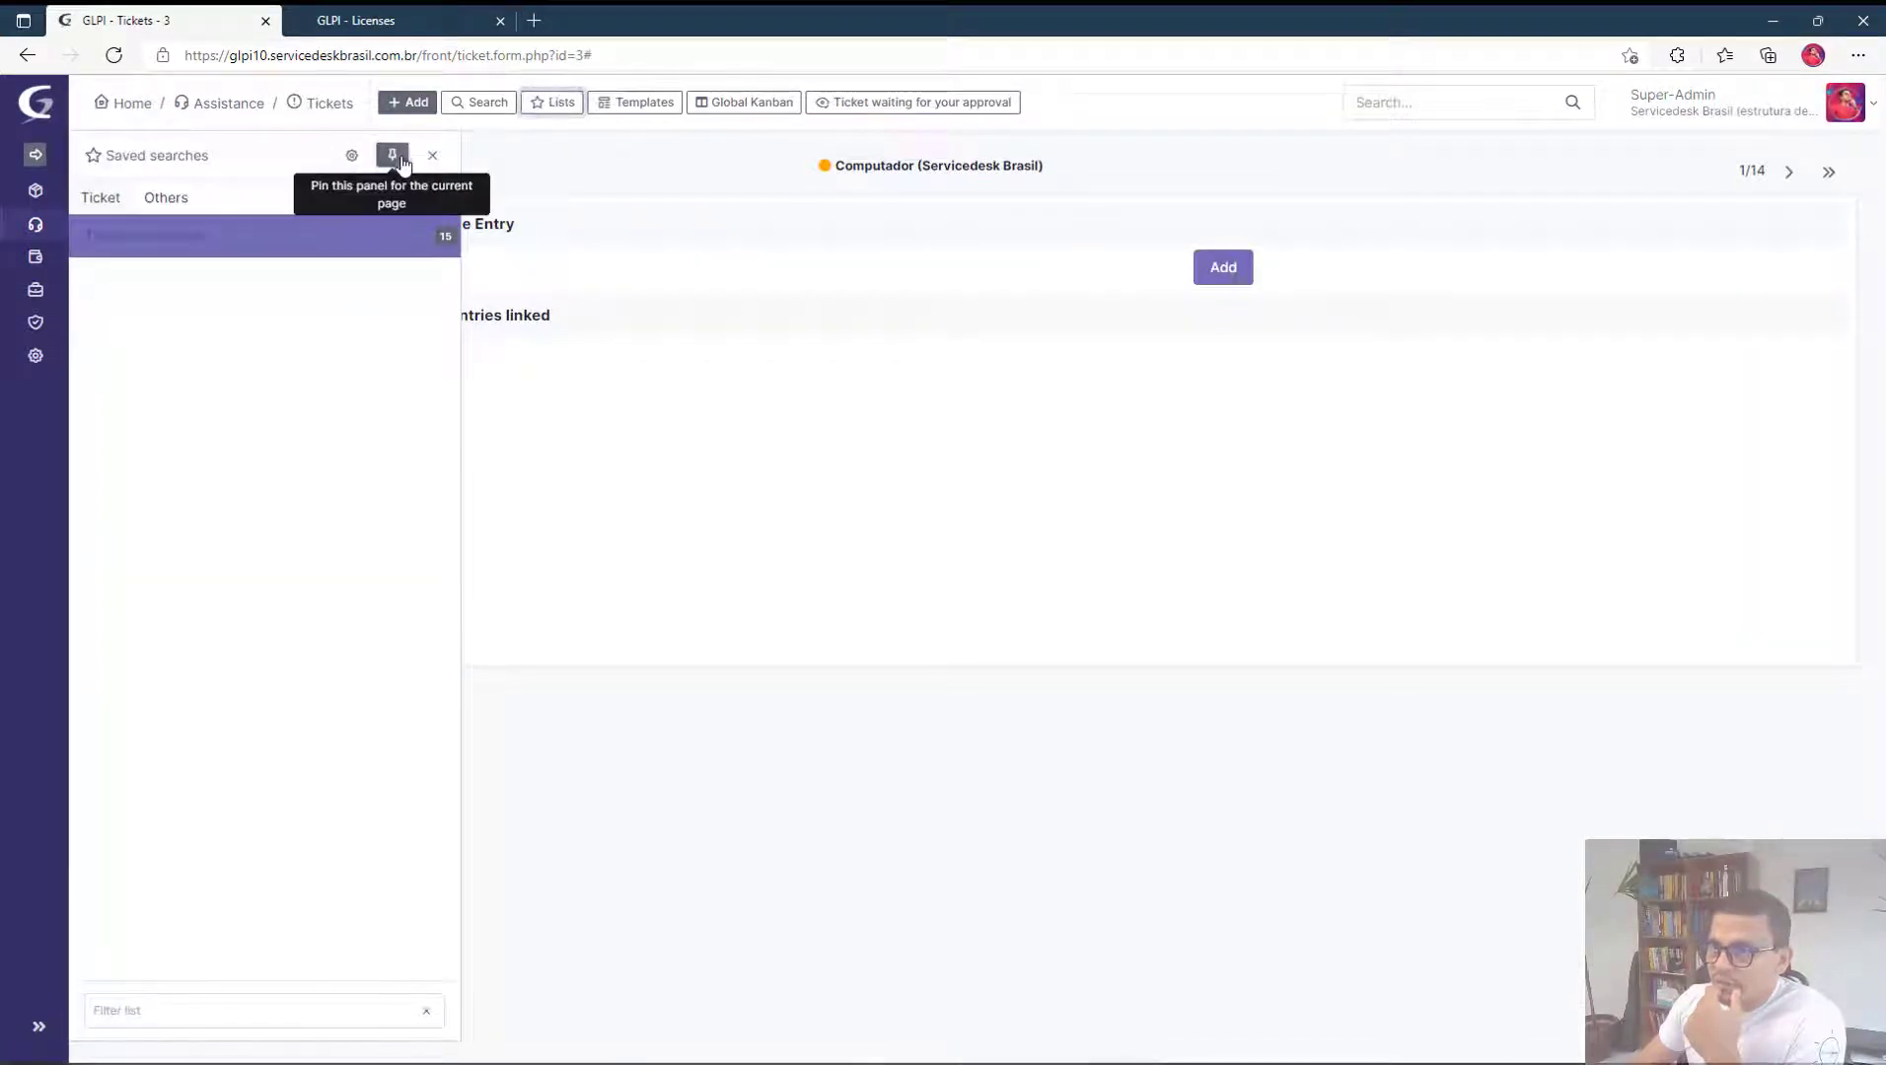
pyautogui.click(393, 156)
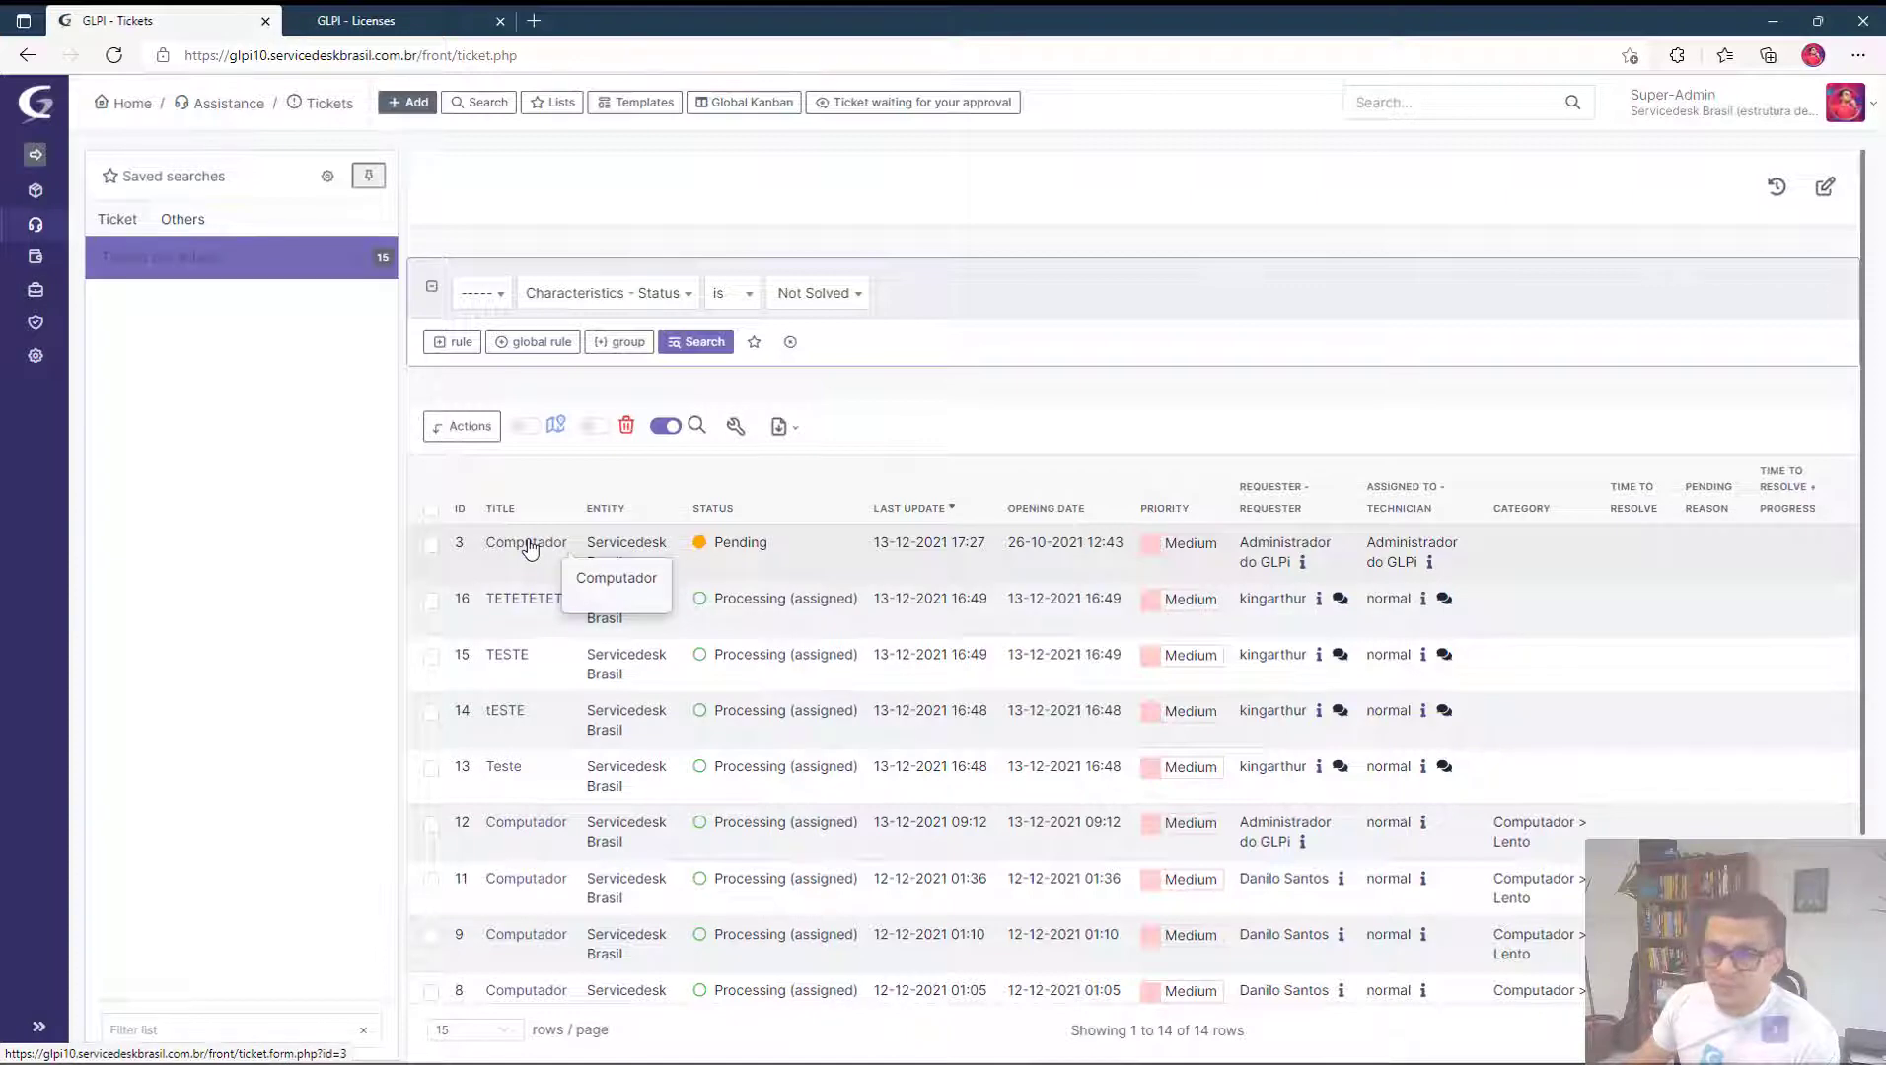
pyautogui.click(525, 542)
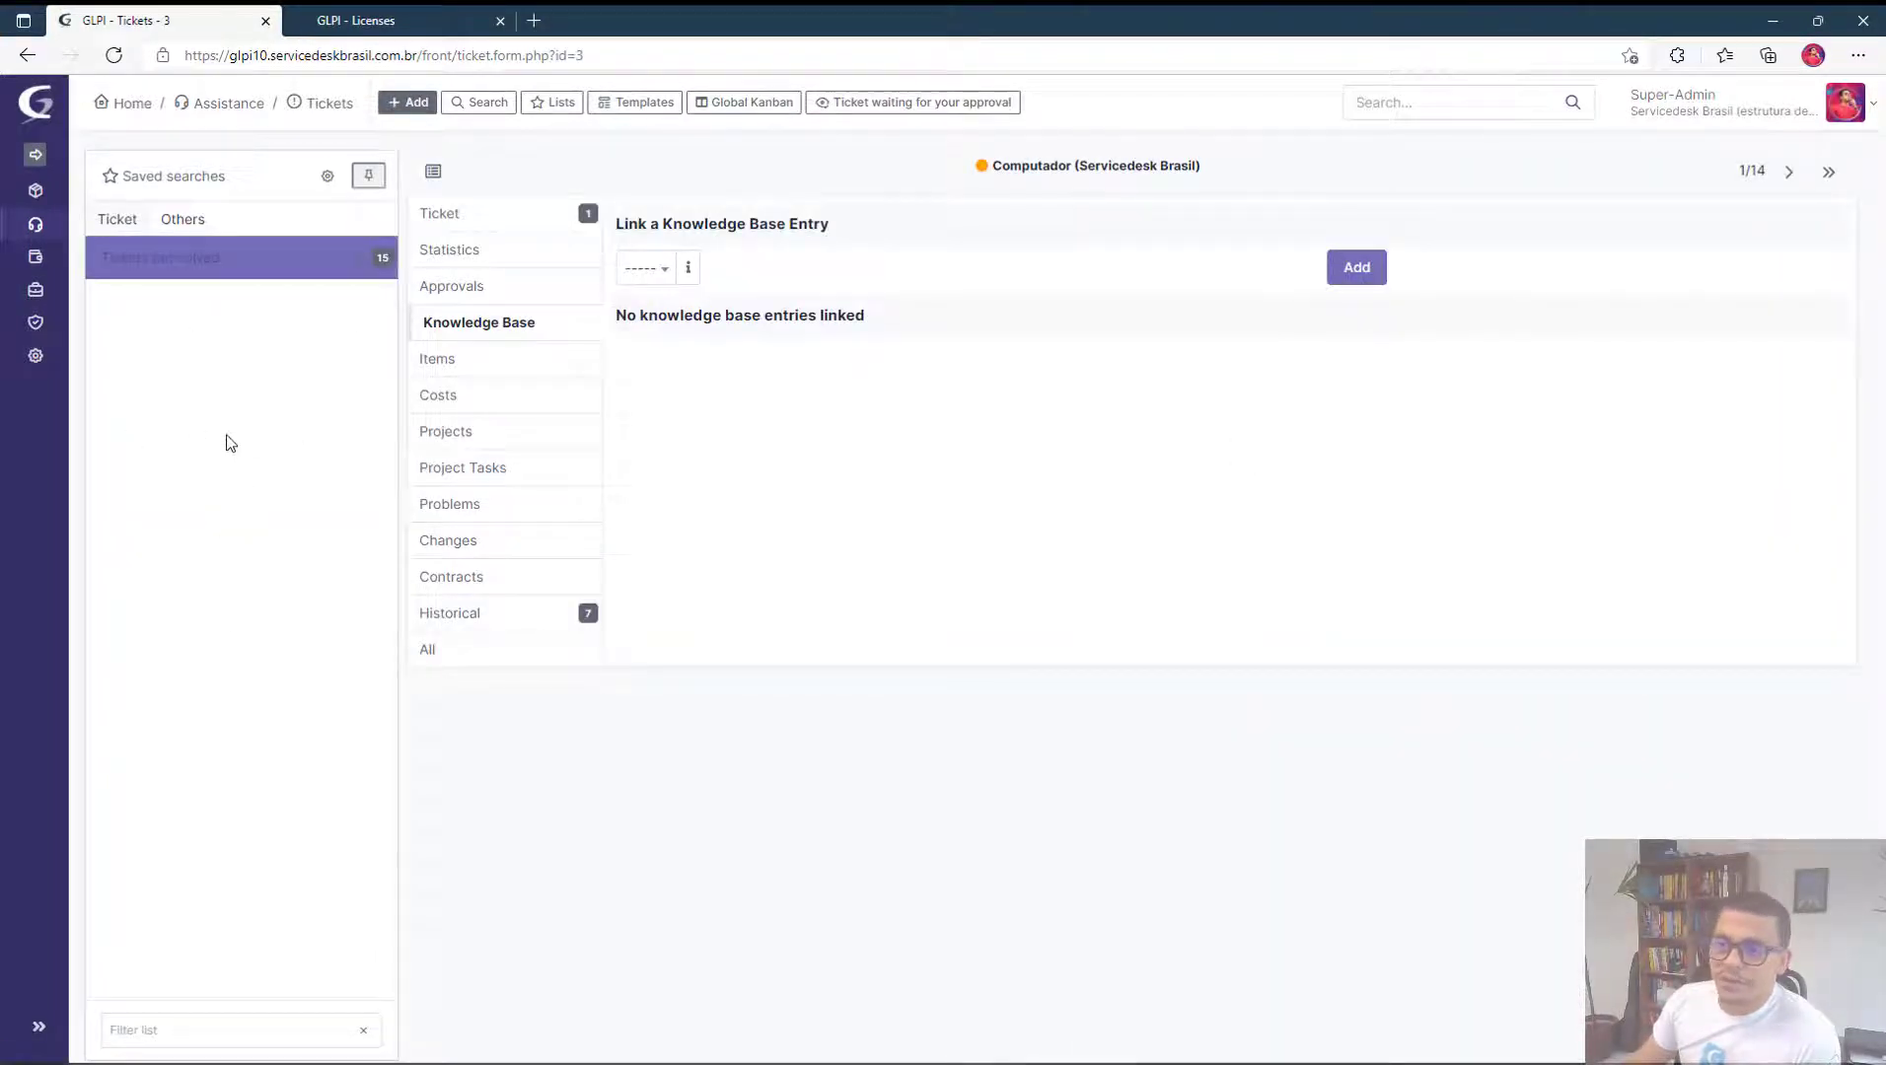
pyautogui.moveTo(1789, 172)
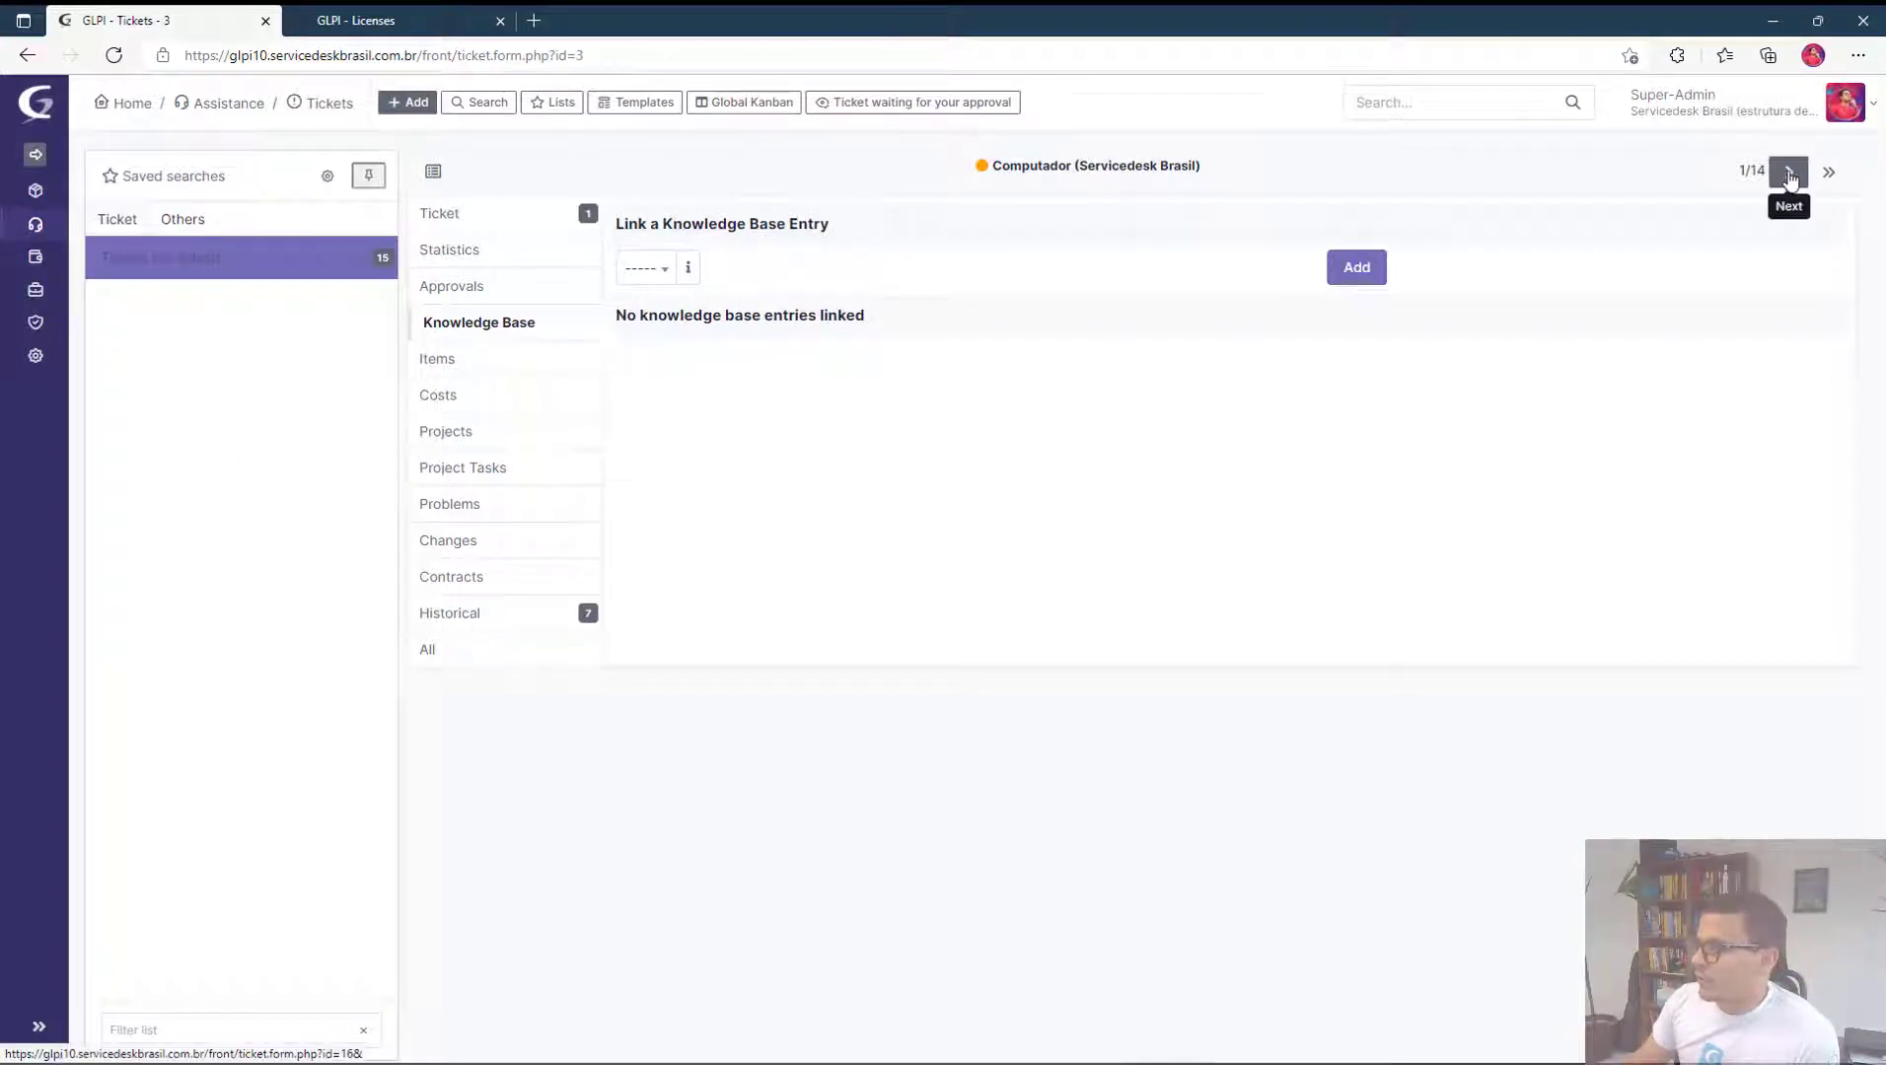
# Move to the next ticket, 16 (TETETETETE), with the panel still pinned.
pyautogui.click(1786, 171)
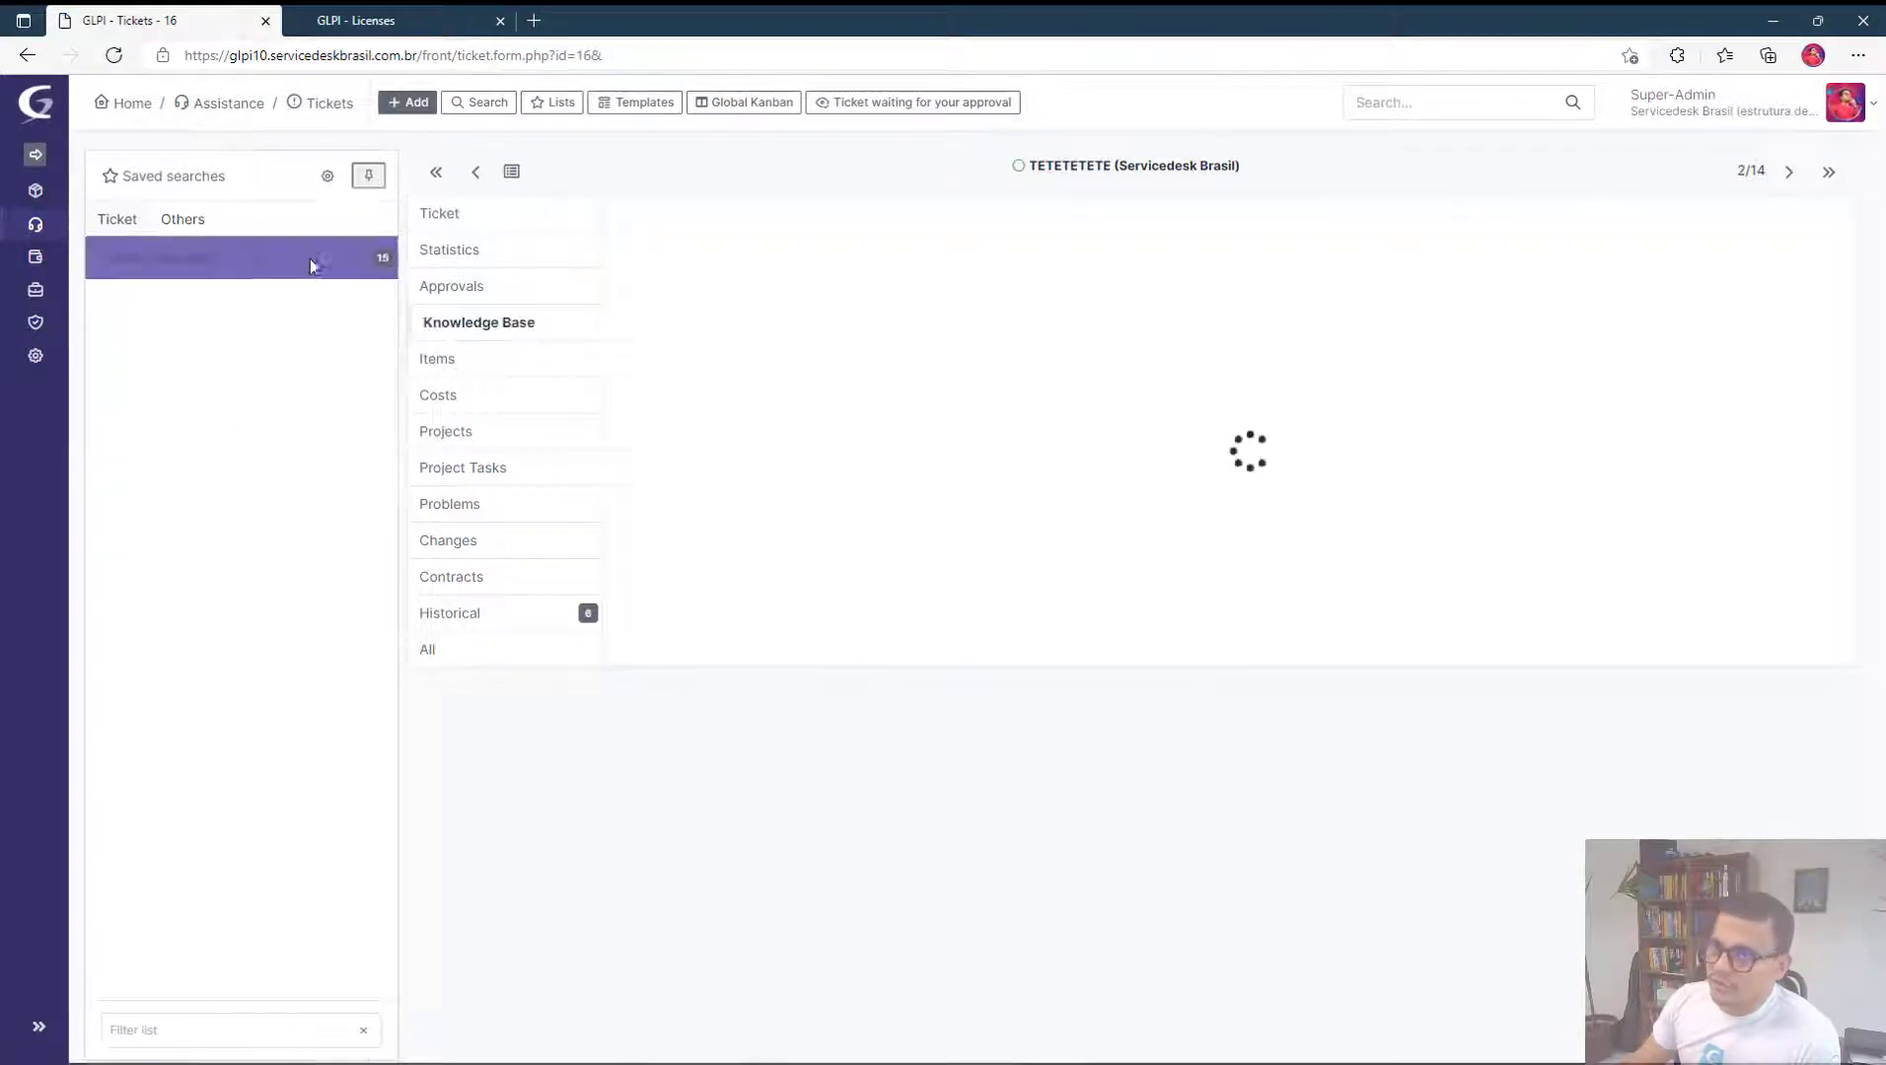
pyautogui.click(477, 322)
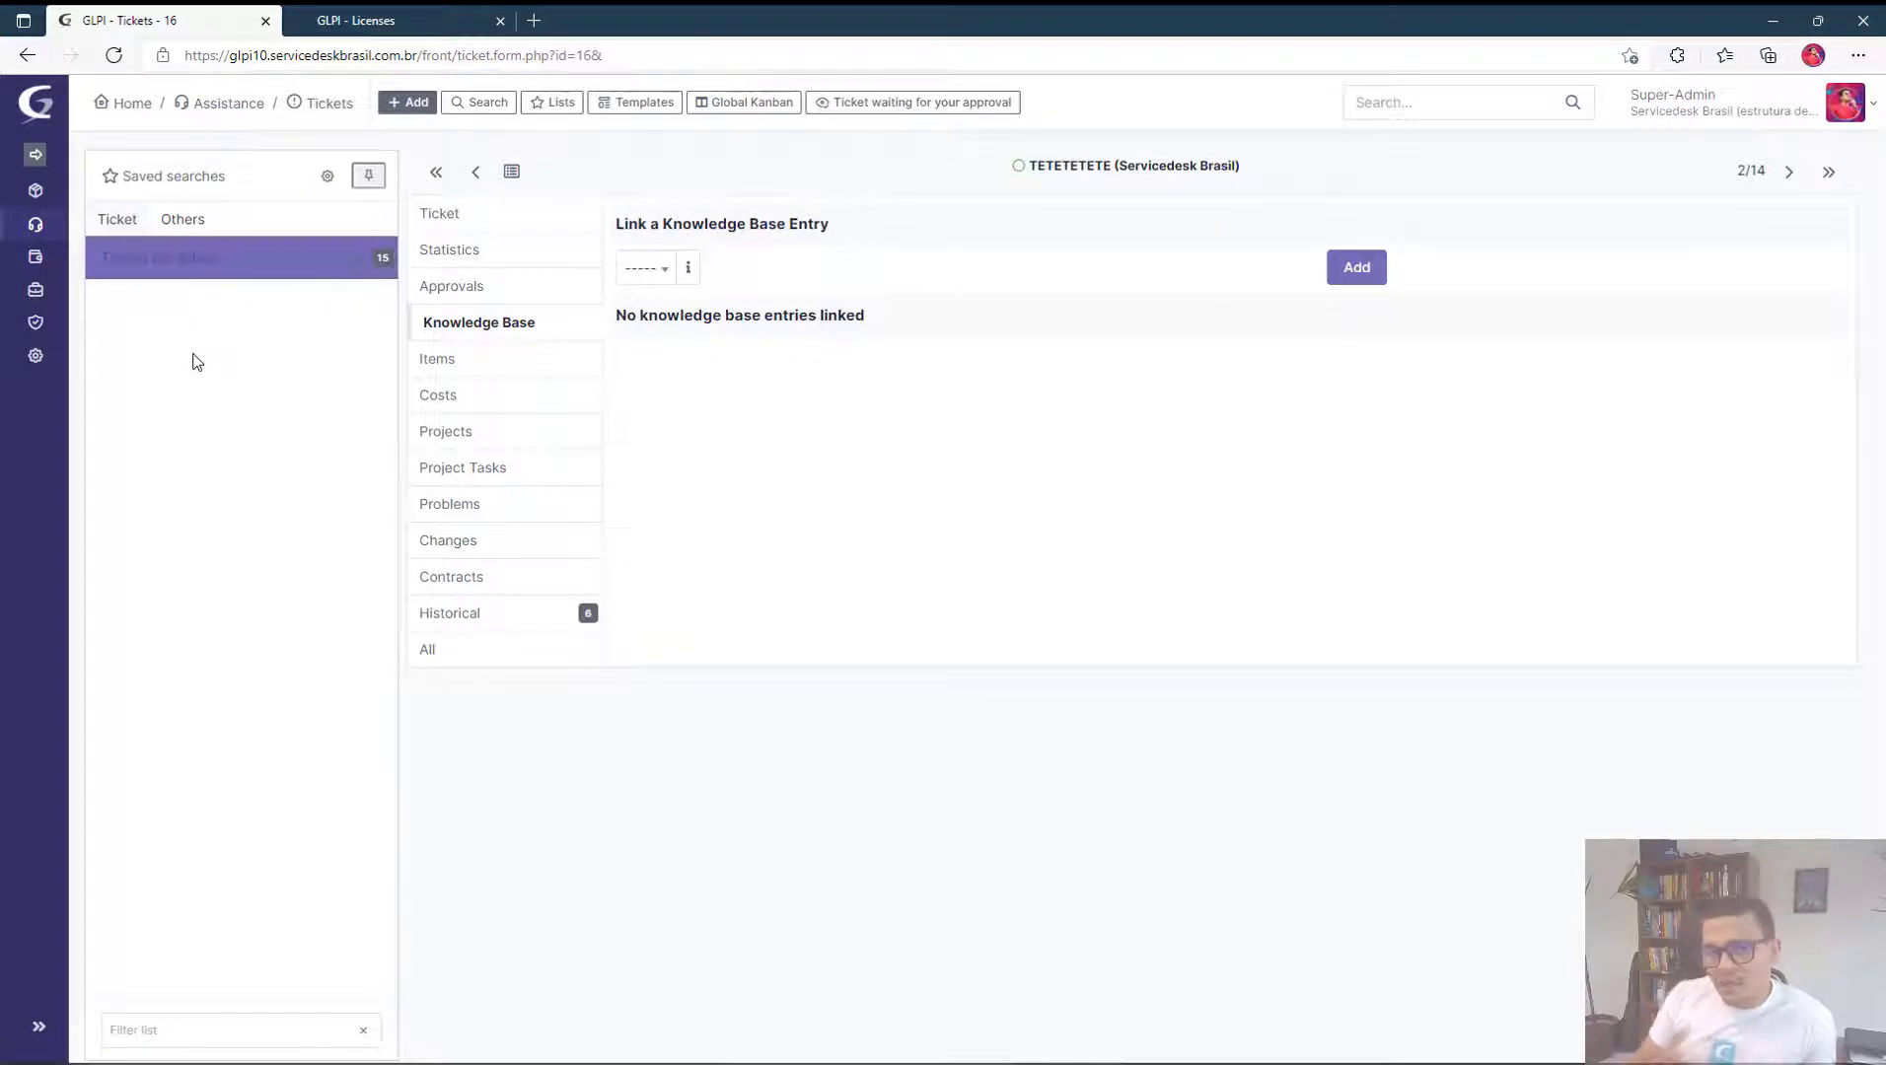
pyautogui.moveTo(205, 584)
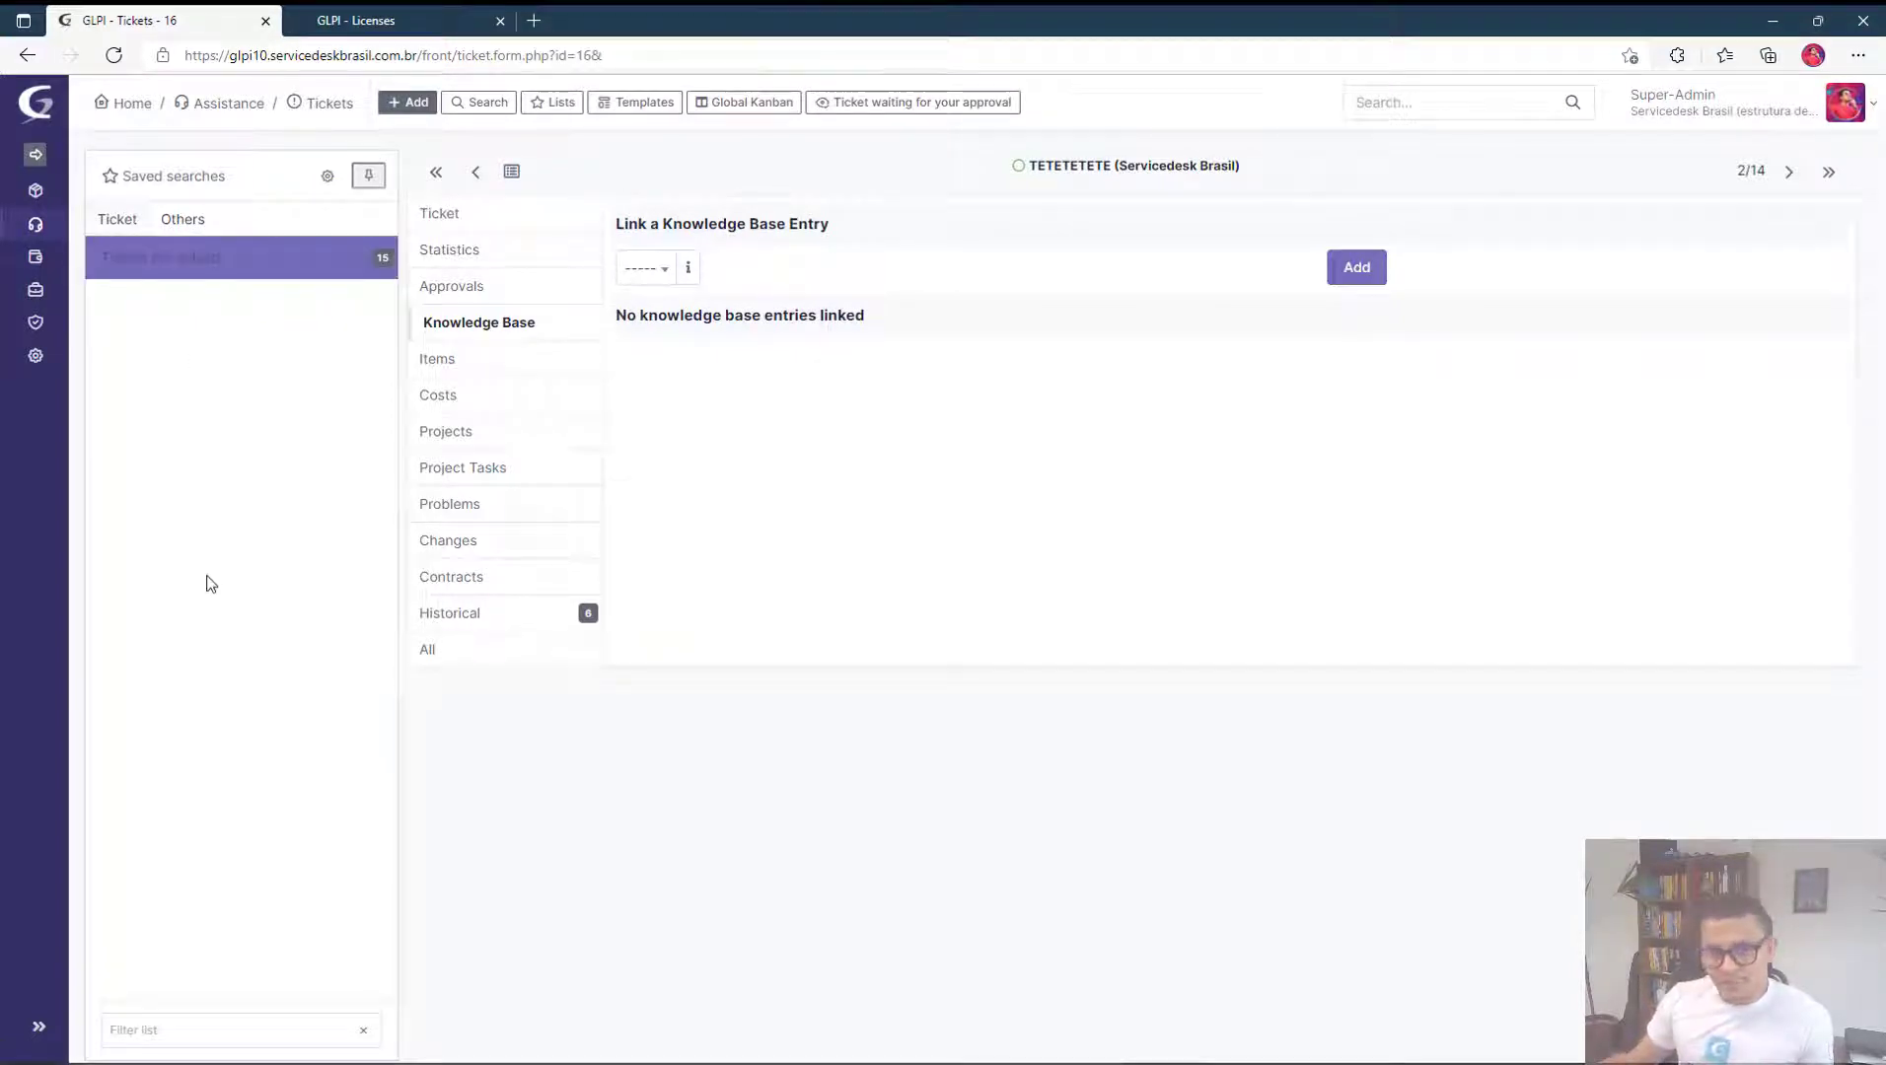
# In My Settings > Personalization, set the Color Palette to Auror_dark and save.
pyautogui.click(1845, 103)
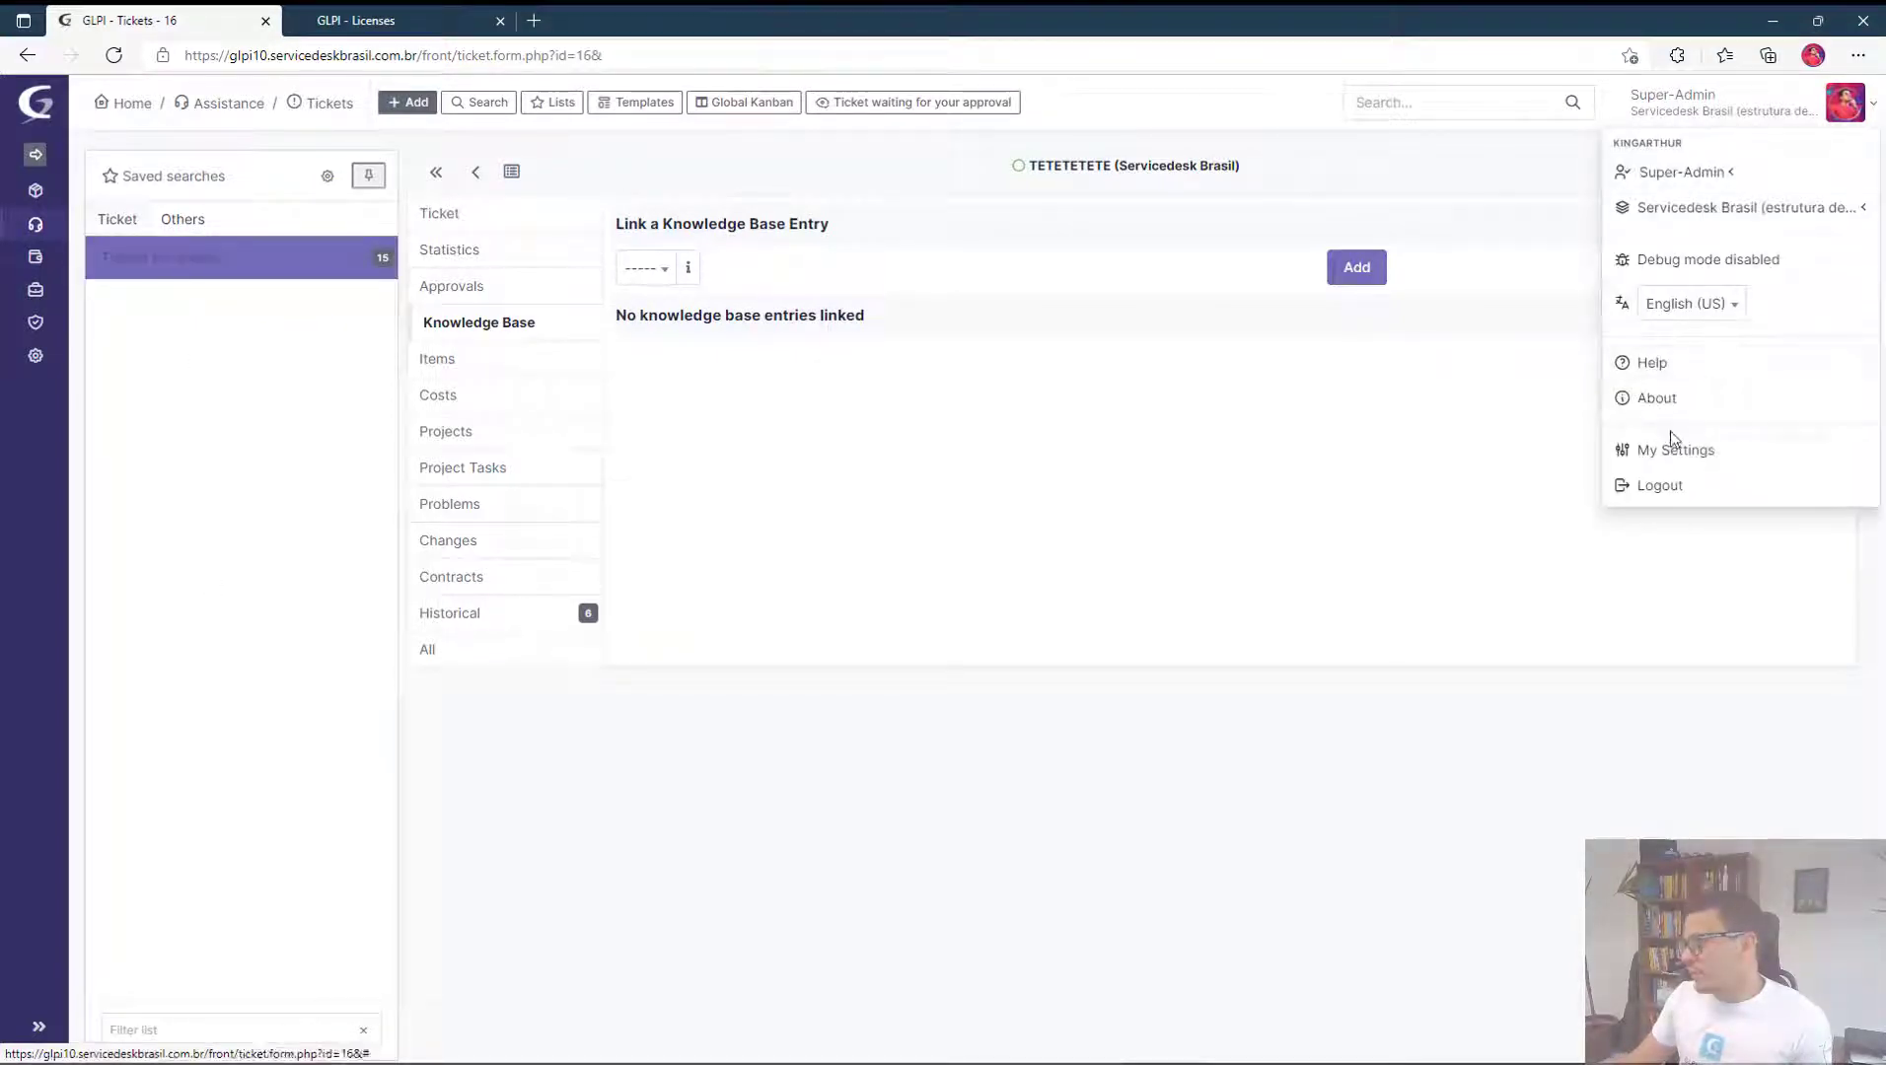
pyautogui.click(1675, 448)
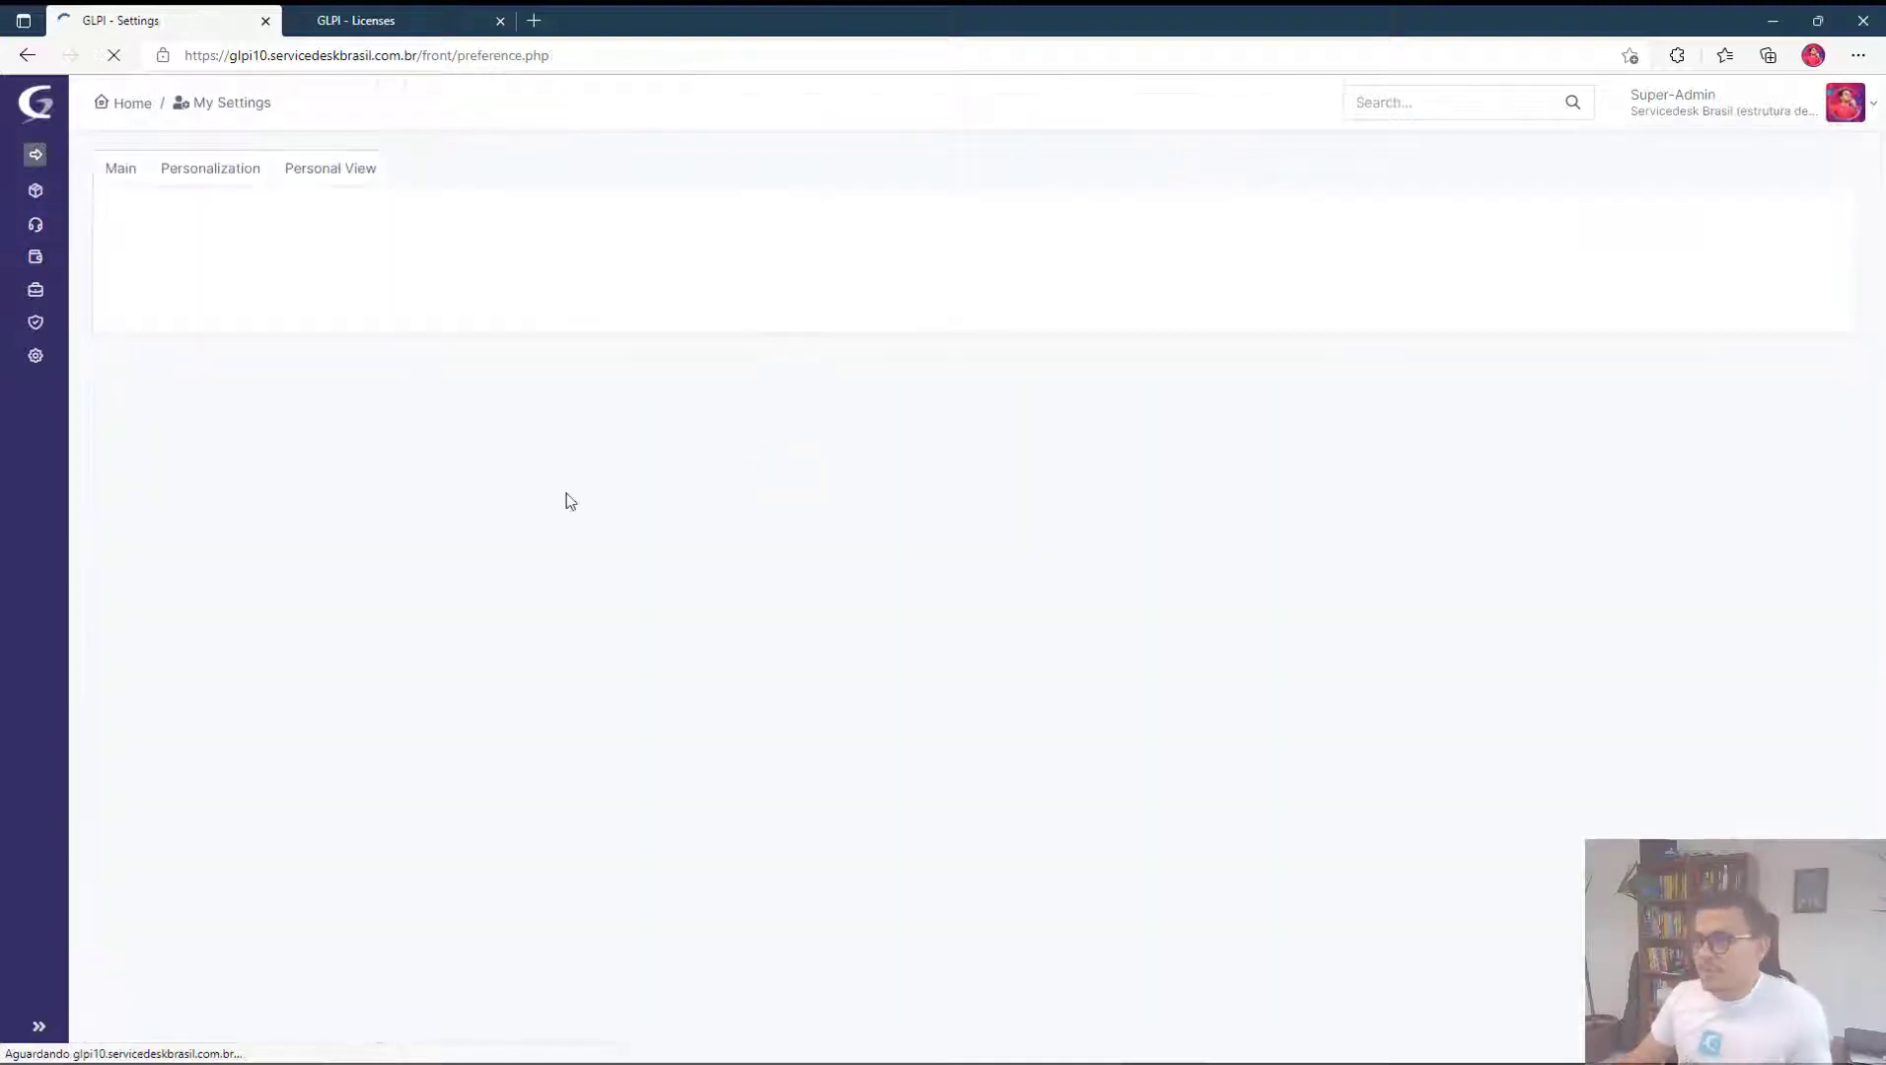
pyautogui.click(209, 168)
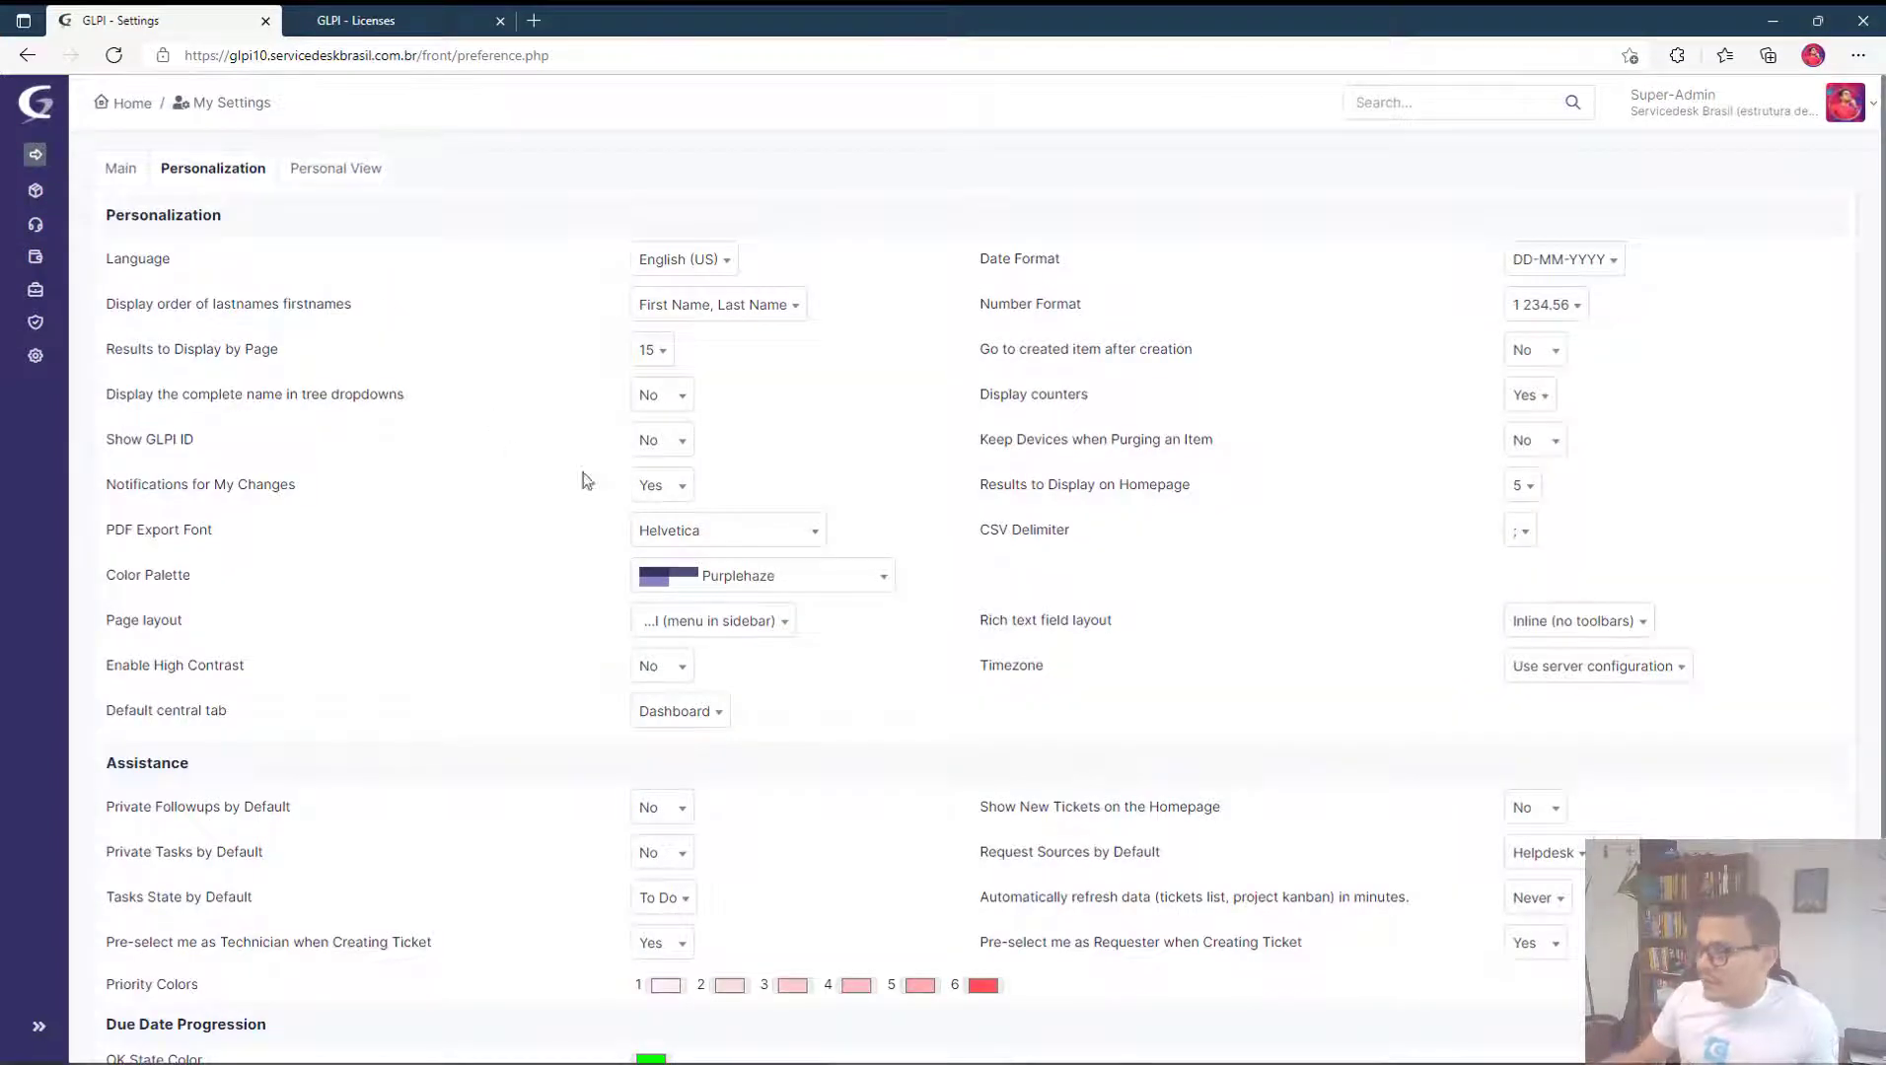
pyautogui.click(763, 574)
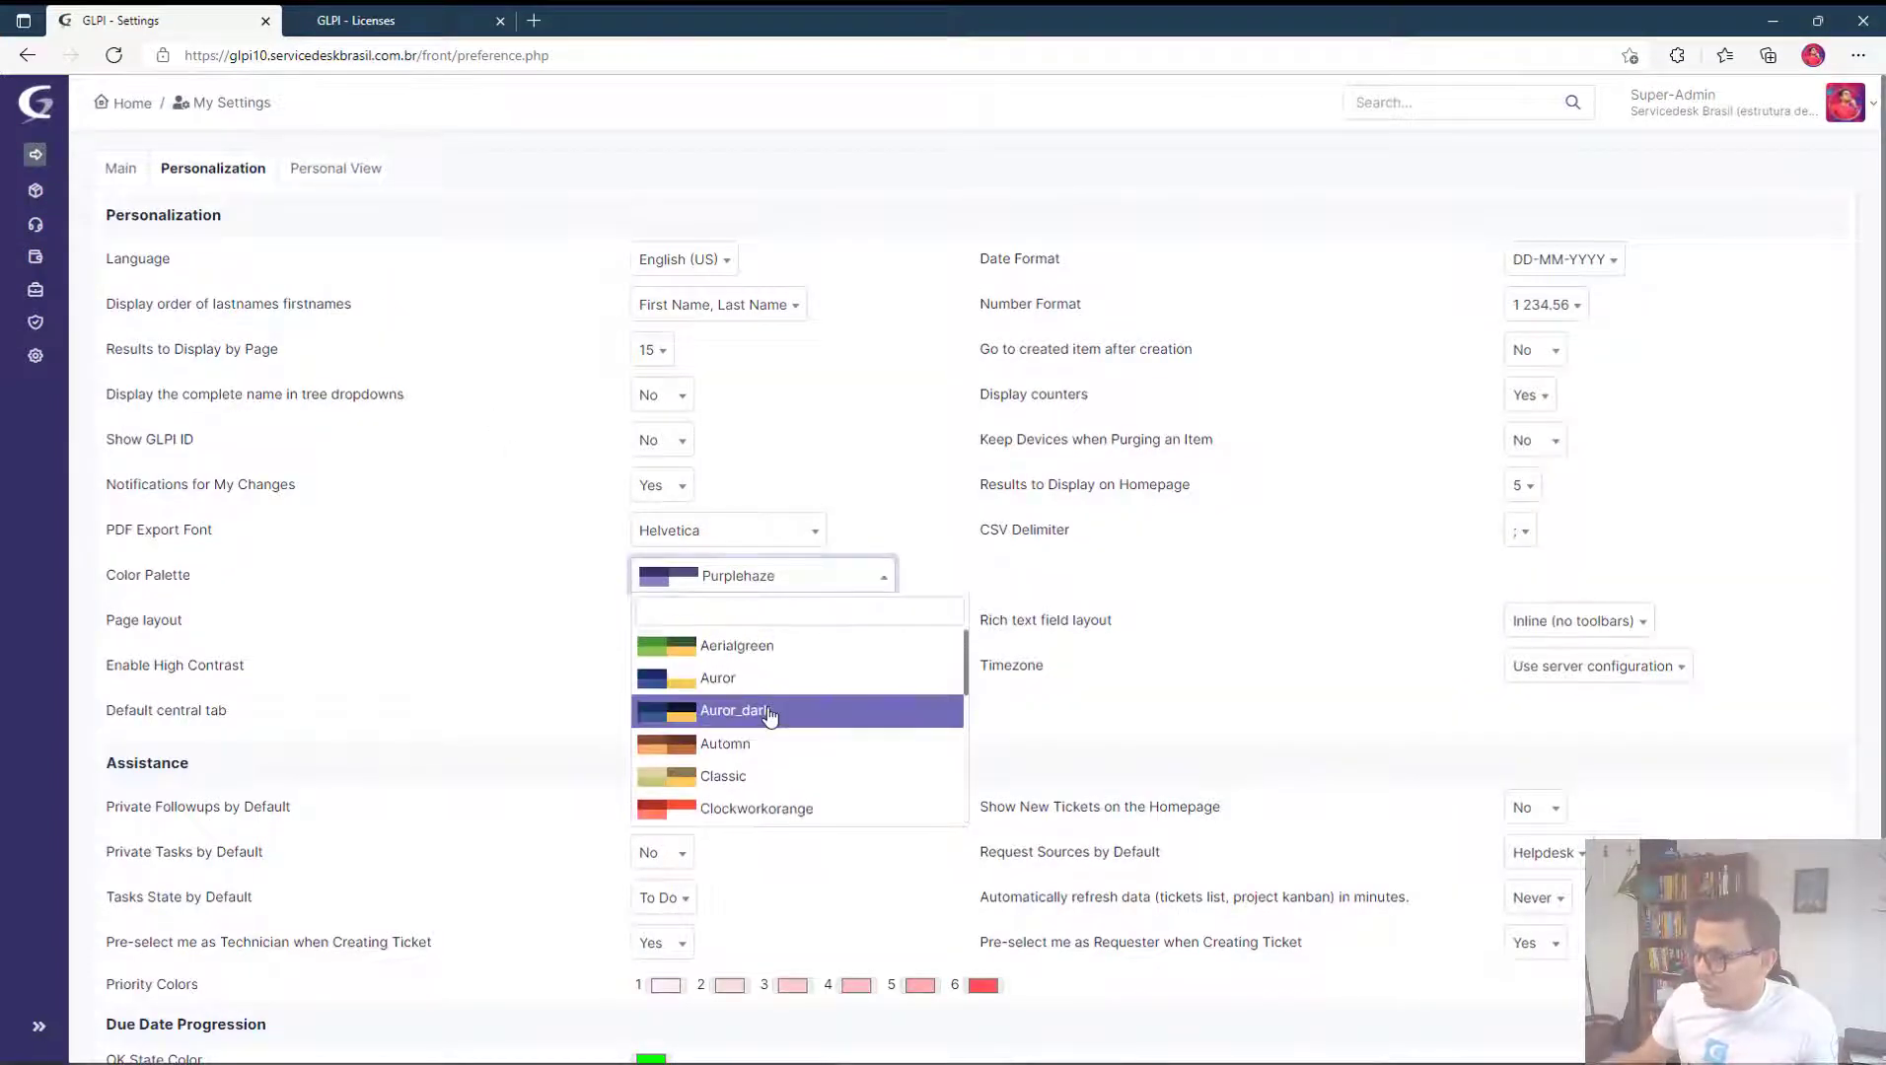
pyautogui.click(736, 710)
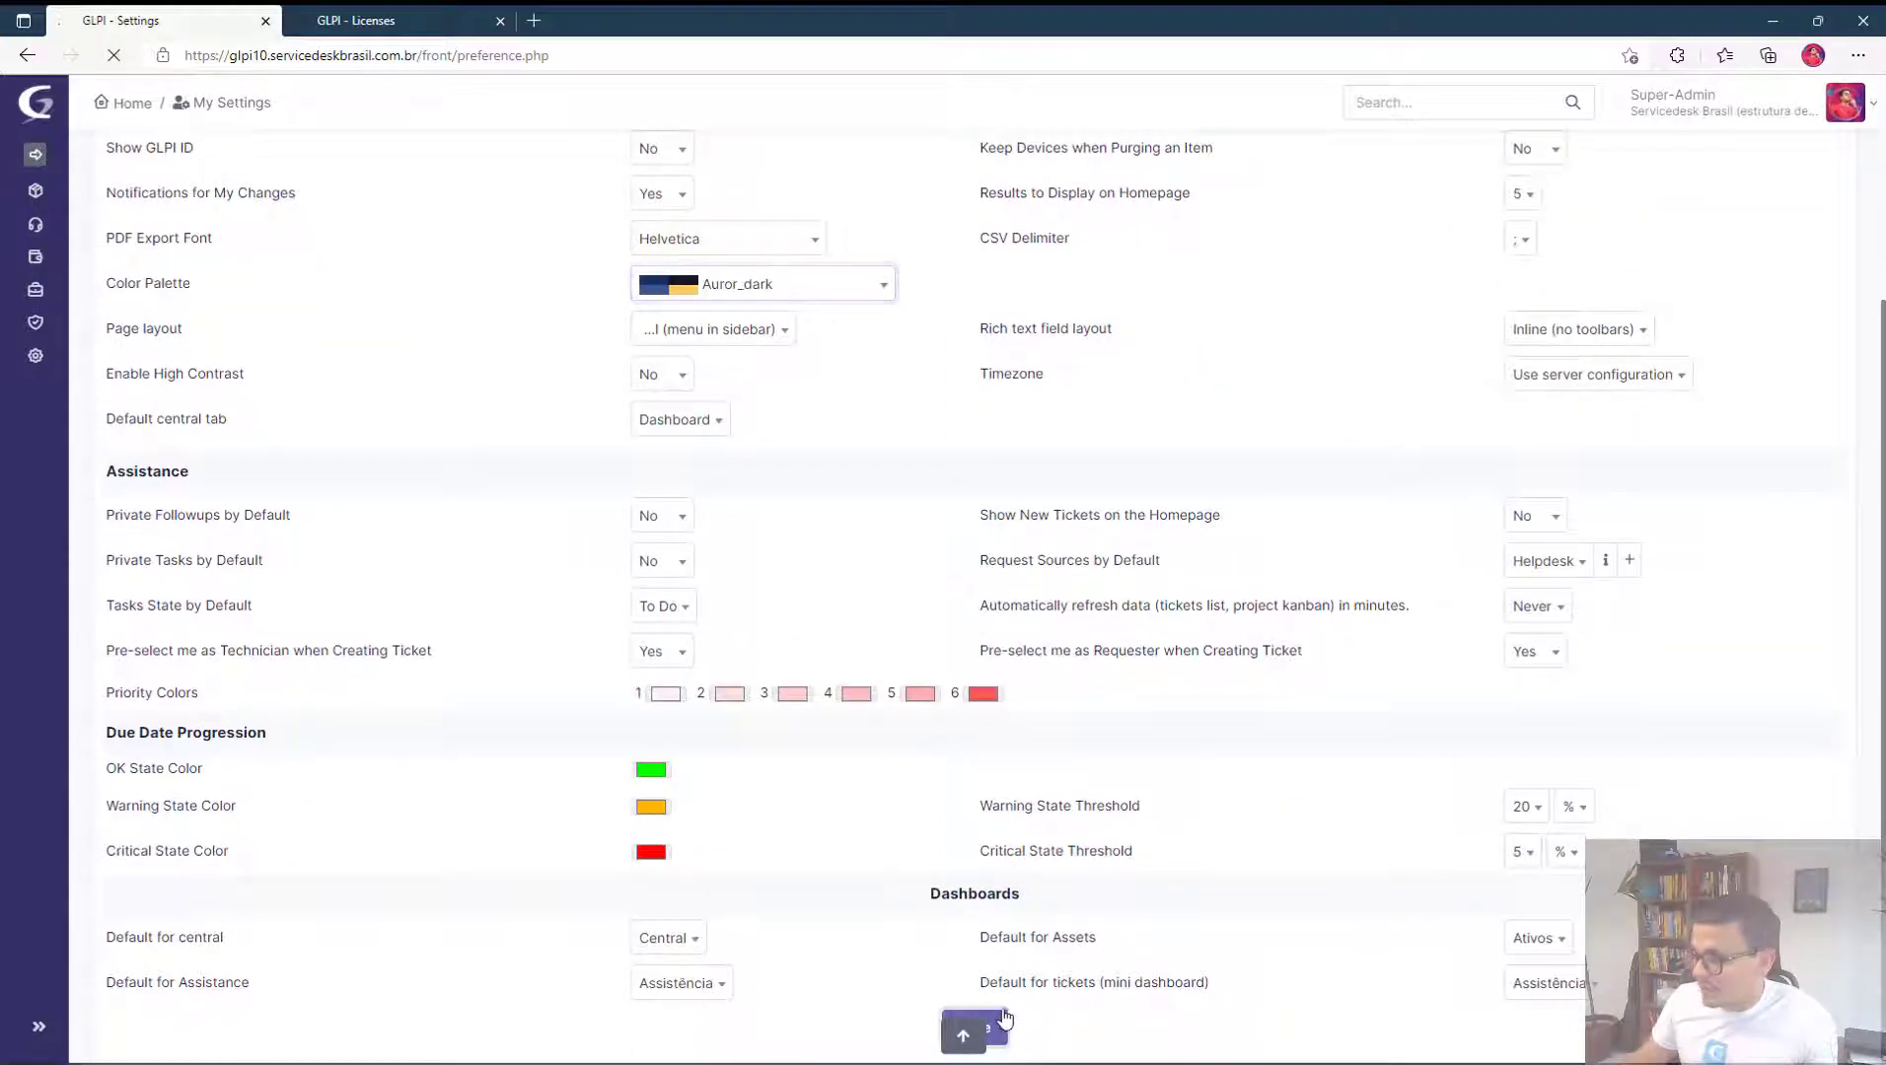
pyautogui.click(963, 1034)
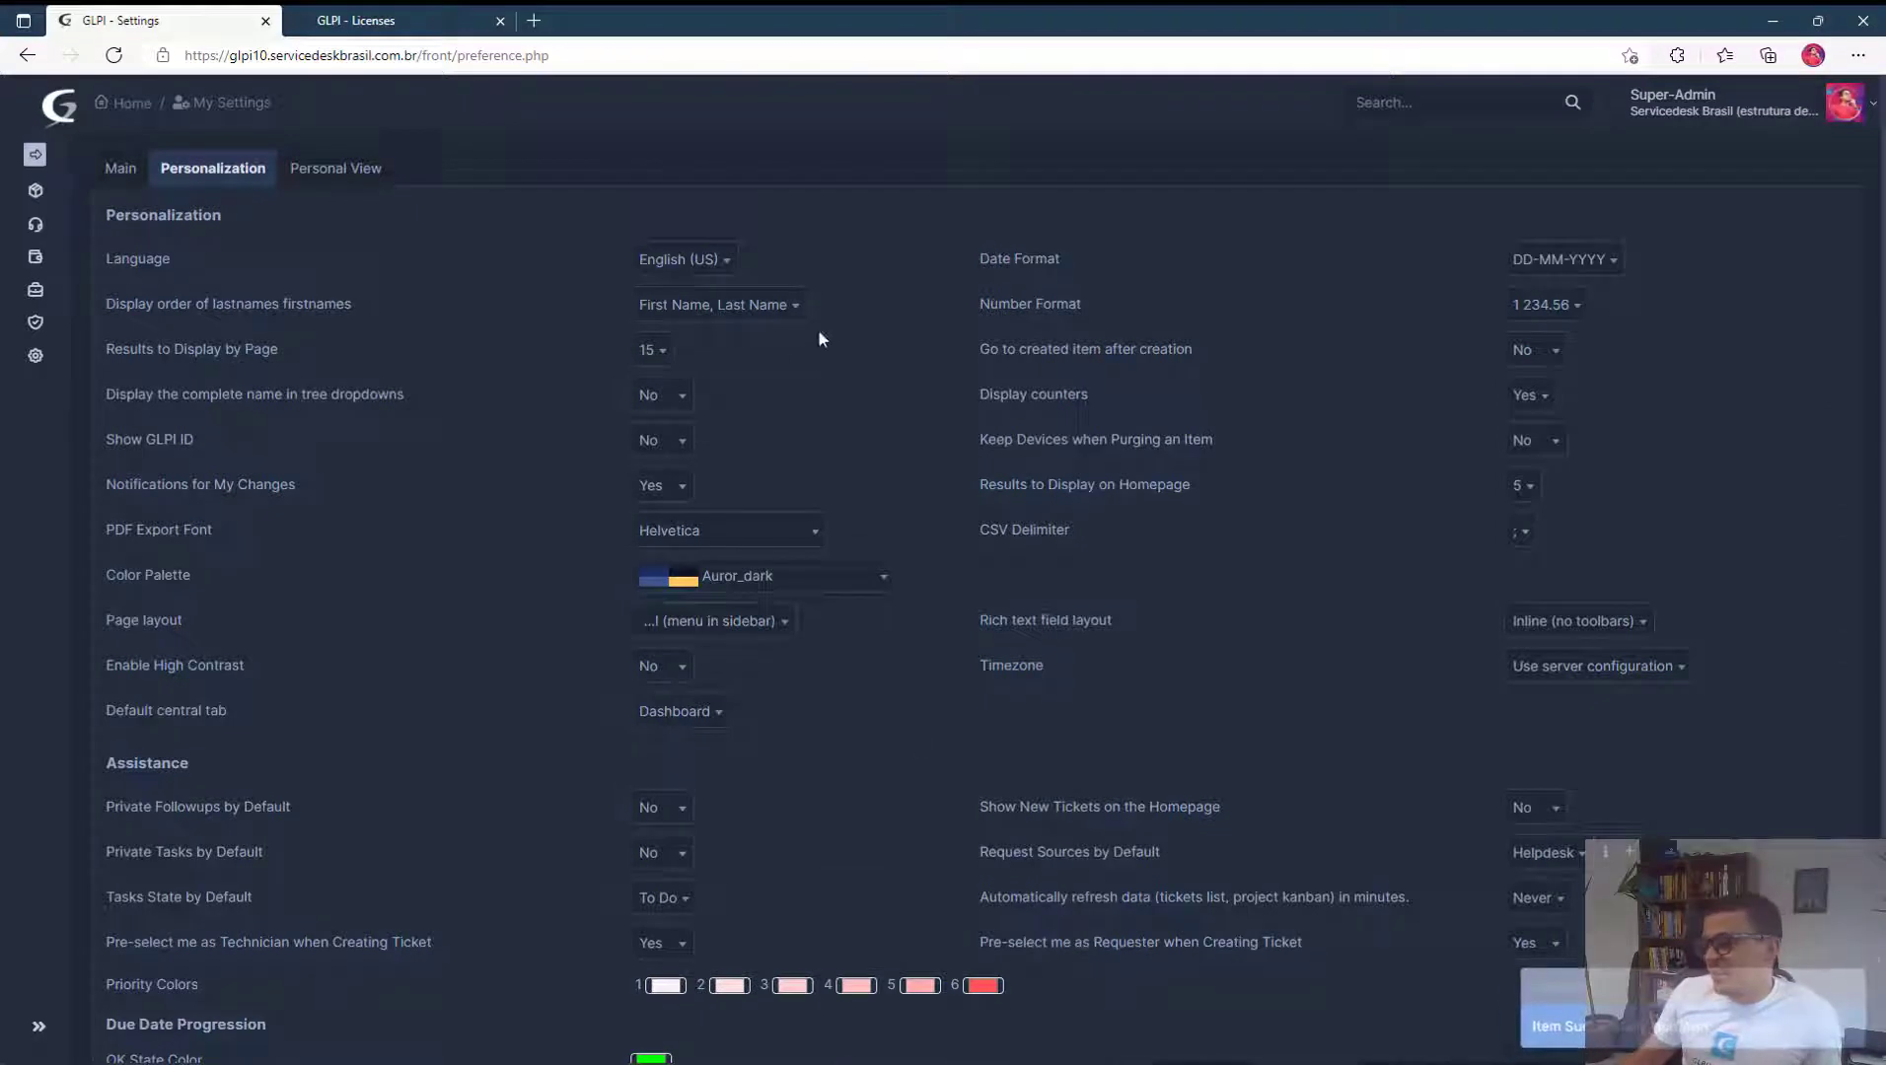
pyautogui.moveTo(223, 298)
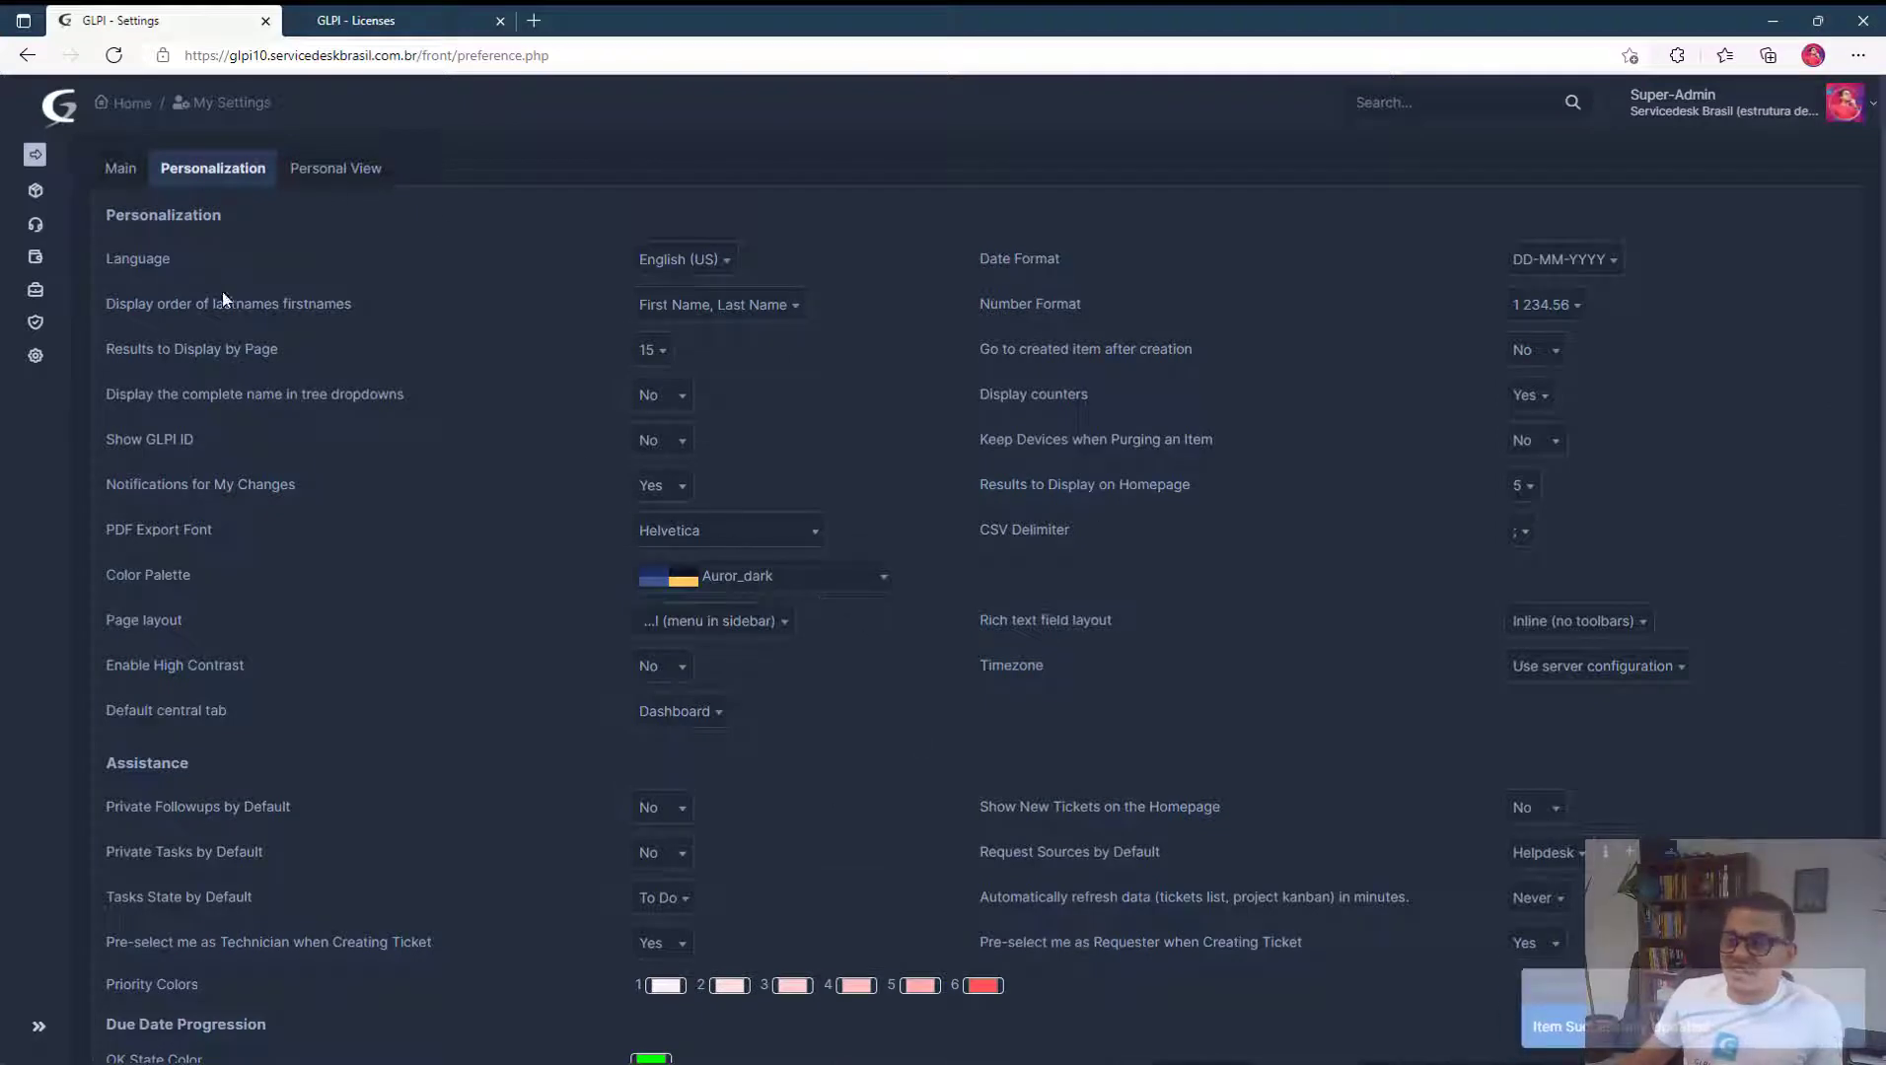
pyautogui.moveTo(847, 97)
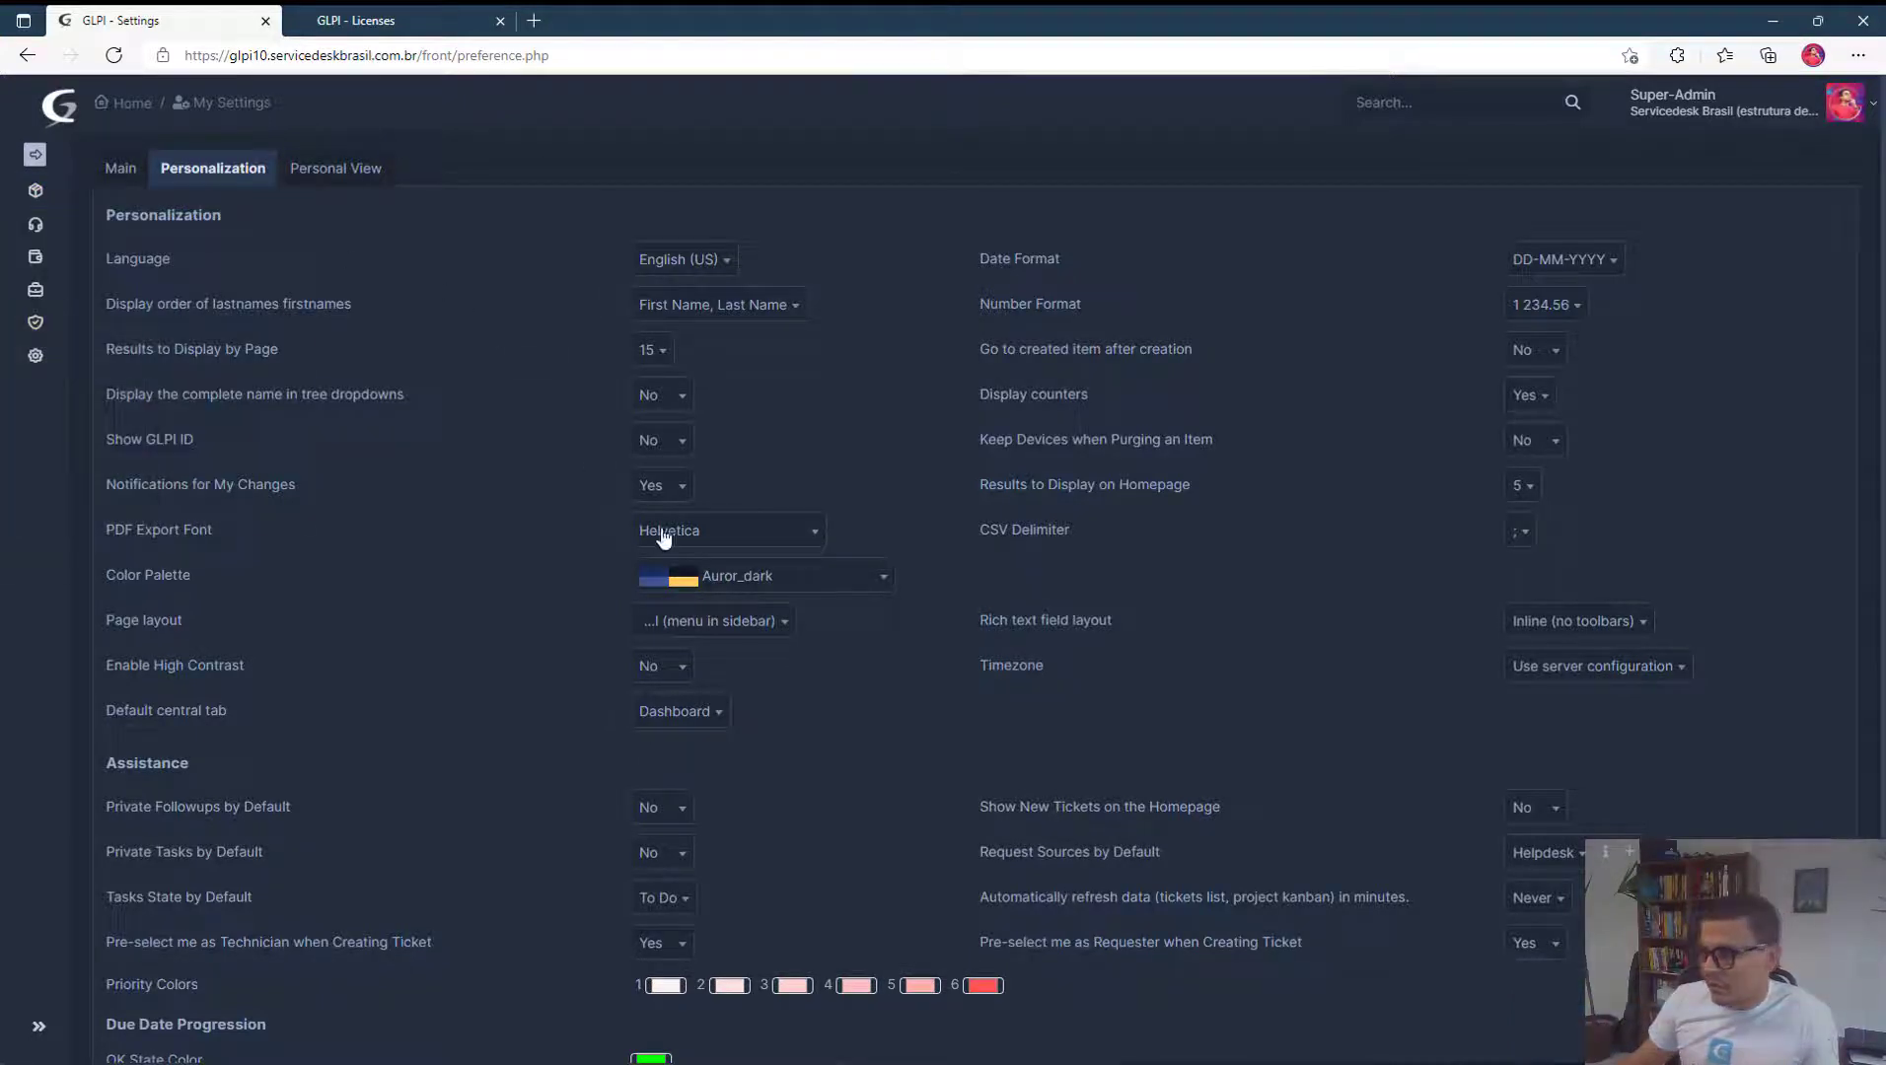
# Change the Color Palette again to Dark.
pyautogui.click(763, 574)
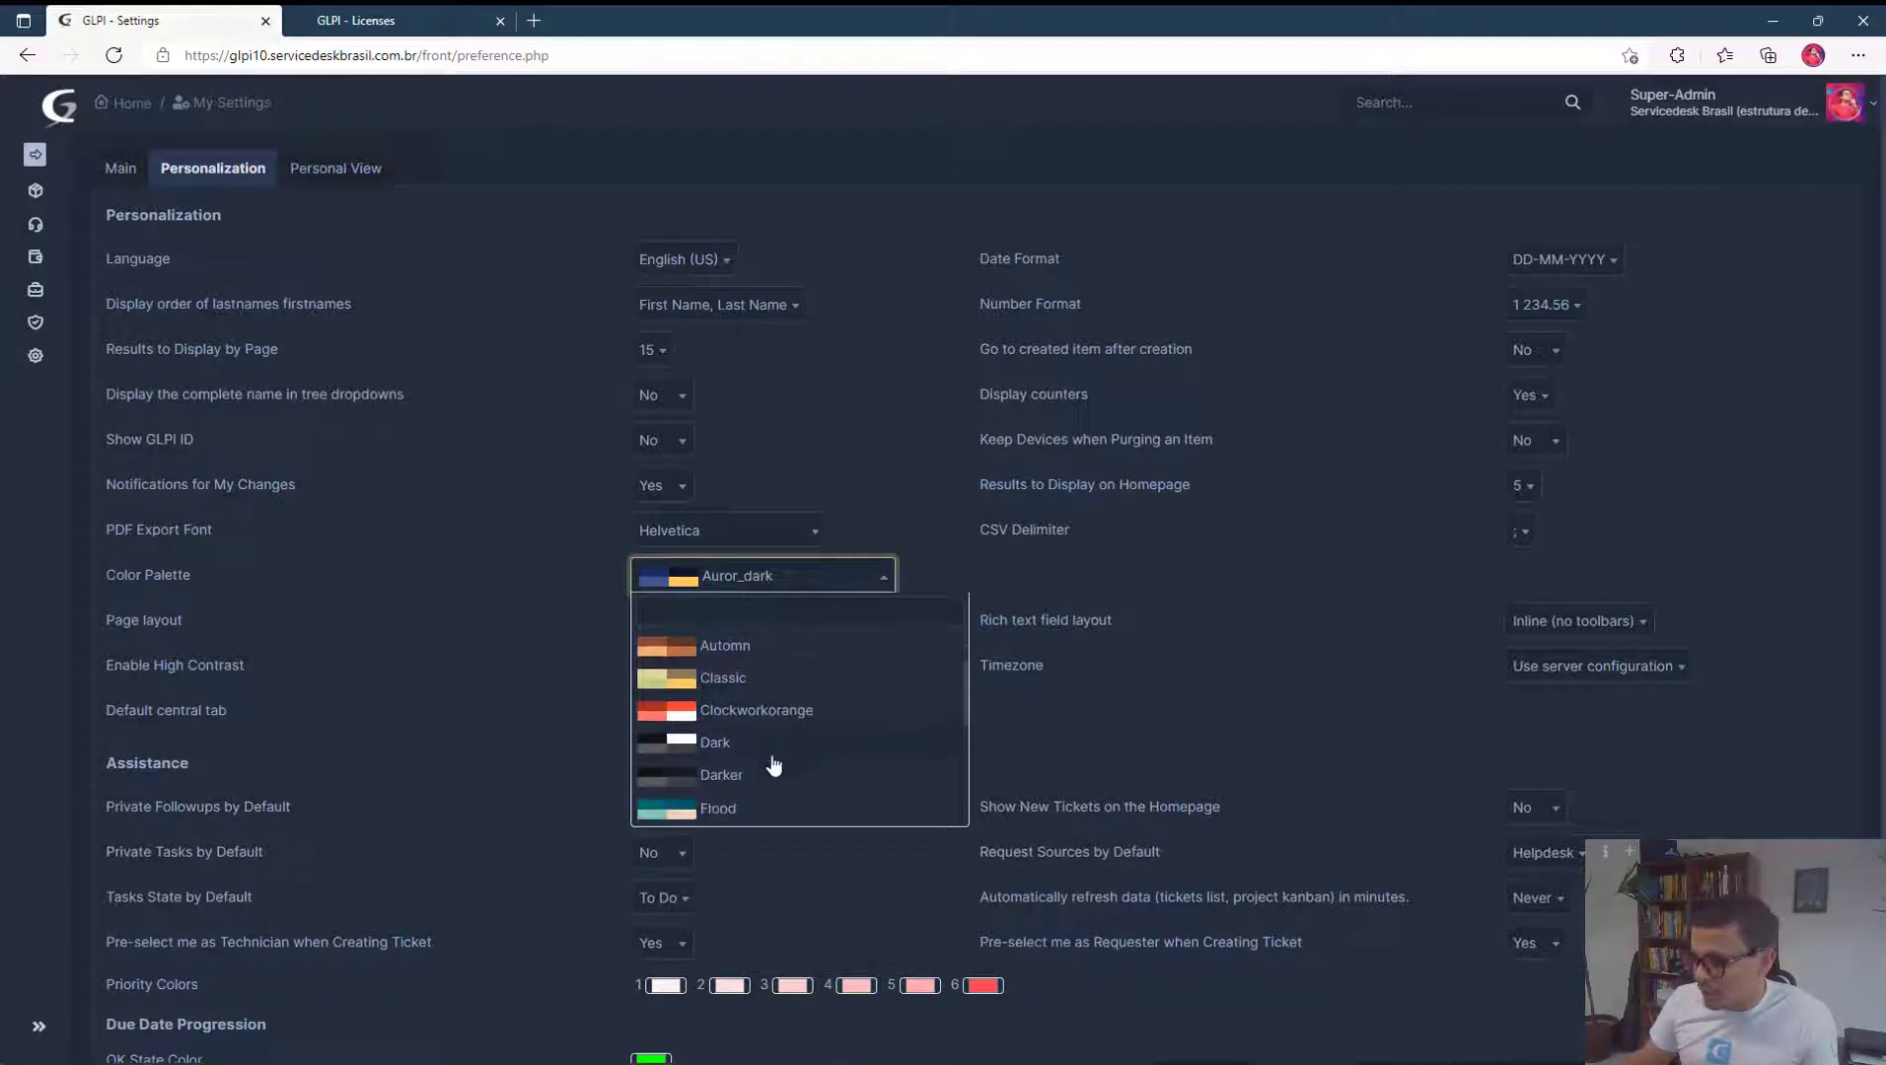
pyautogui.click(714, 742)
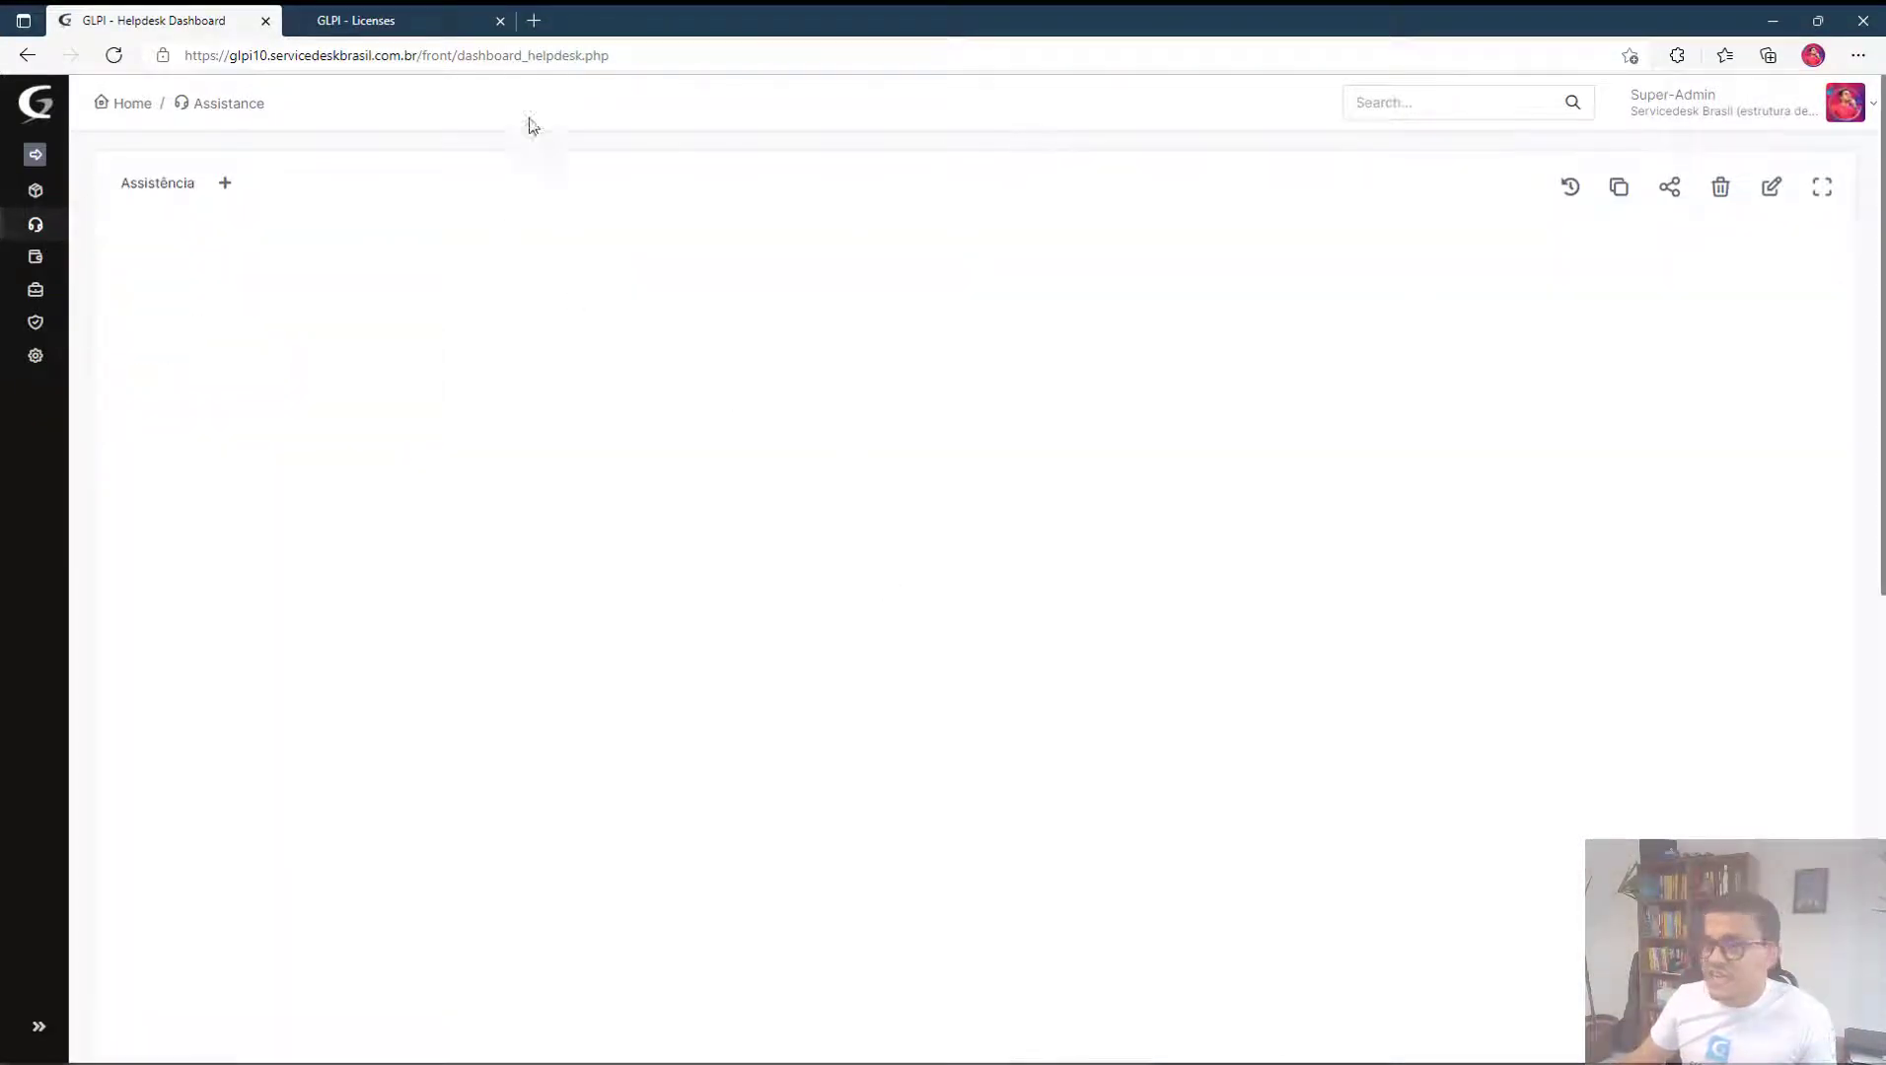
# Set the Color Palette to Darker in Personalization and return to My Settings.
pyautogui.click(36, 355)
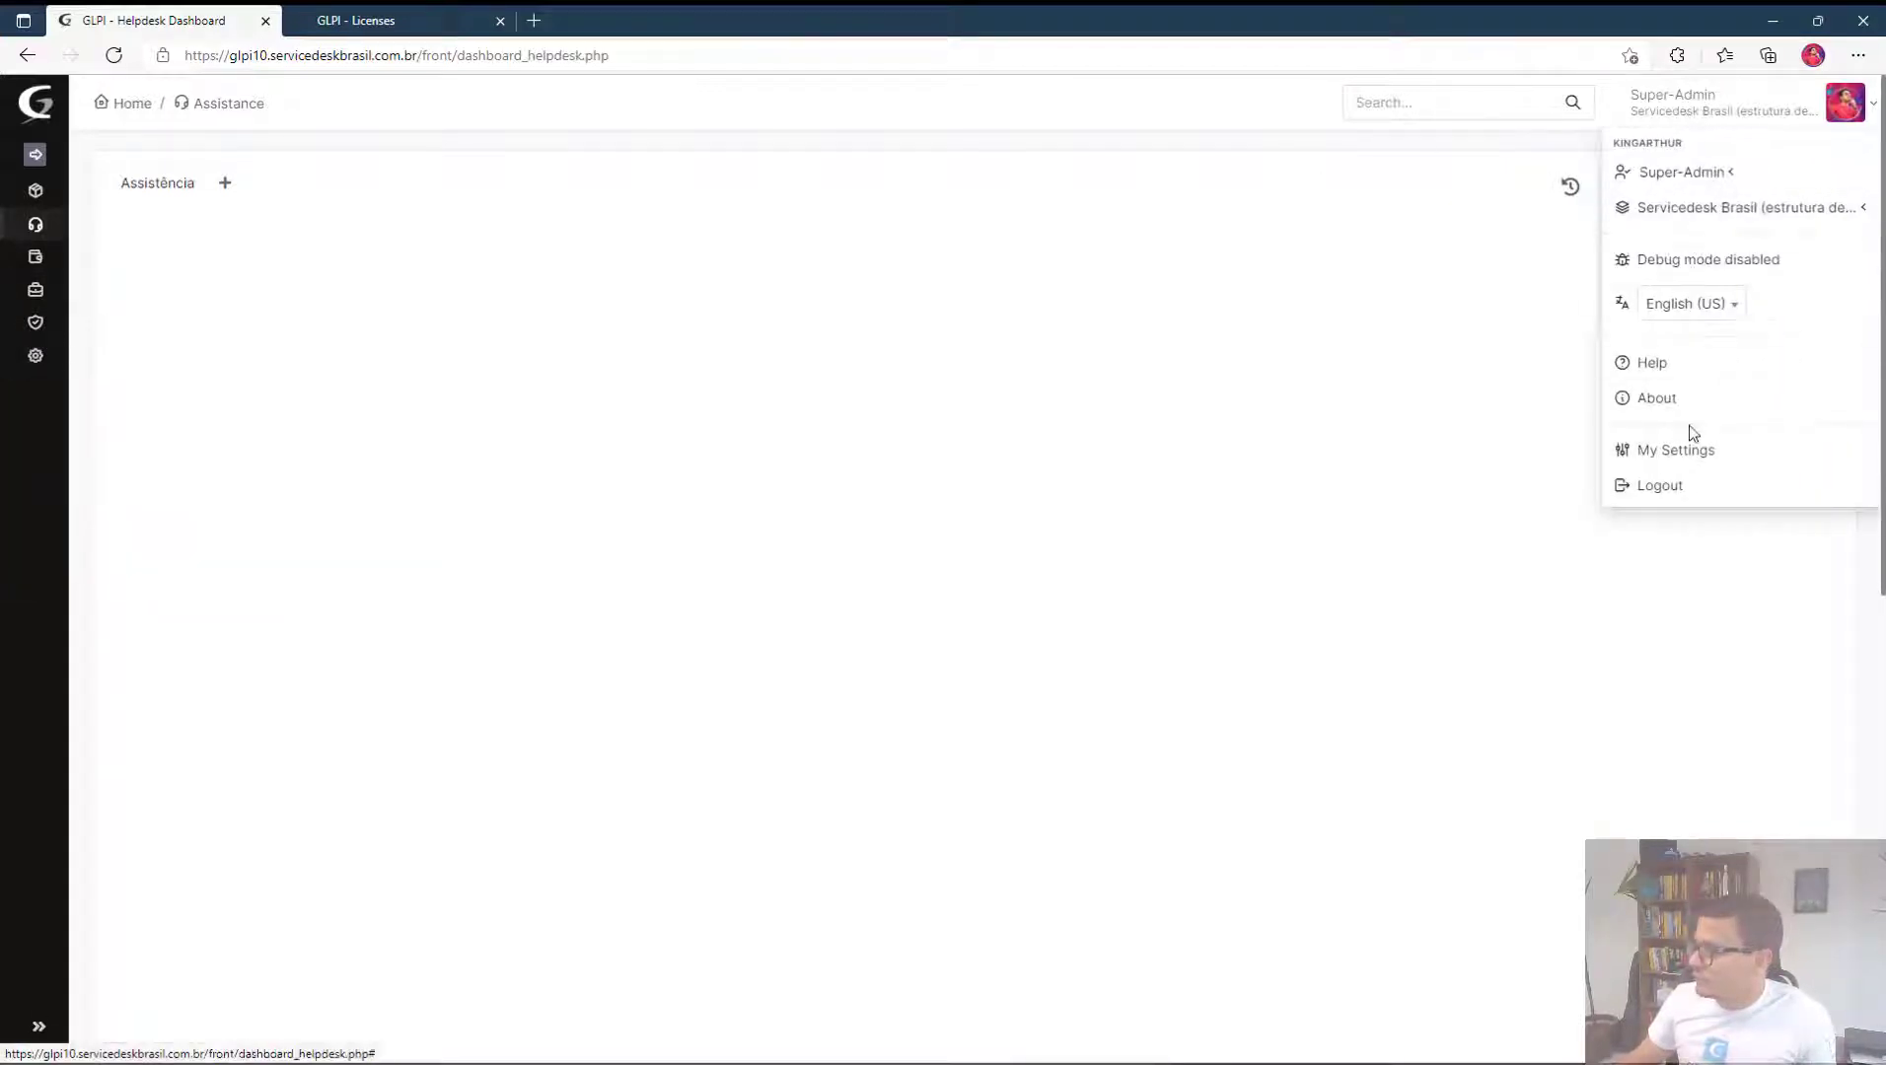
pyautogui.click(1675, 450)
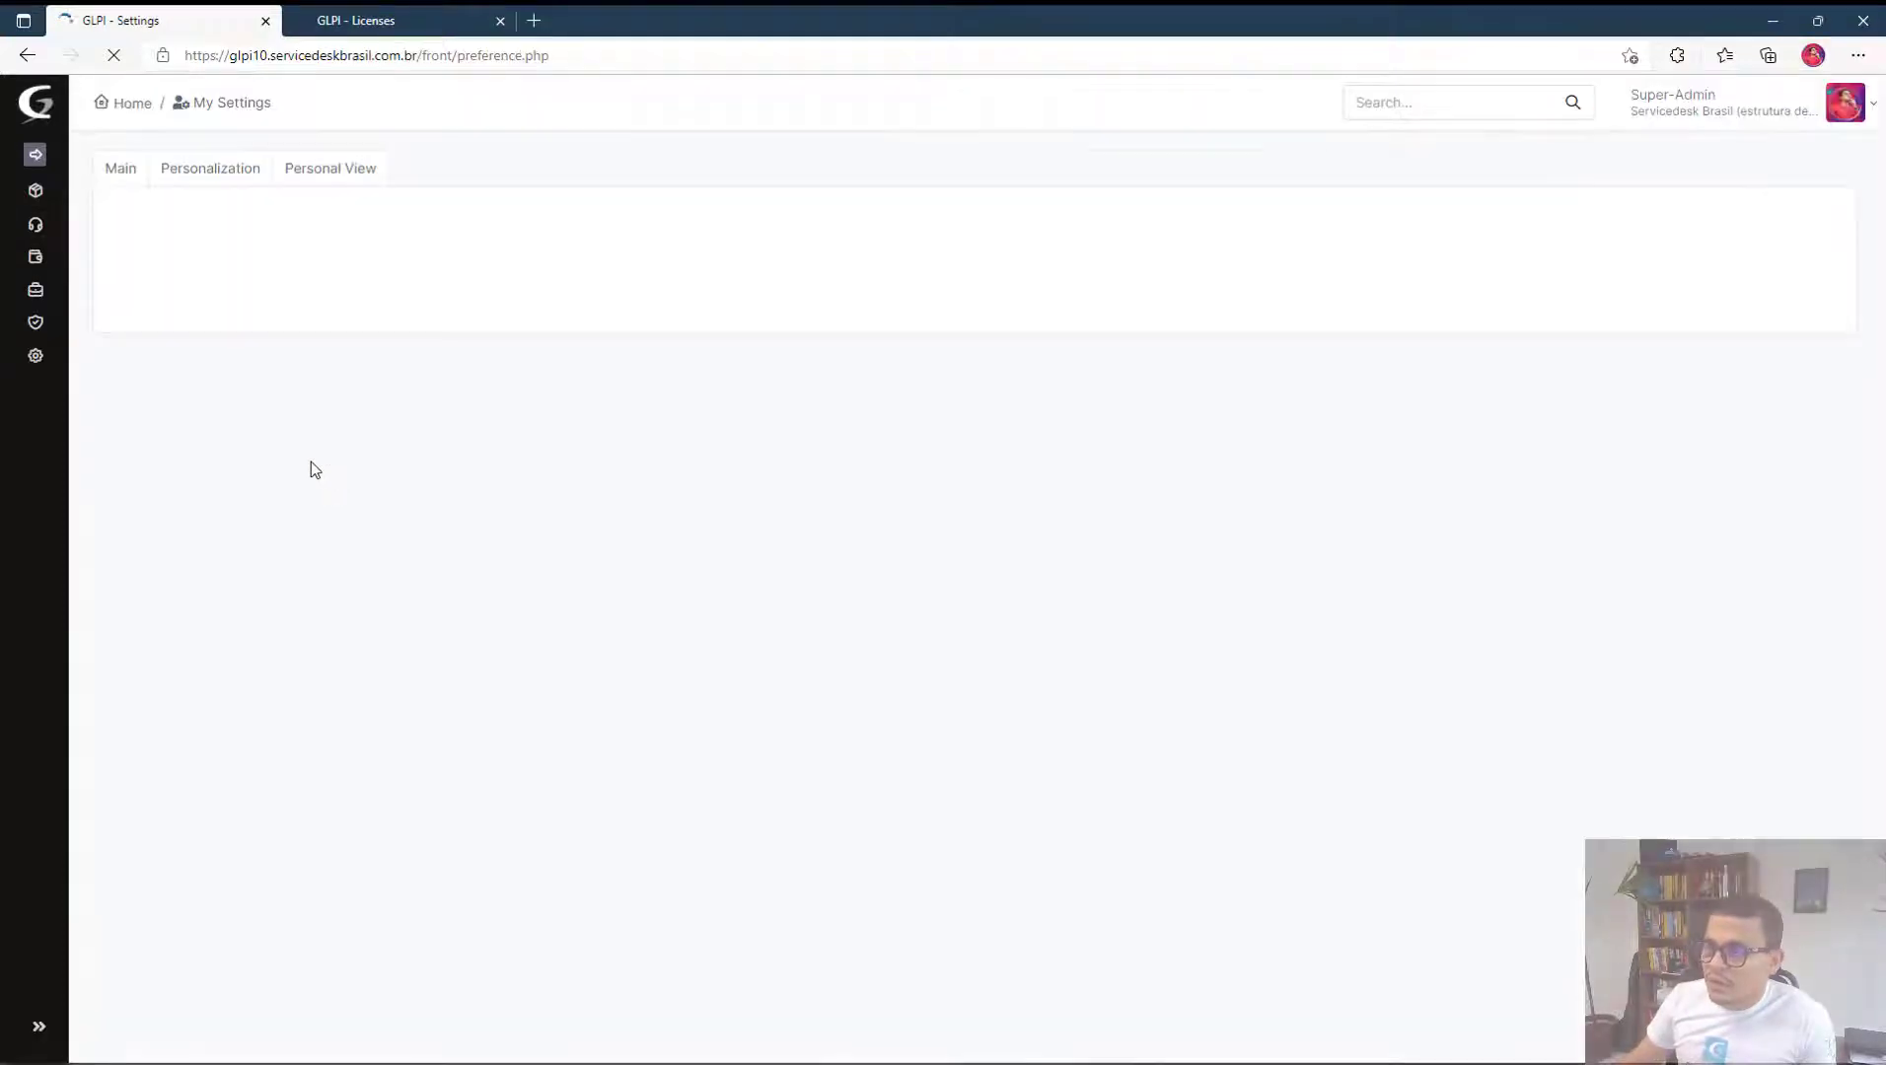
pyautogui.click(209, 168)
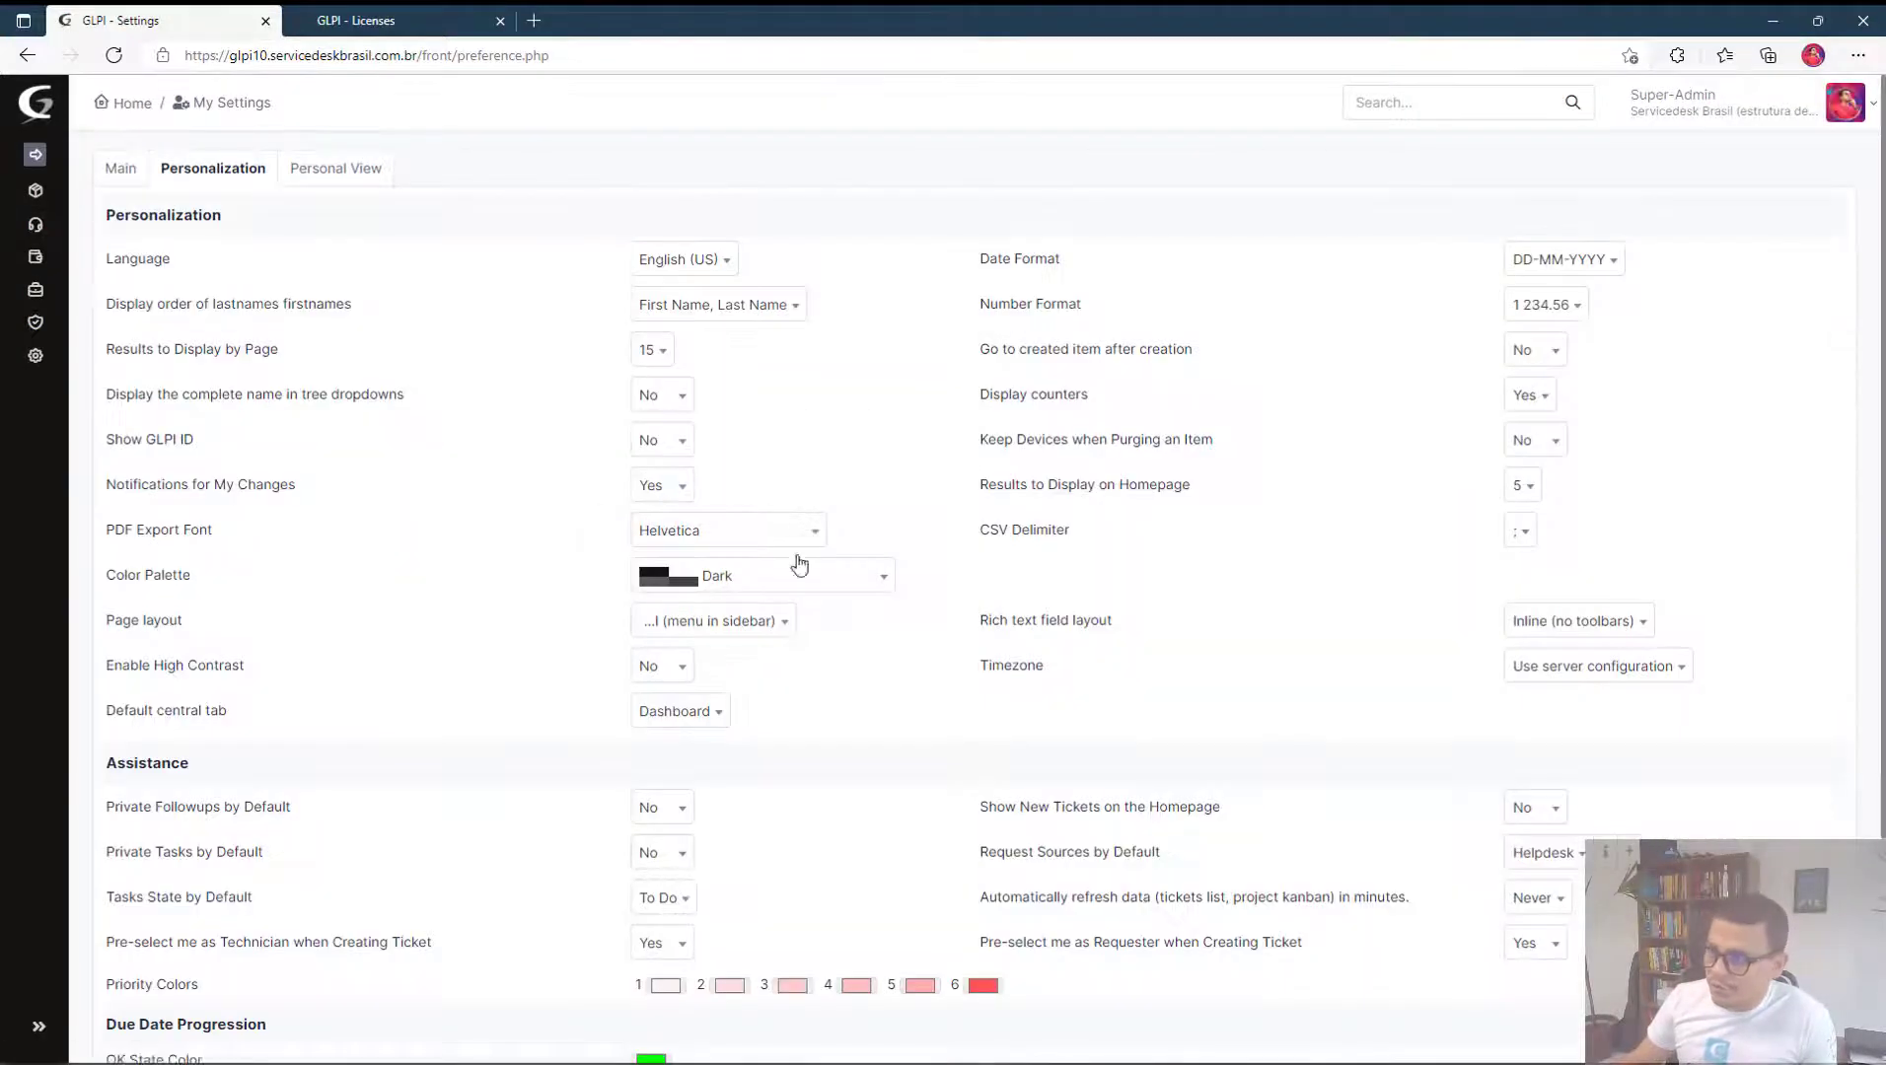
pyautogui.click(763, 574)
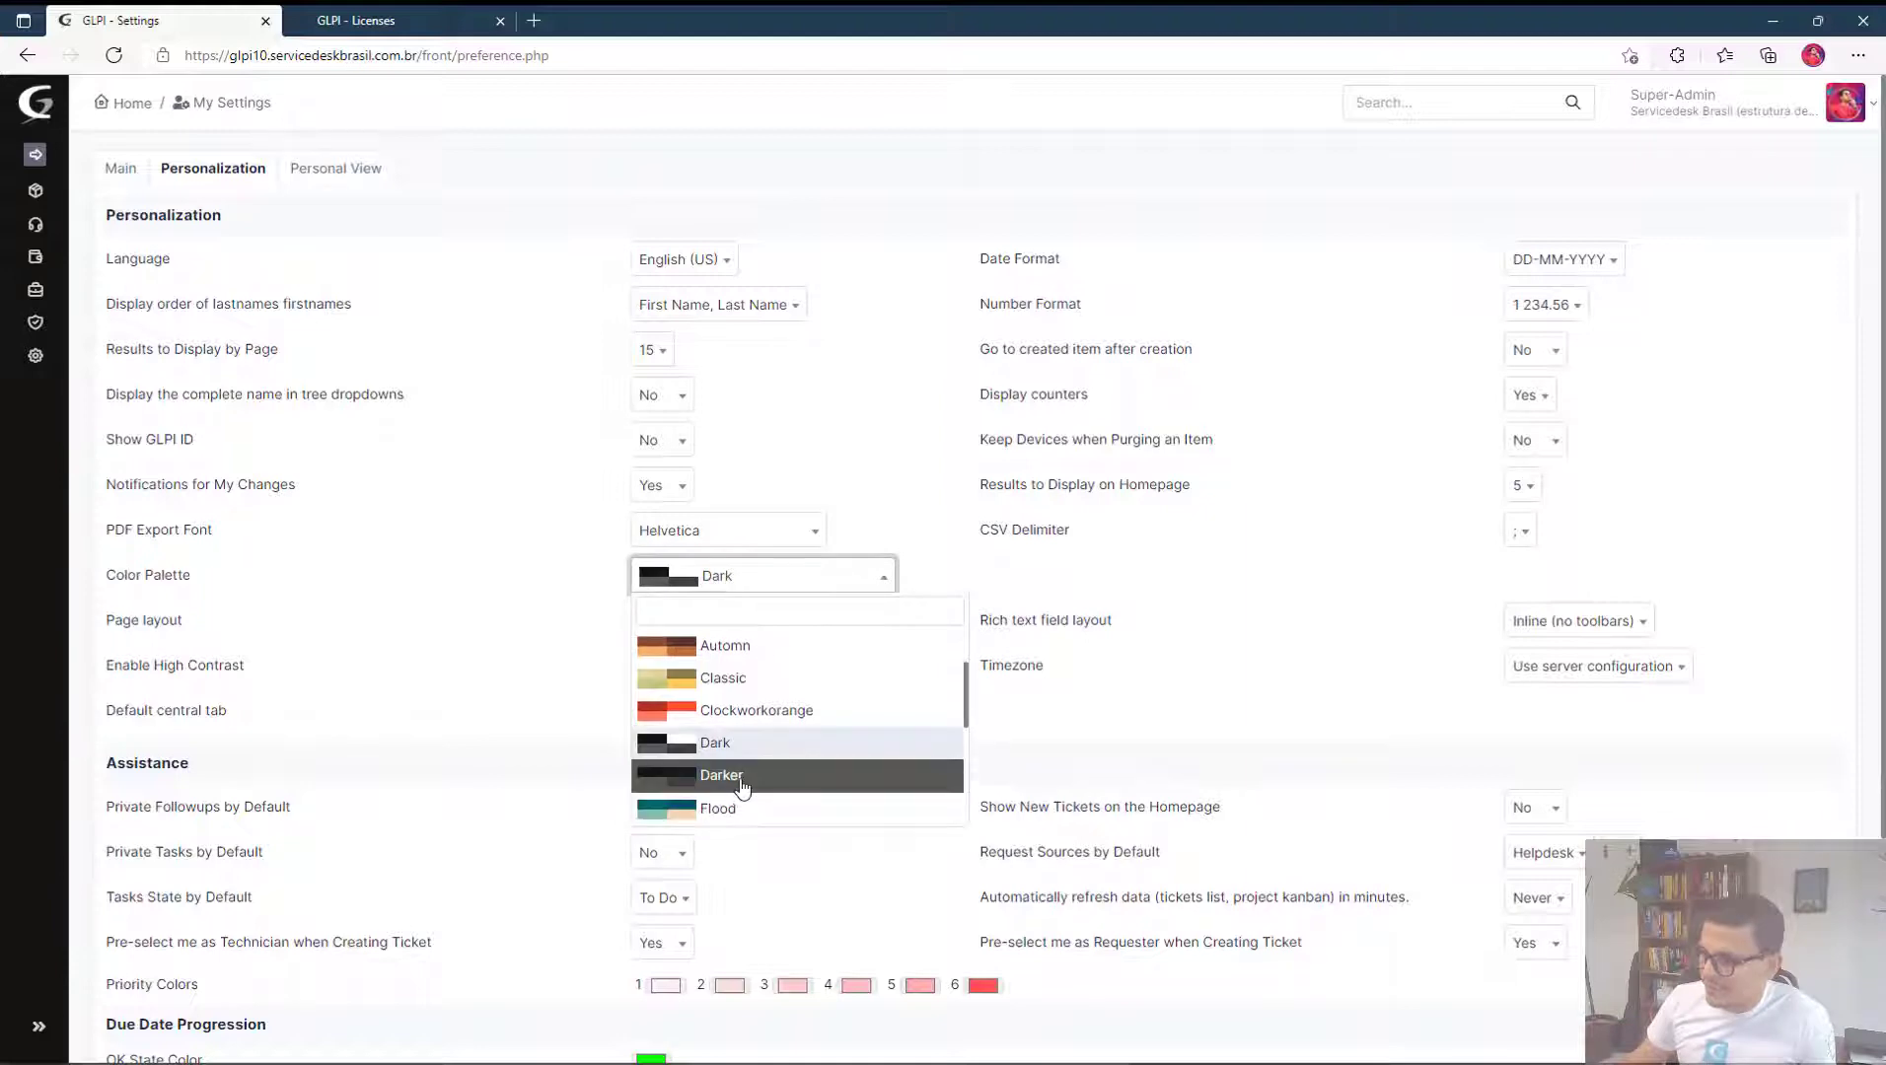
pyautogui.click(722, 775)
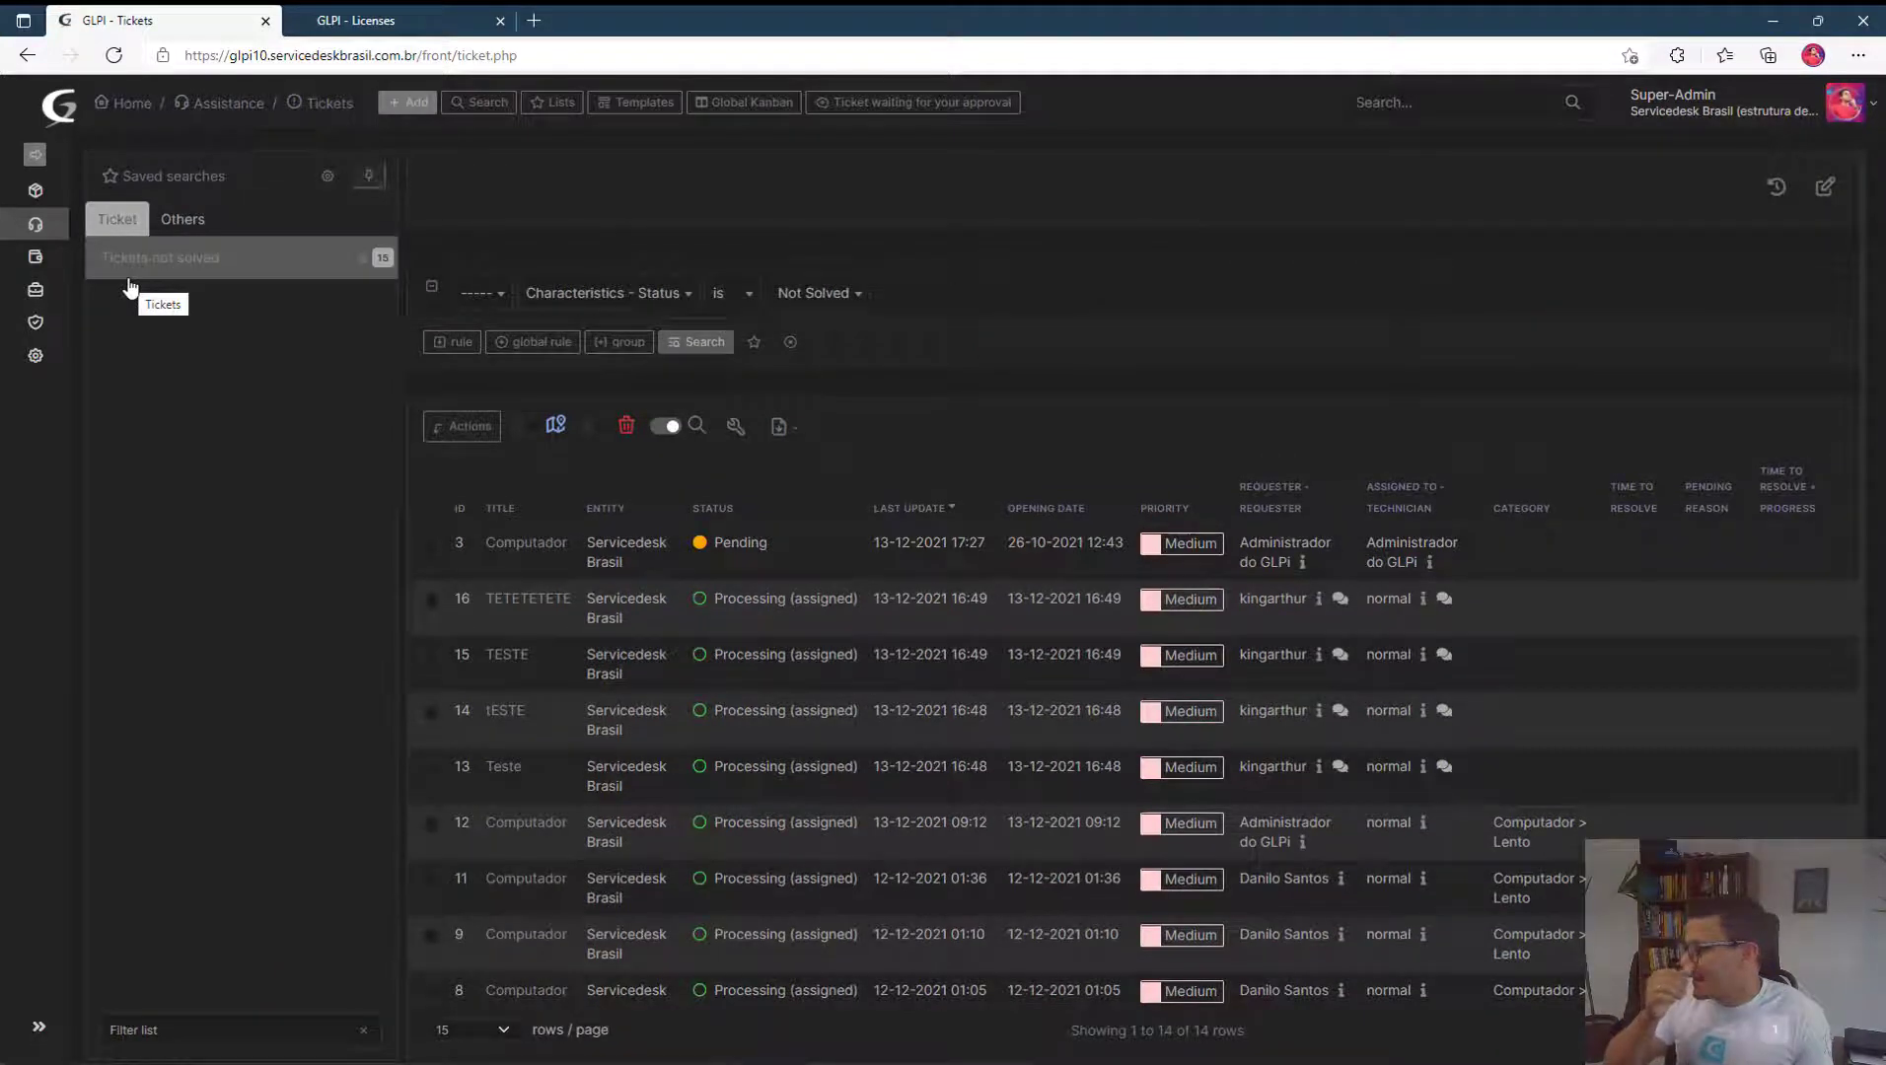
pyautogui.moveTo(860, 217)
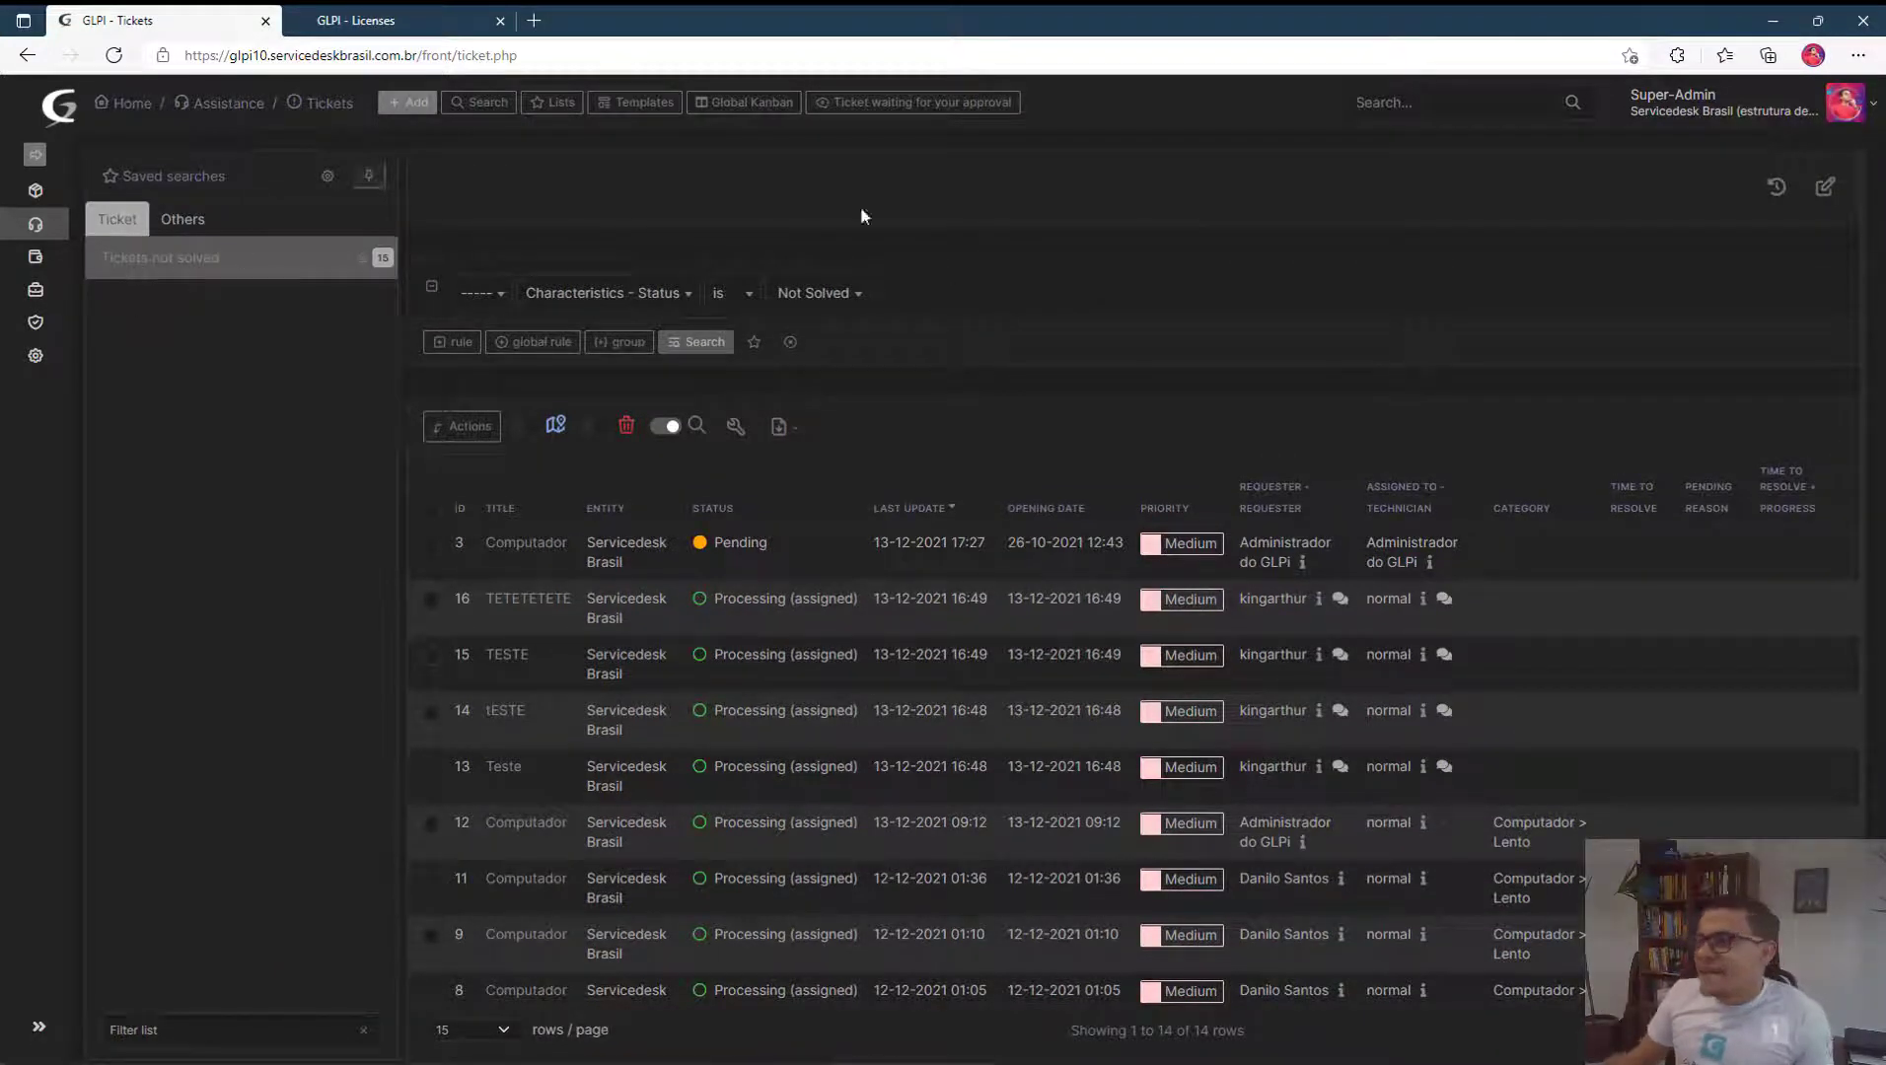
pyautogui.click(1742, 103)
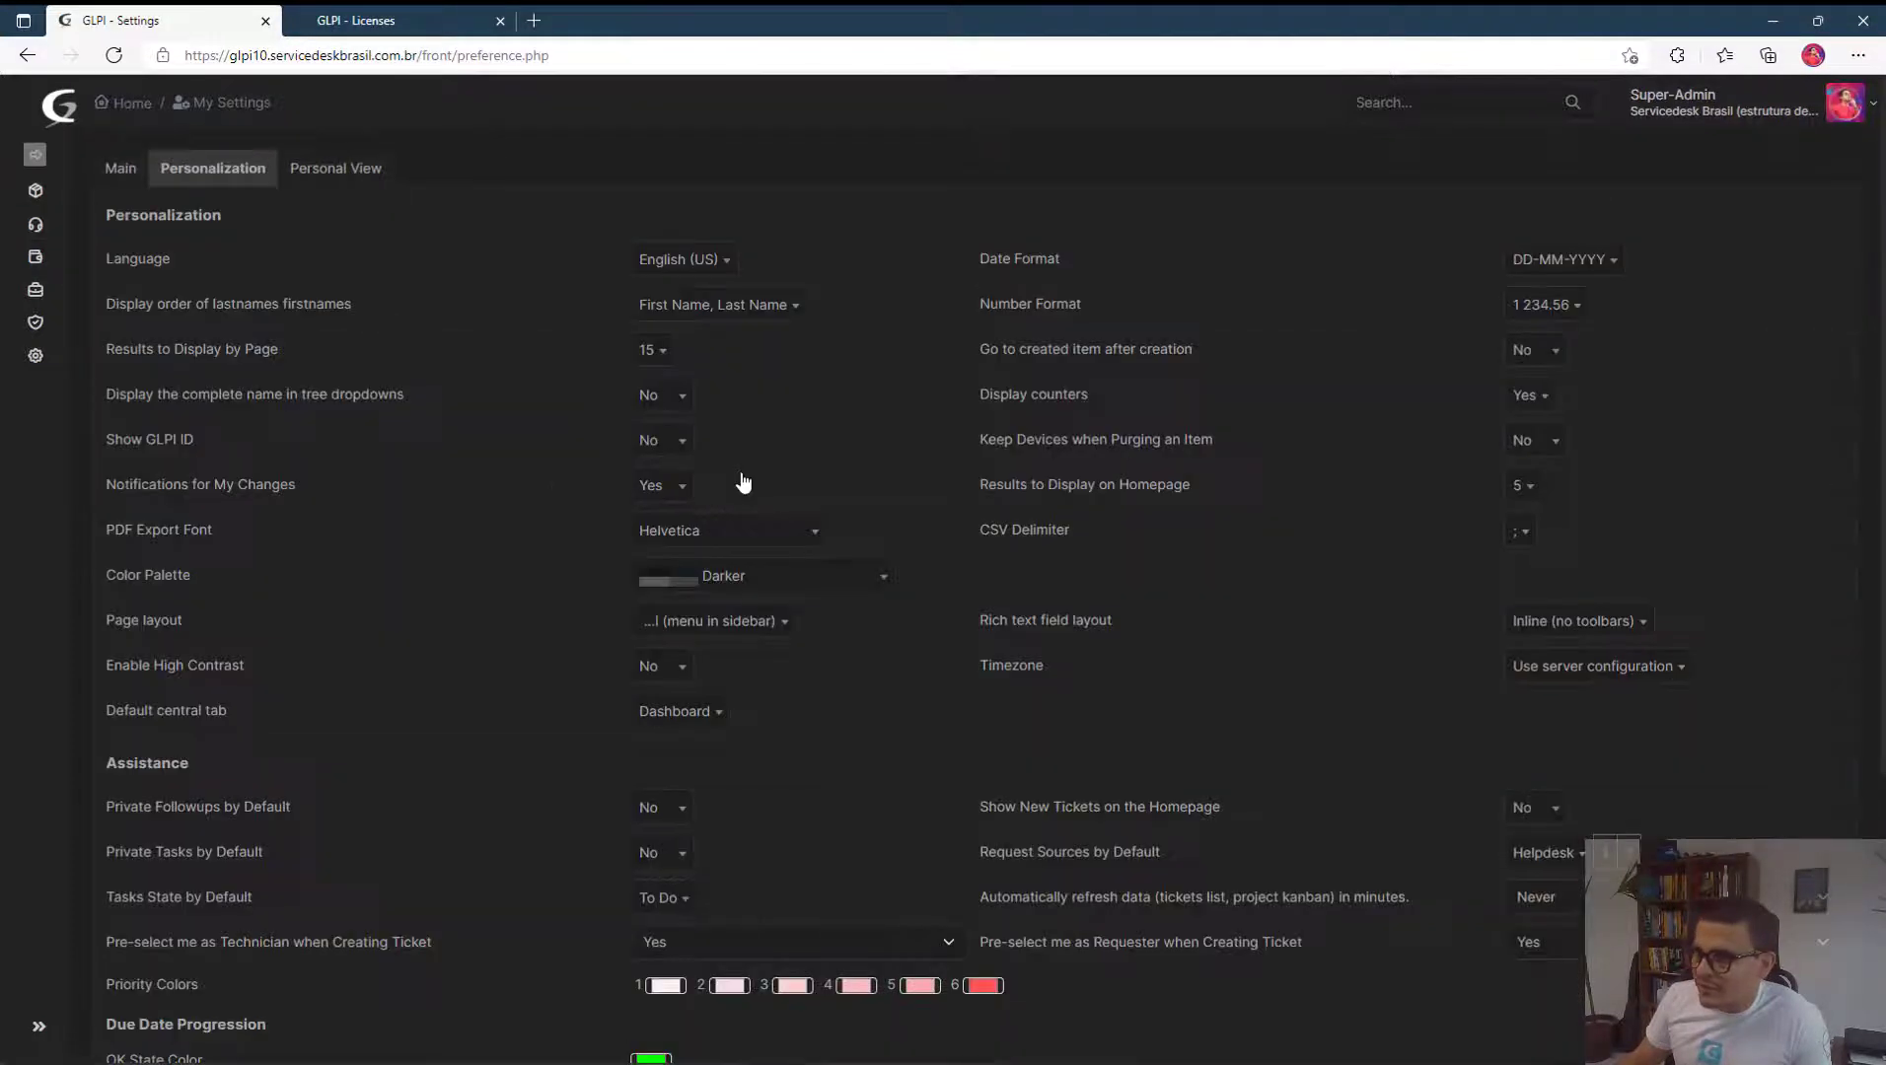
# Choose the Midnight palette, then bring up the Assets dashboard on its black background.
pyautogui.click(761, 574)
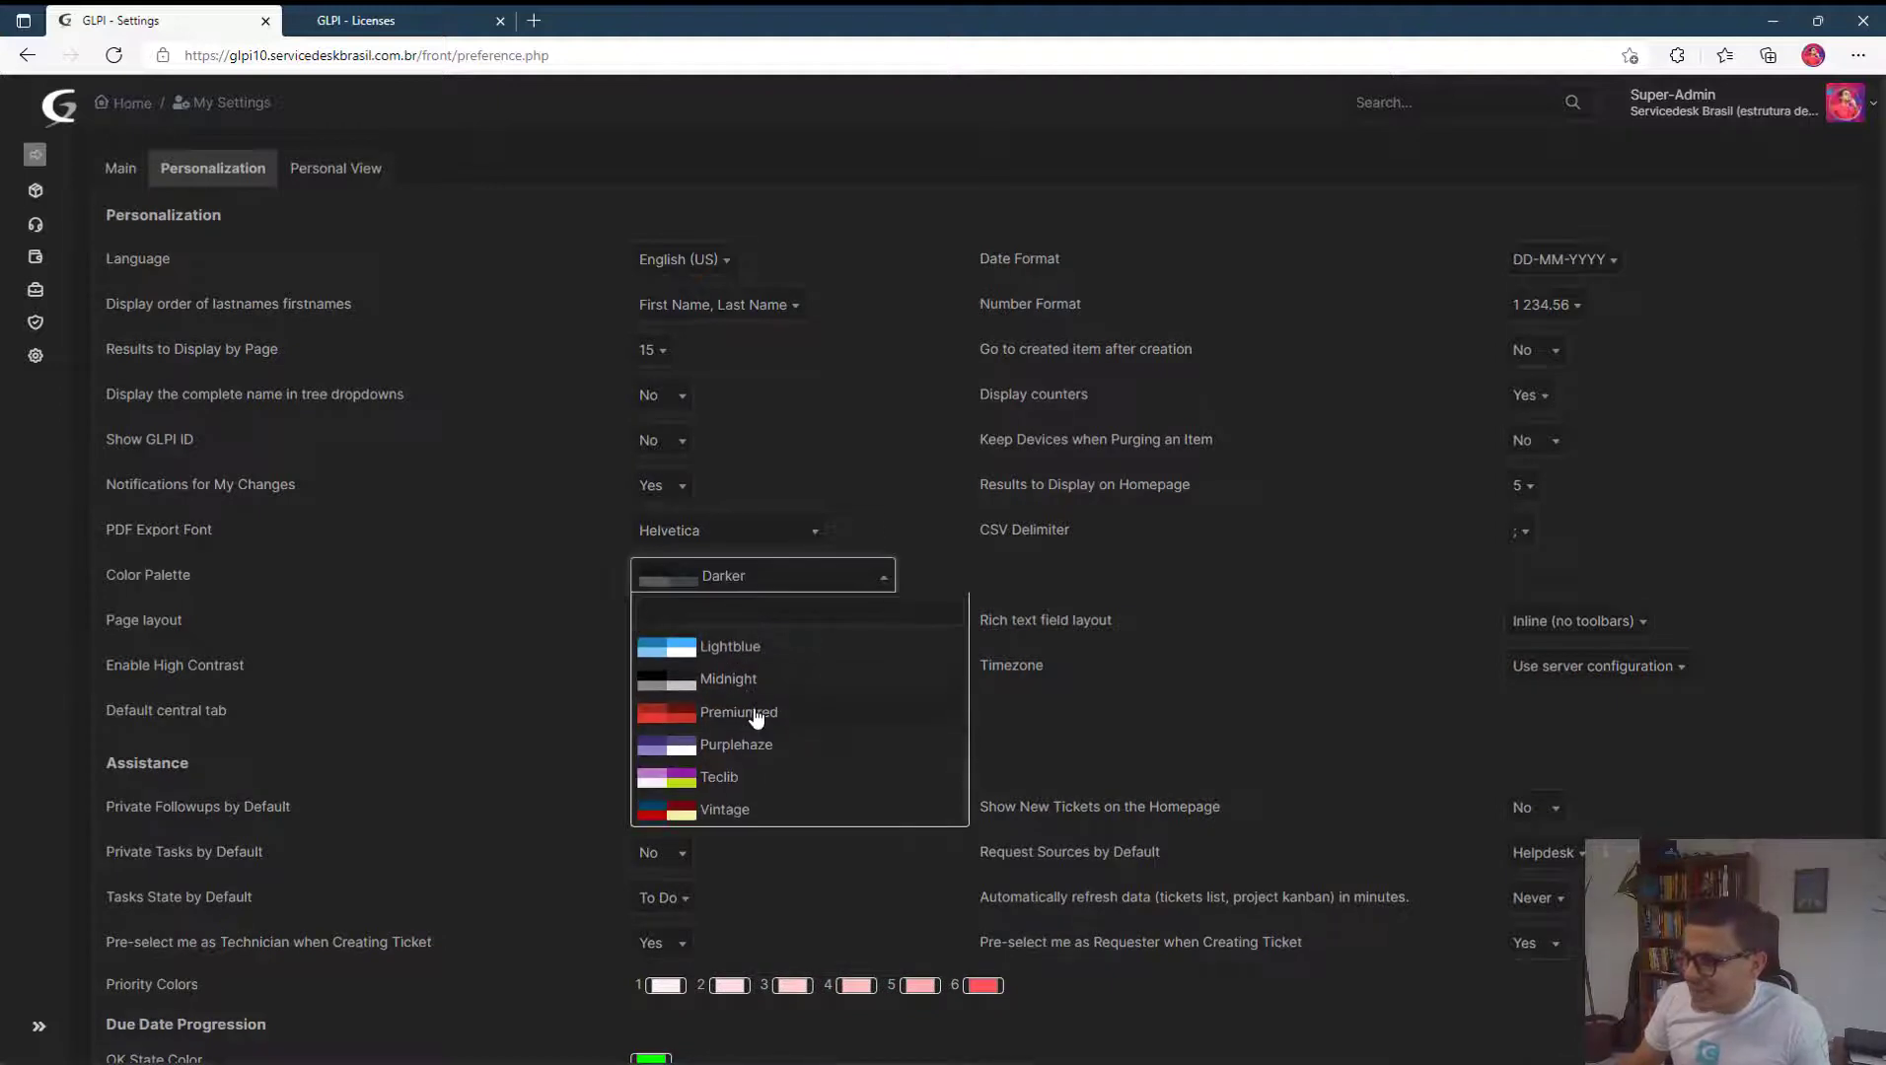
pyautogui.click(728, 679)
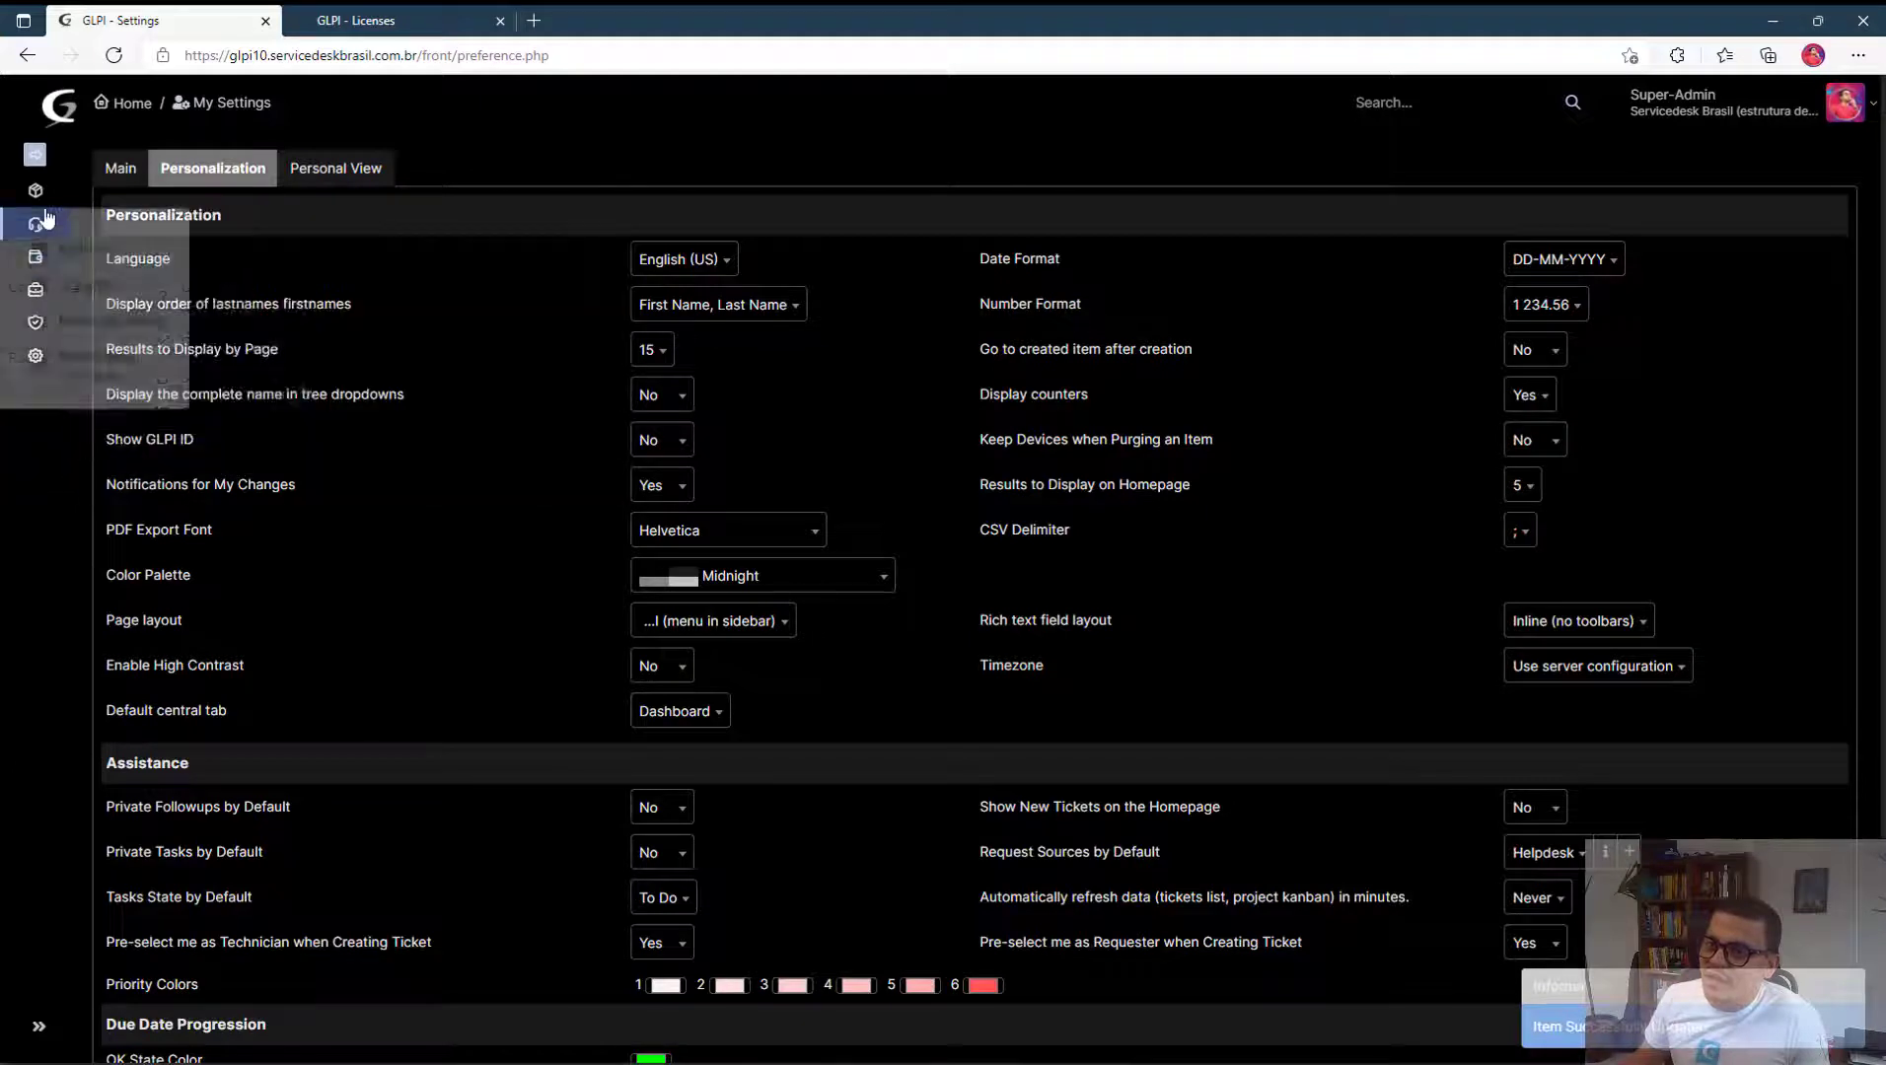
pyautogui.click(35, 189)
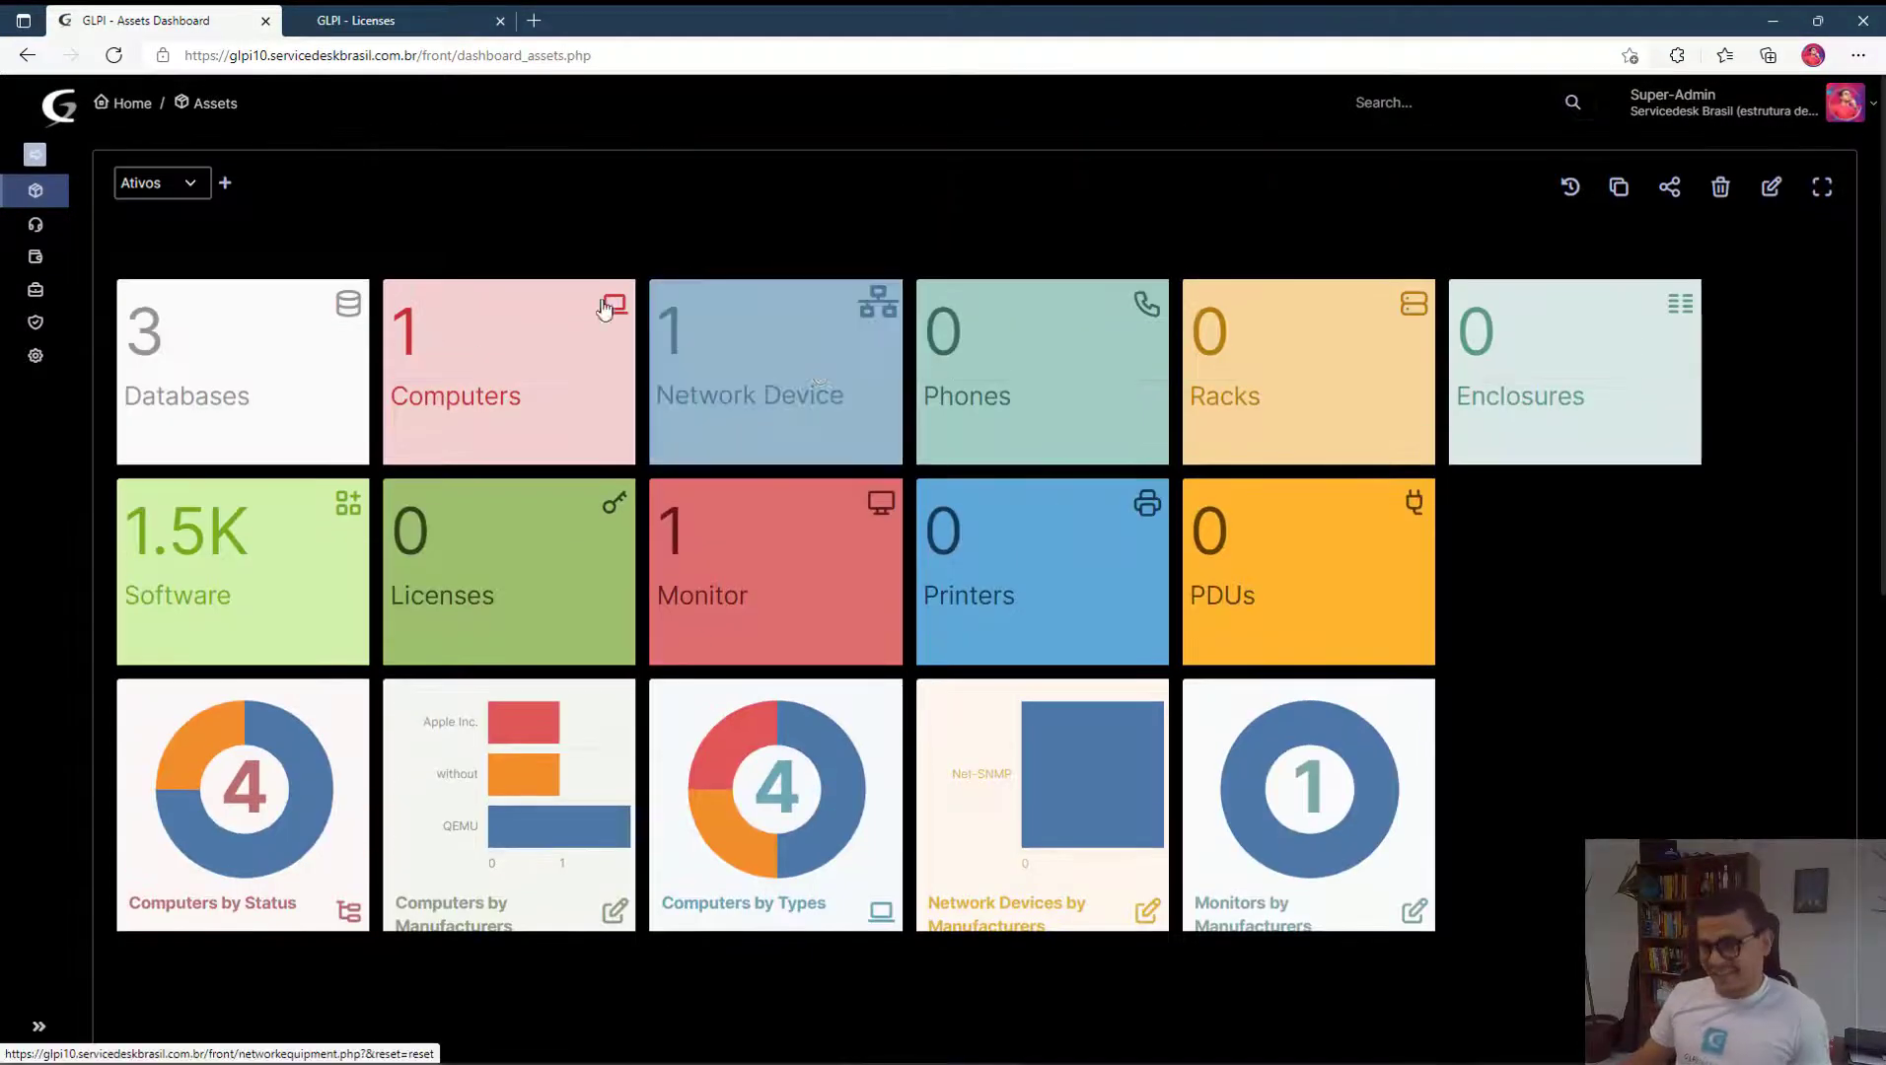
pyautogui.moveTo(468, 304)
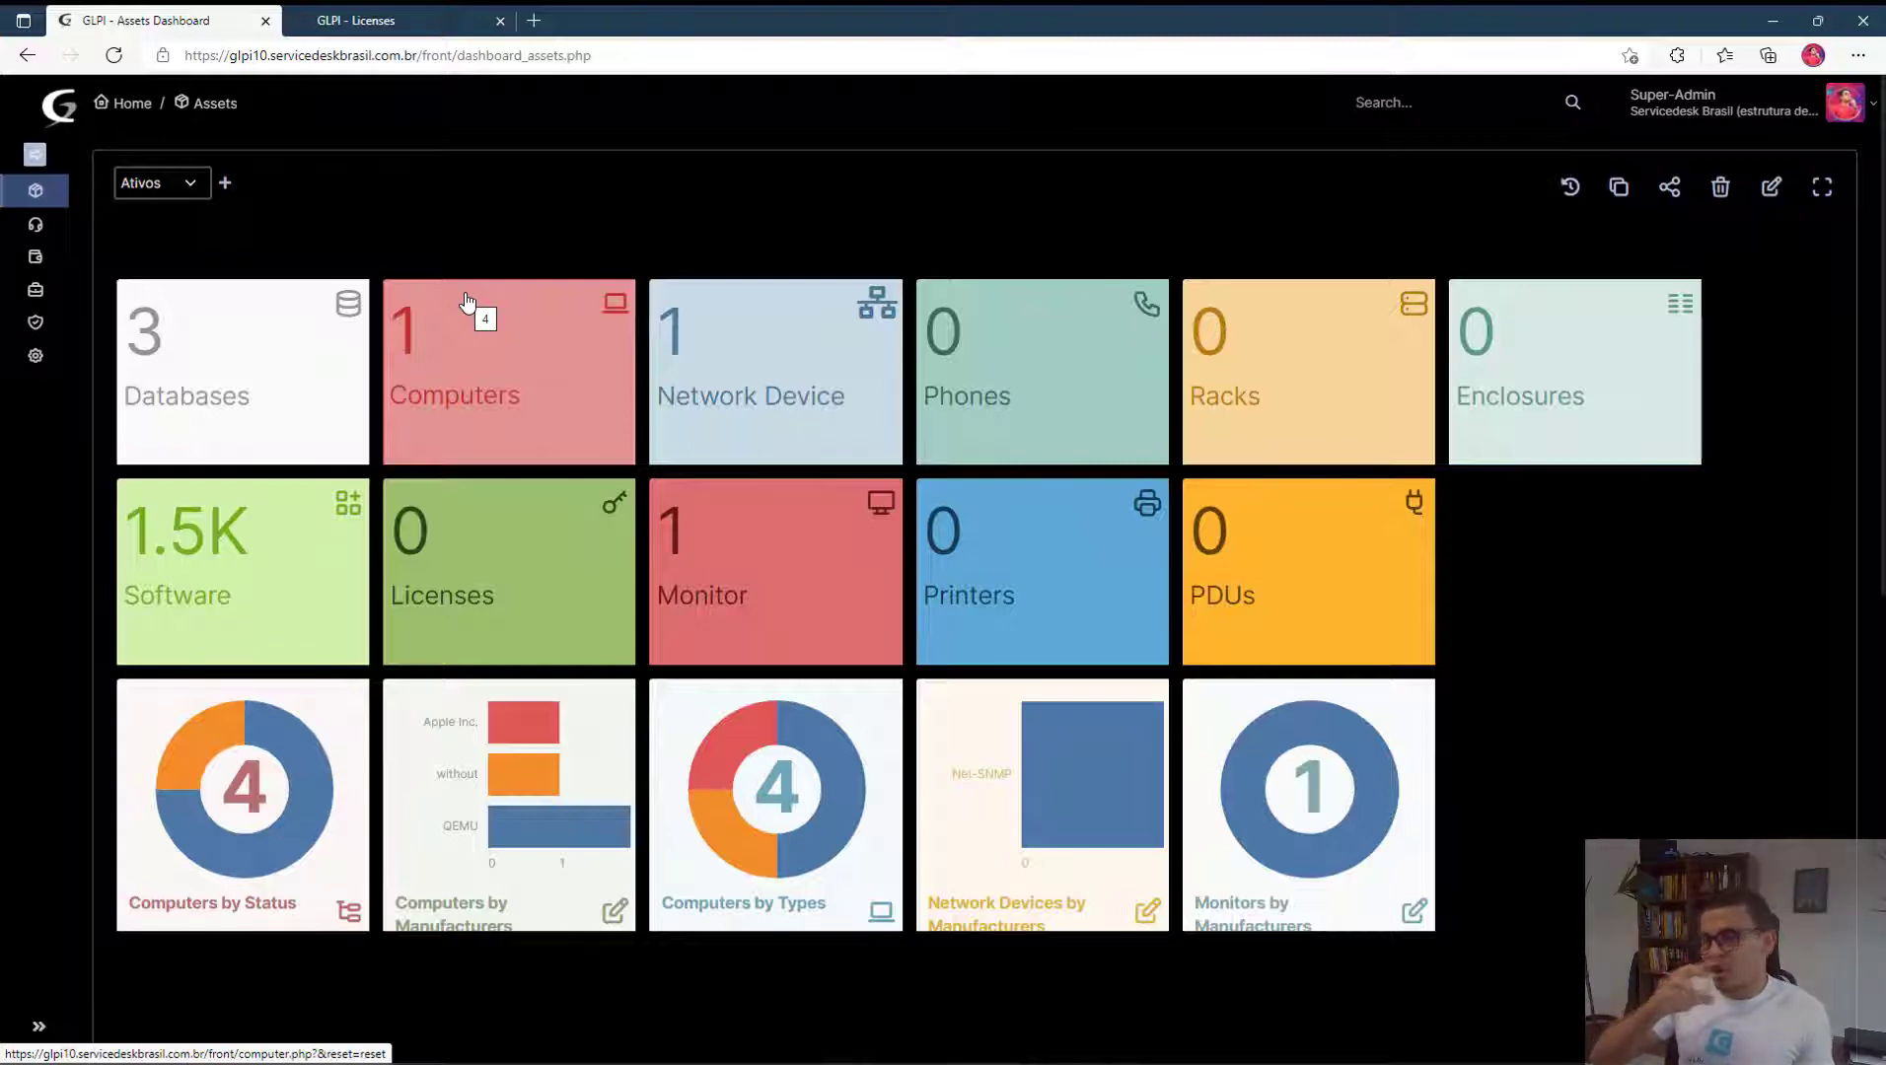
pyautogui.moveTo(426, 312)
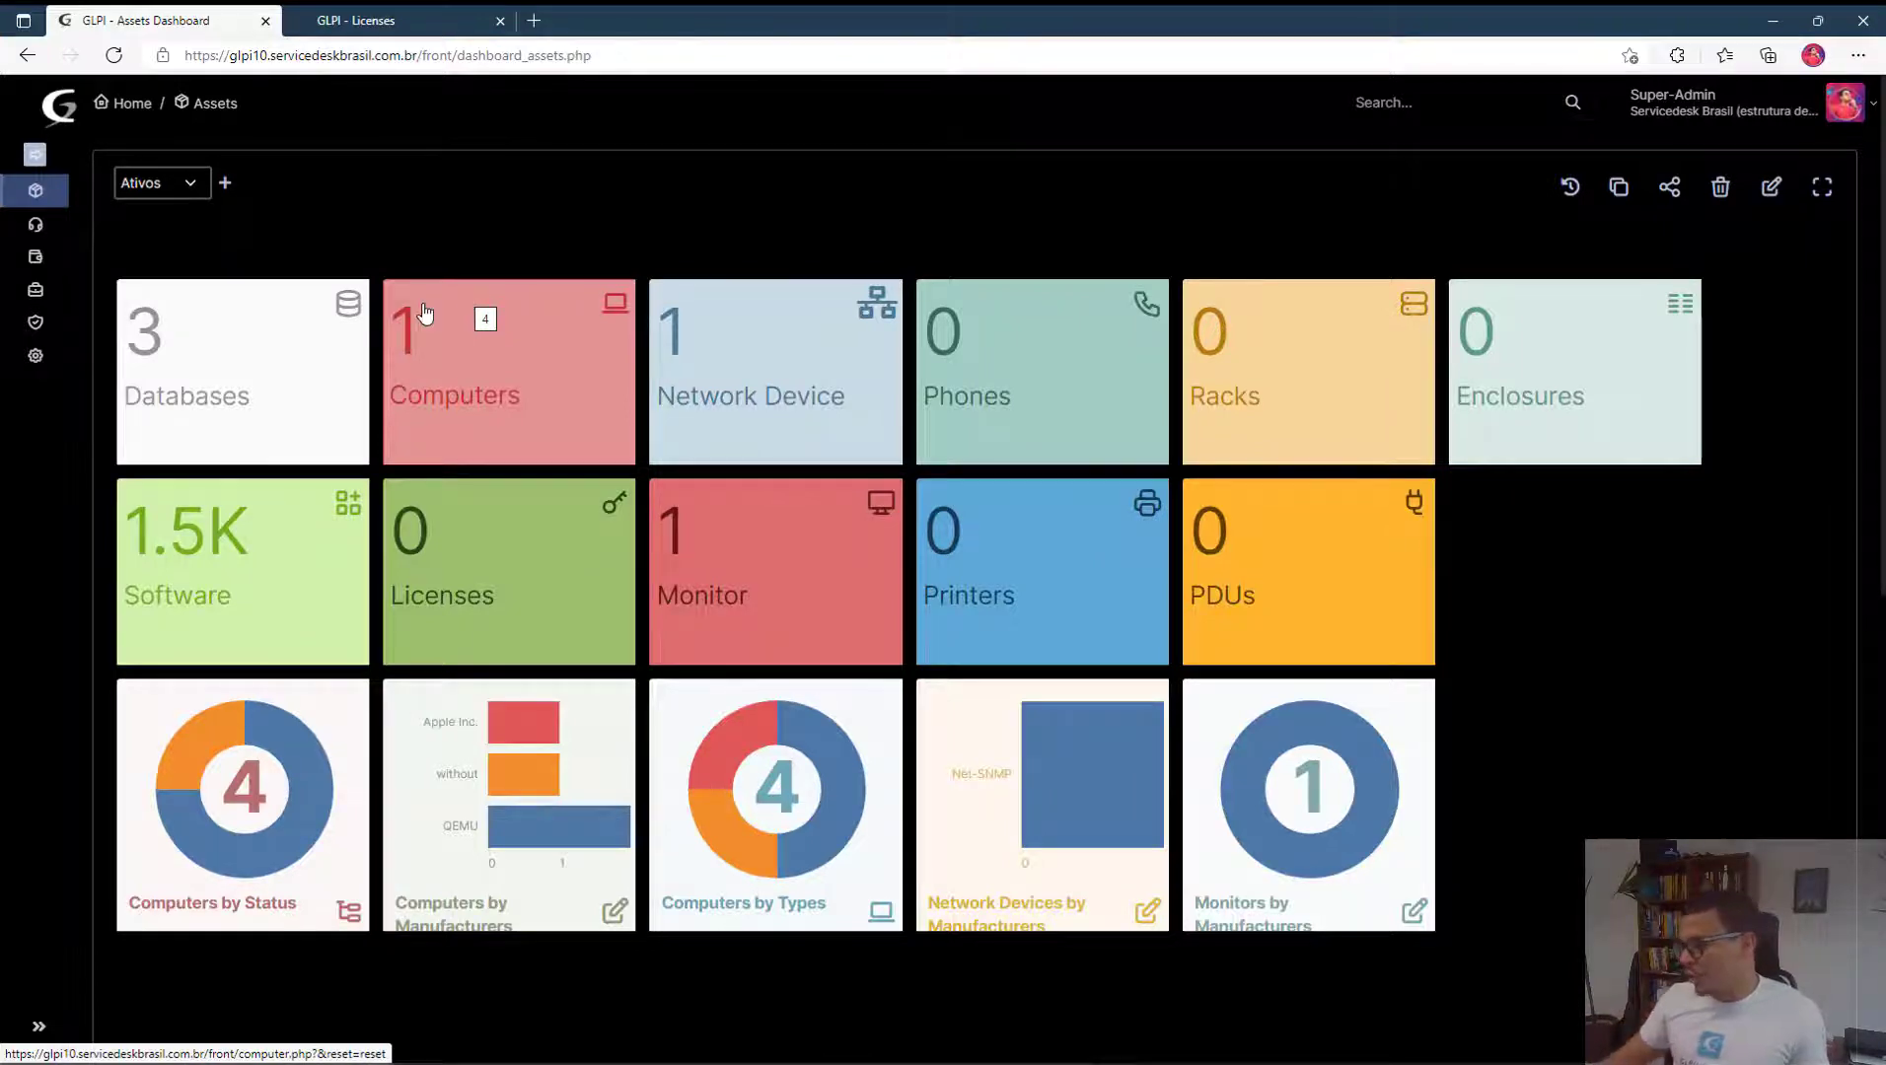
pyautogui.moveTo(791, 244)
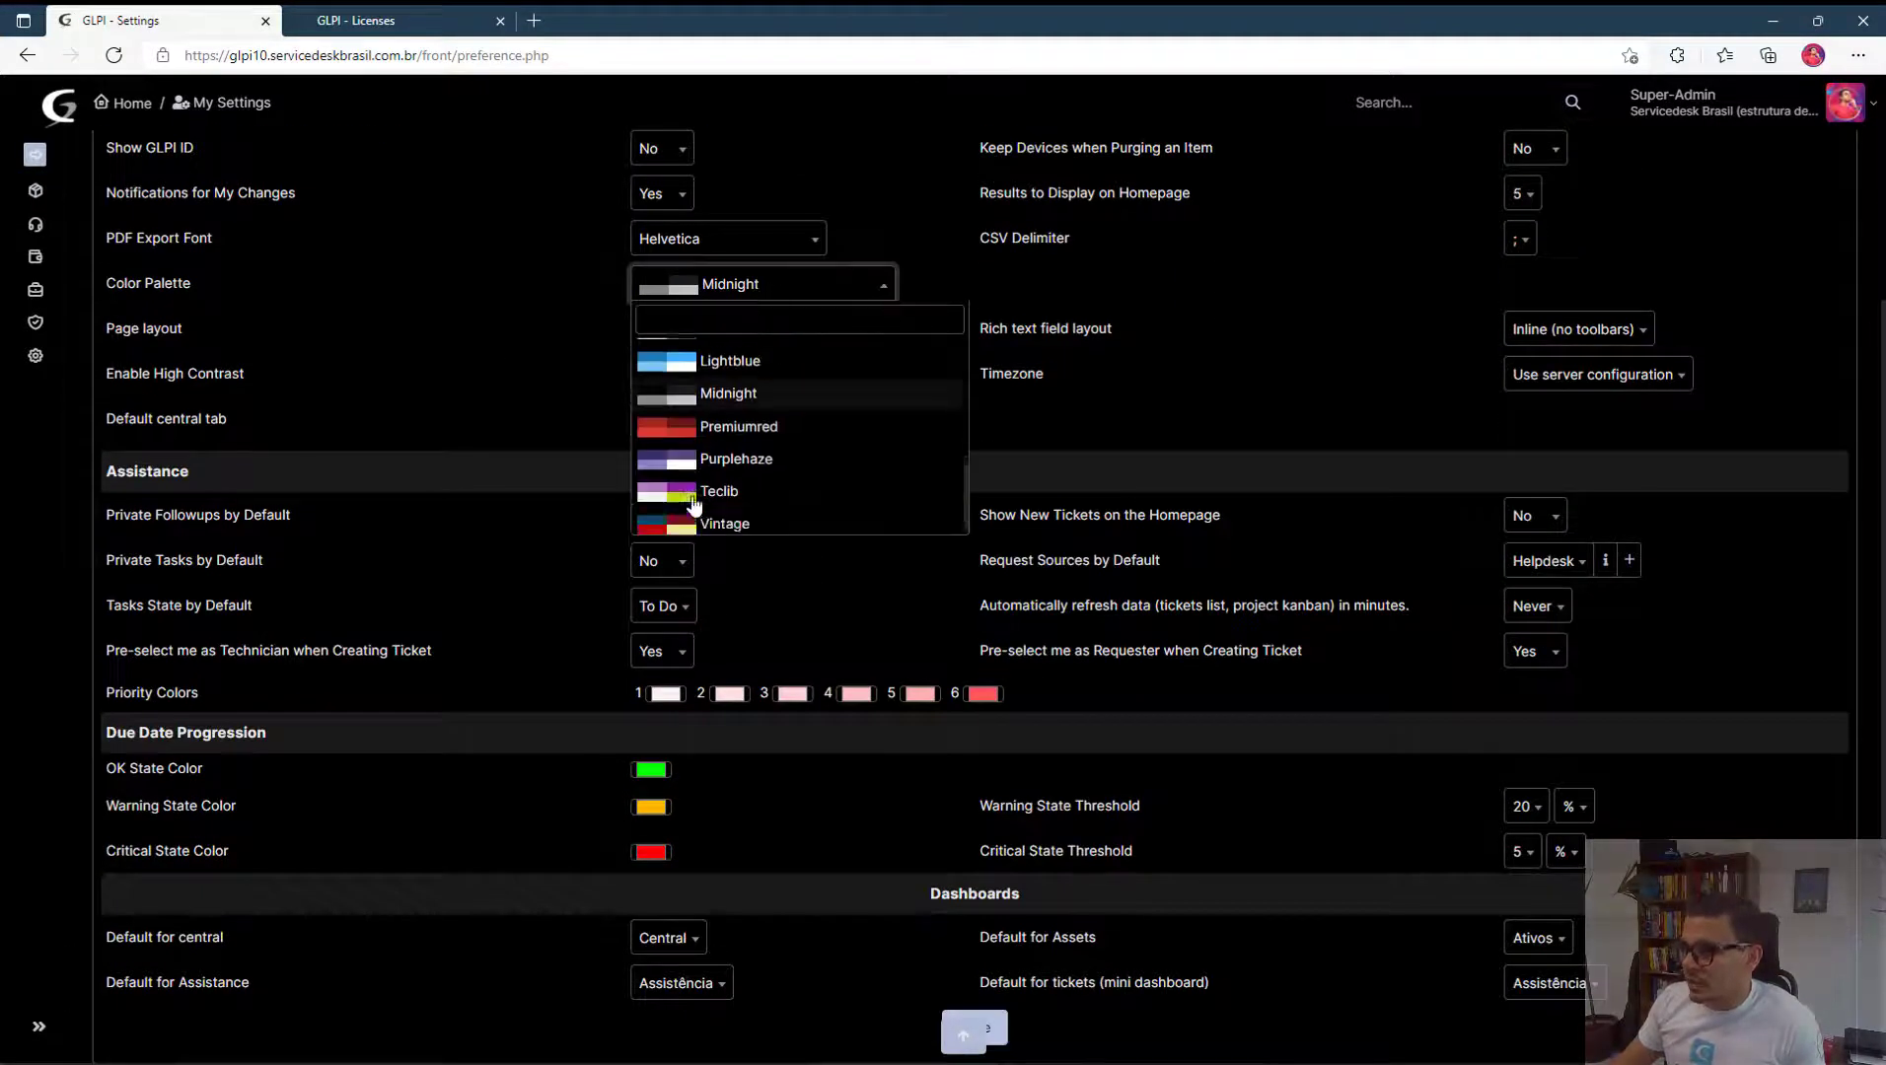
# Choose the Purplehaze palette in Personalization and save the setting.
pyautogui.click(736, 457)
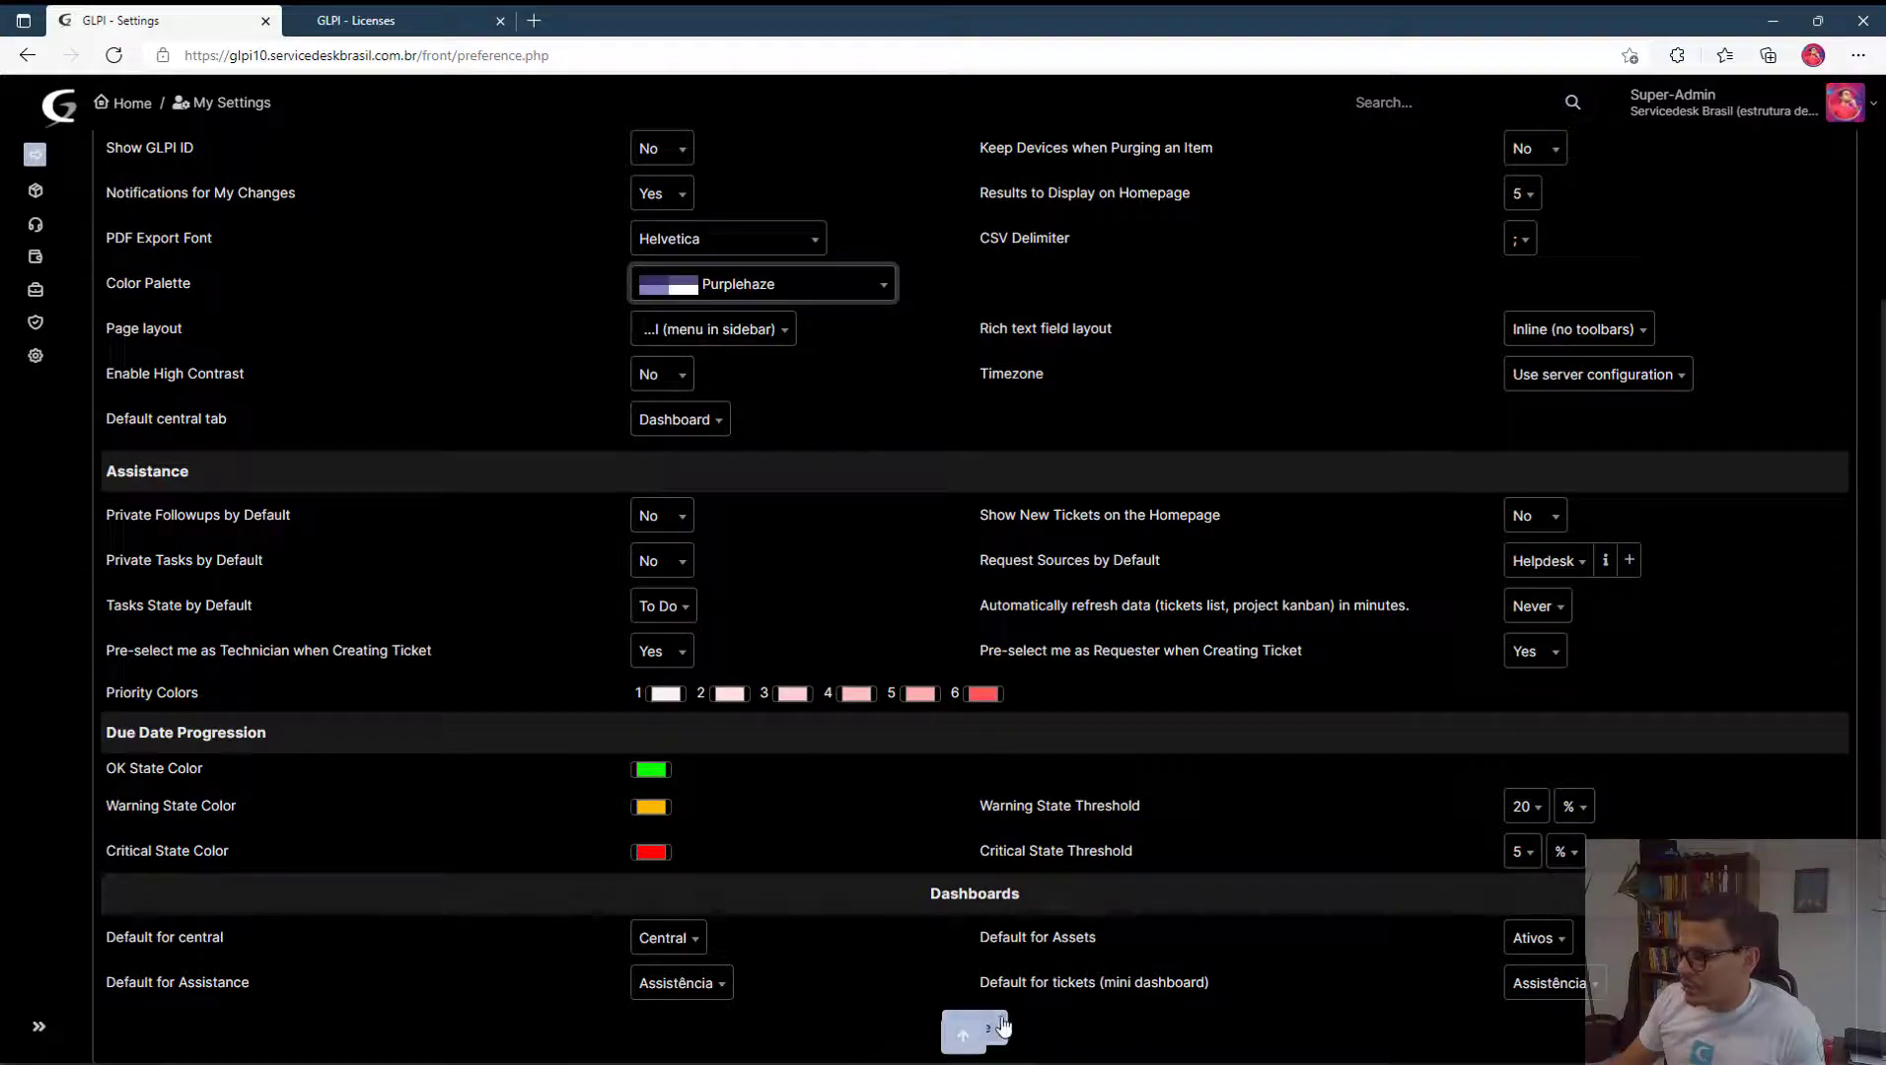
pyautogui.click(963, 1034)
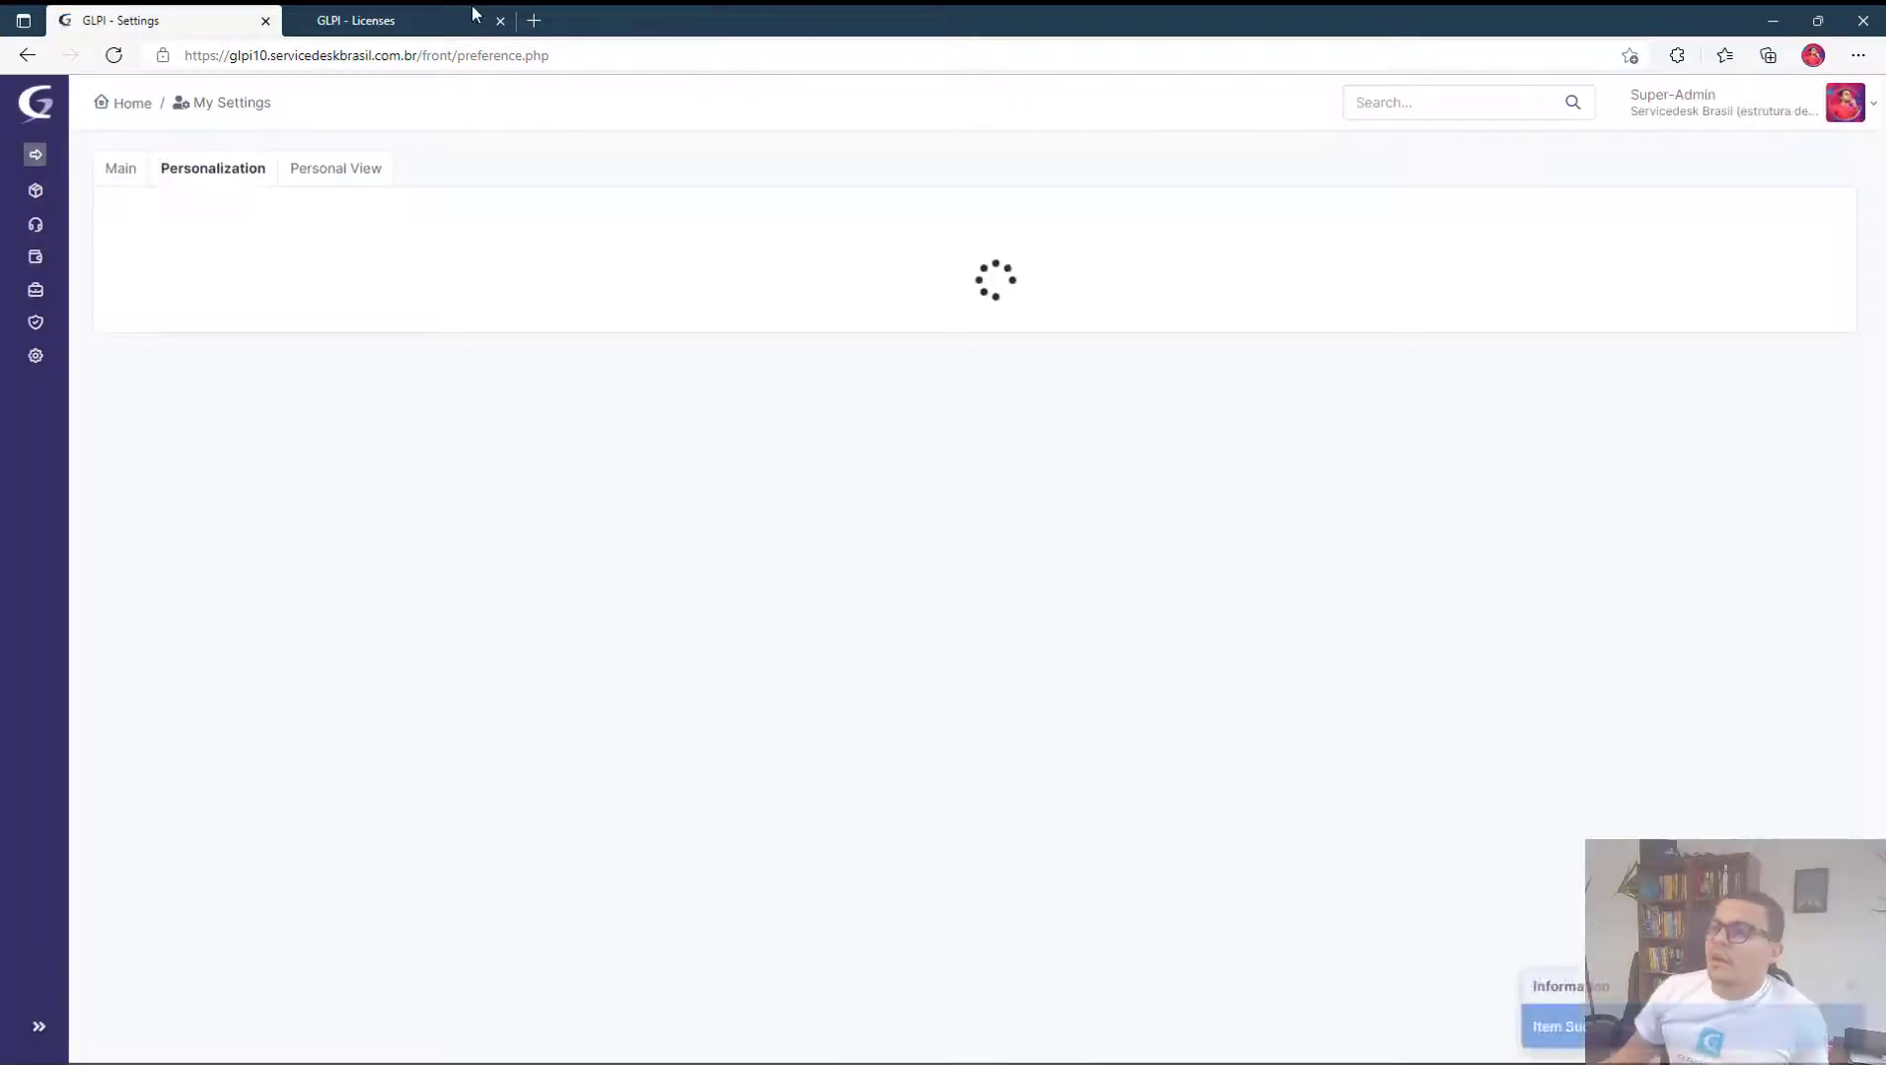